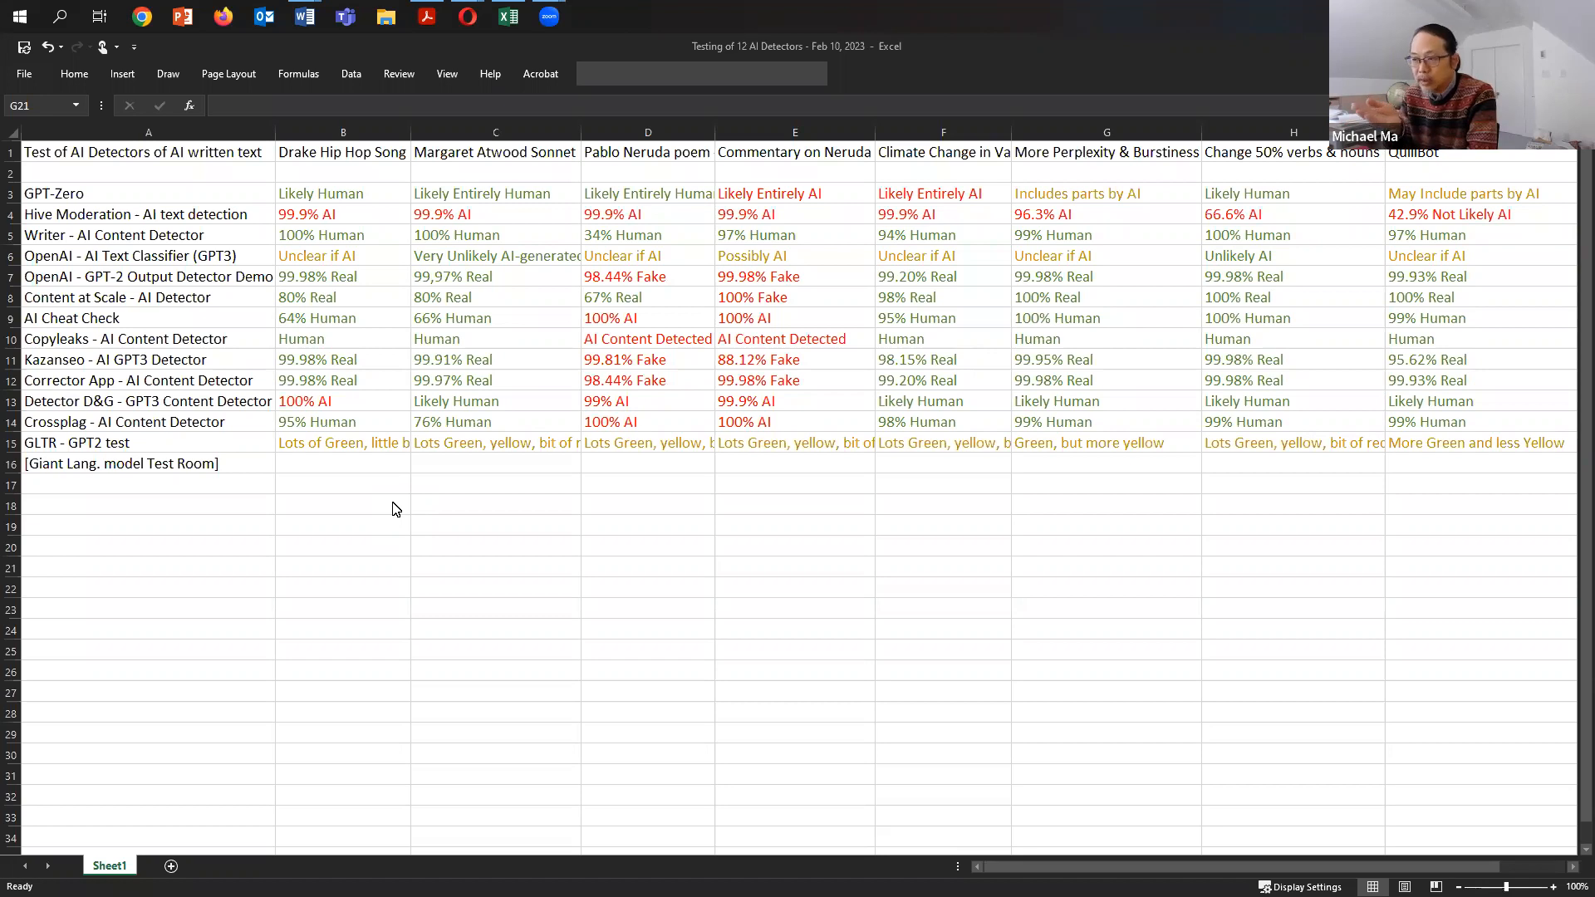
{"action": "mouse_move", "coordinate": [158, 313]}
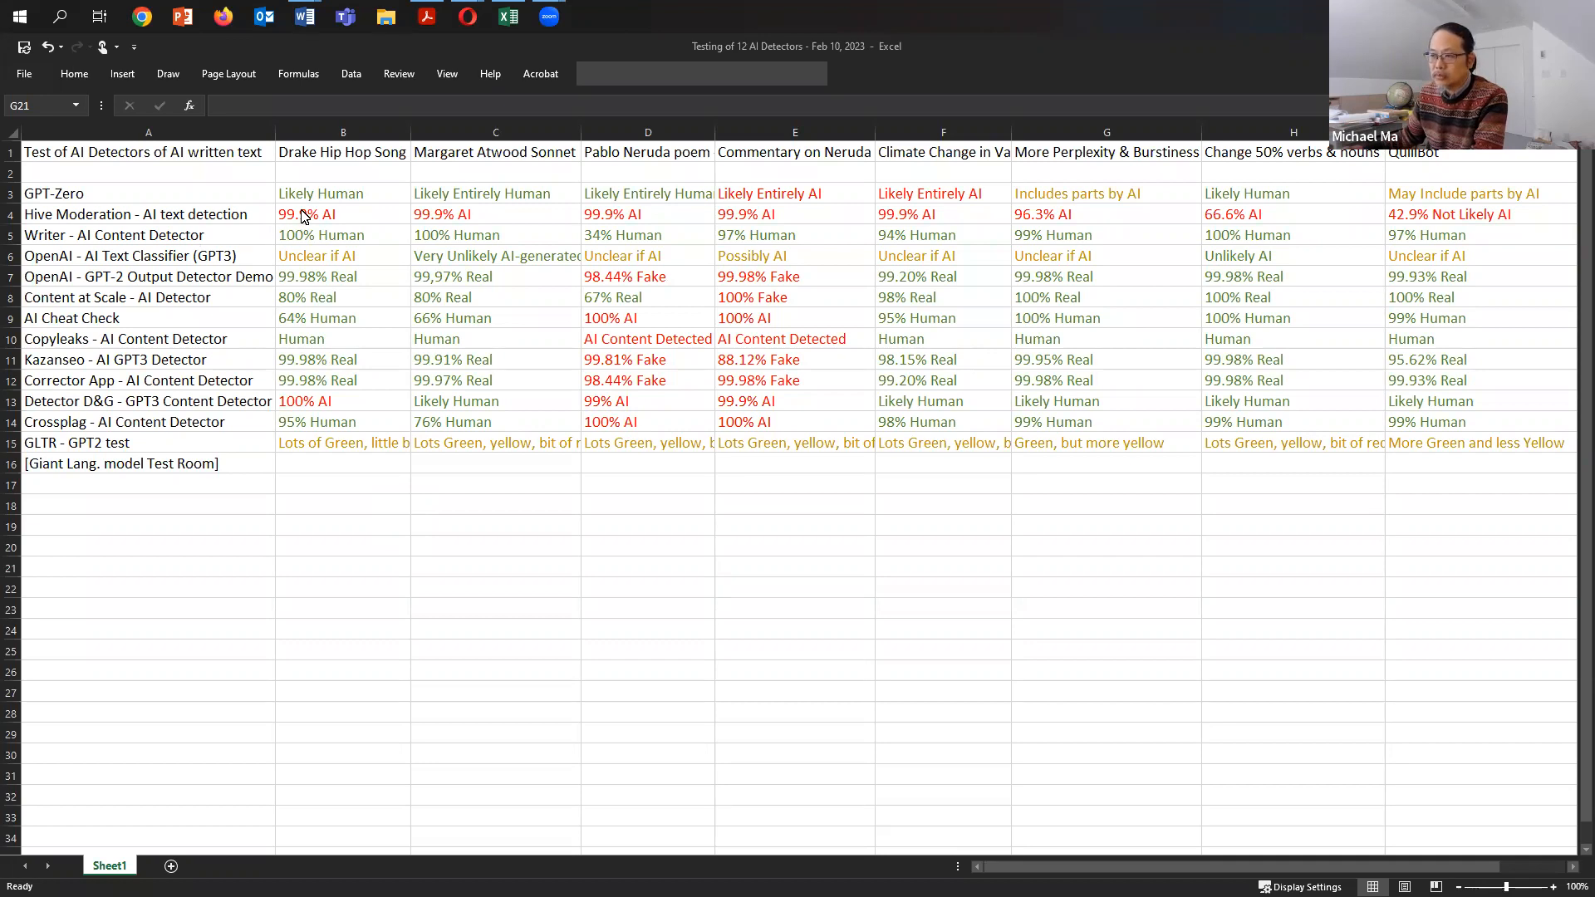
{"action": "mouse_move", "coordinate": [1250, 221]}
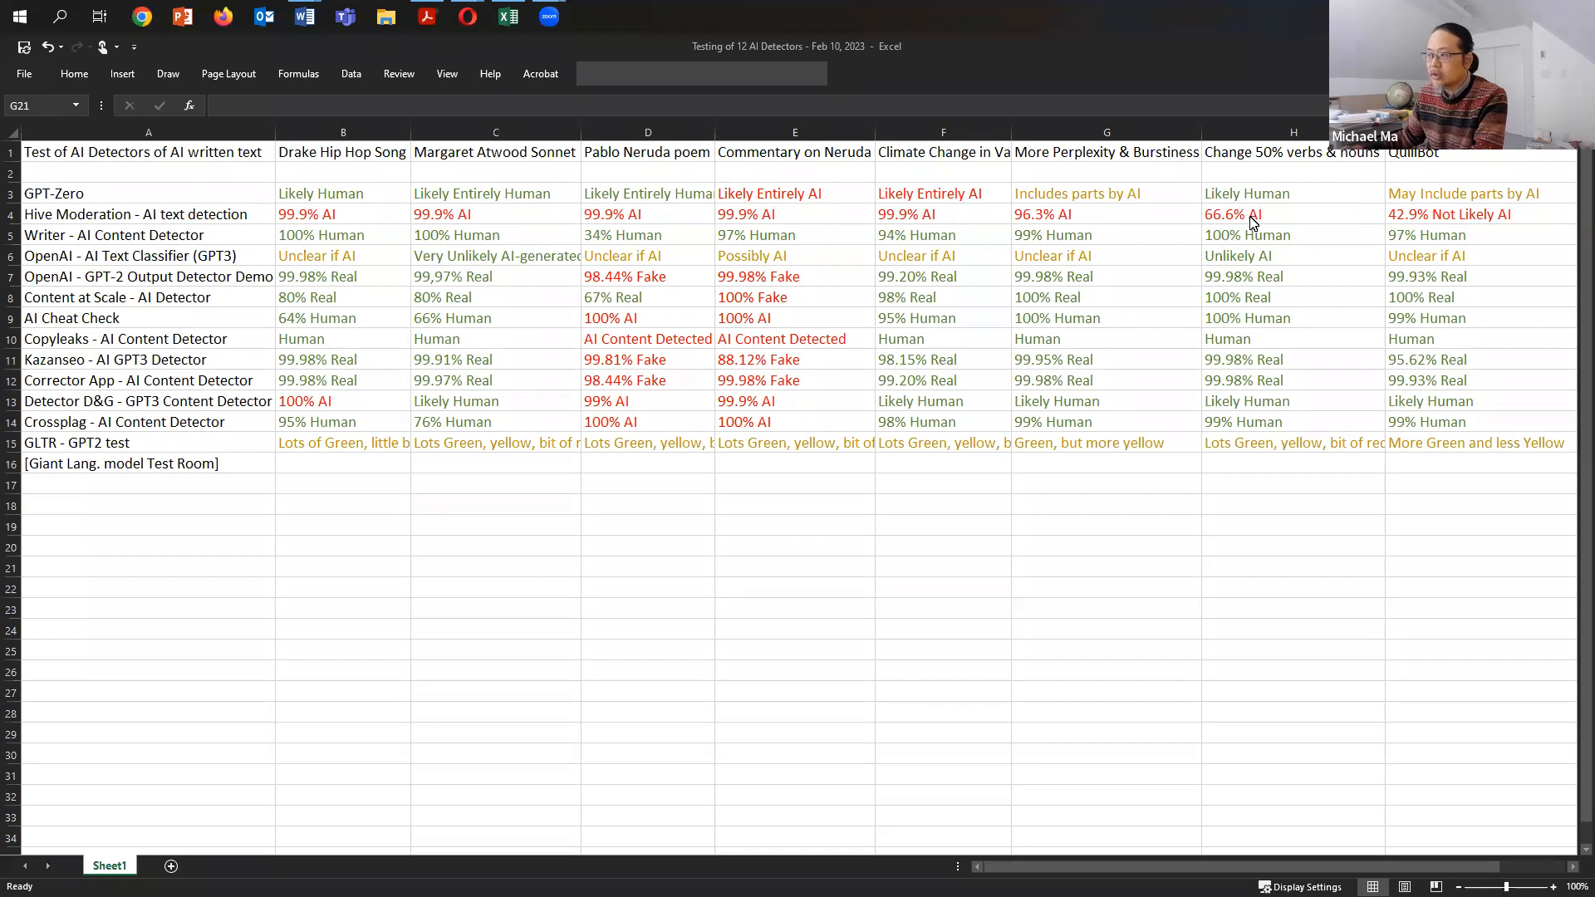
{"action": "mouse_move", "coordinate": [345, 480]}
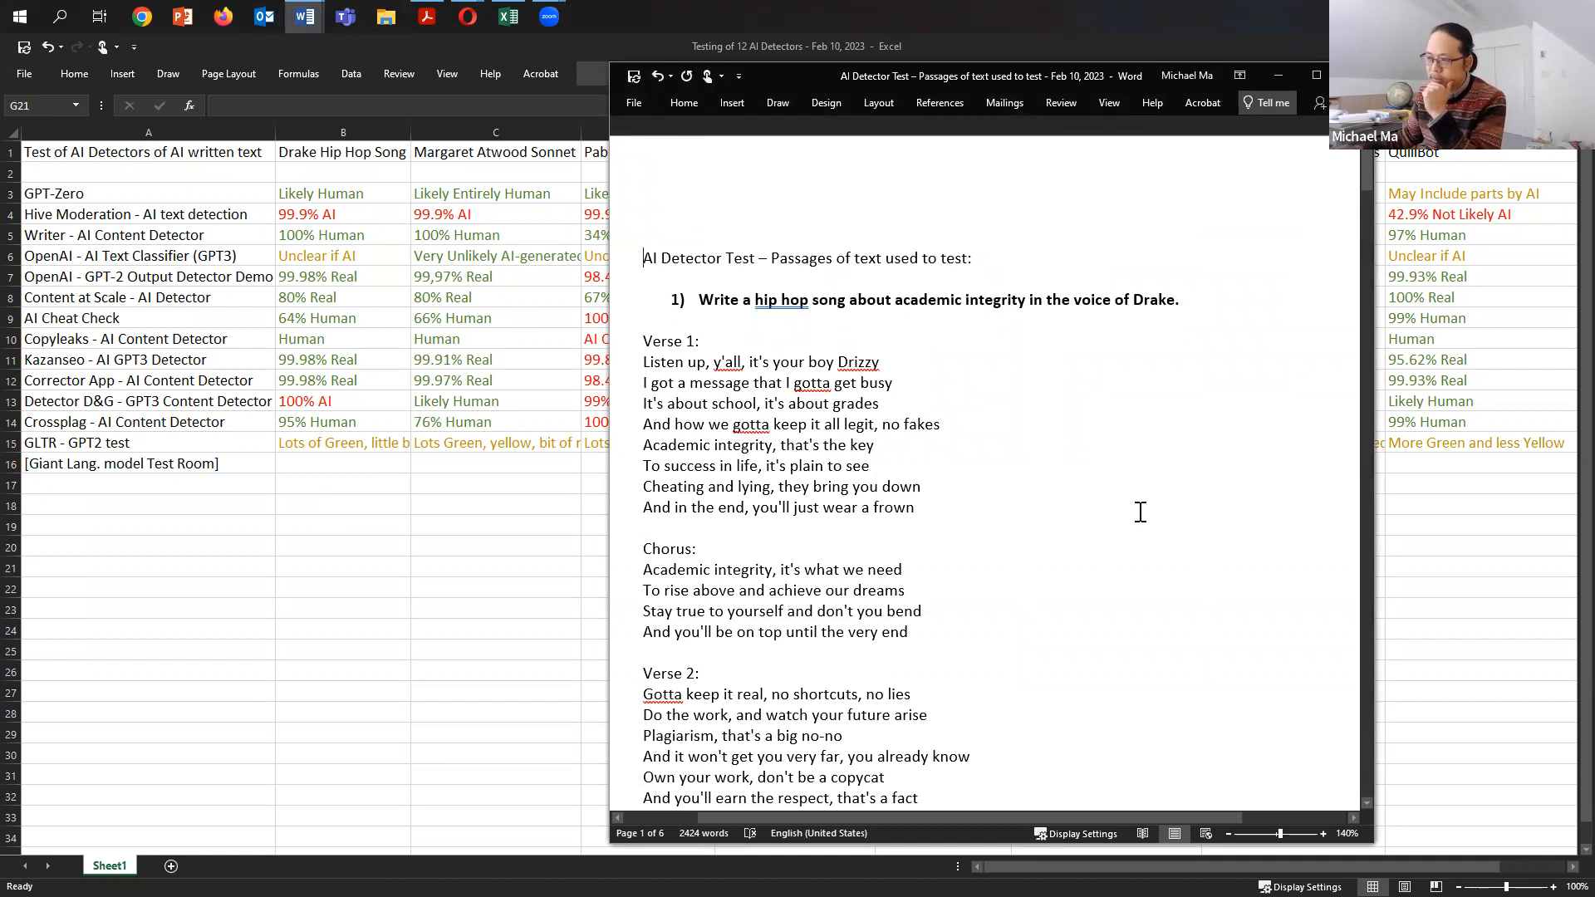
{"action": "mouse_move", "coordinate": [1064, 481]}
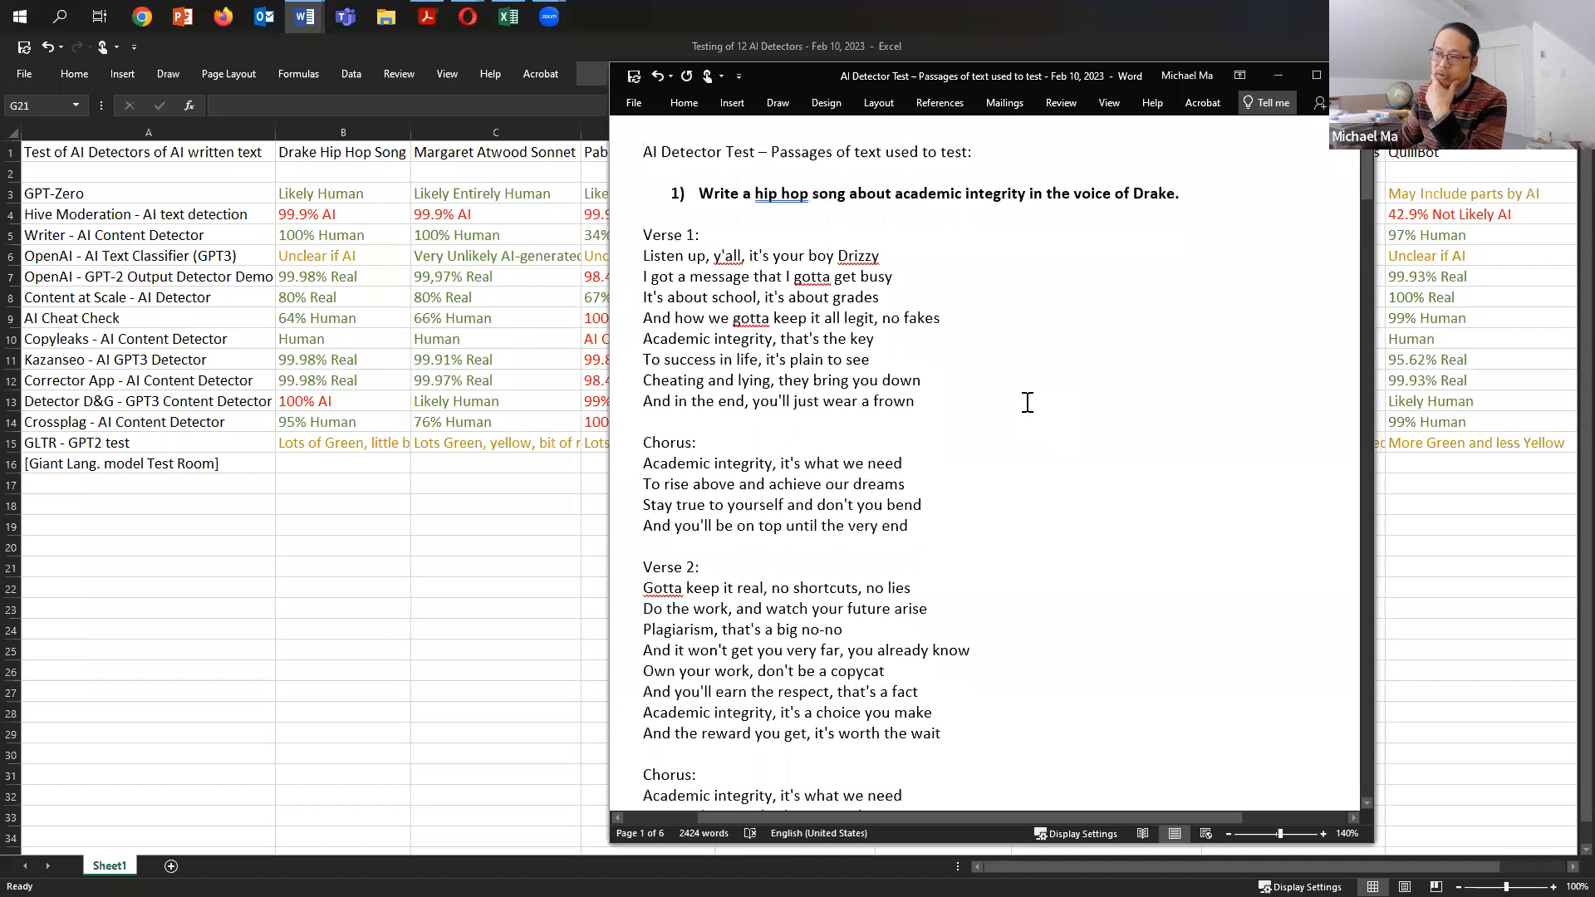
- Scroll down through the test document to the nature sonnet, Arctic poem and Vancouver climate passages
{"action": "scroll", "scroll_direction": "down", "scroll_amount": 3}
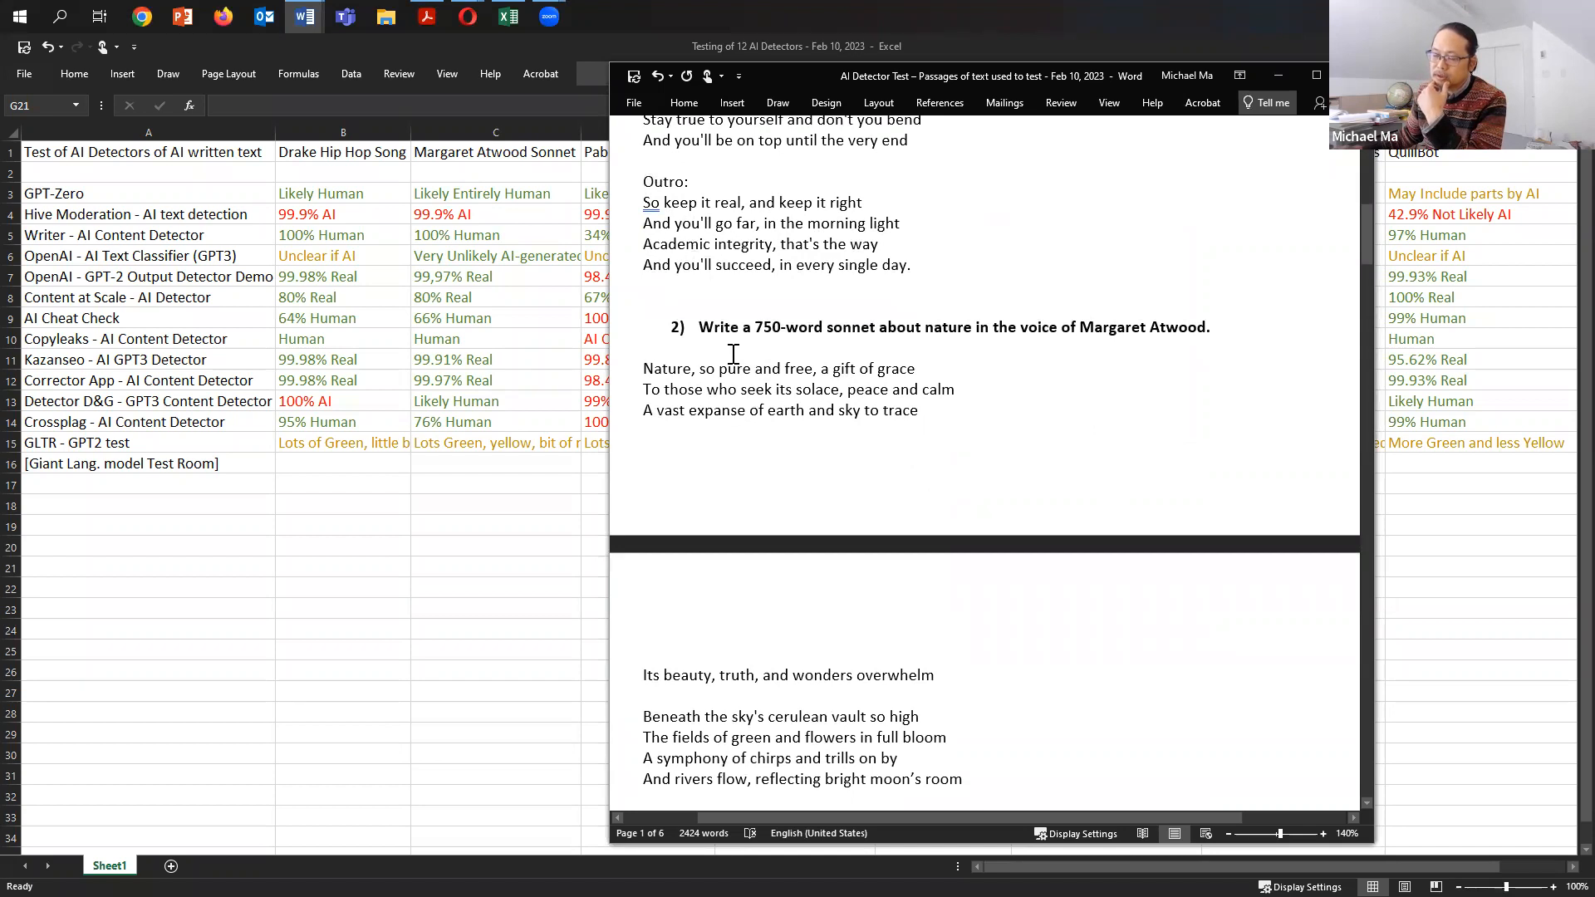
{"action": "mouse_move", "coordinate": [780, 345]}
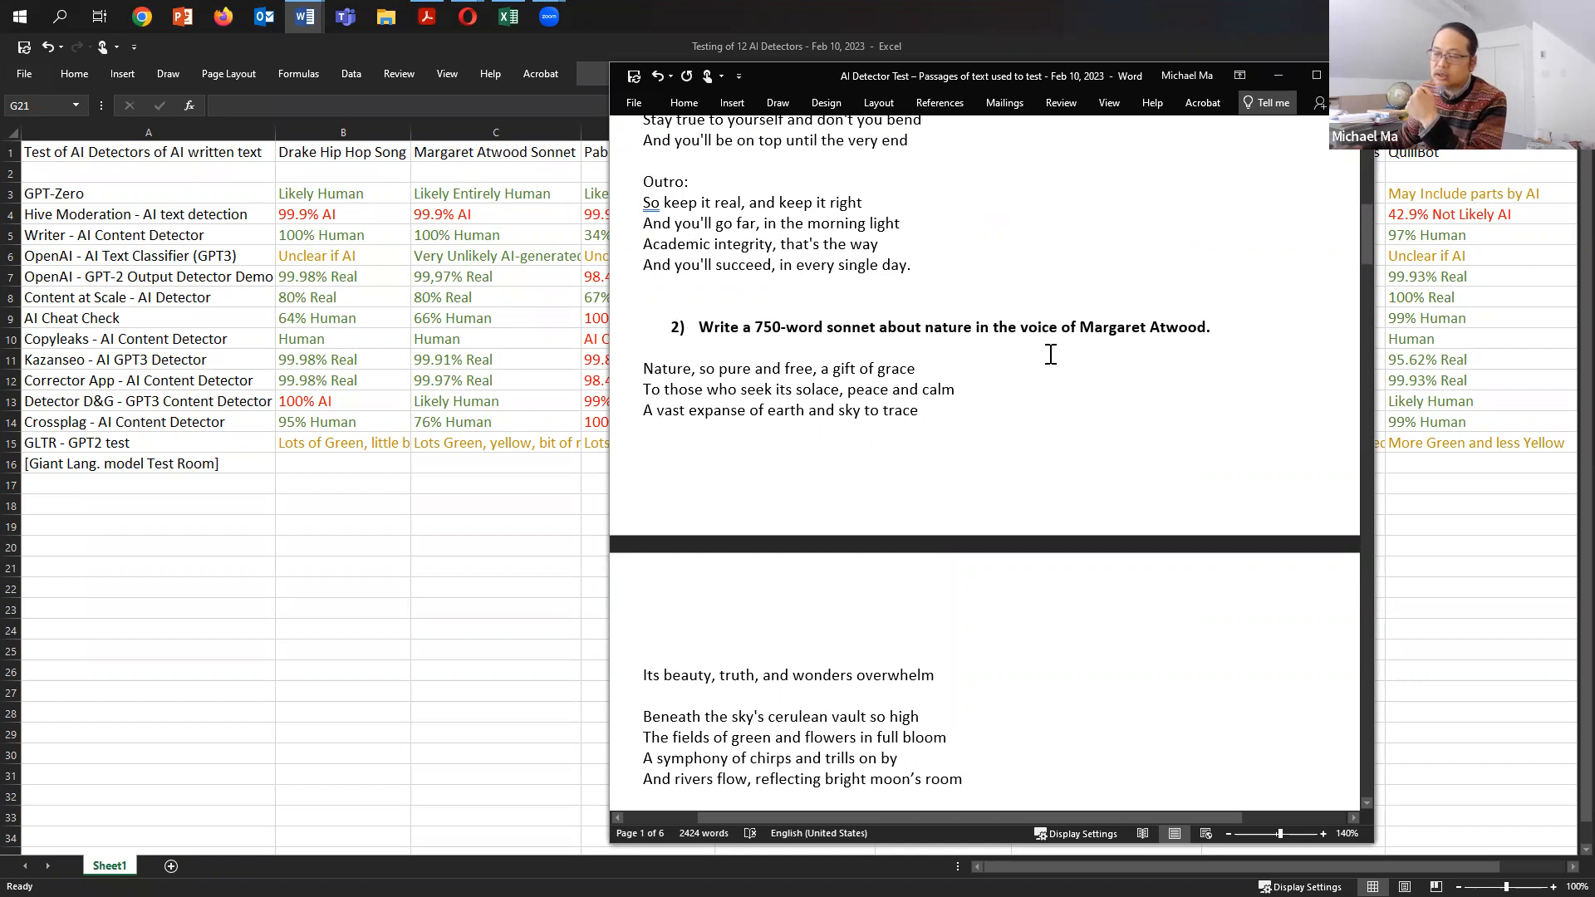
{"action": "scroll", "scroll_direction": "down", "scroll_amount": 3}
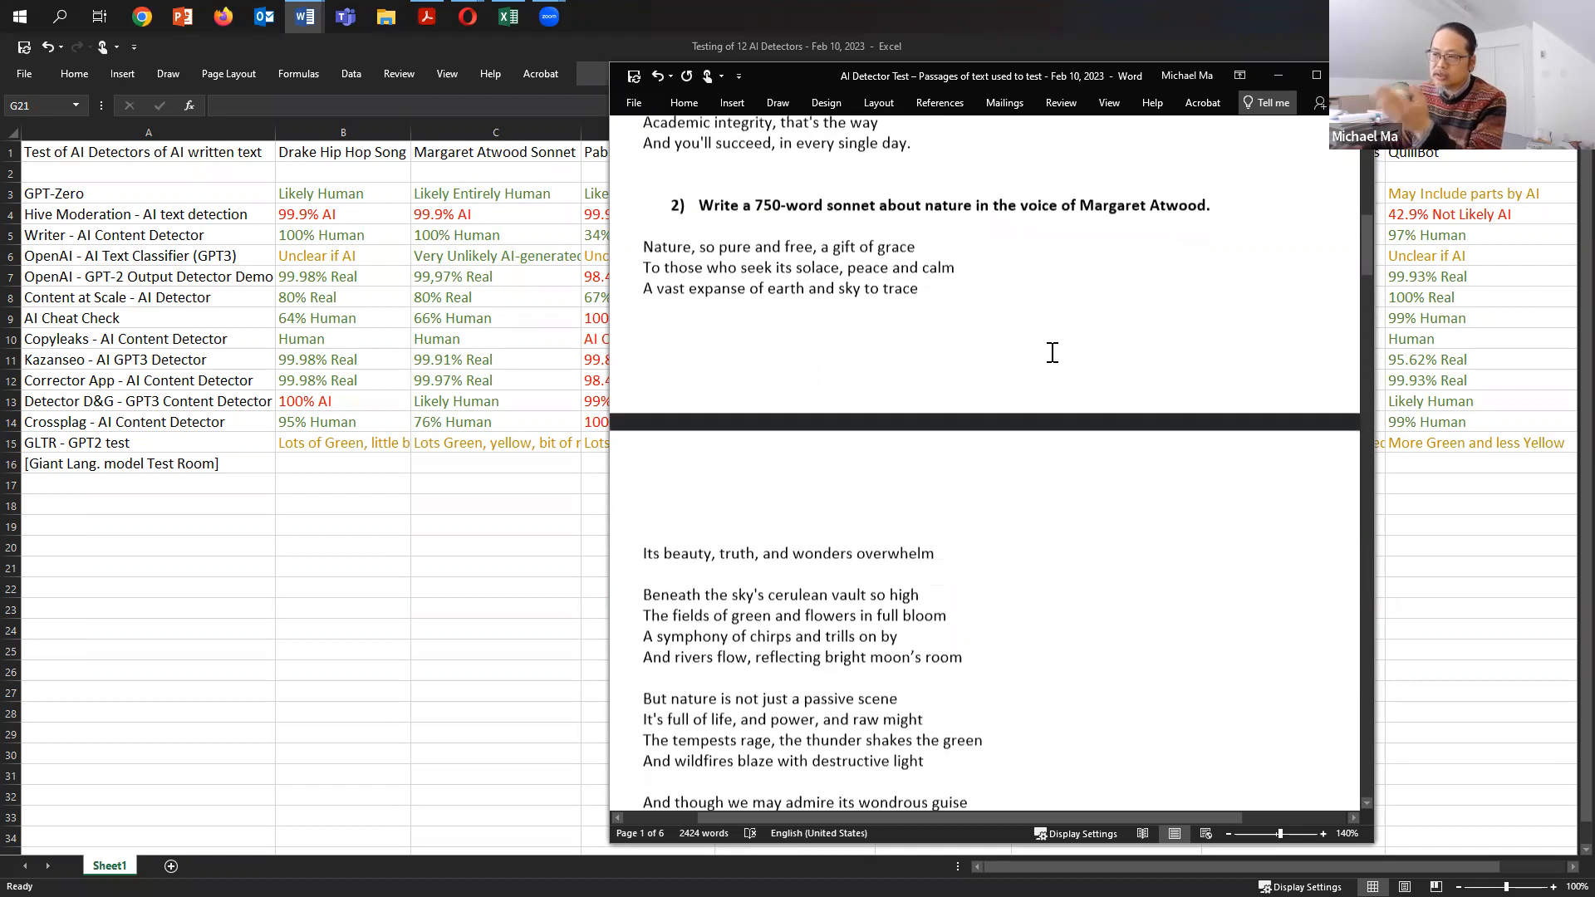
{"action": "scroll", "scroll_direction": "down", "scroll_amount": 3}
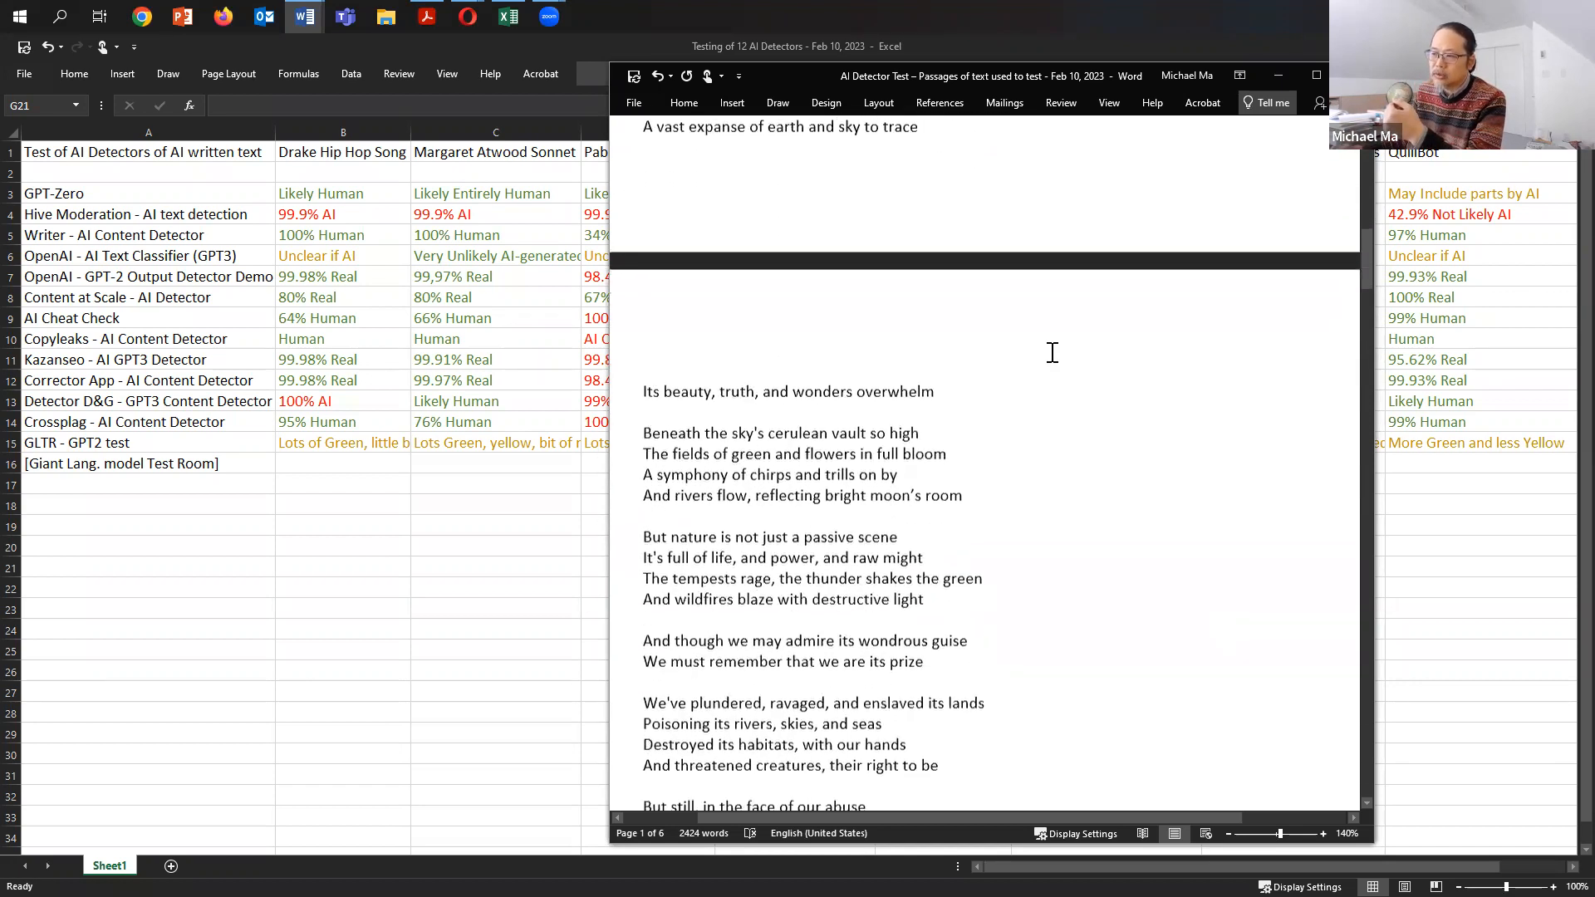
{"action": "scroll", "scroll_direction": "down", "scroll_amount": 3}
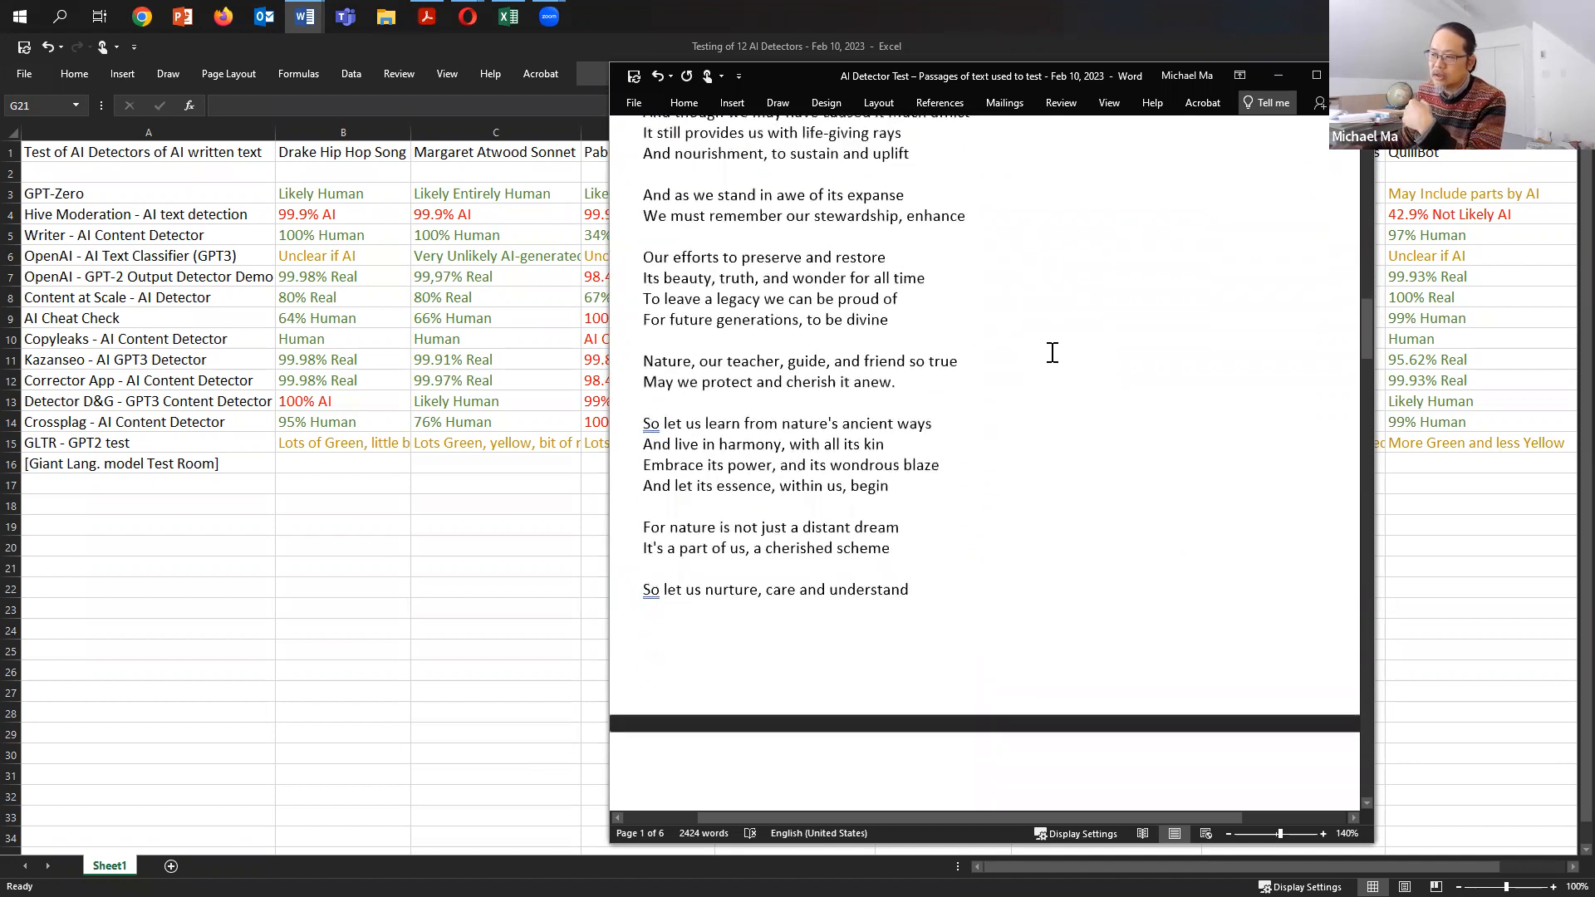
{"action": "scroll", "scroll_direction": "down", "scroll_amount": 3}
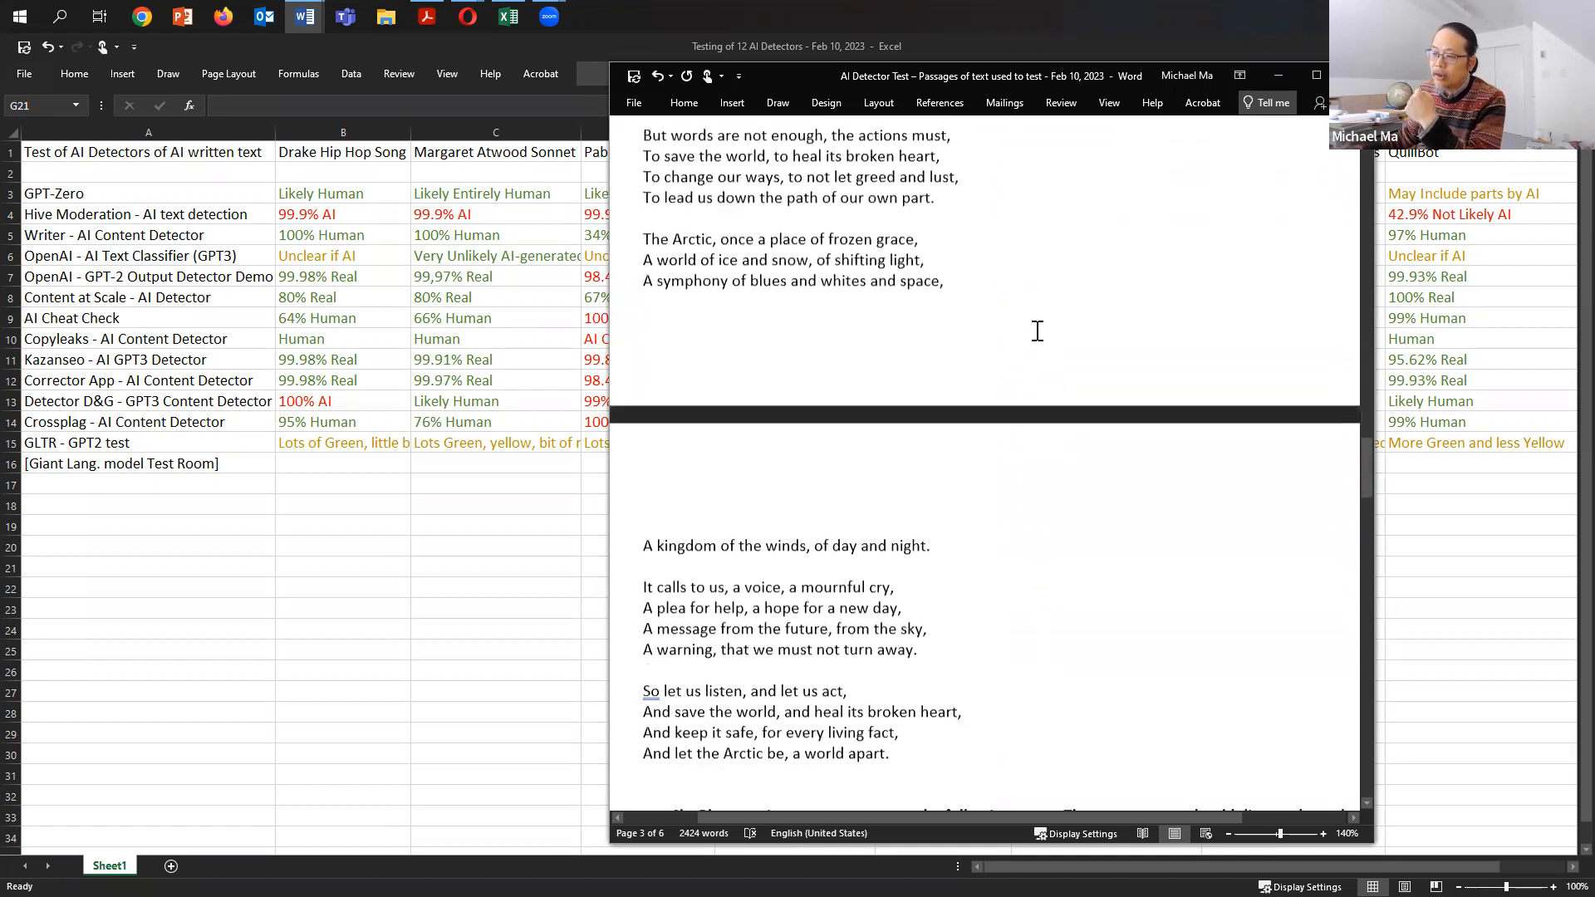
{"action": "scroll", "scroll_direction": "down", "scroll_amount": 3}
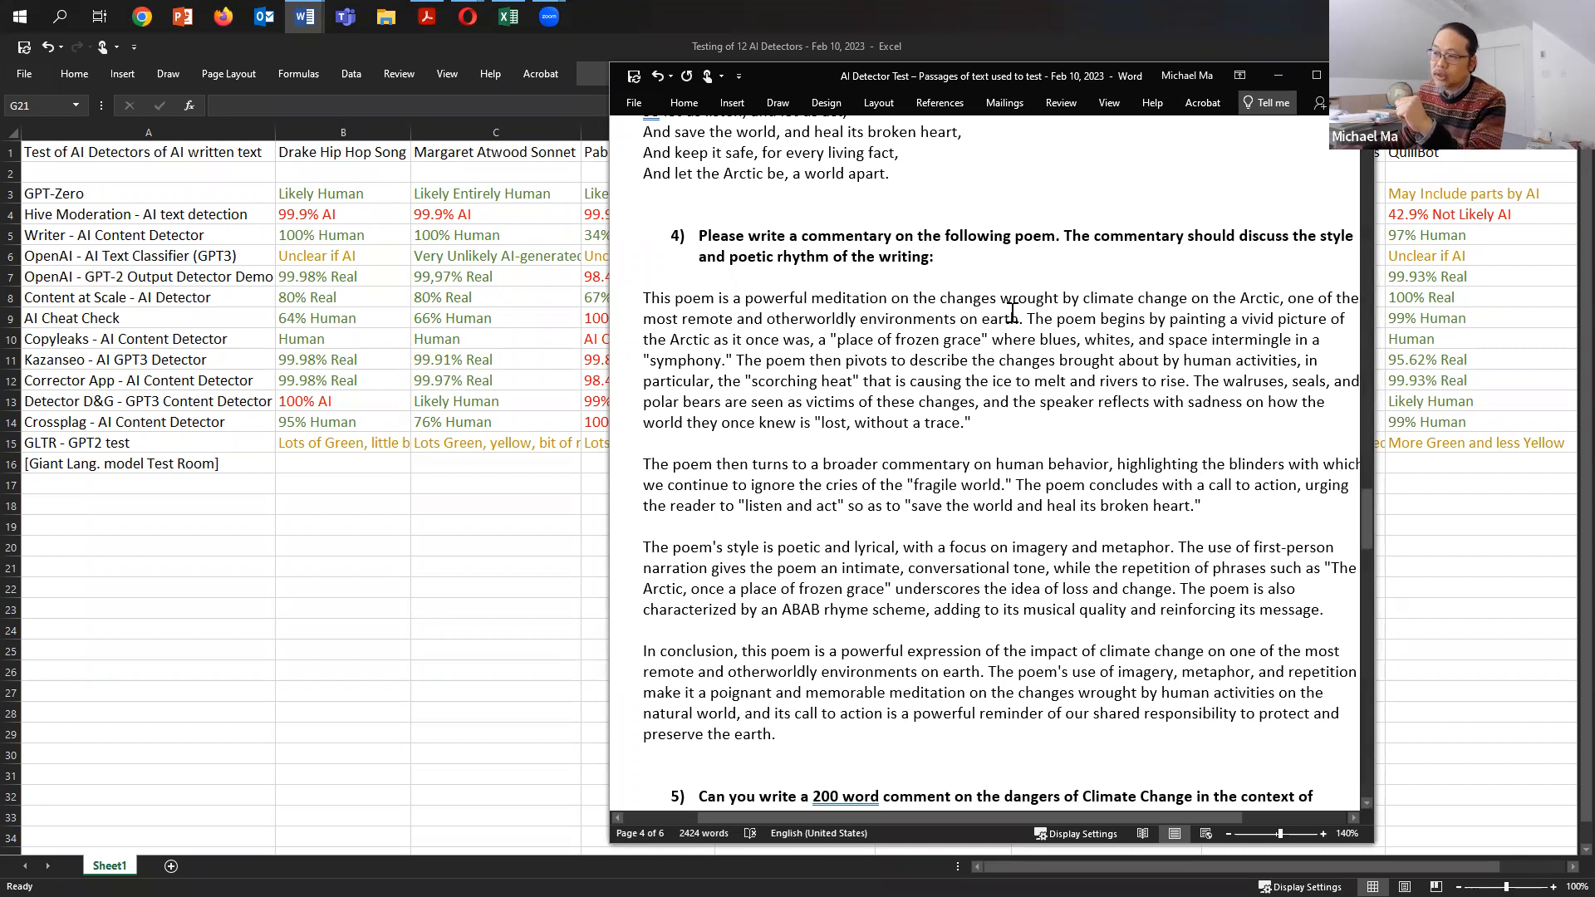
{"action": "scroll", "scroll_direction": "down", "scroll_amount": 3}
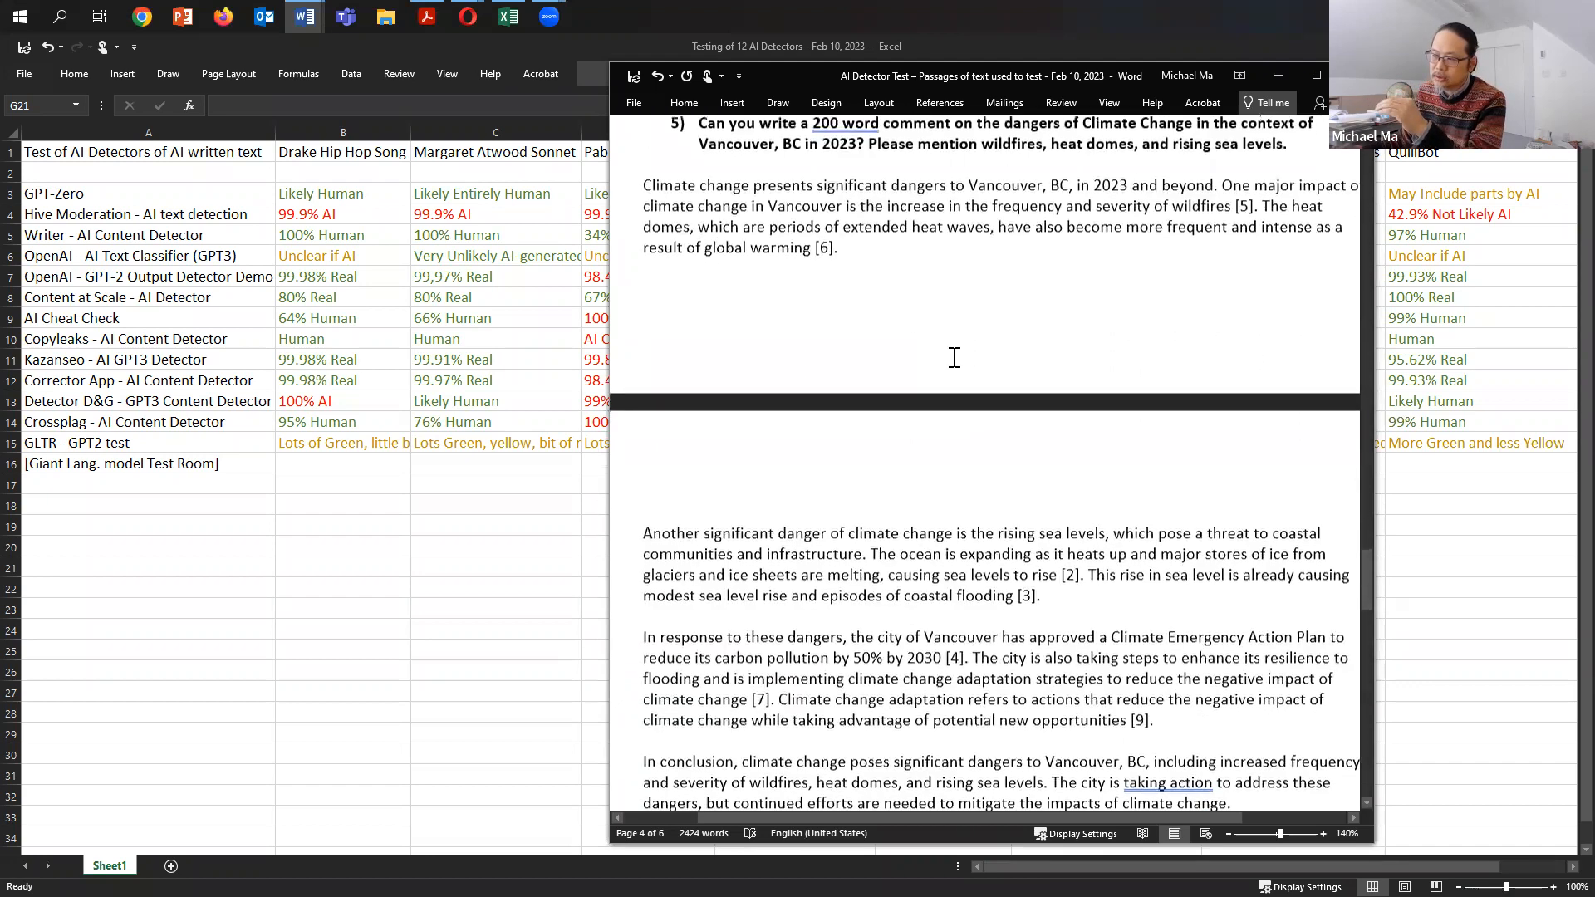
{"action": "scroll", "scroll_direction": "down", "scroll_amount": 3}
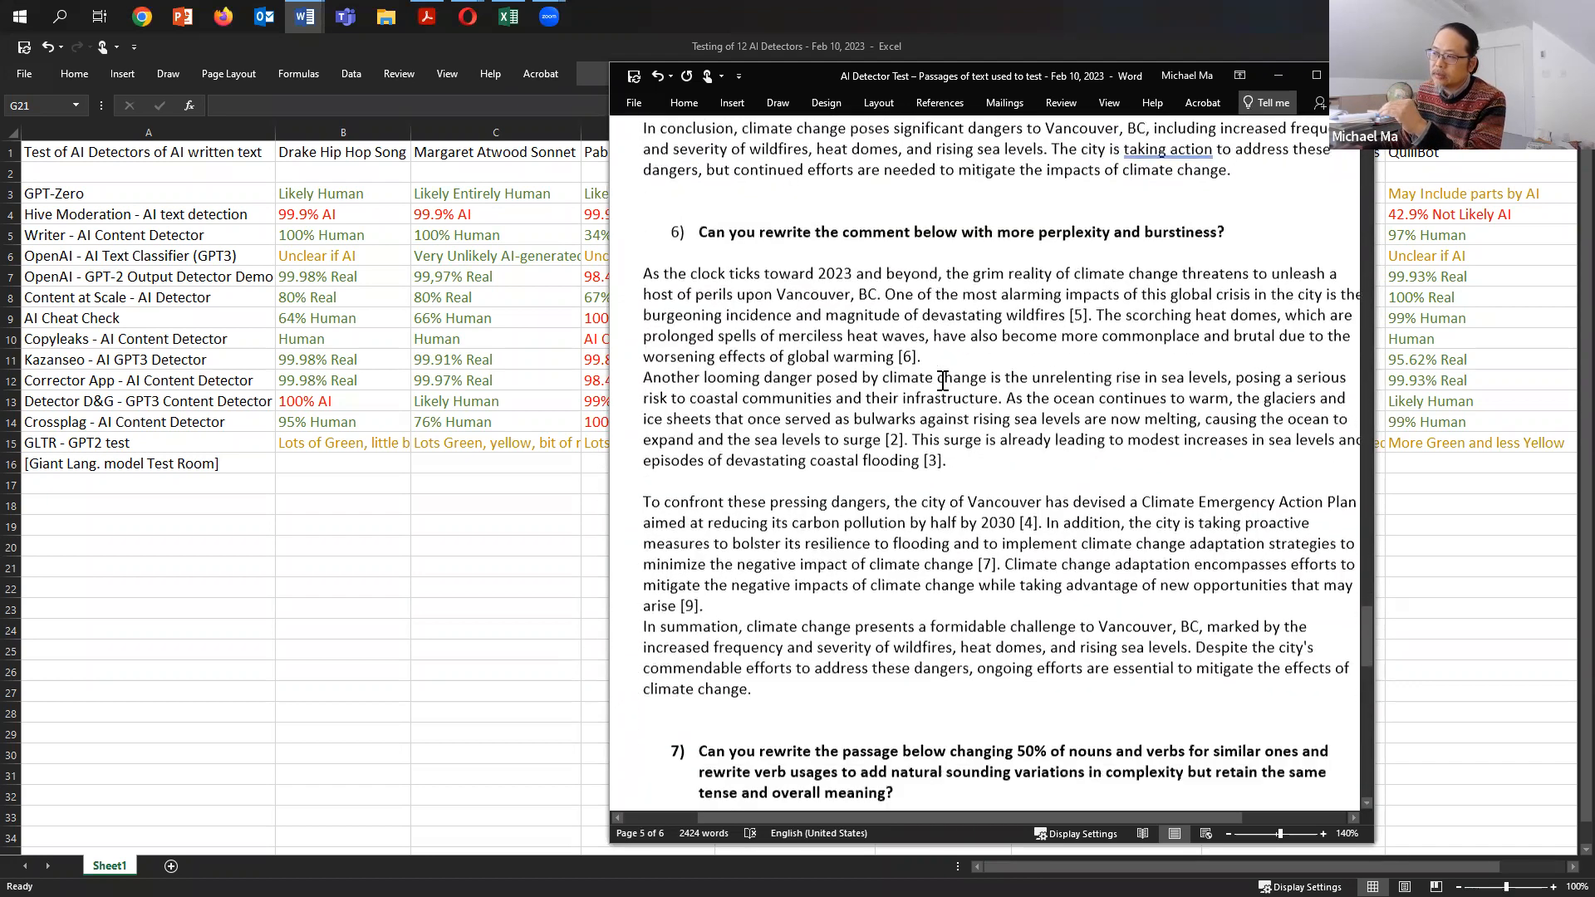
{"action": "scroll", "scroll_direction": "down", "scroll_amount": 3}
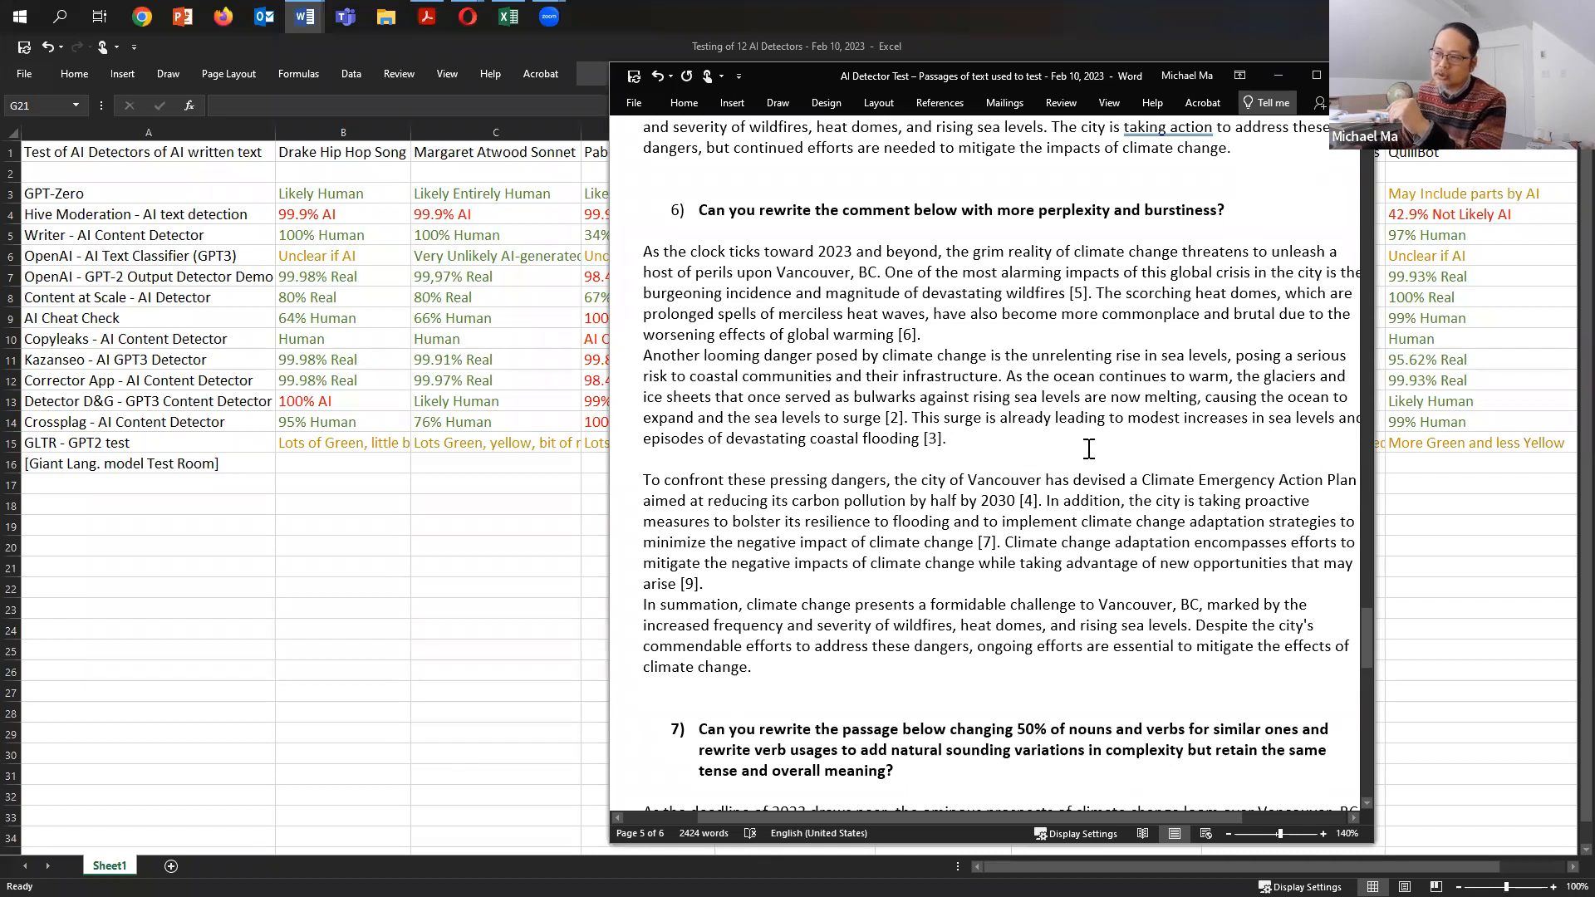
{"action": "scroll", "scroll_direction": "down", "scroll_amount": 3}
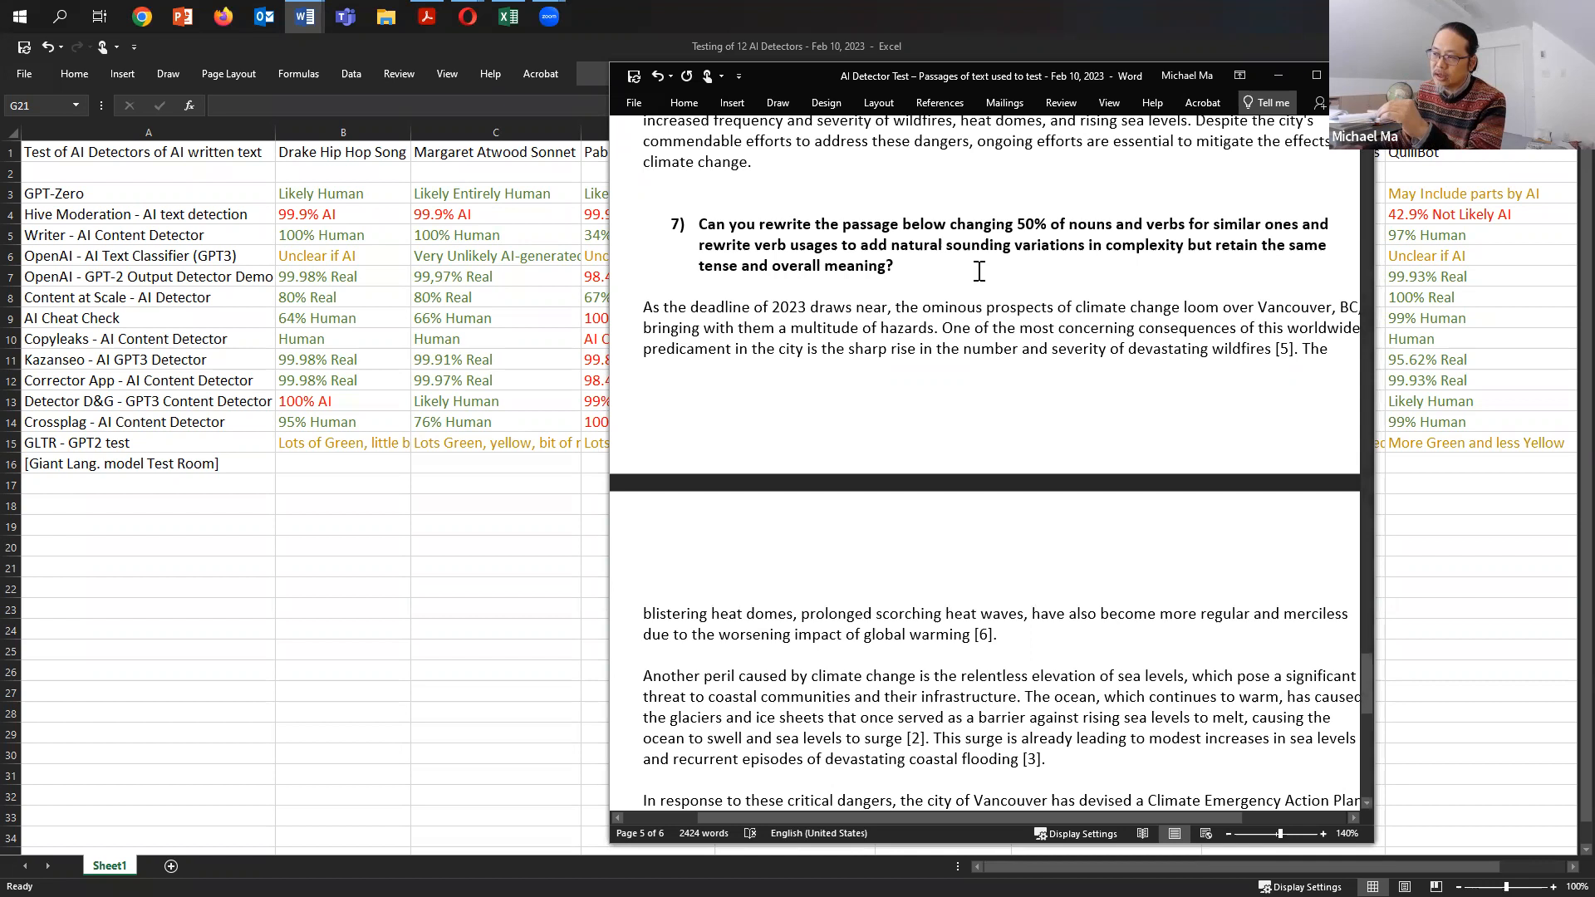
{"action": "mouse_move", "coordinate": [1055, 275]}
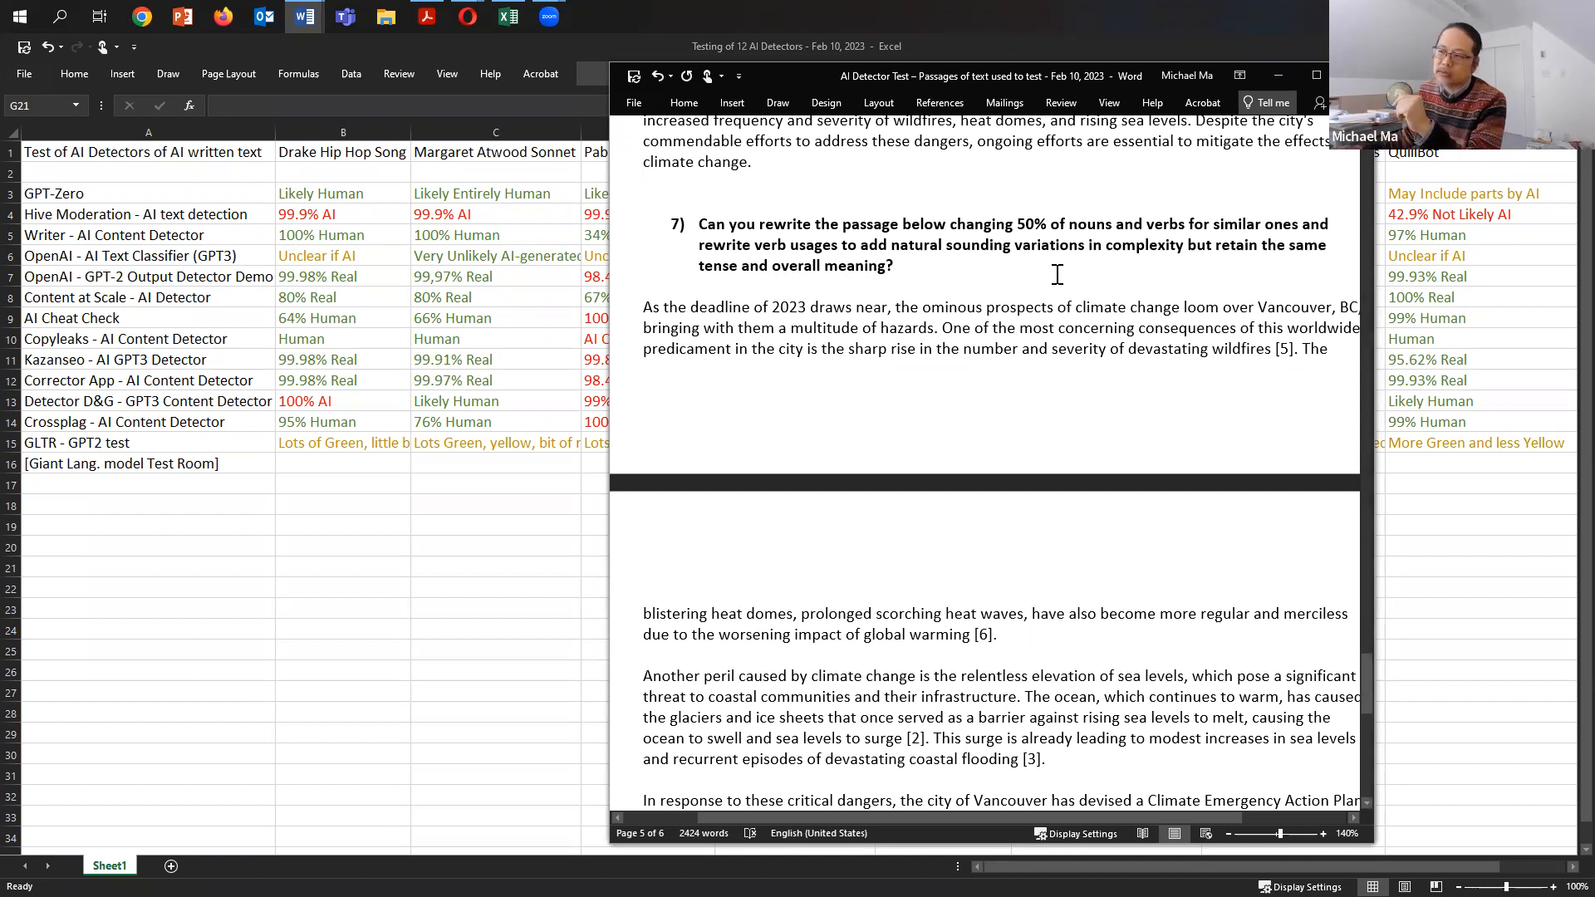
{"action": "scroll", "scroll_direction": "down", "scroll_amount": 3}
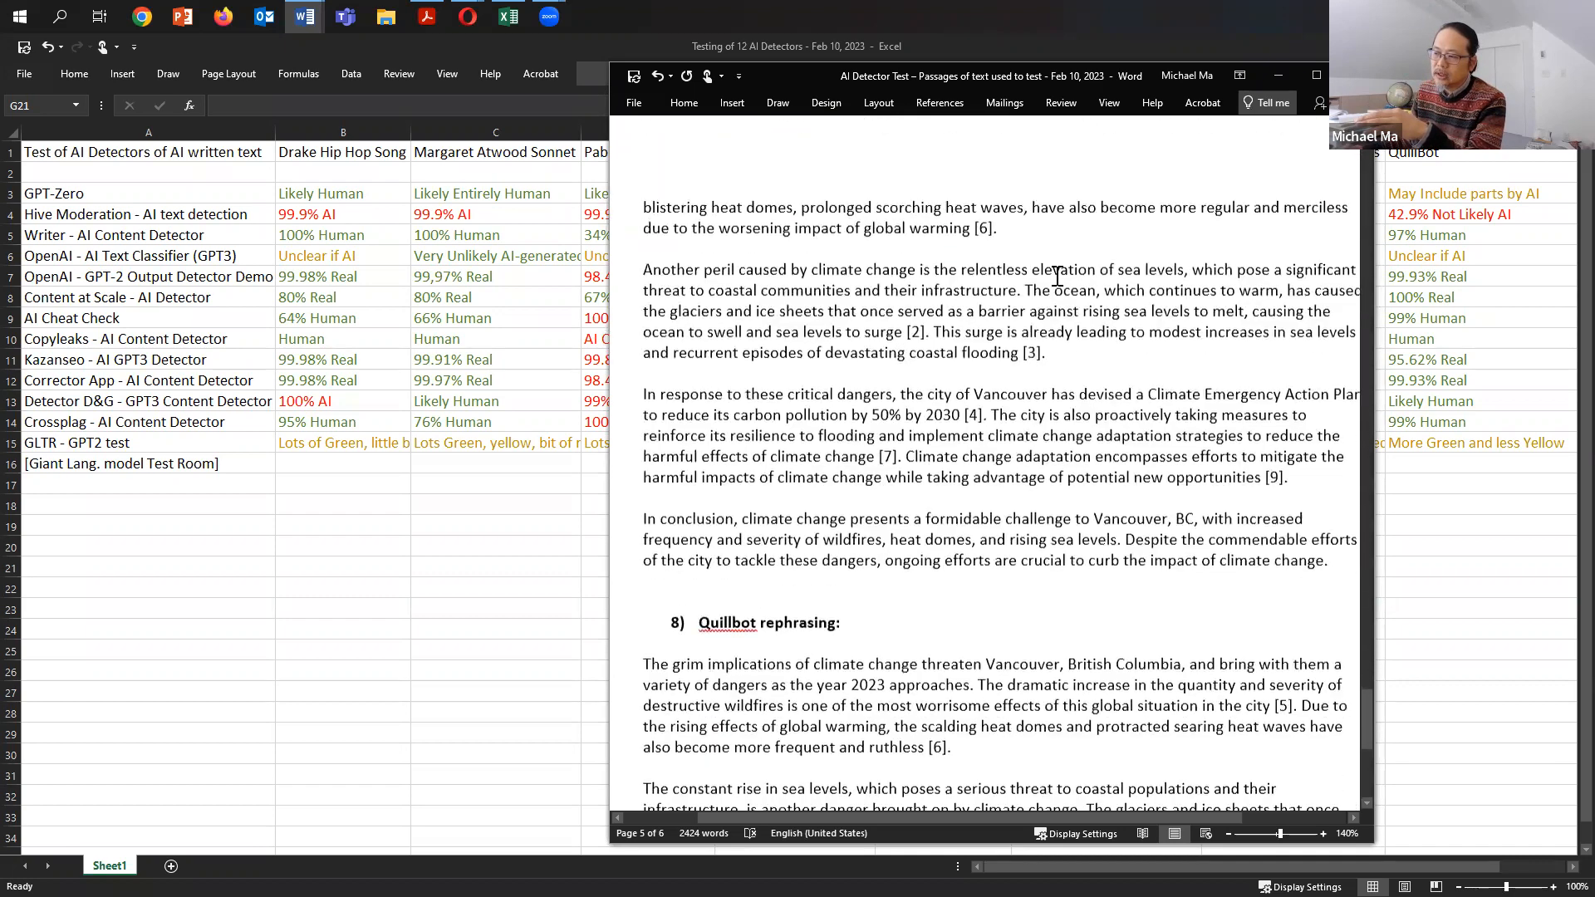
{"action": "scroll", "scroll_direction": "down", "scroll_amount": 3}
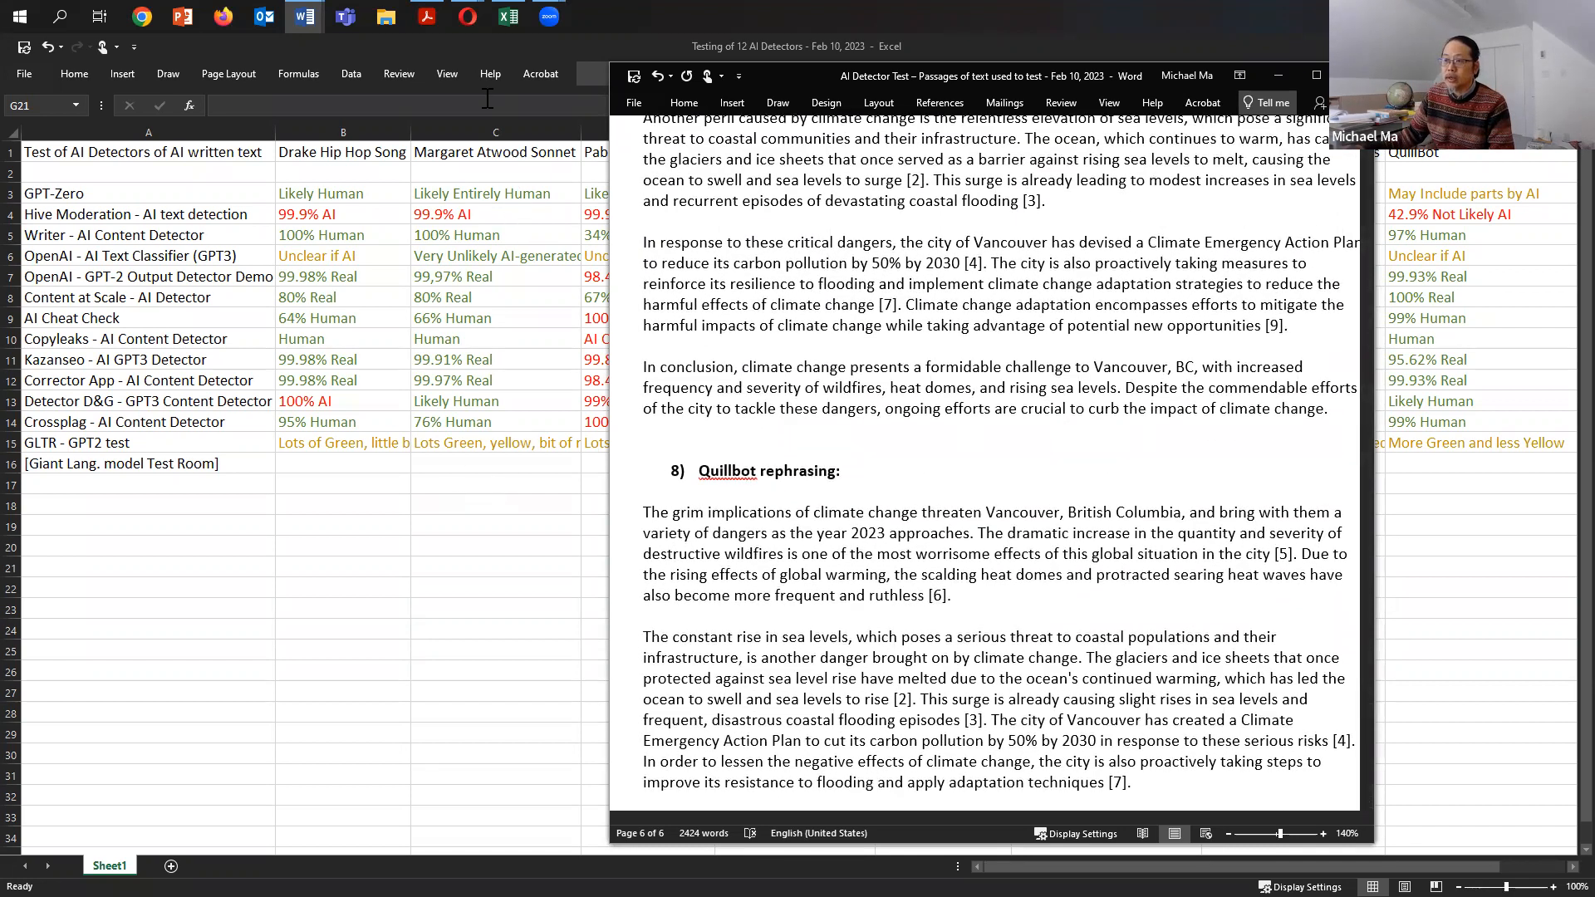
{"action": "left_click", "coordinate": [506, 17]}
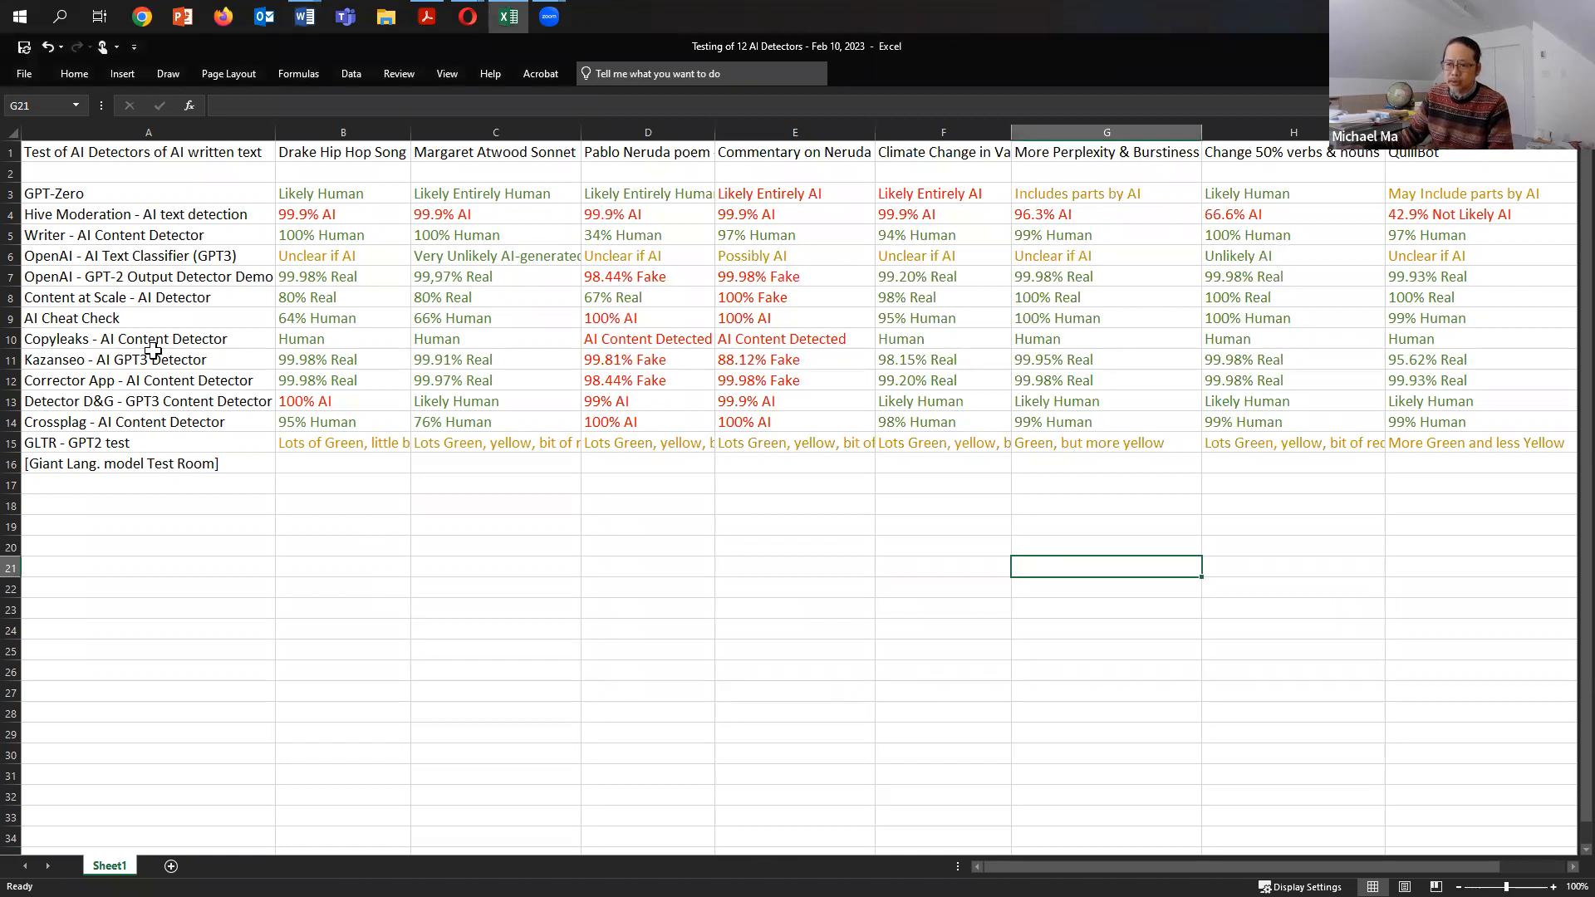
{"action": "mouse_move", "coordinate": [170, 316]}
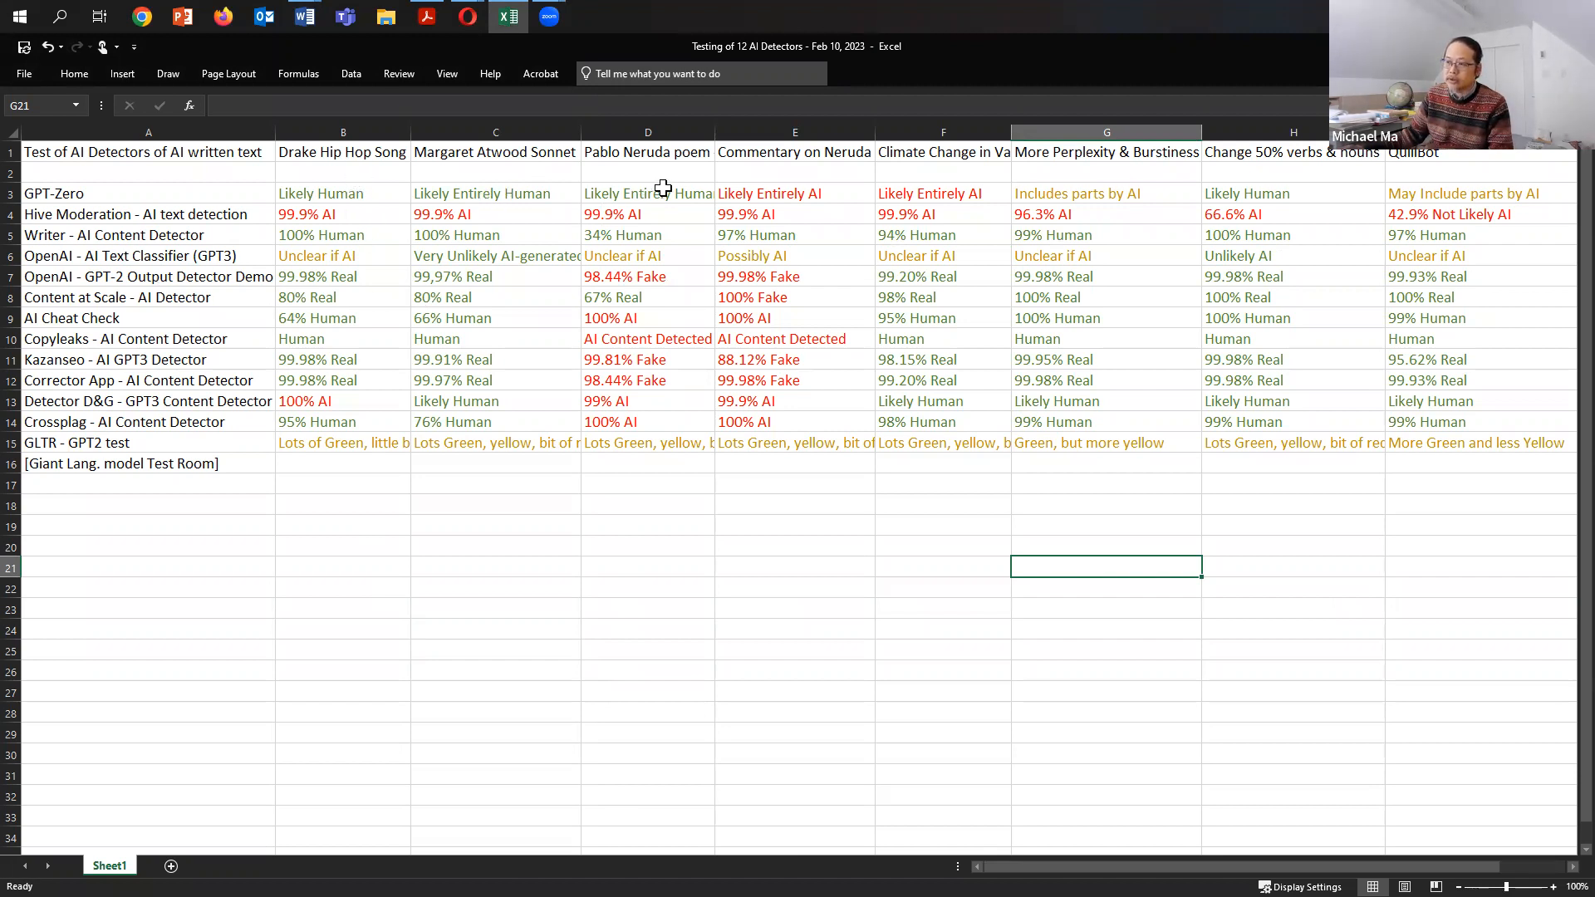
{"action": "mouse_move", "coordinate": [774, 190]}
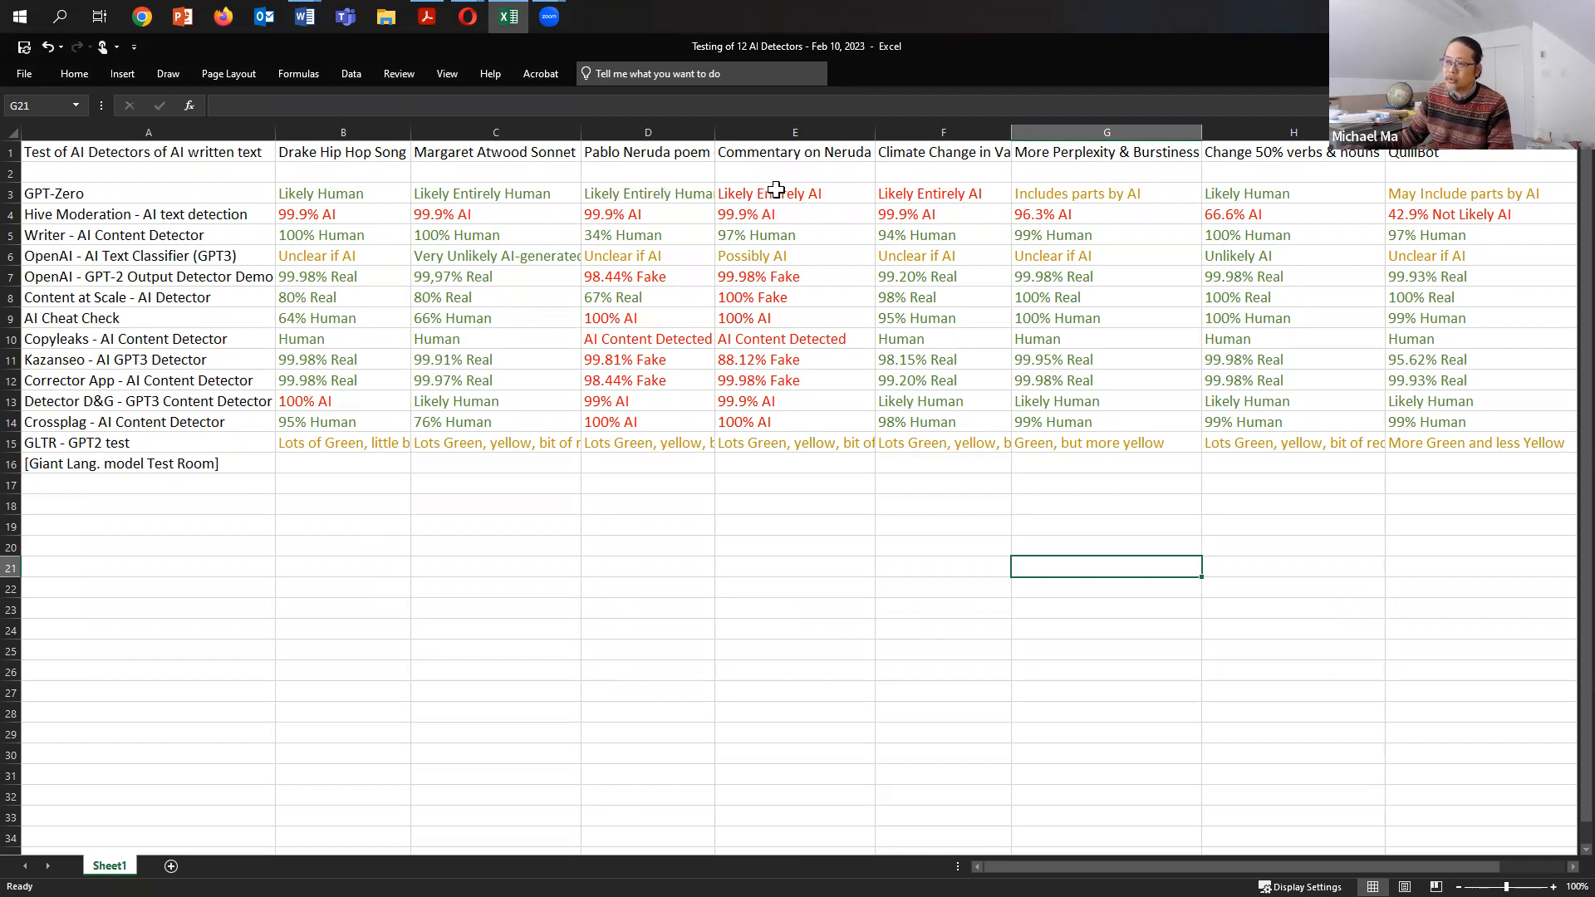
{"action": "mouse_move", "coordinate": [967, 180]}
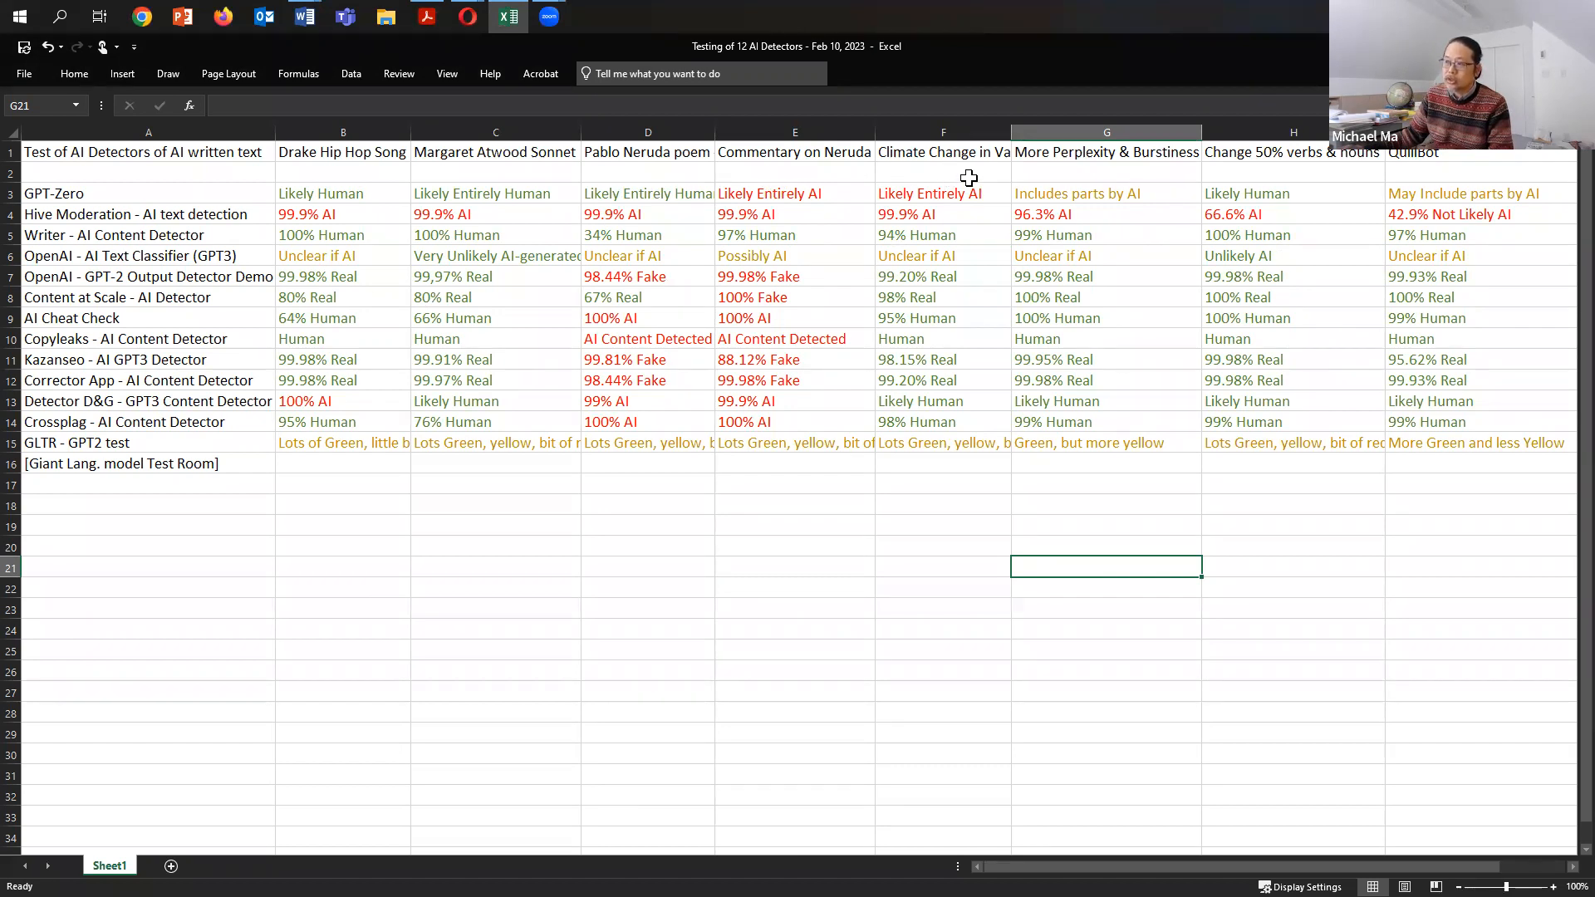
{"action": "mouse_move", "coordinate": [1116, 208]}
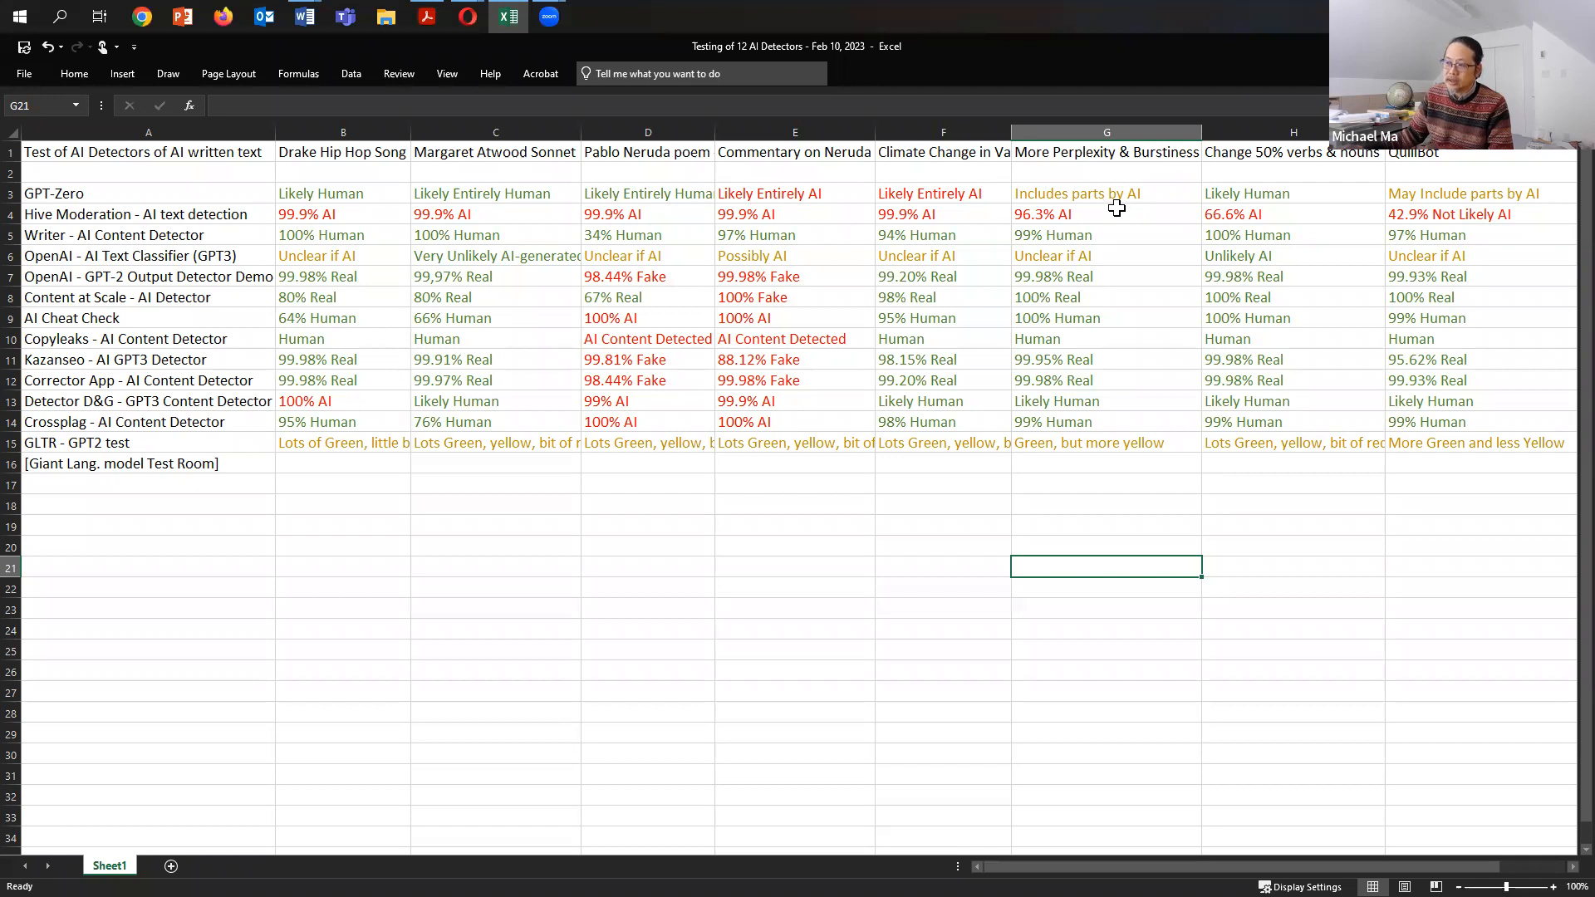
{"action": "mouse_move", "coordinate": [1093, 217]}
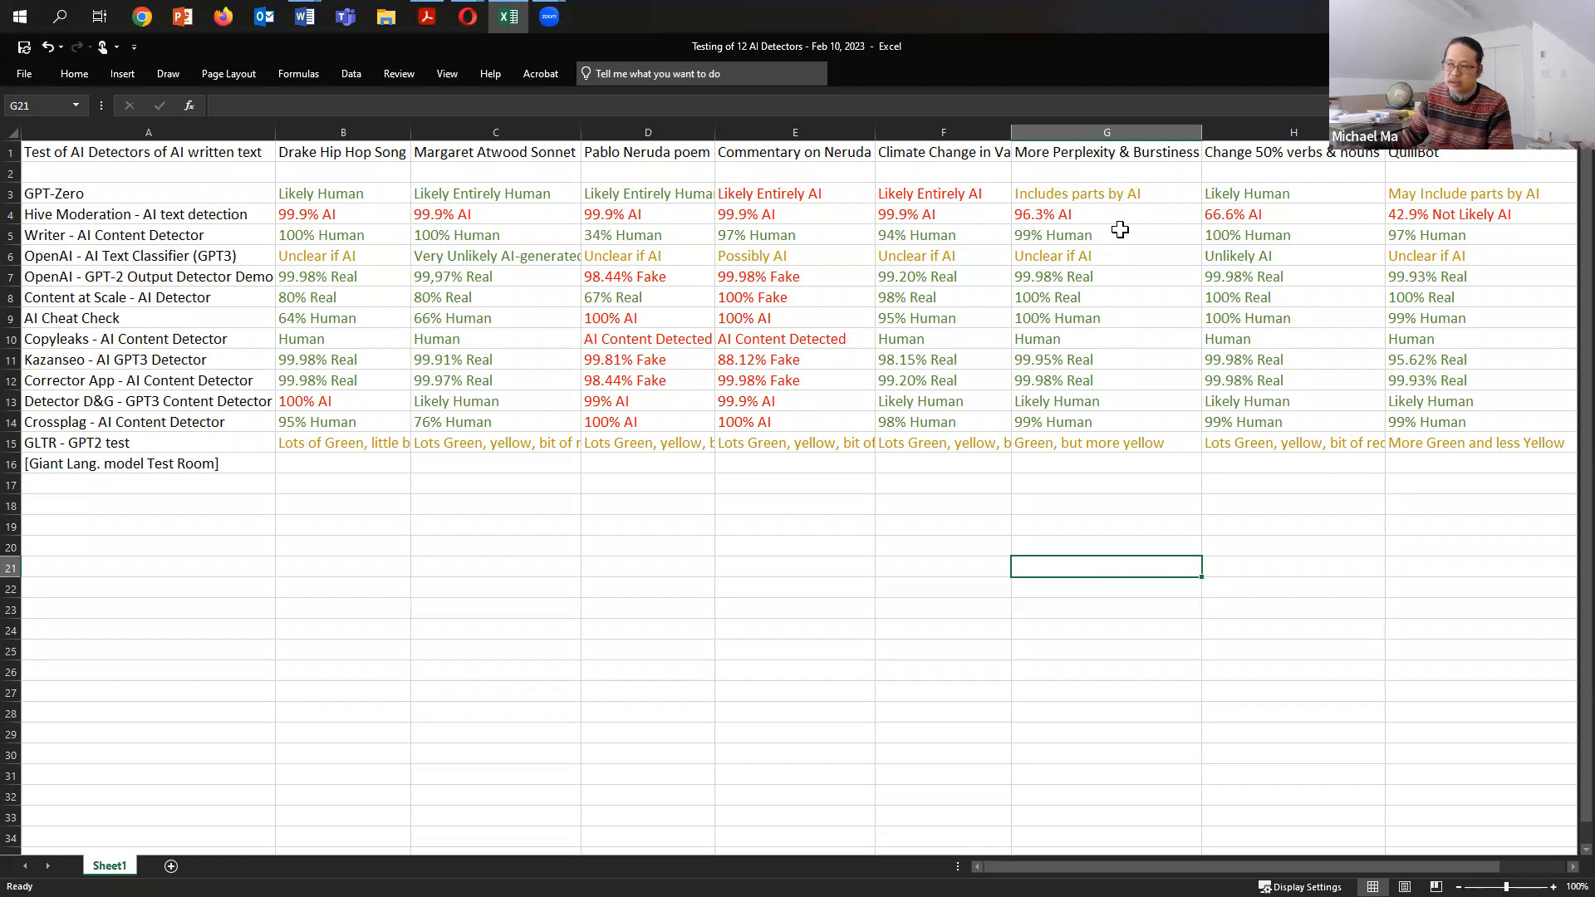
{"action": "mouse_move", "coordinate": [1309, 343]}
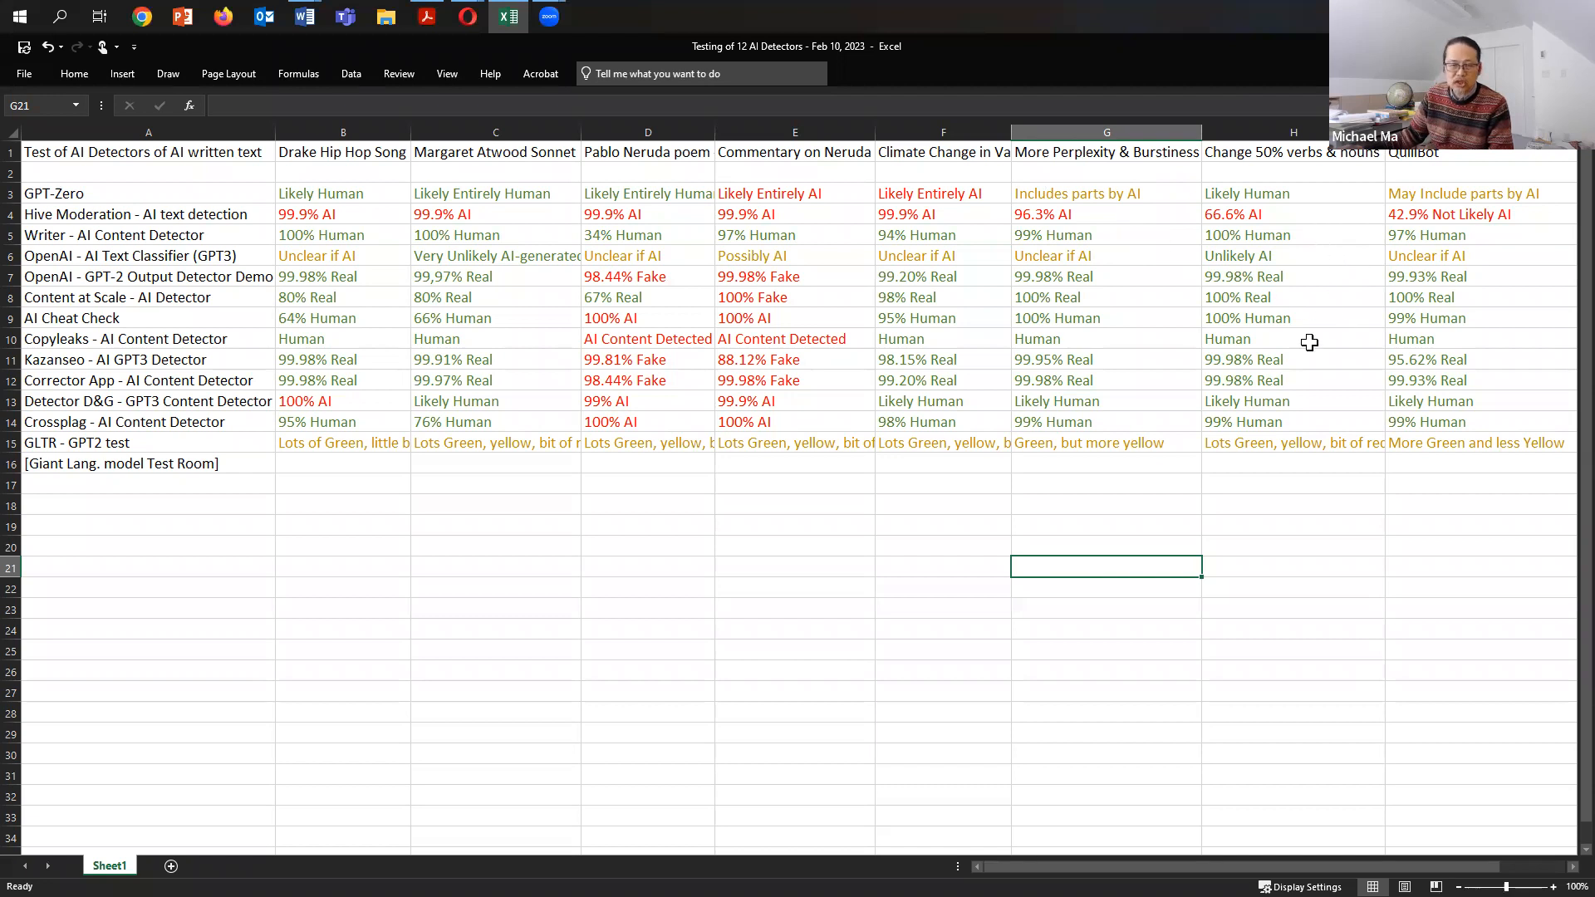
{"action": "mouse_move", "coordinate": [1448, 379]}
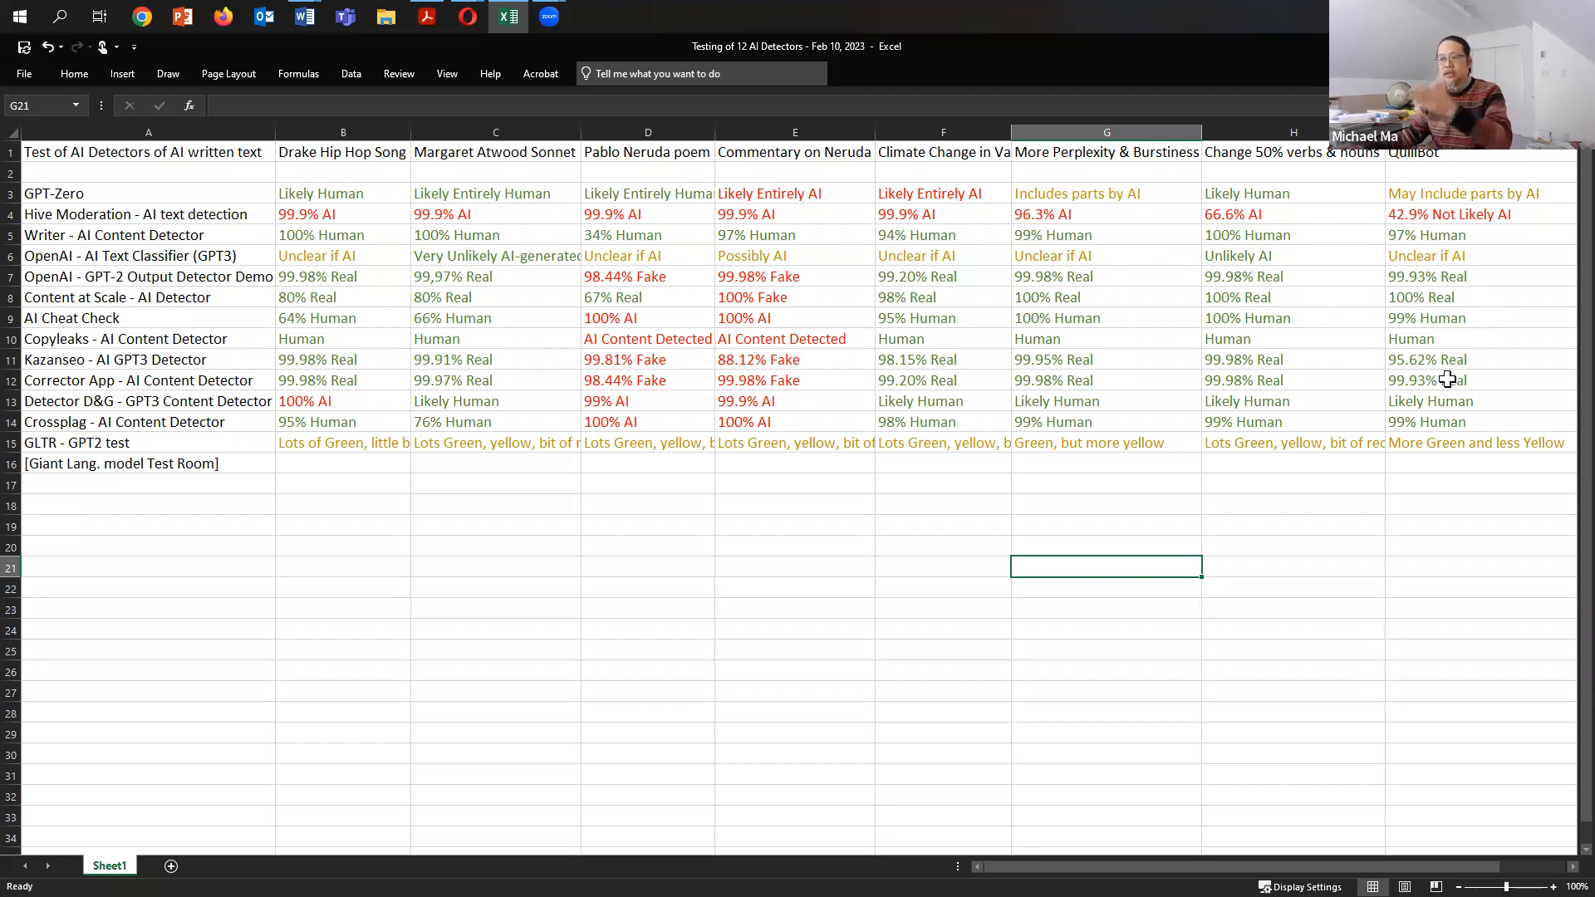
{"action": "mouse_move", "coordinate": [603, 426]}
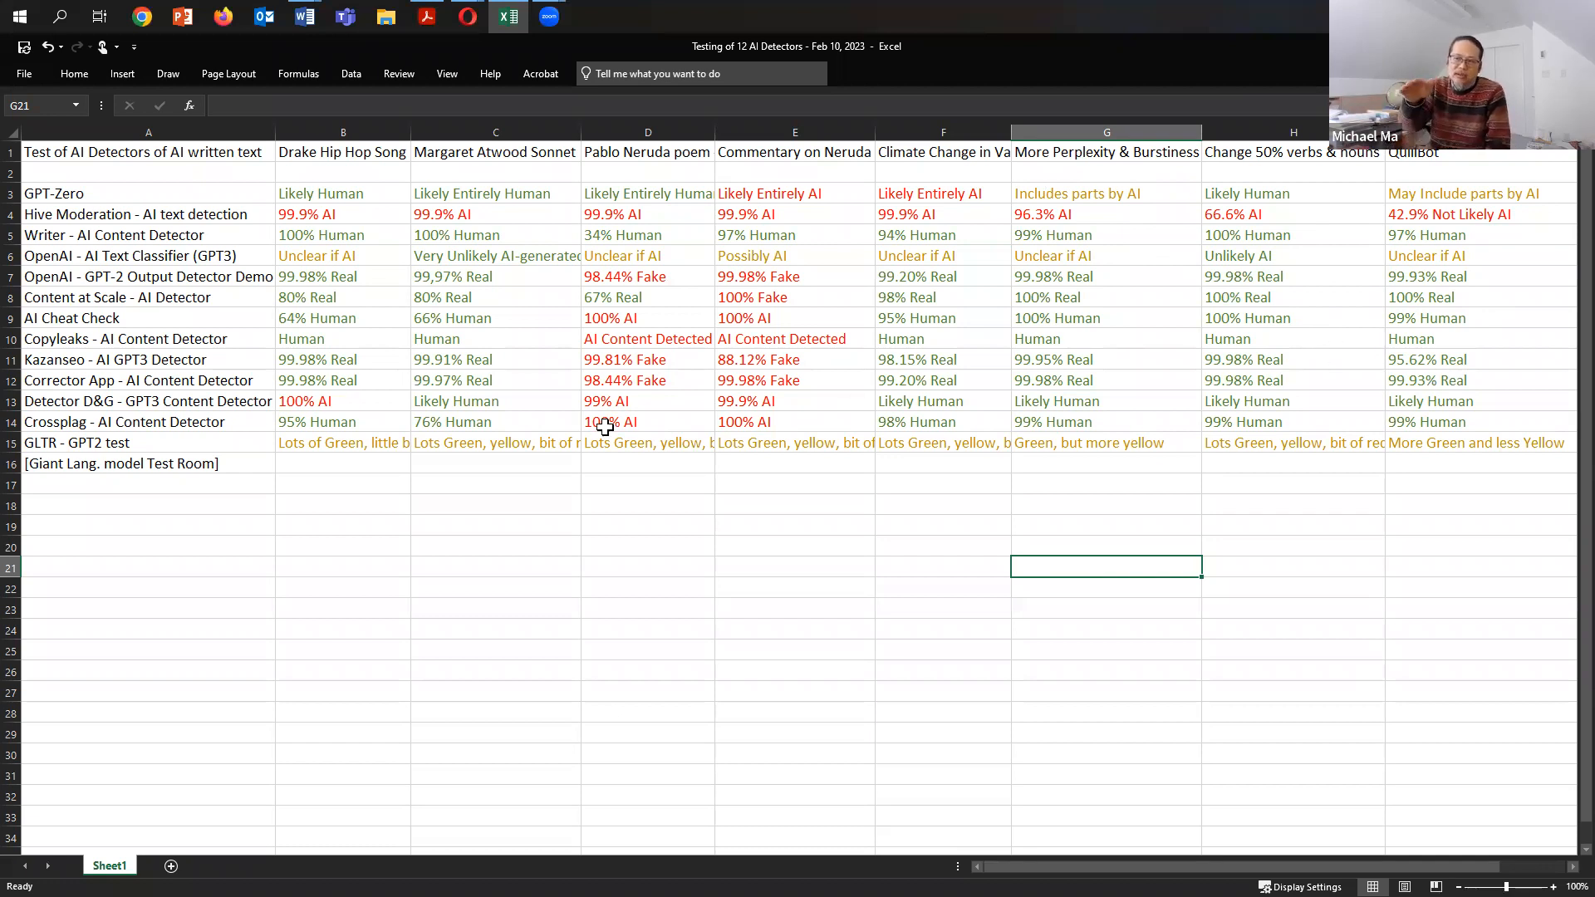
{"action": "mouse_move", "coordinate": [953, 300]}
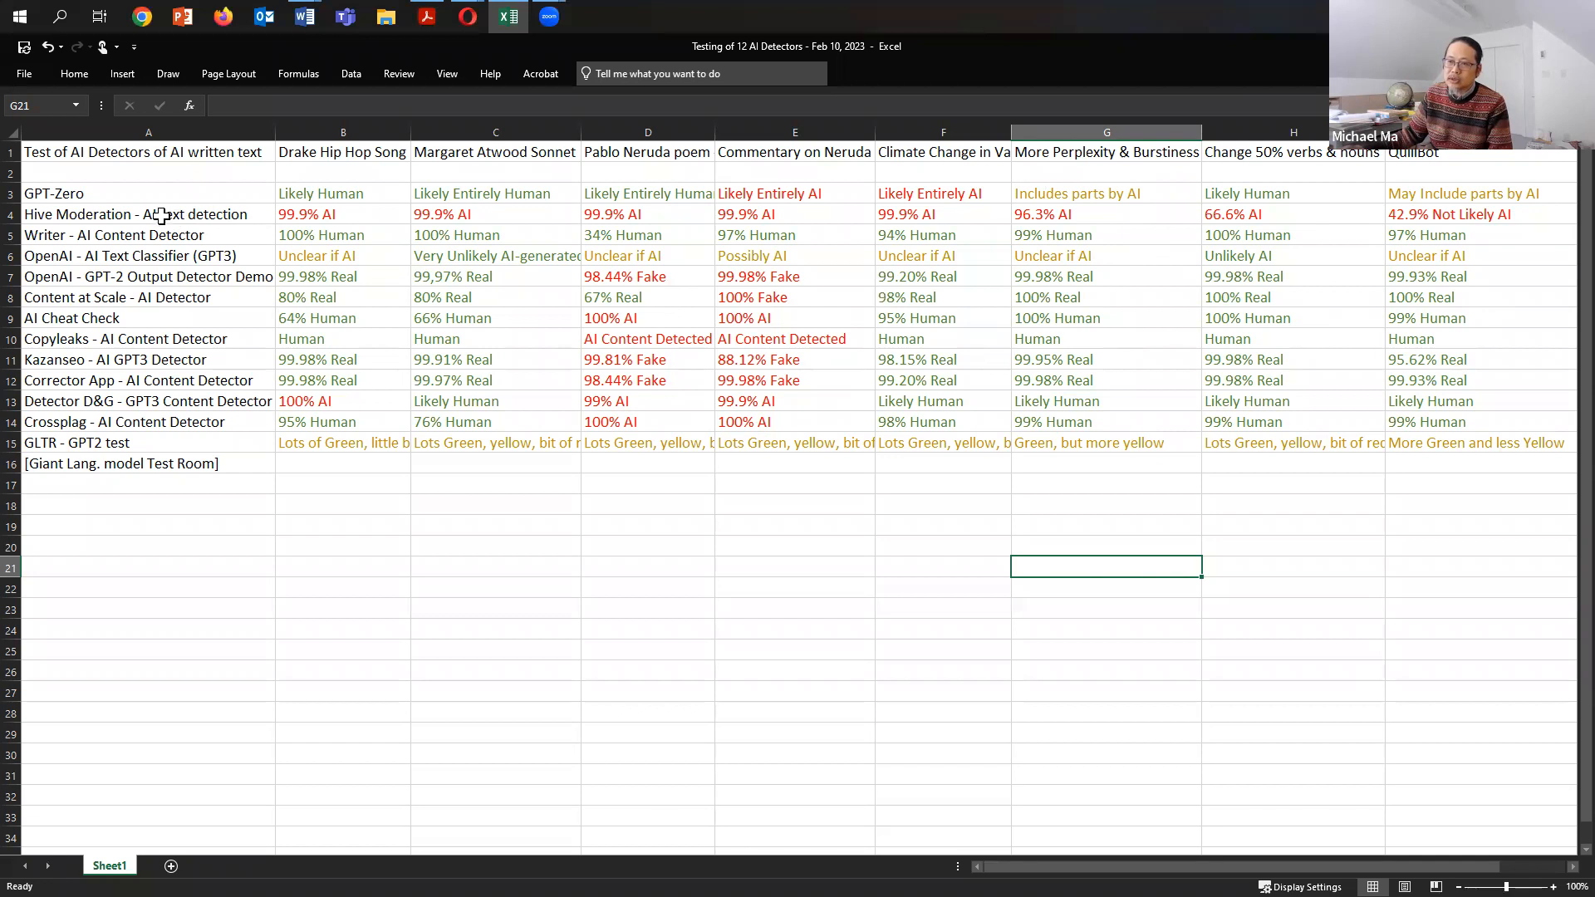
{"action": "left_click", "coordinate": [149, 214]}
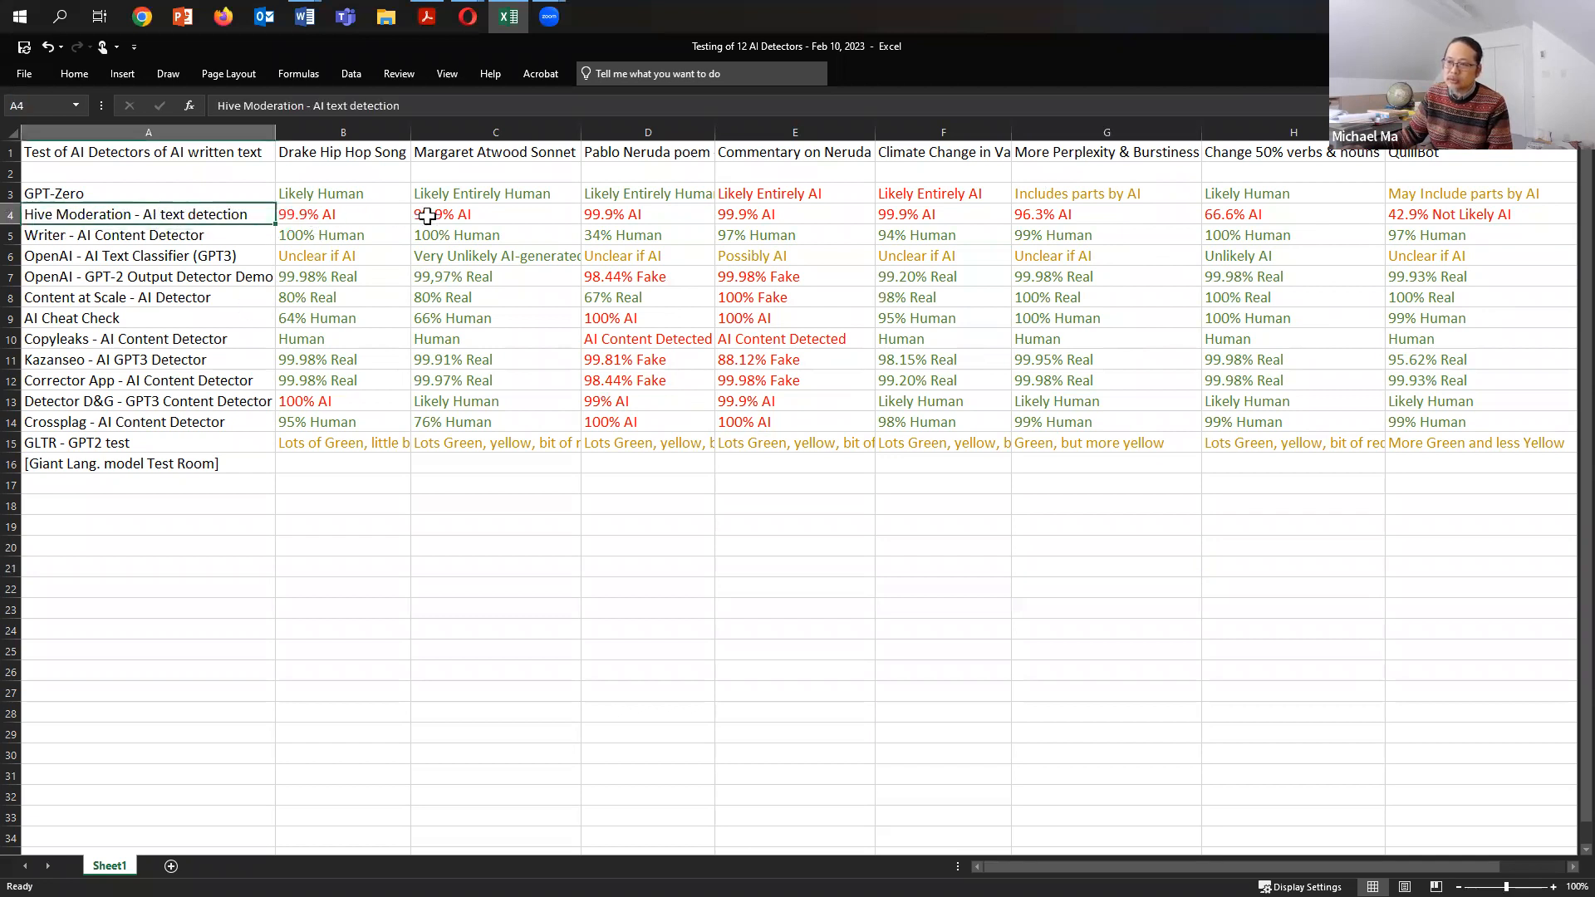
{"action": "mouse_move", "coordinate": [1046, 213]}
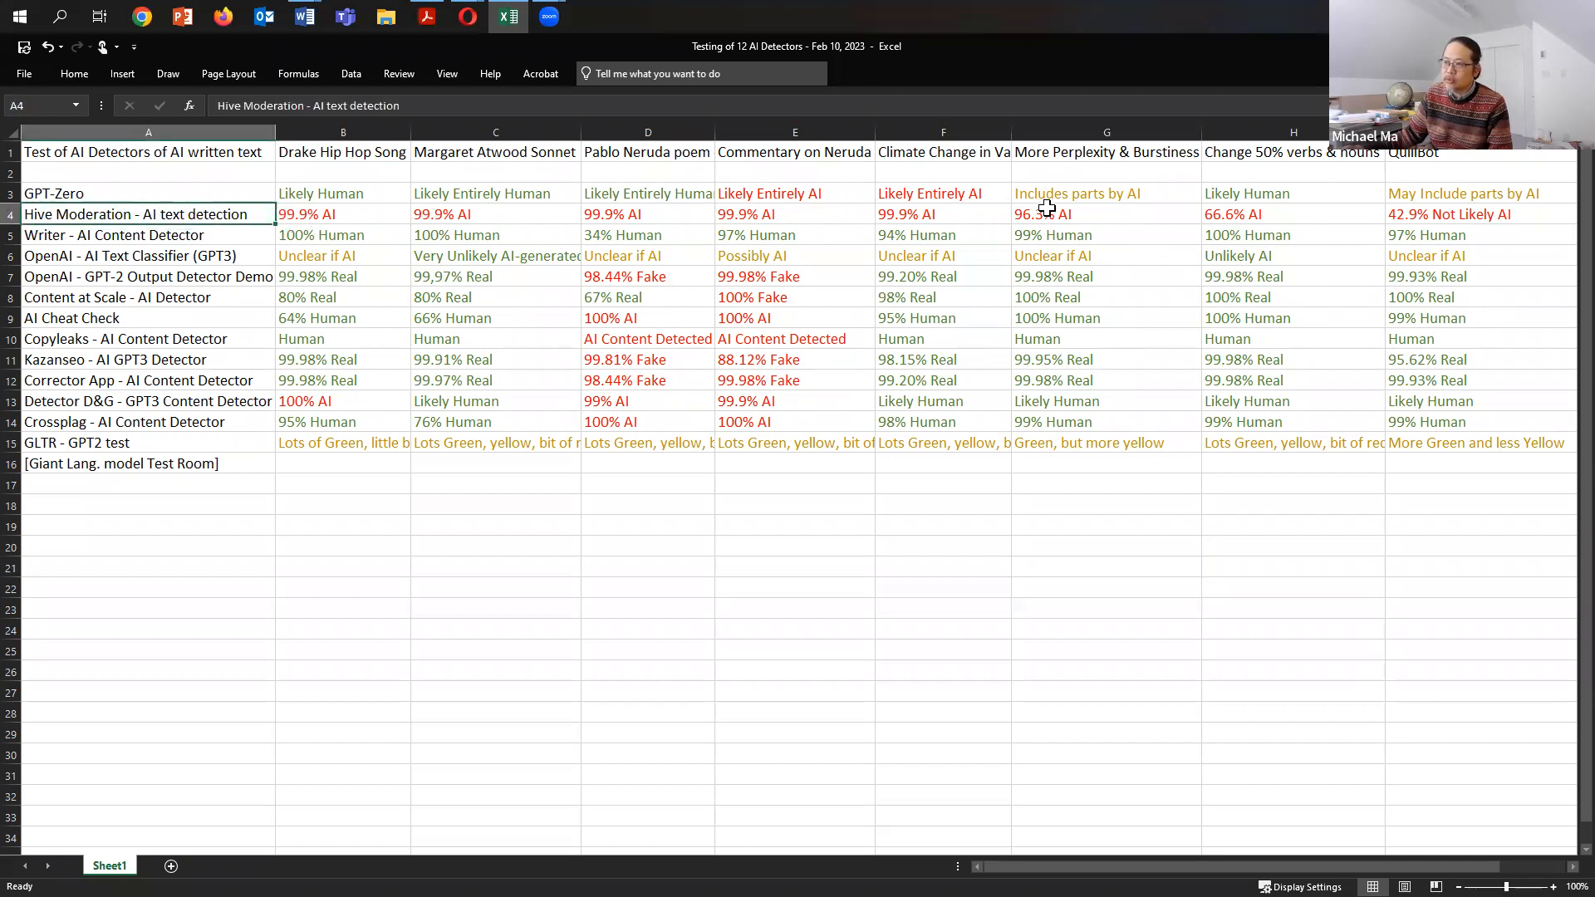
{"action": "mouse_move", "coordinate": [1444, 272]}
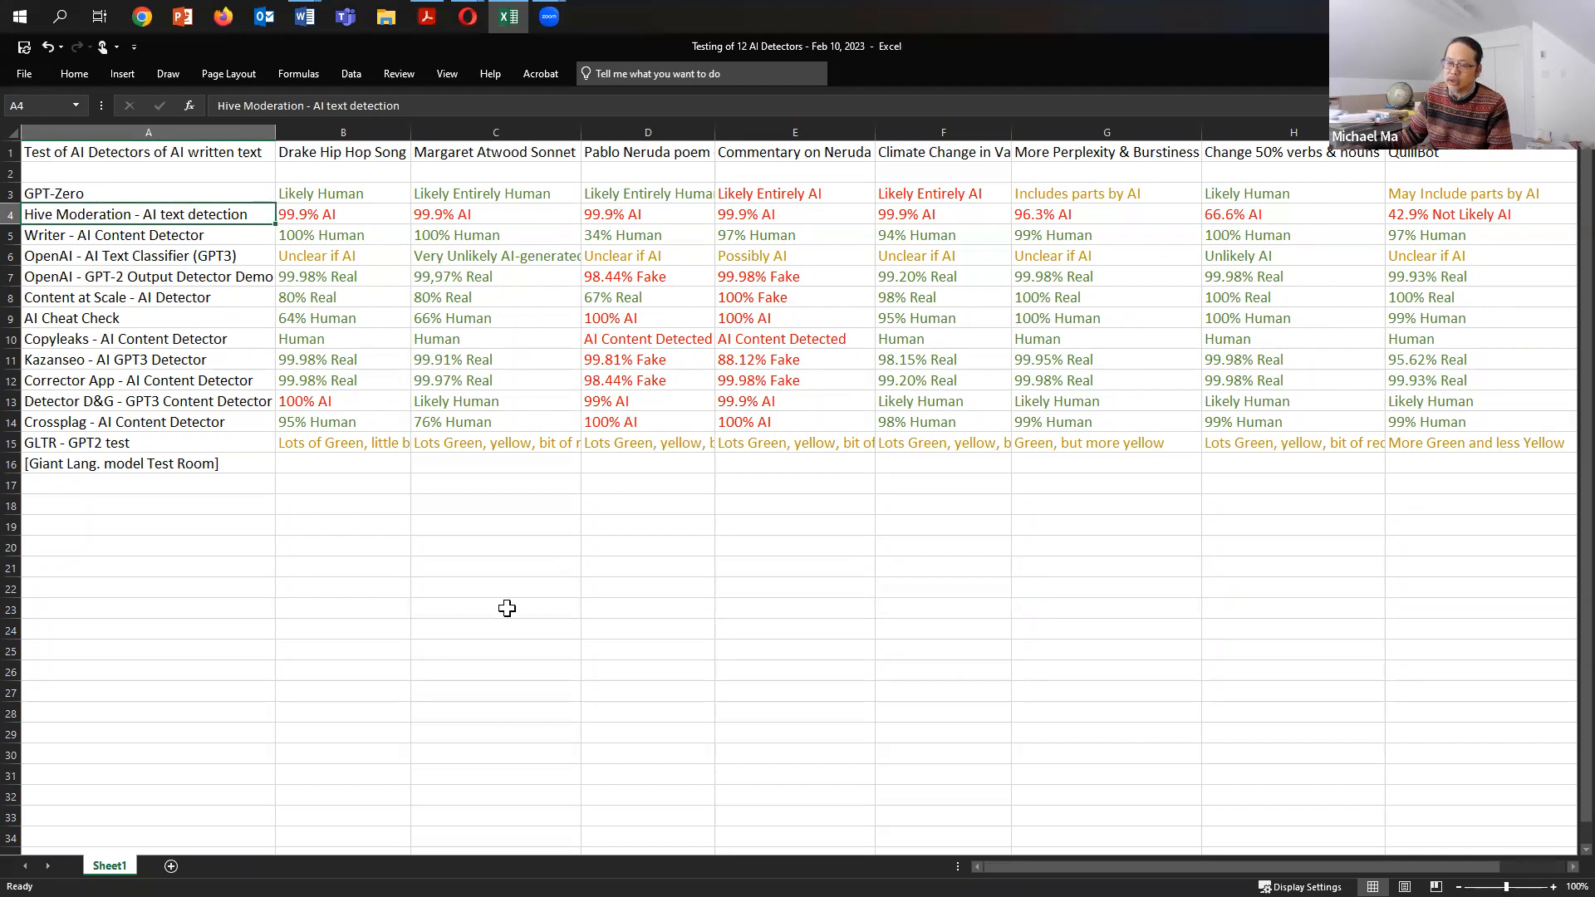
{"action": "mouse_move", "coordinate": [1055, 266]}
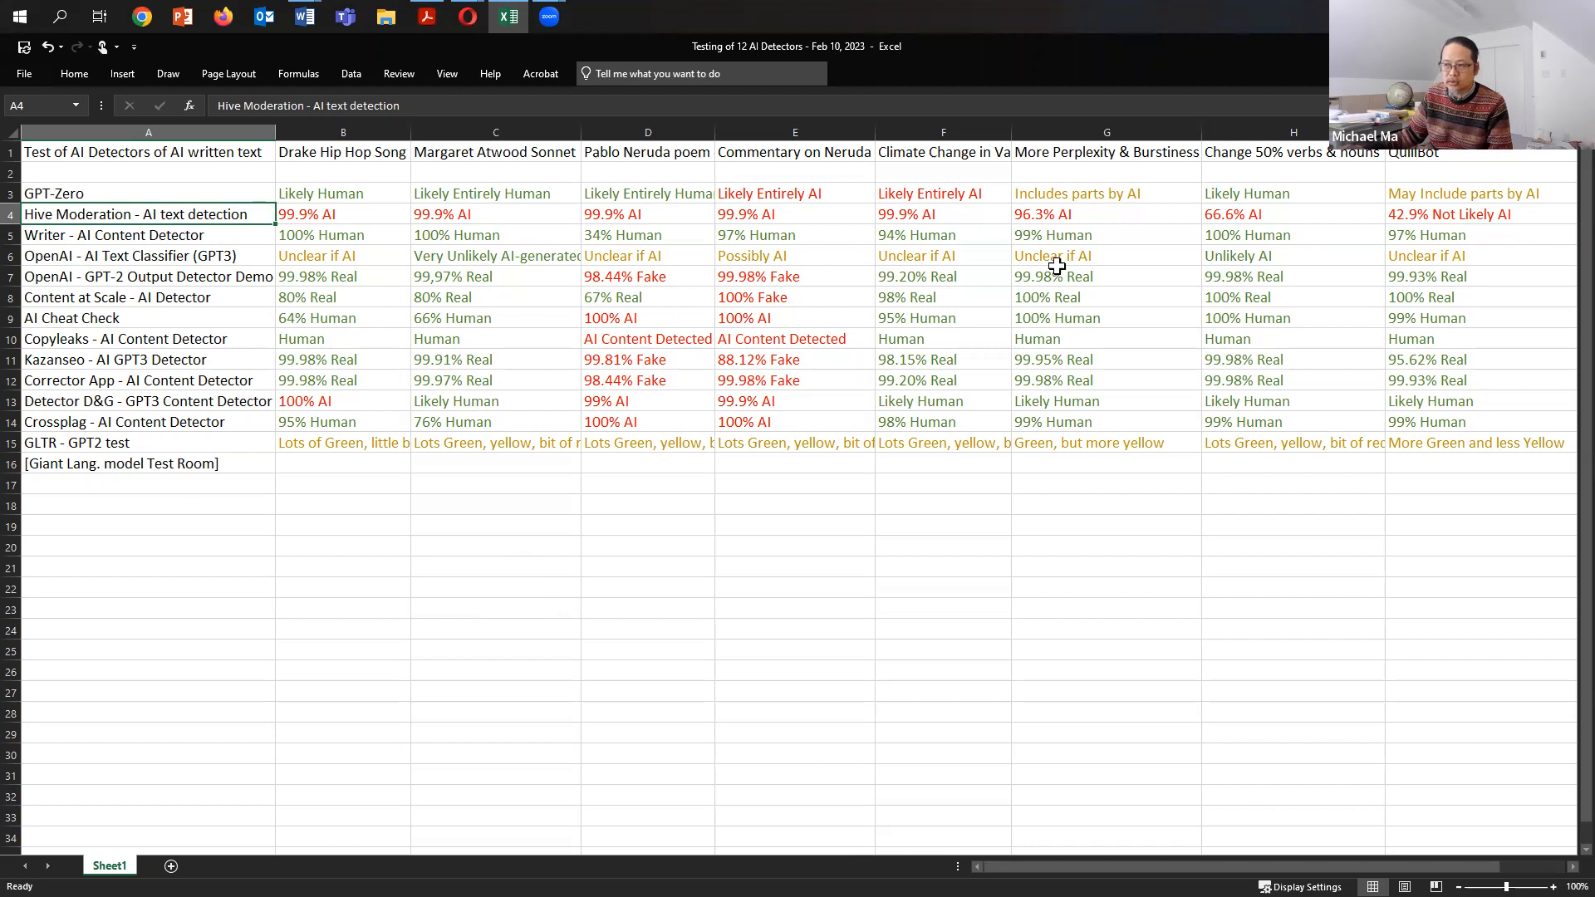
{"action": "mouse_move", "coordinate": [799, 518]}
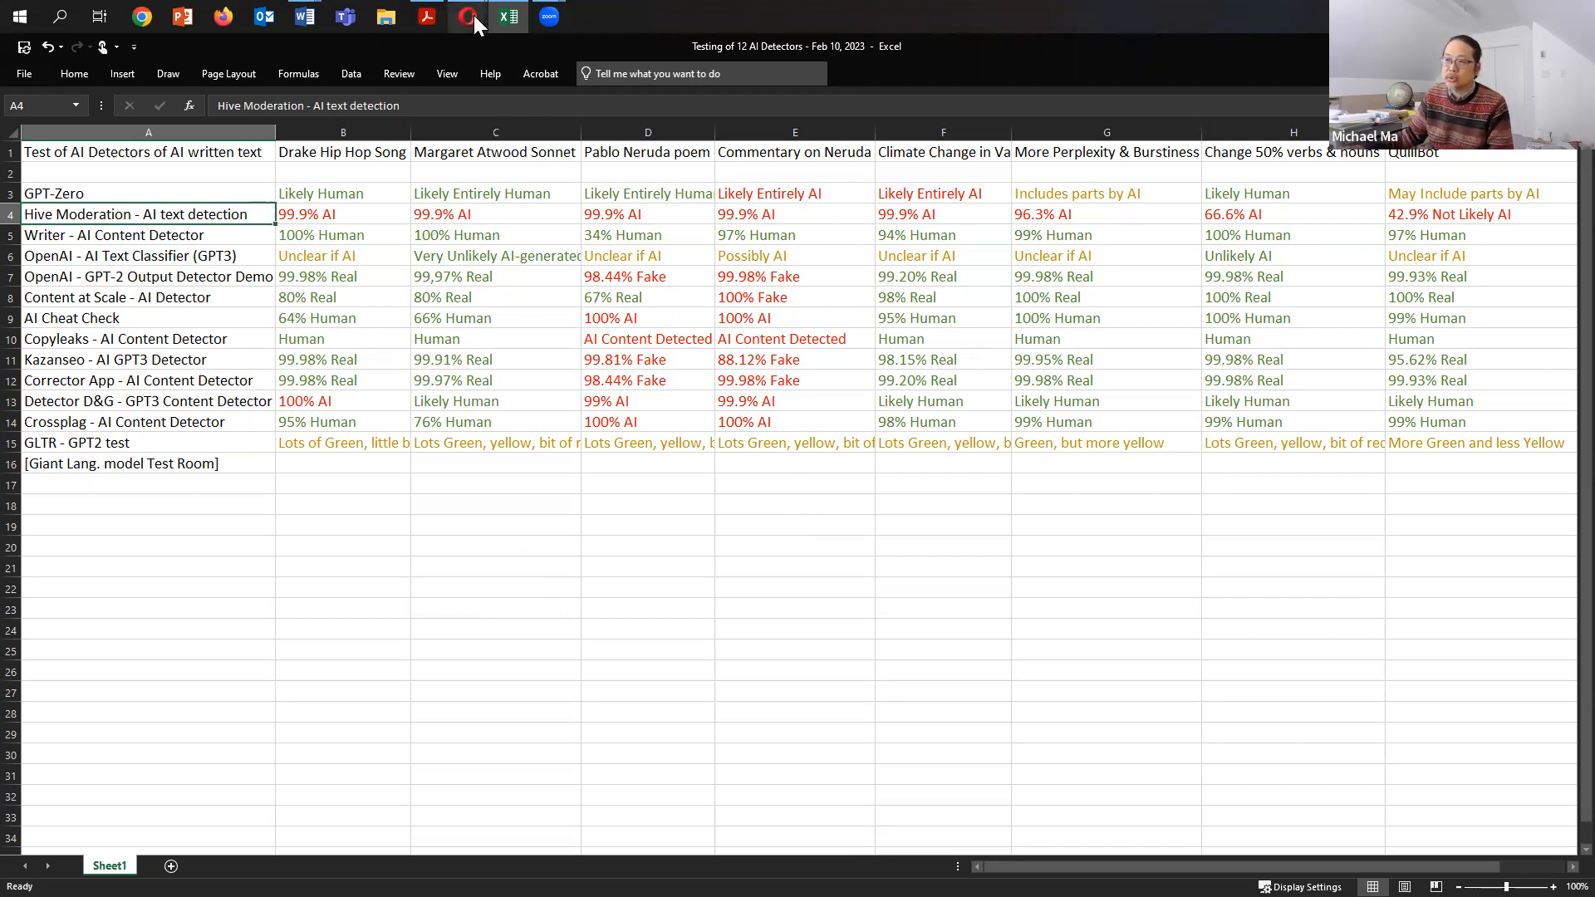
- Review the Hive, Writer, OpenAI and GPT-2 Output Detector verdicts on the Vancouver climate passage
{"action": "left_click", "coordinate": [466, 18]}
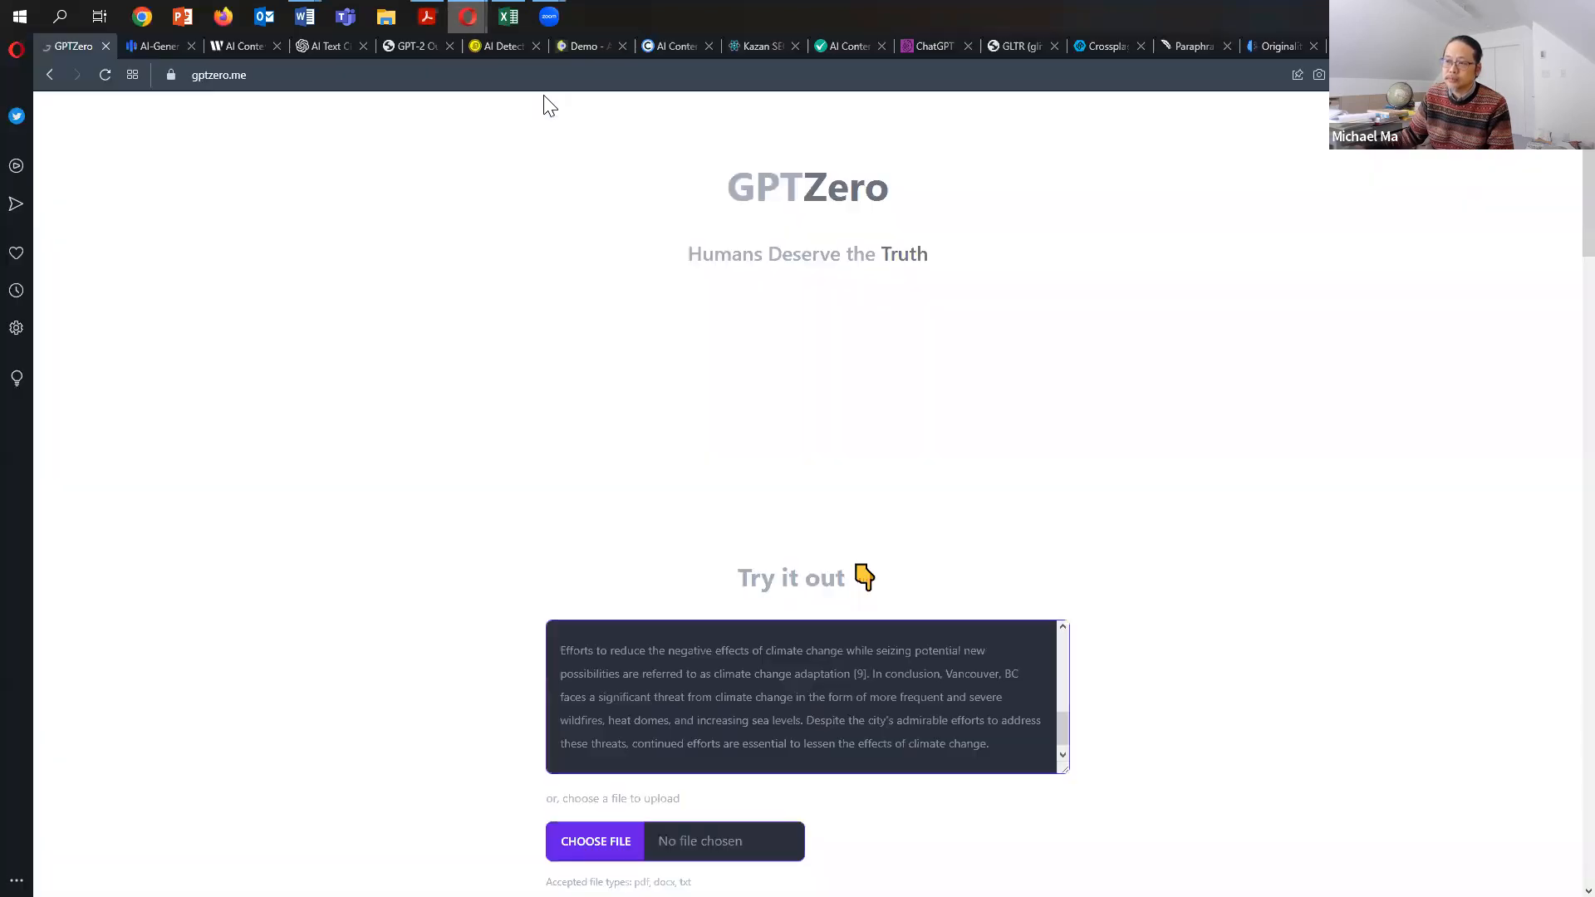
{"action": "mouse_move", "coordinate": [407, 369]}
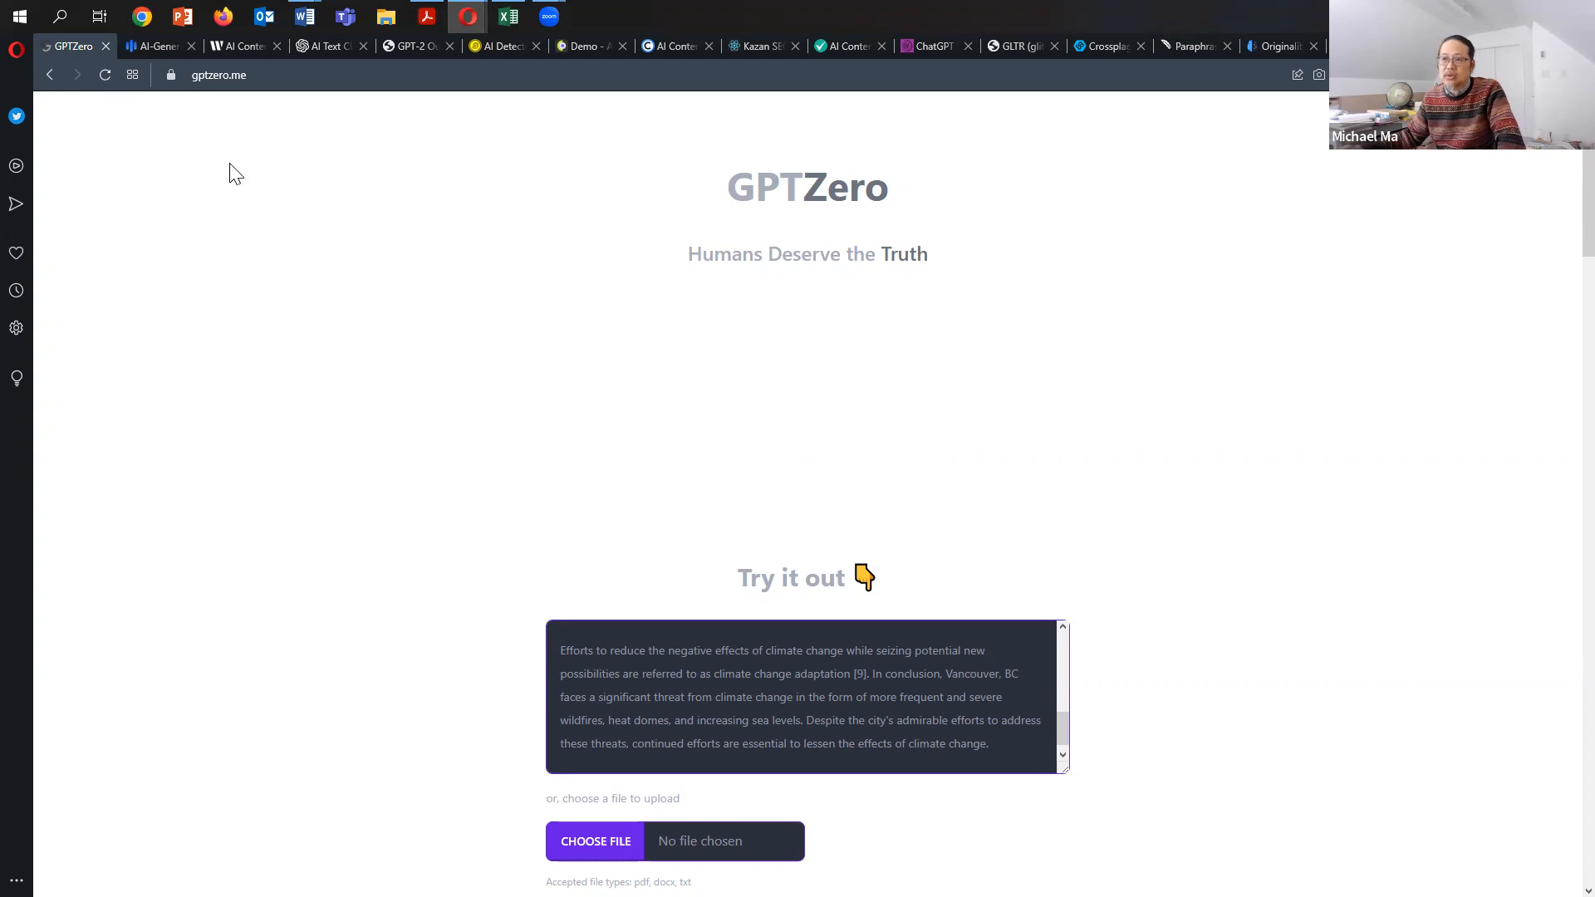
{"action": "left_click", "coordinate": [154, 46]}
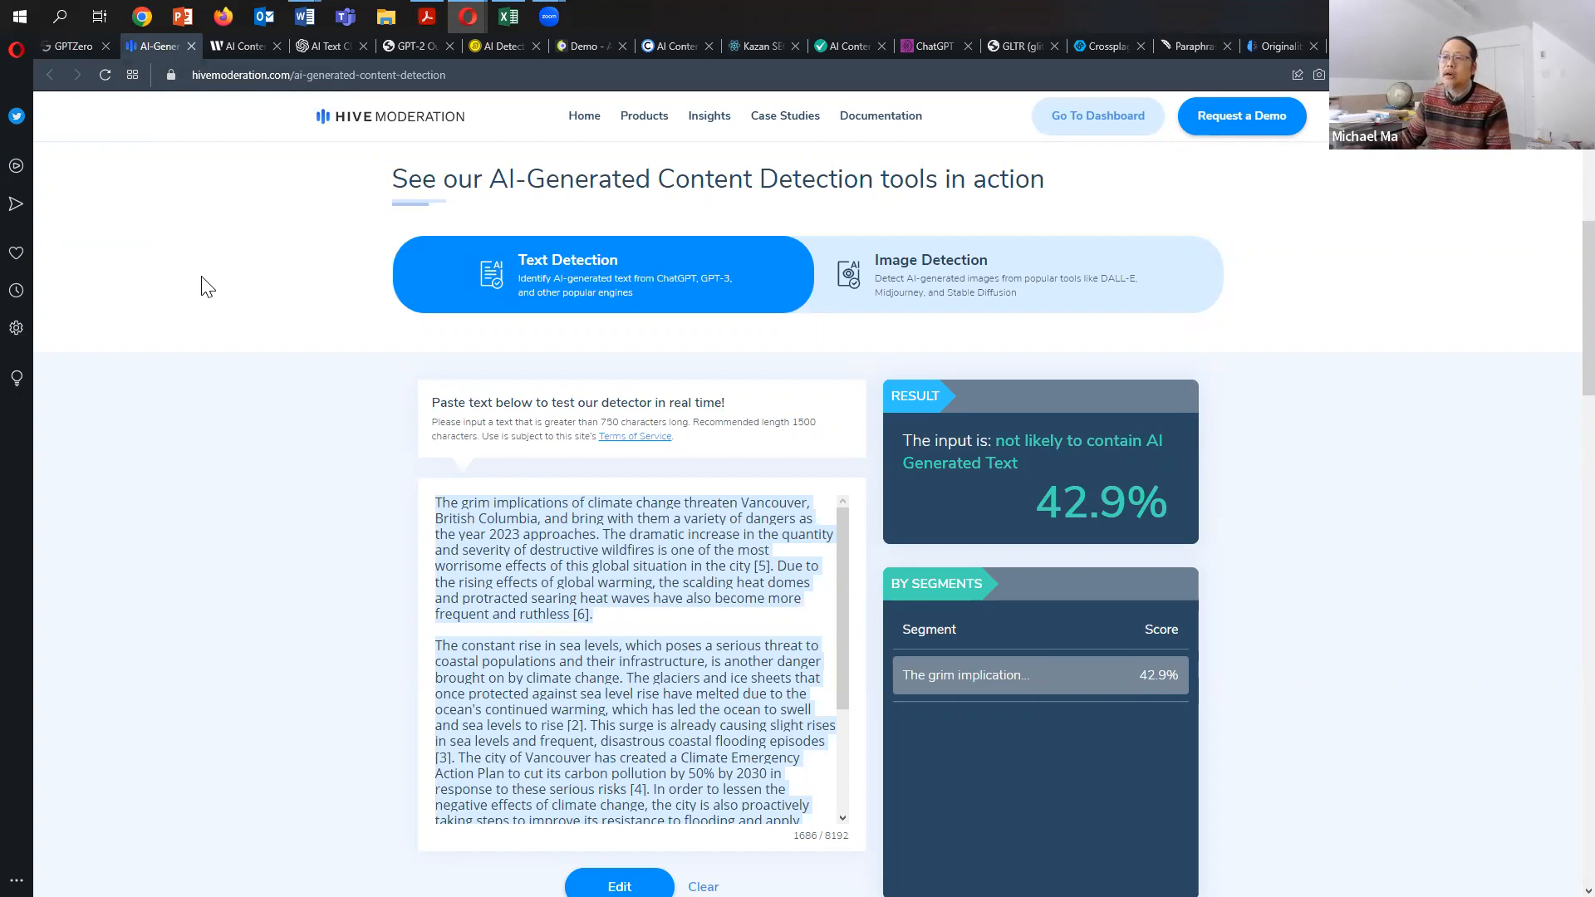
{"action": "left_click", "coordinate": [239, 45]}
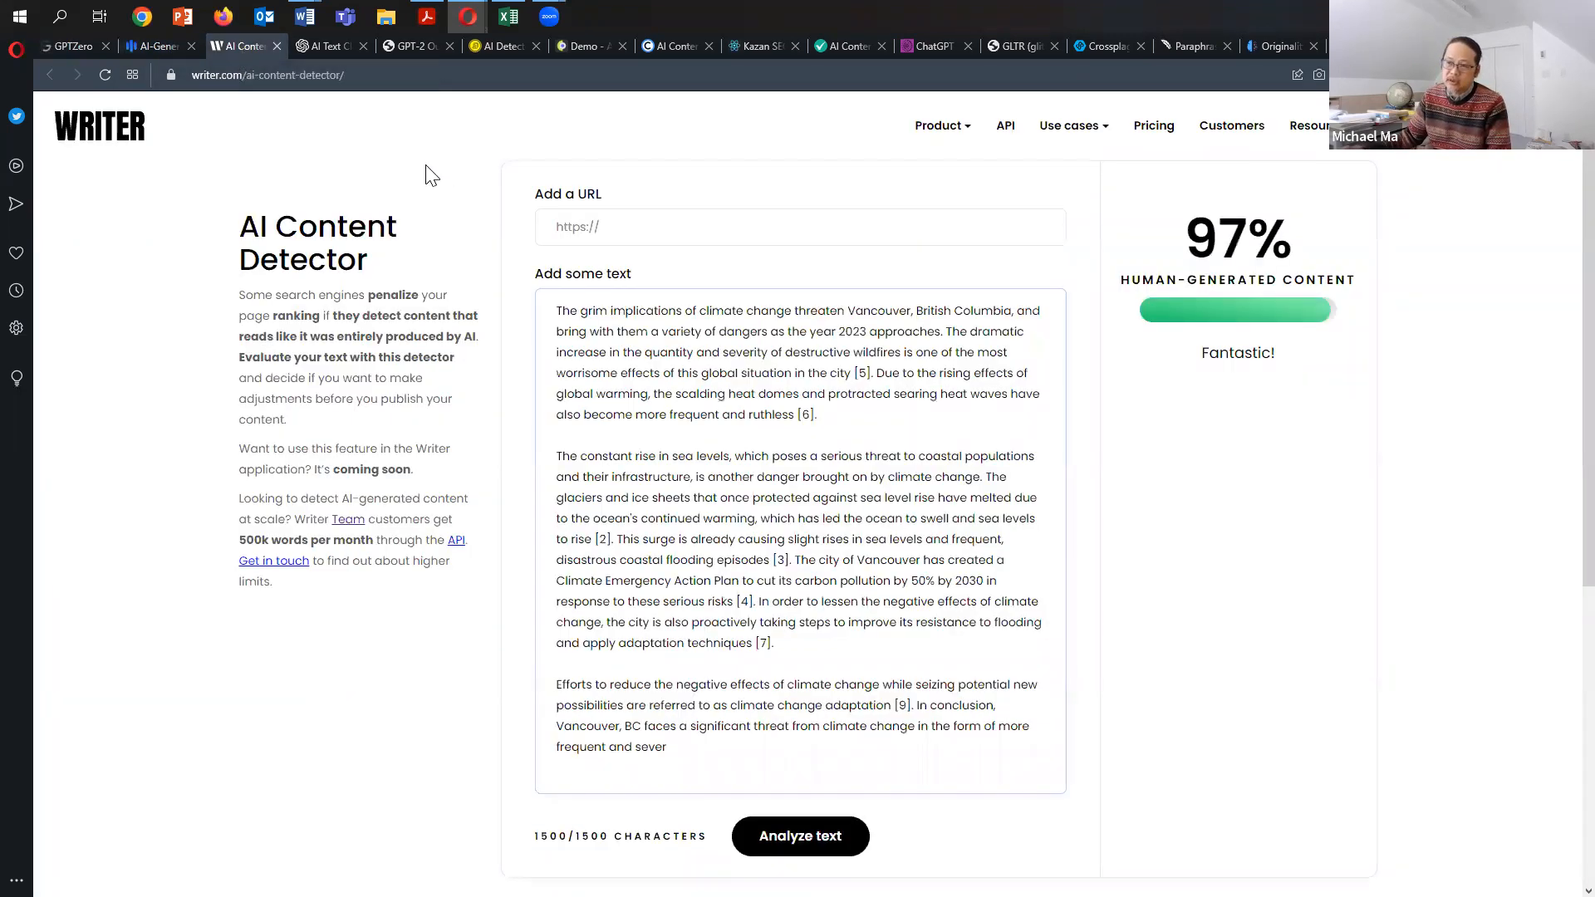
{"action": "left_click", "coordinate": [326, 46]}
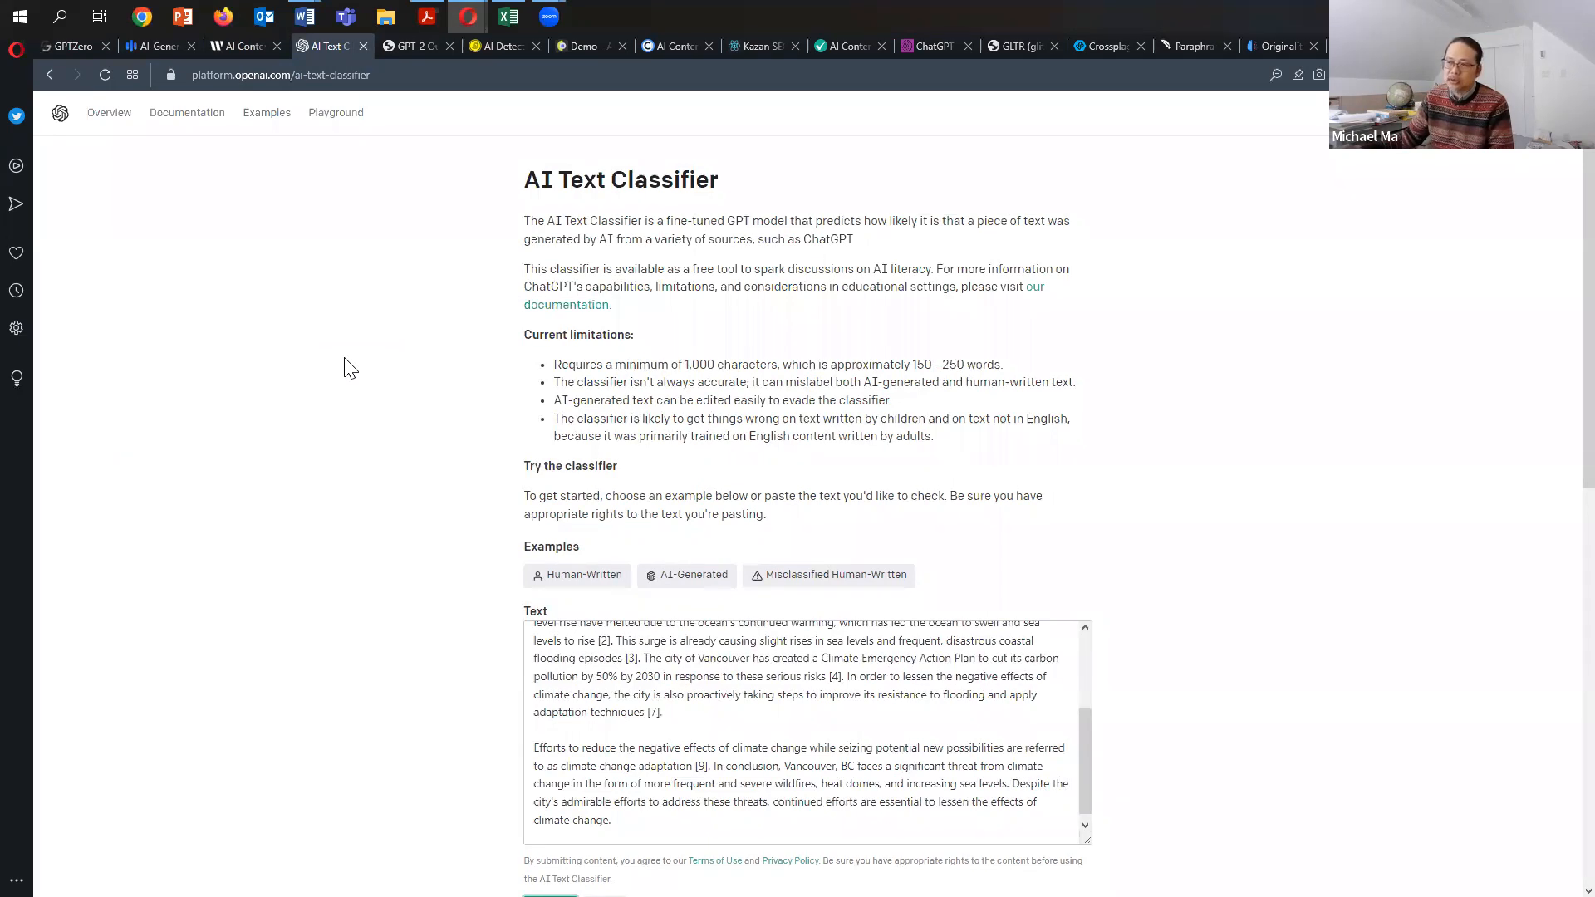
{"action": "mouse_move", "coordinate": [412, 59]}
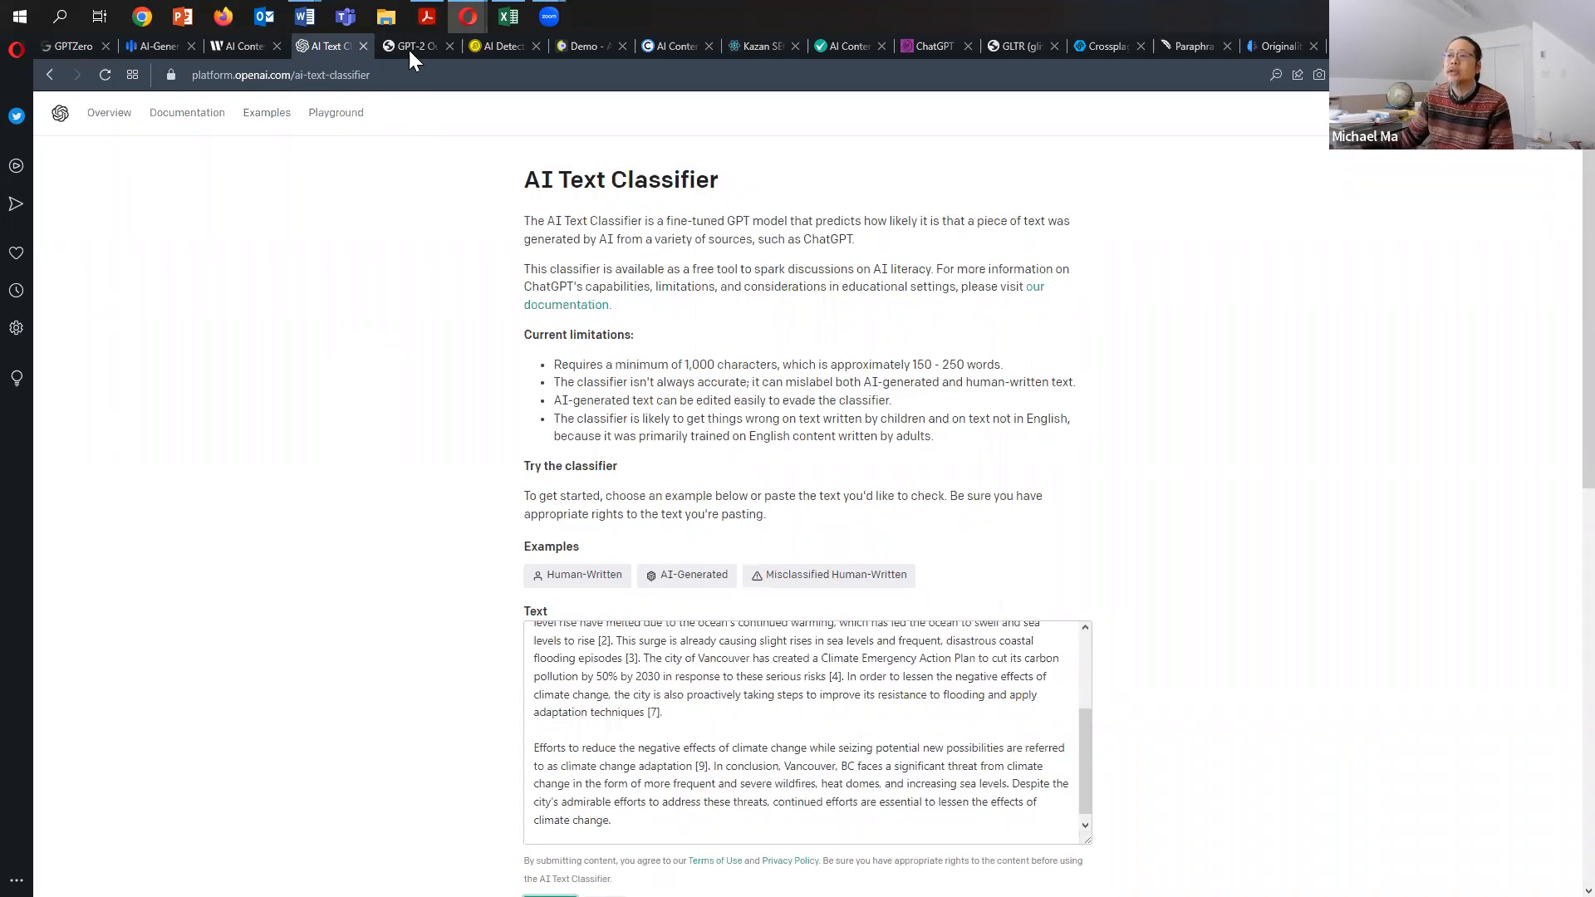
{"action": "left_click", "coordinate": [412, 45]}
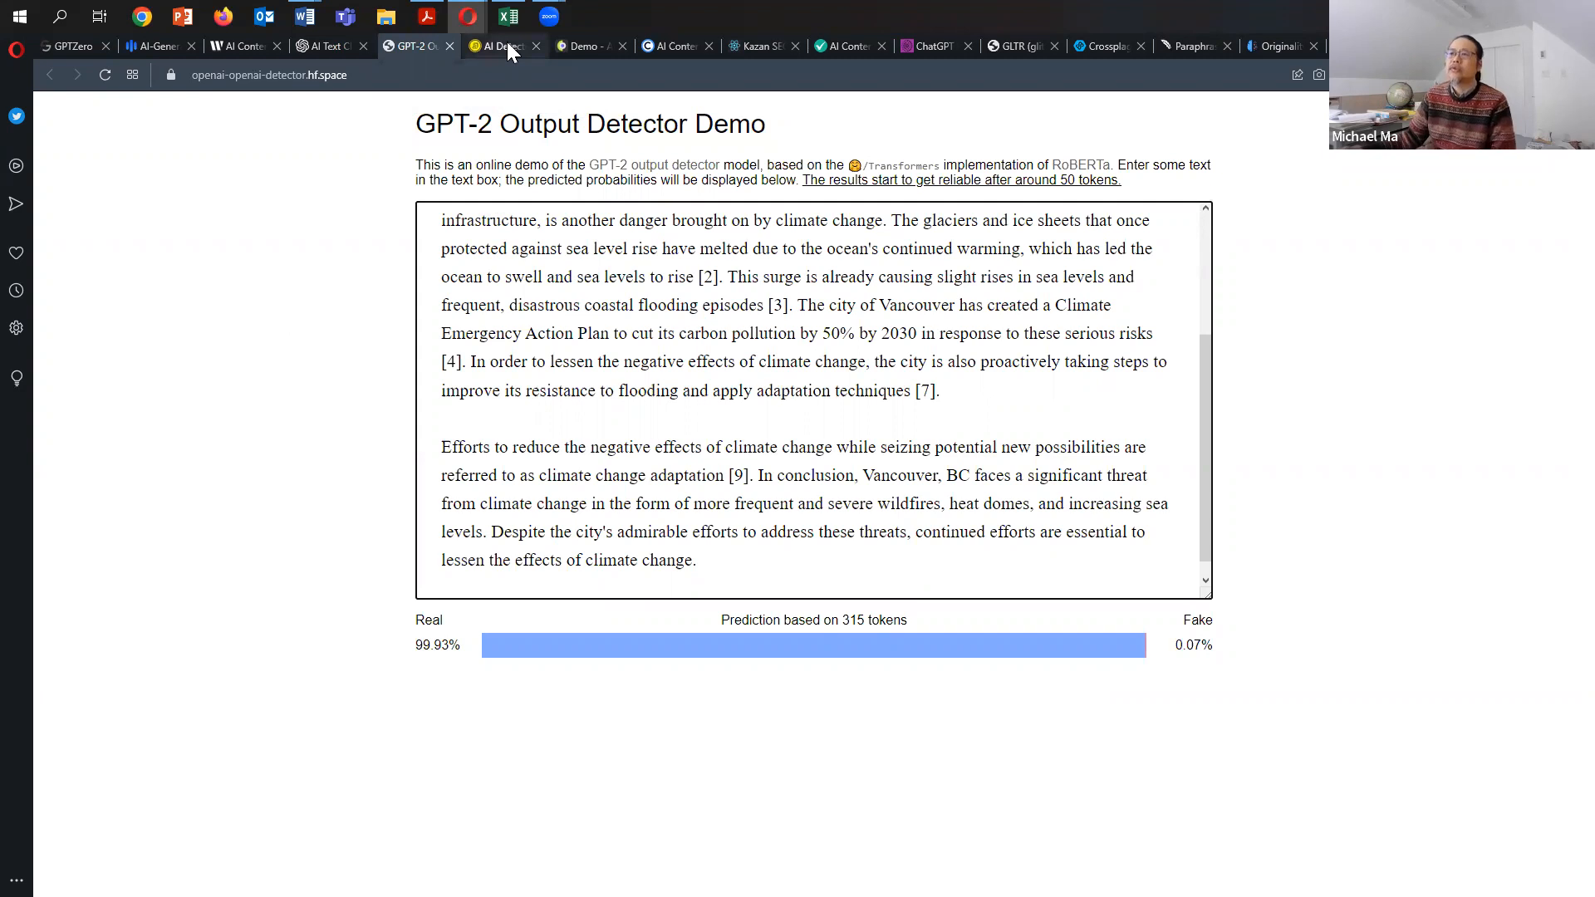
{"action": "mouse_move", "coordinate": [499, 47]}
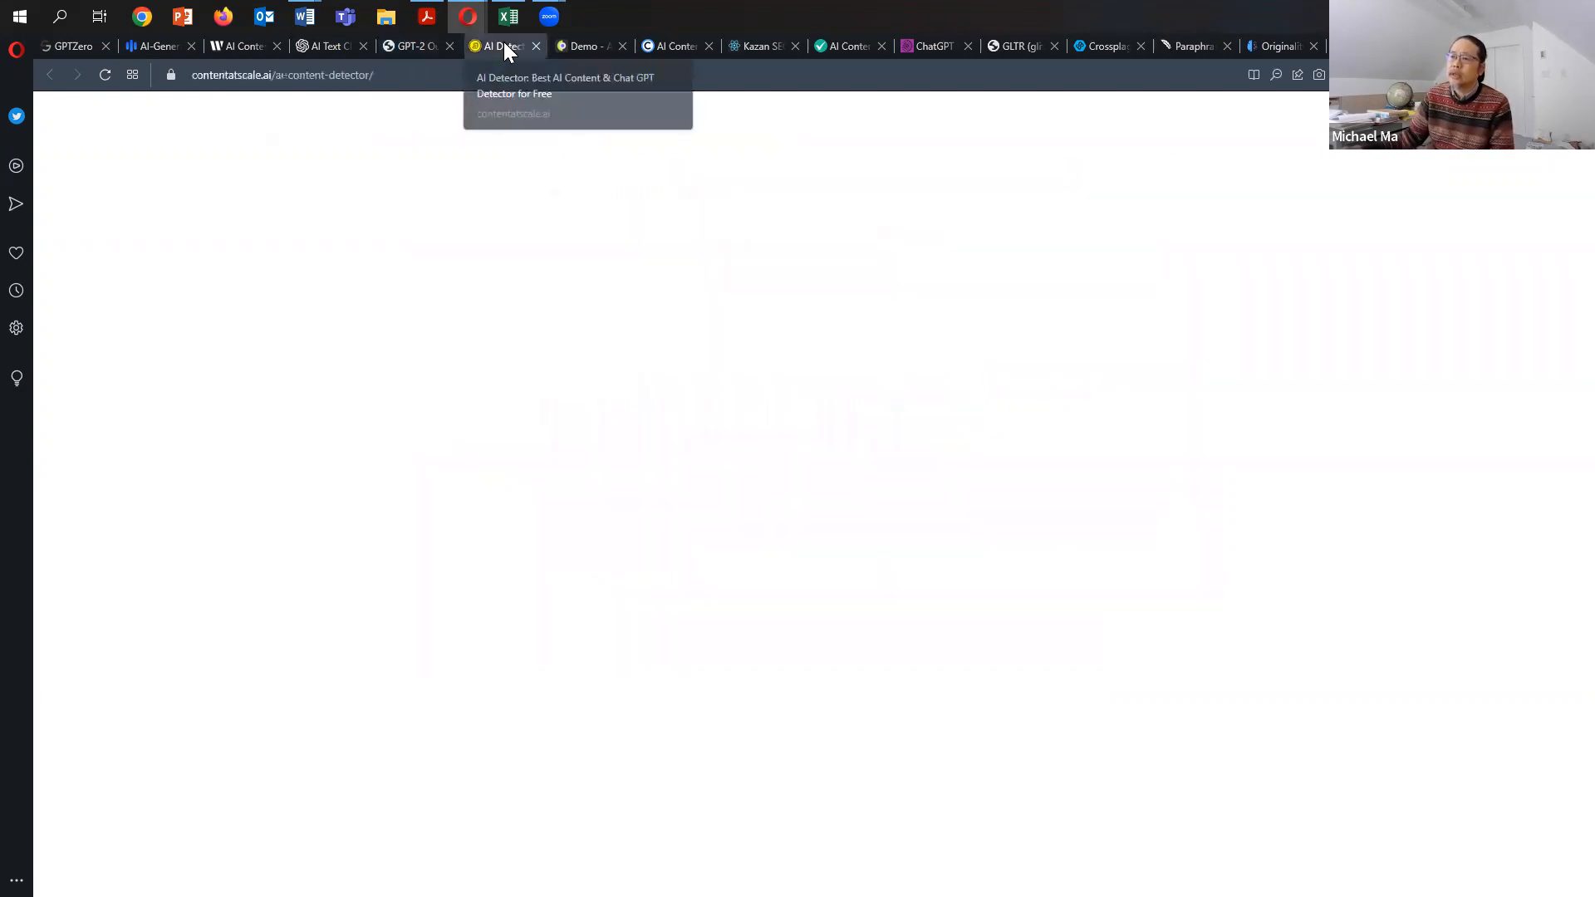
- Review the AICheatCheck, Copyleaks, Kazan, Corrector and Crossplag verdicts, all judging it human-written
{"action": "left_click", "coordinate": [499, 46]}
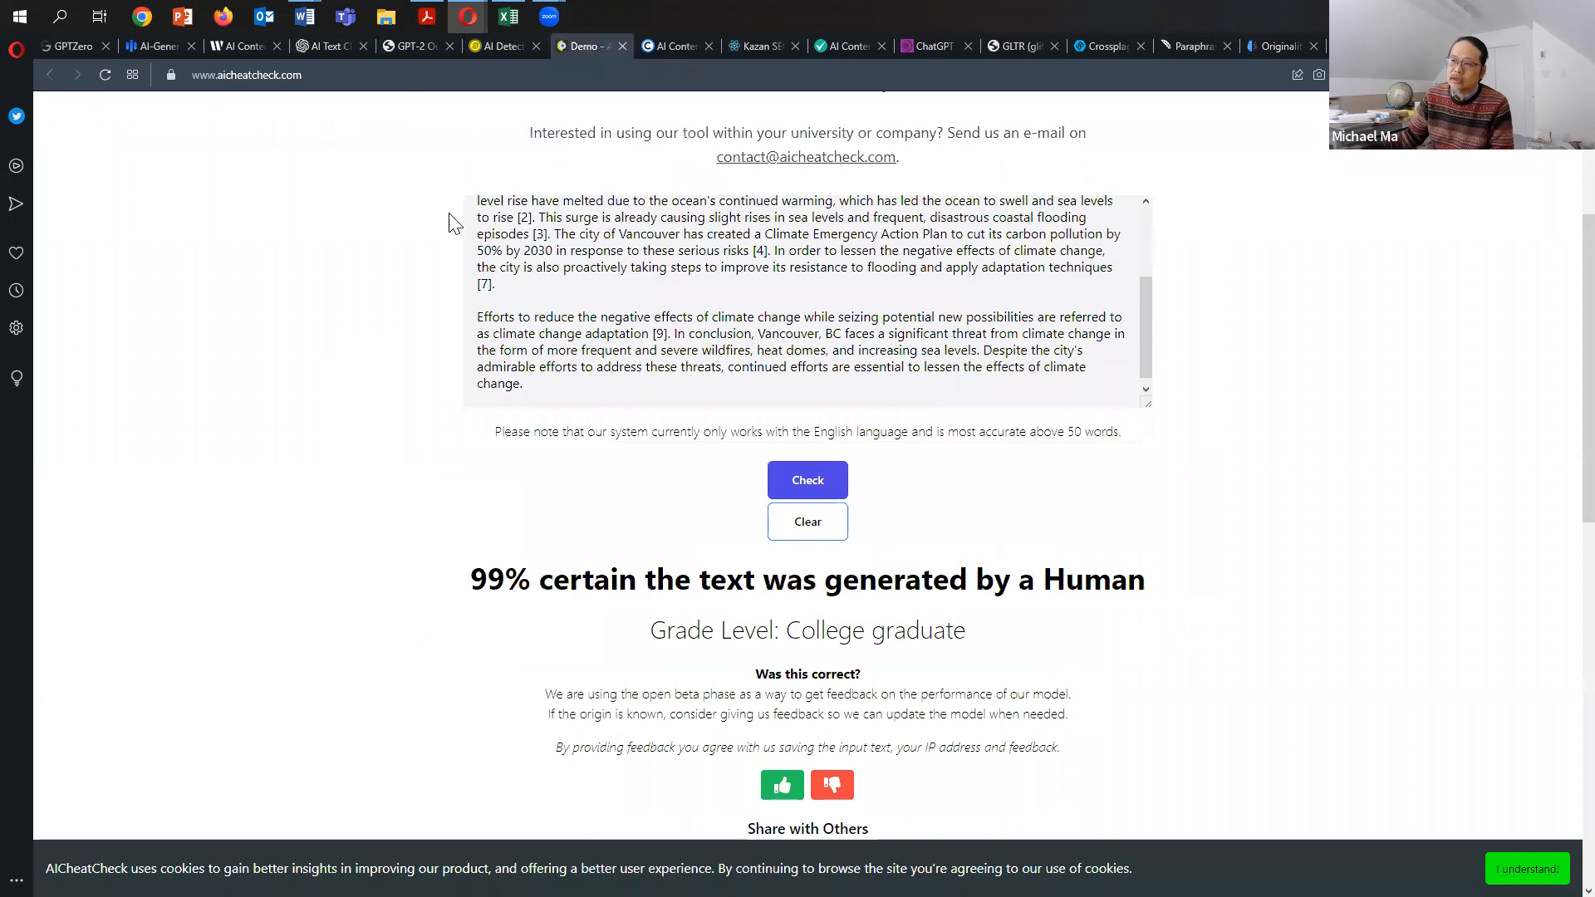
{"action": "scroll", "scroll_direction": "down", "scroll_amount": 3}
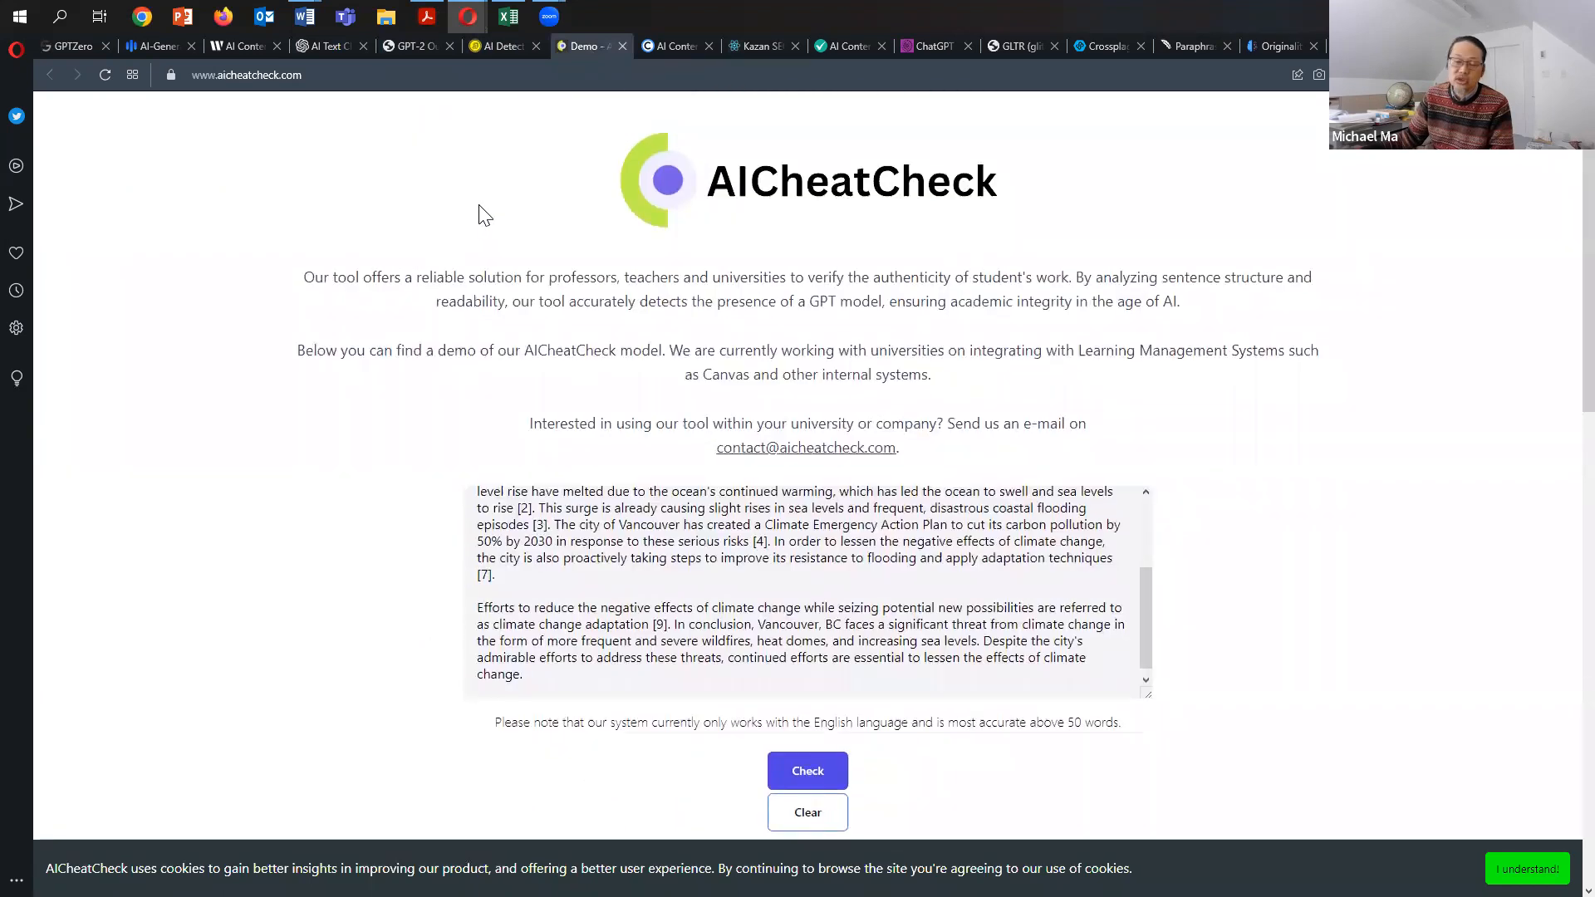
{"action": "left_click", "coordinate": [671, 46]}
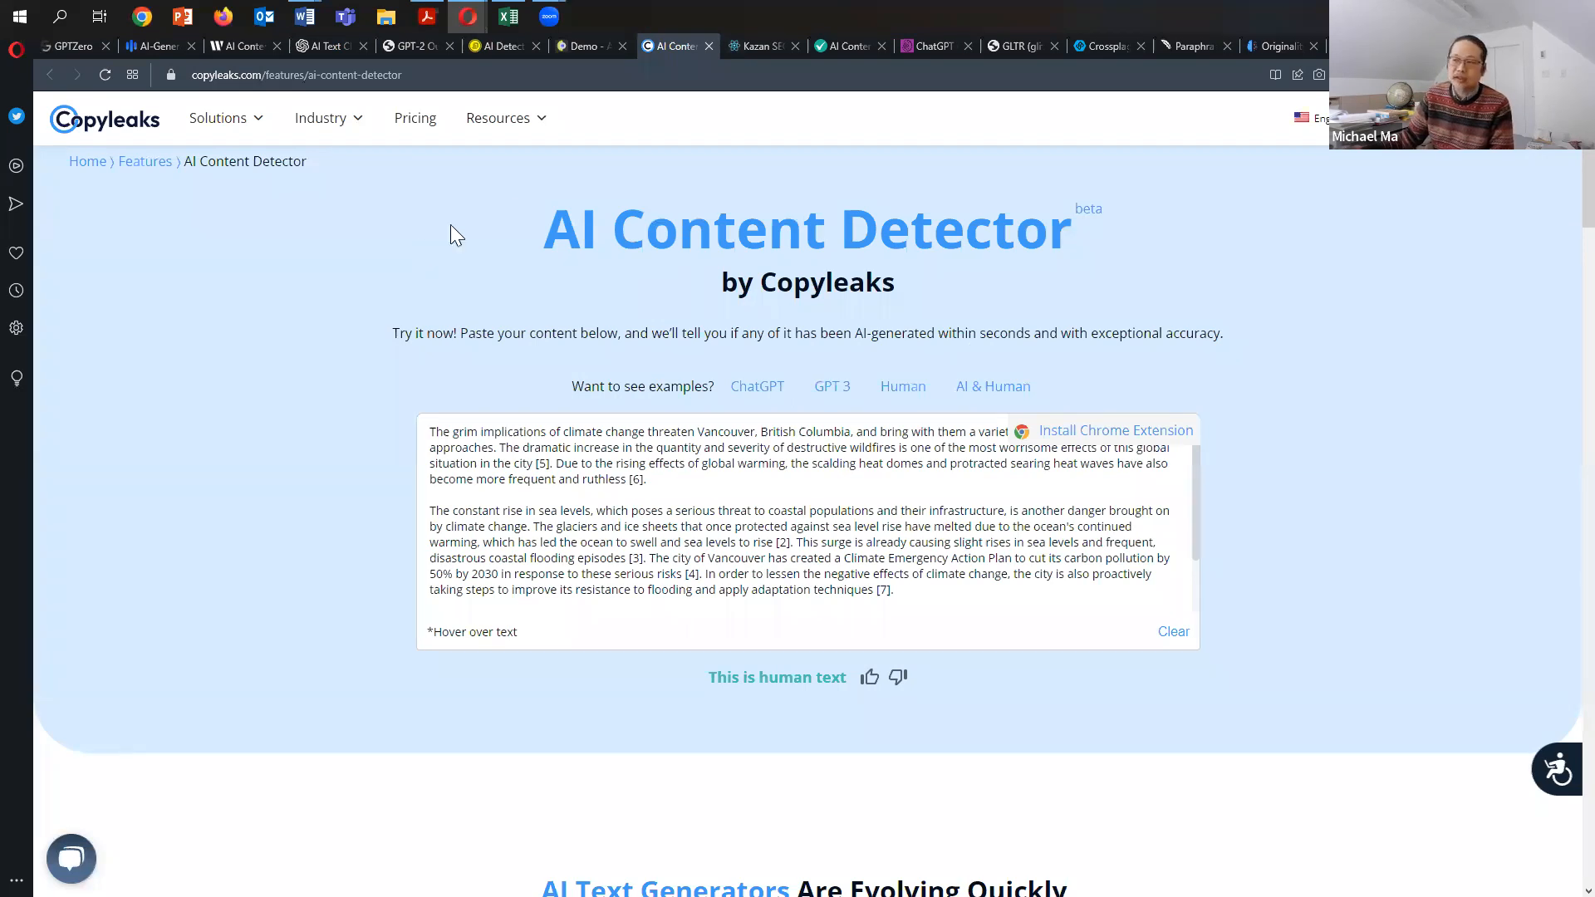
{"action": "left_click", "coordinate": [761, 45]}
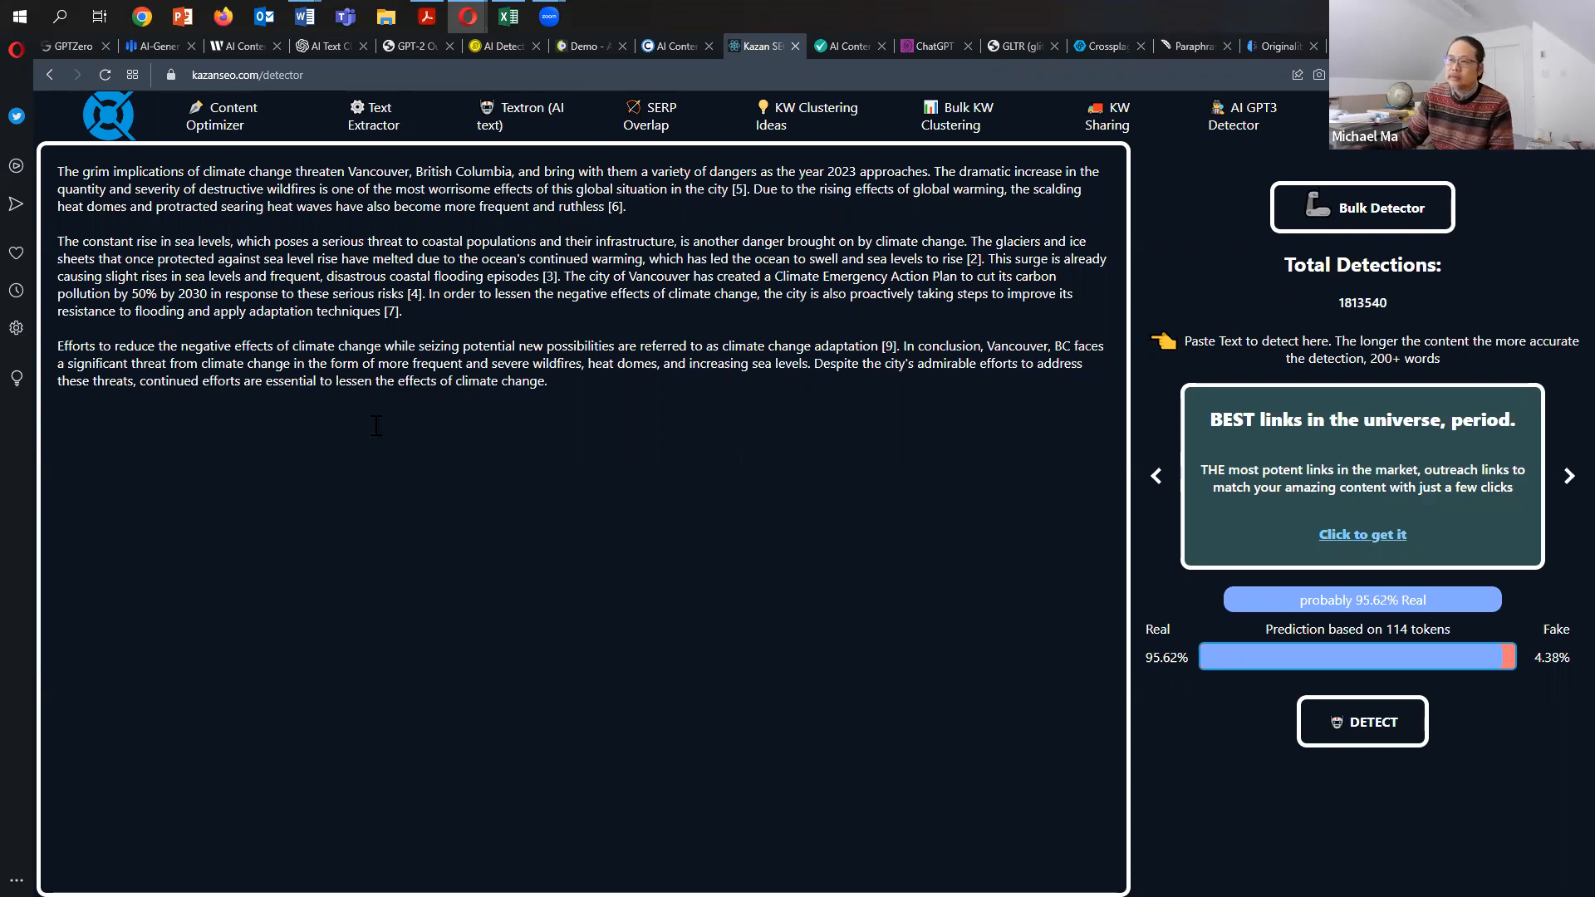
{"action": "mouse_move", "coordinate": [851, 326]}
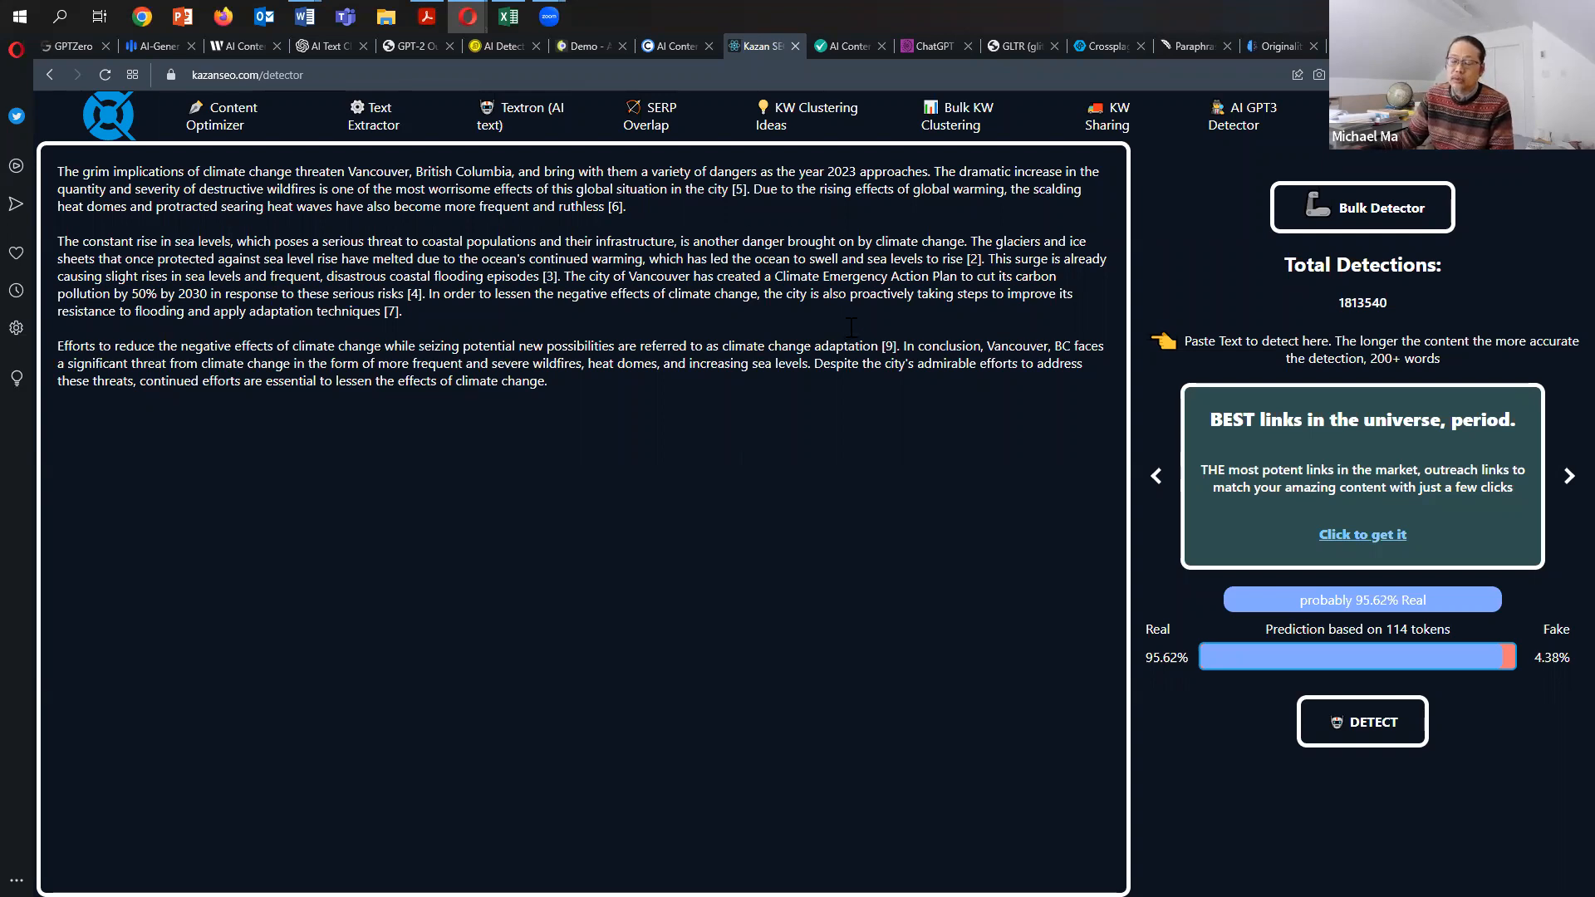
{"action": "left_click", "coordinate": [847, 45]}
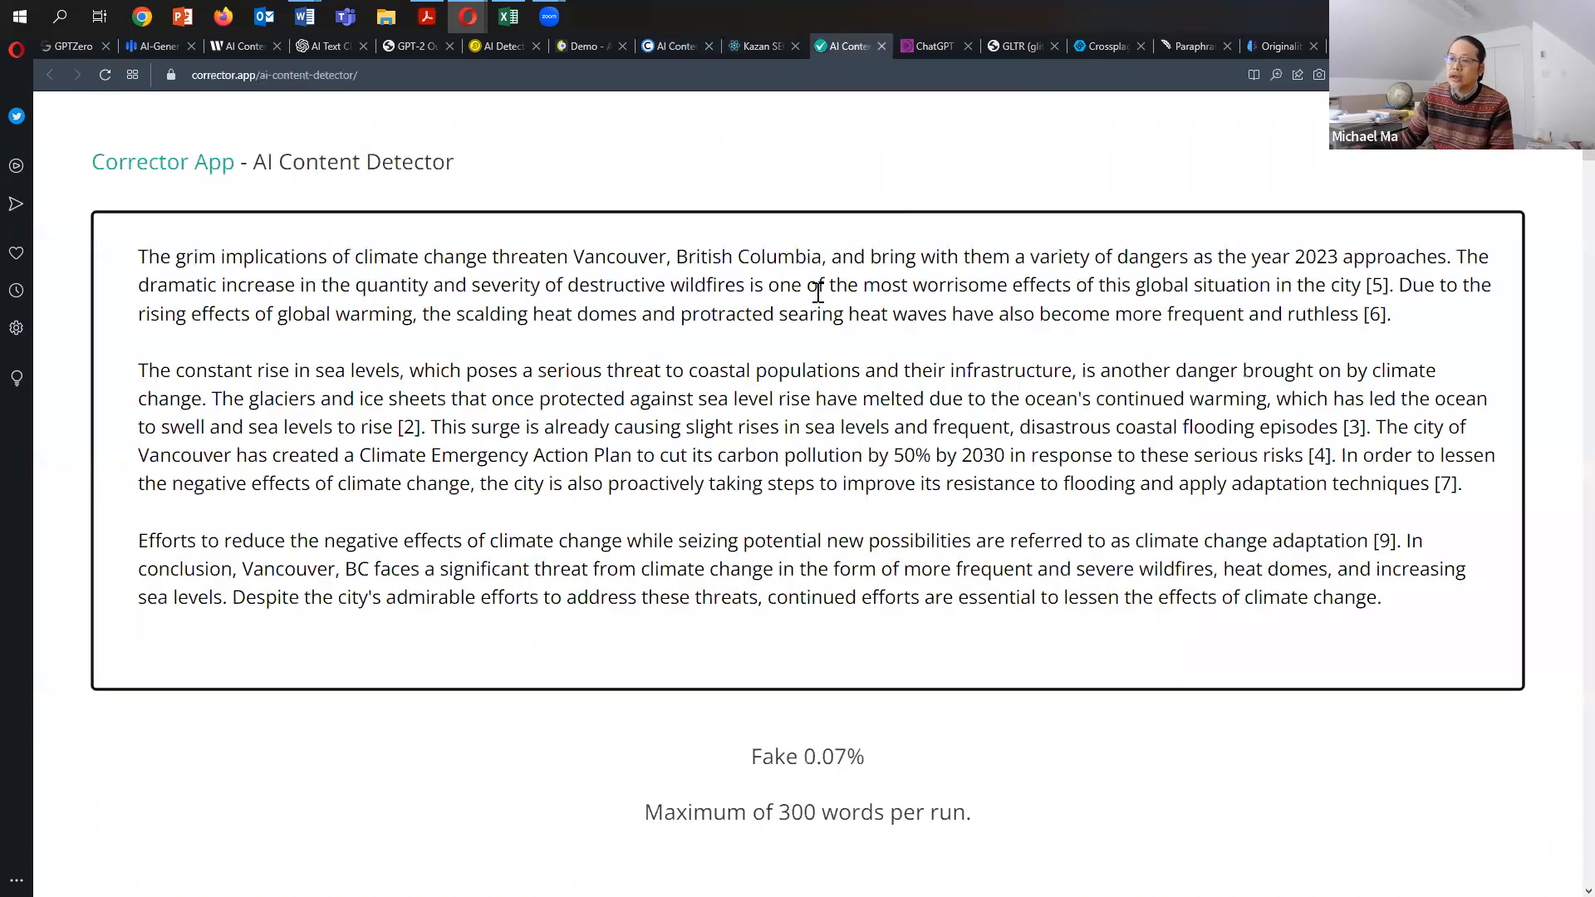
{"action": "scroll", "scroll_direction": "down", "scroll_amount": 3}
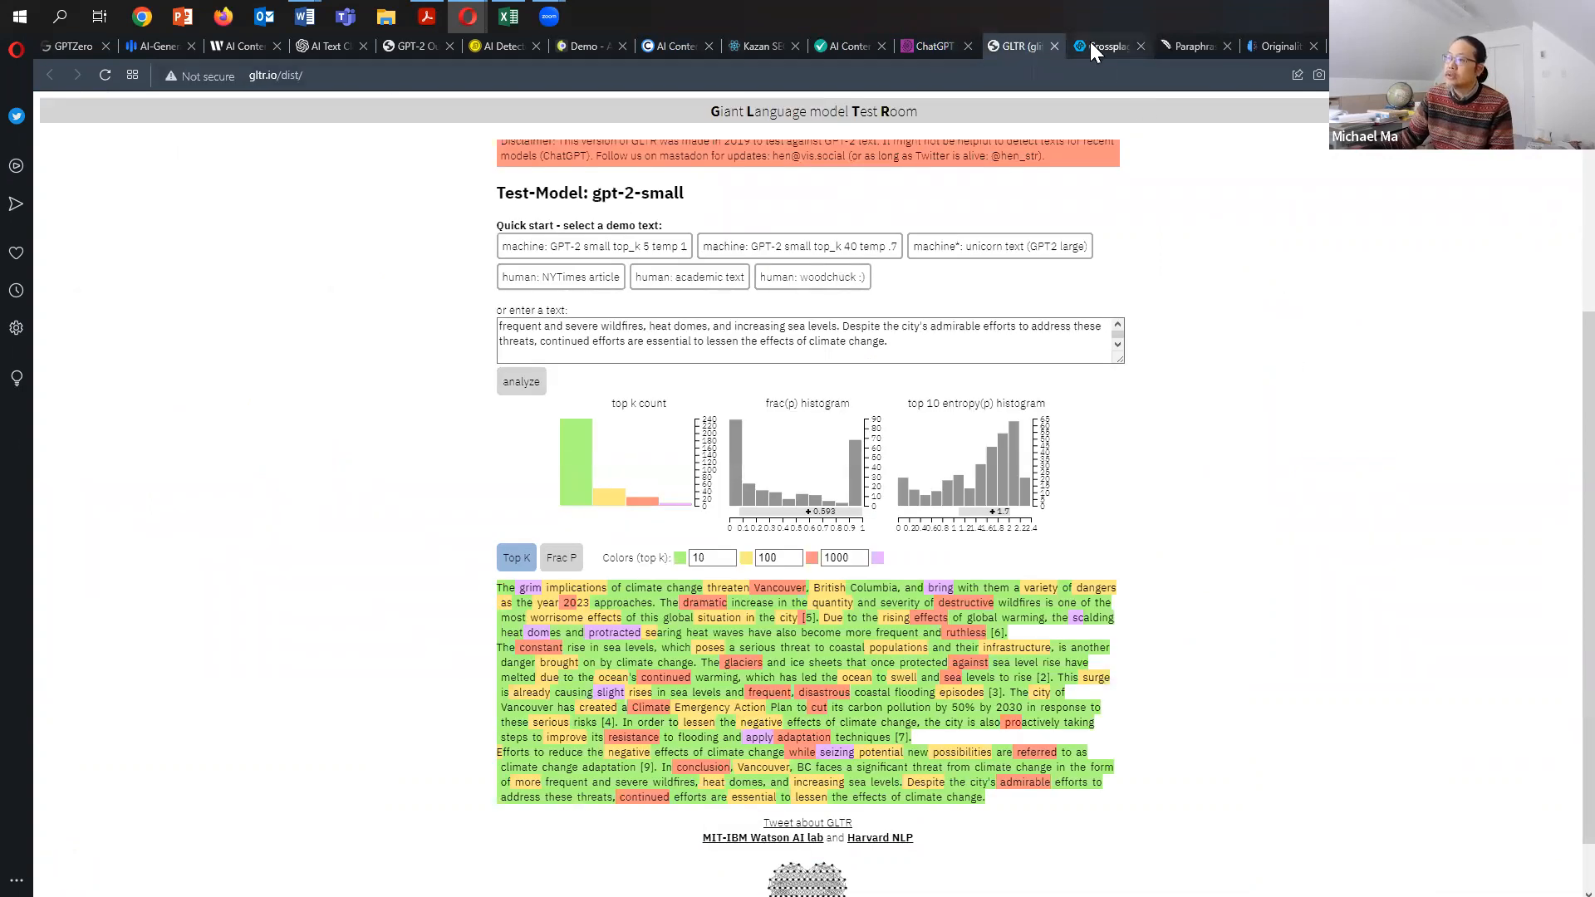
{"action": "left_click", "coordinate": [1017, 46]}
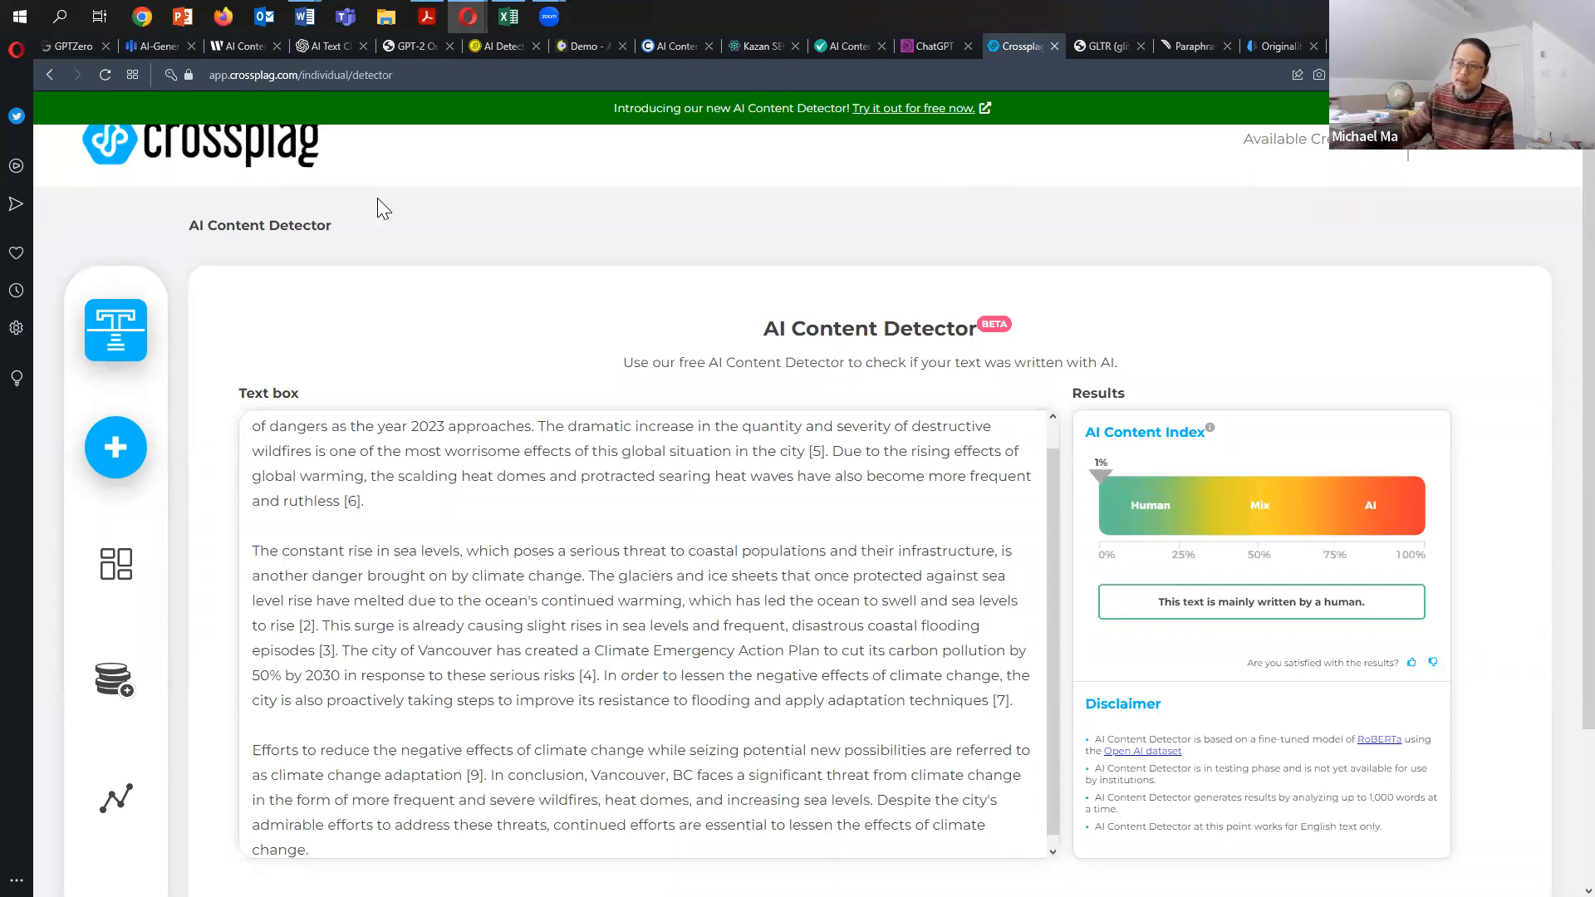
{"action": "mouse_move", "coordinate": [836, 213]}
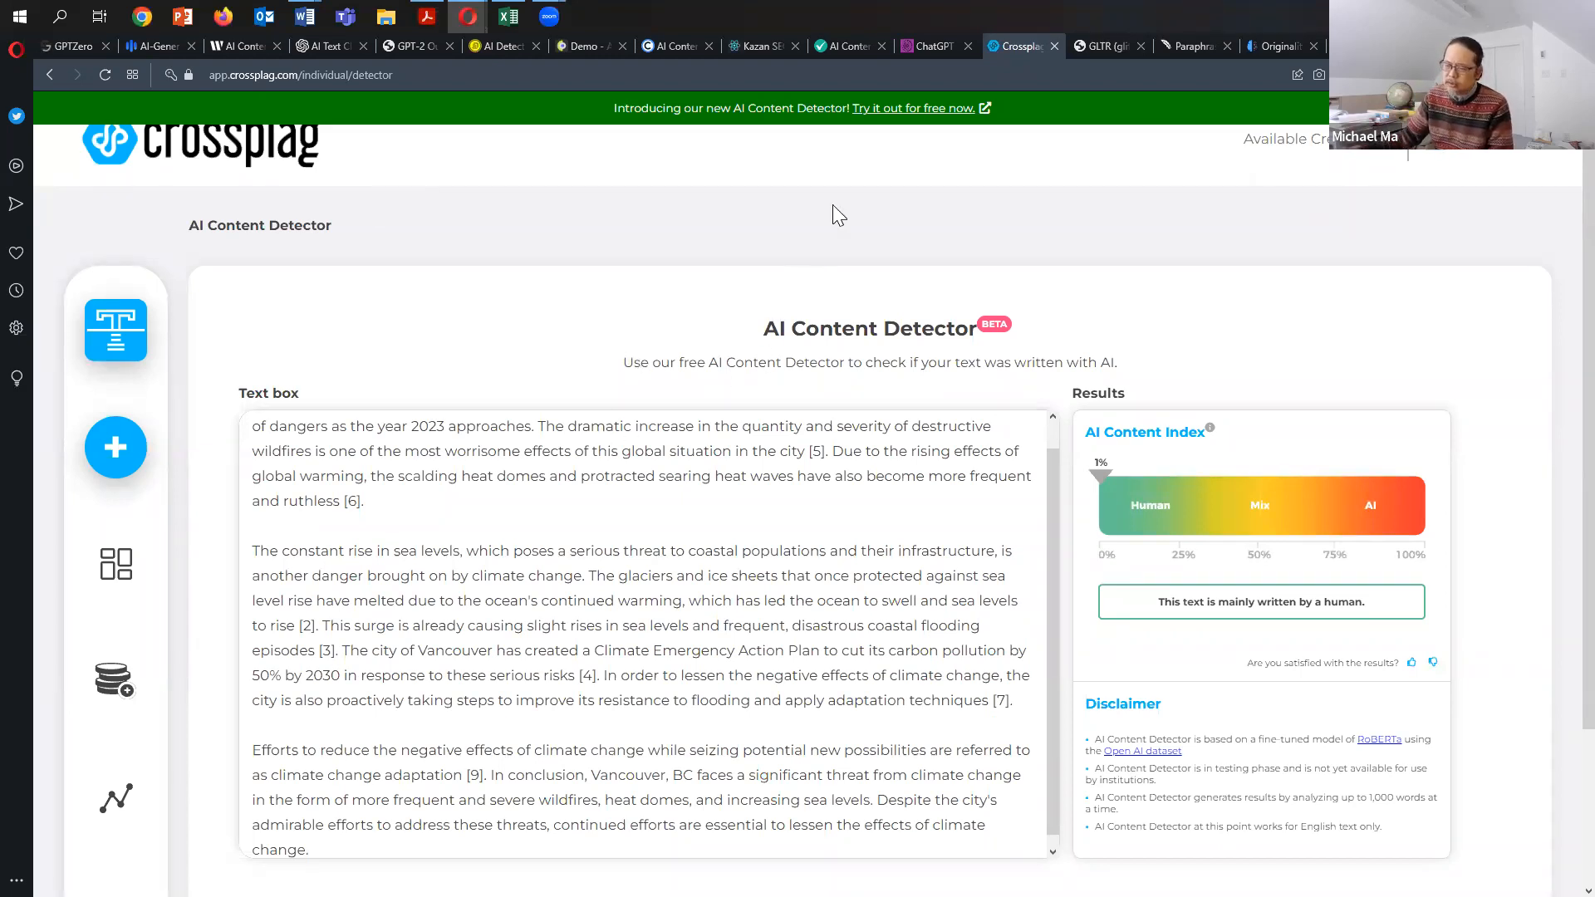
- Return to the GLTR analysis and bring its colour-coding intro and histograms into view
{"action": "left_click", "coordinate": [1104, 46]}
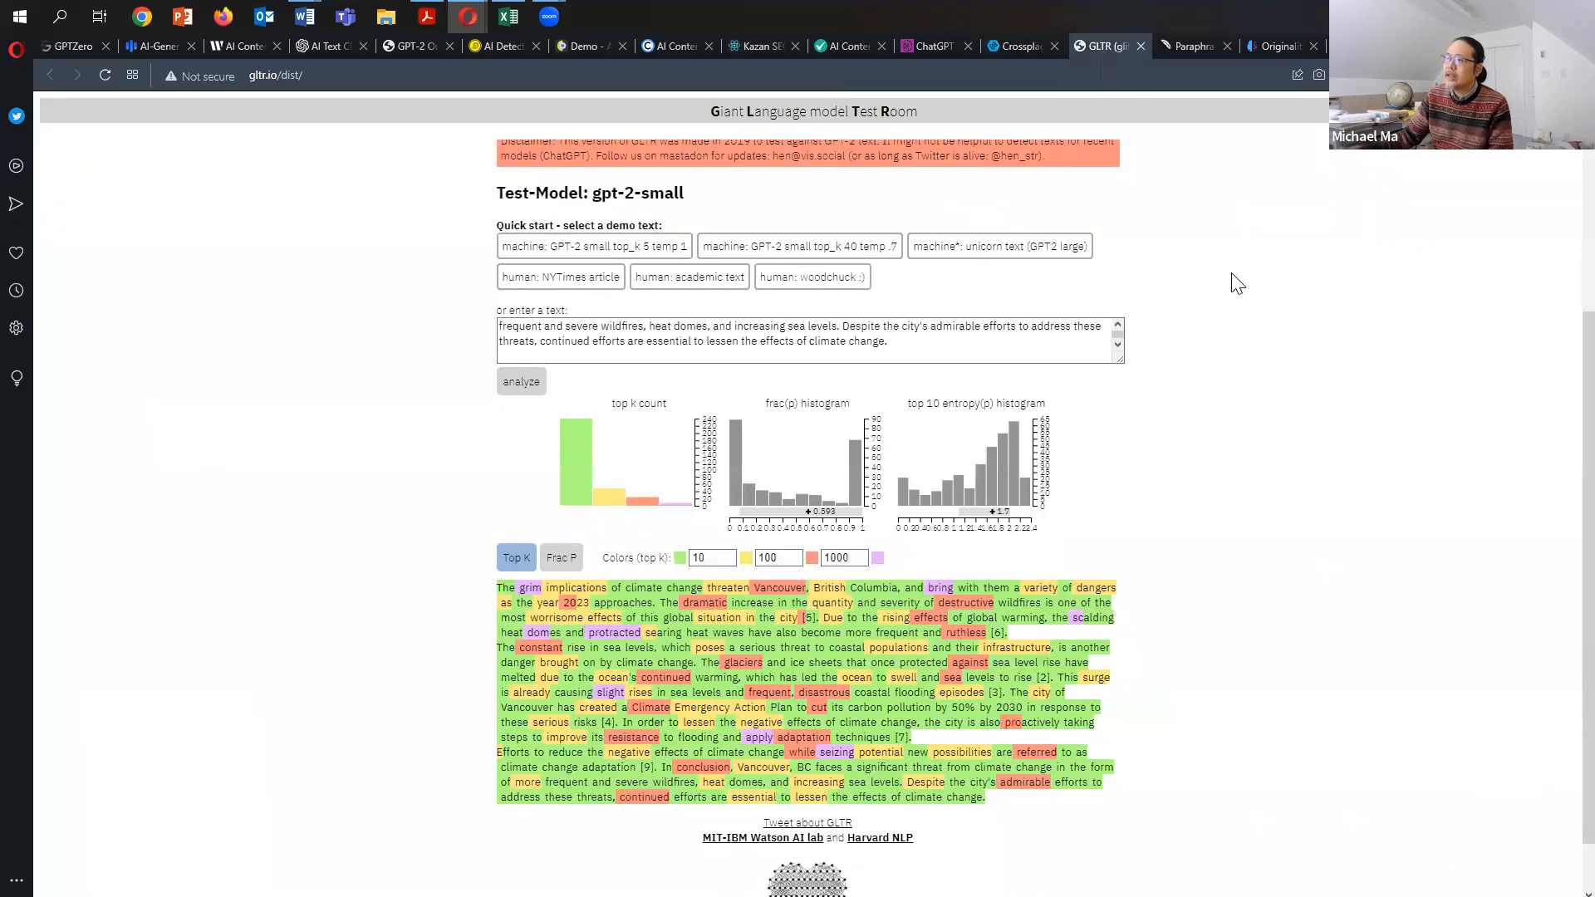
{"action": "scroll", "scroll_direction": "down", "scroll_amount": 3}
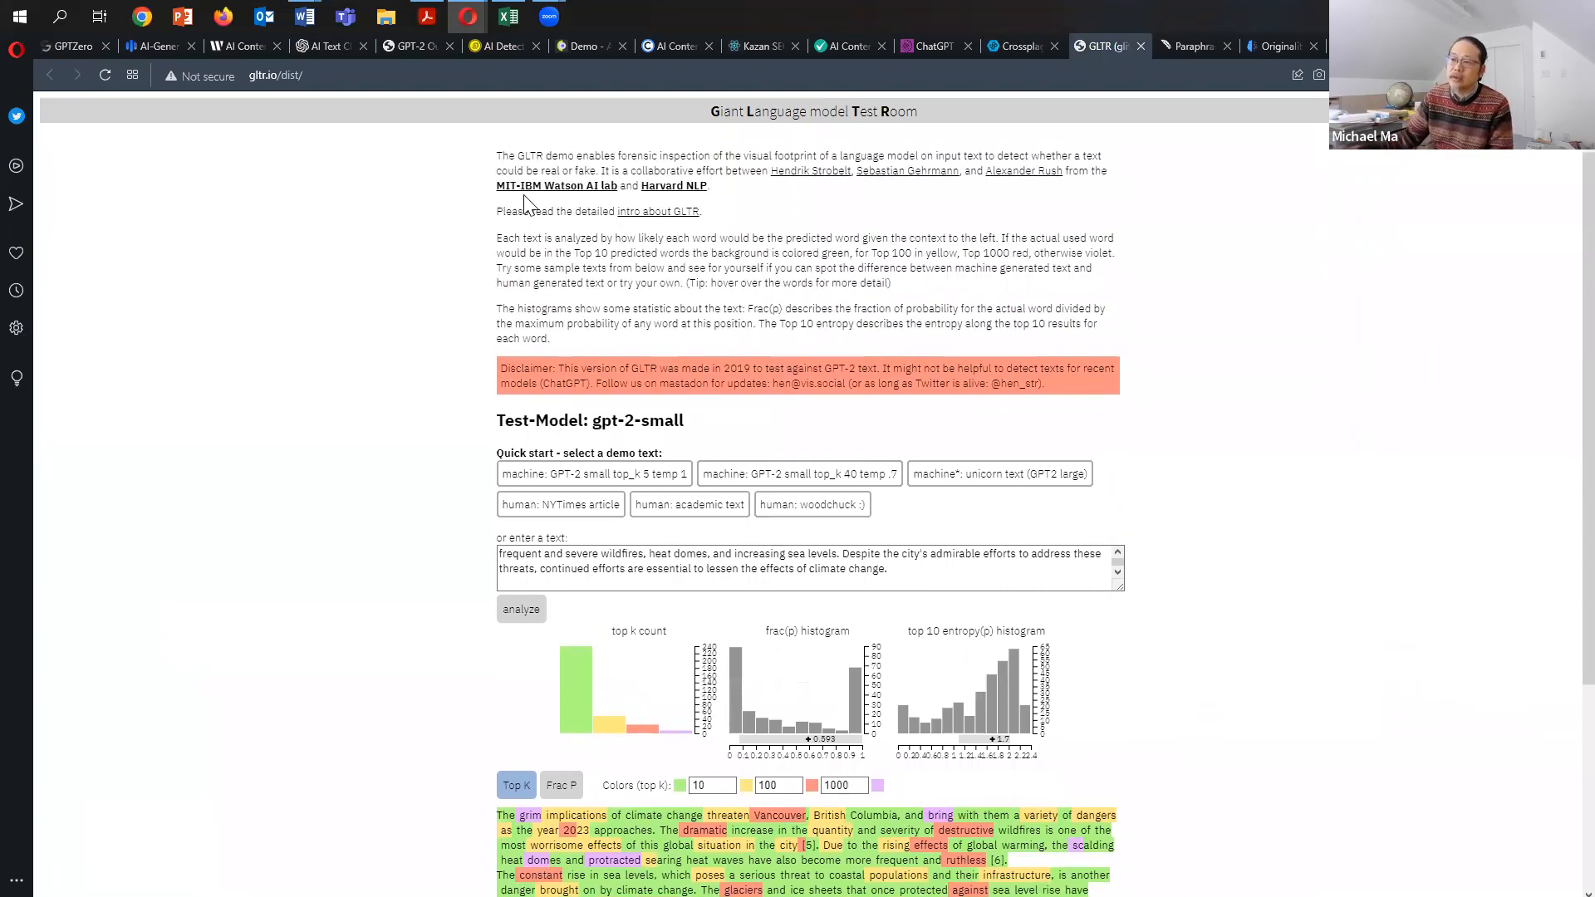
{"action": "mouse_move", "coordinate": [1165, 308]}
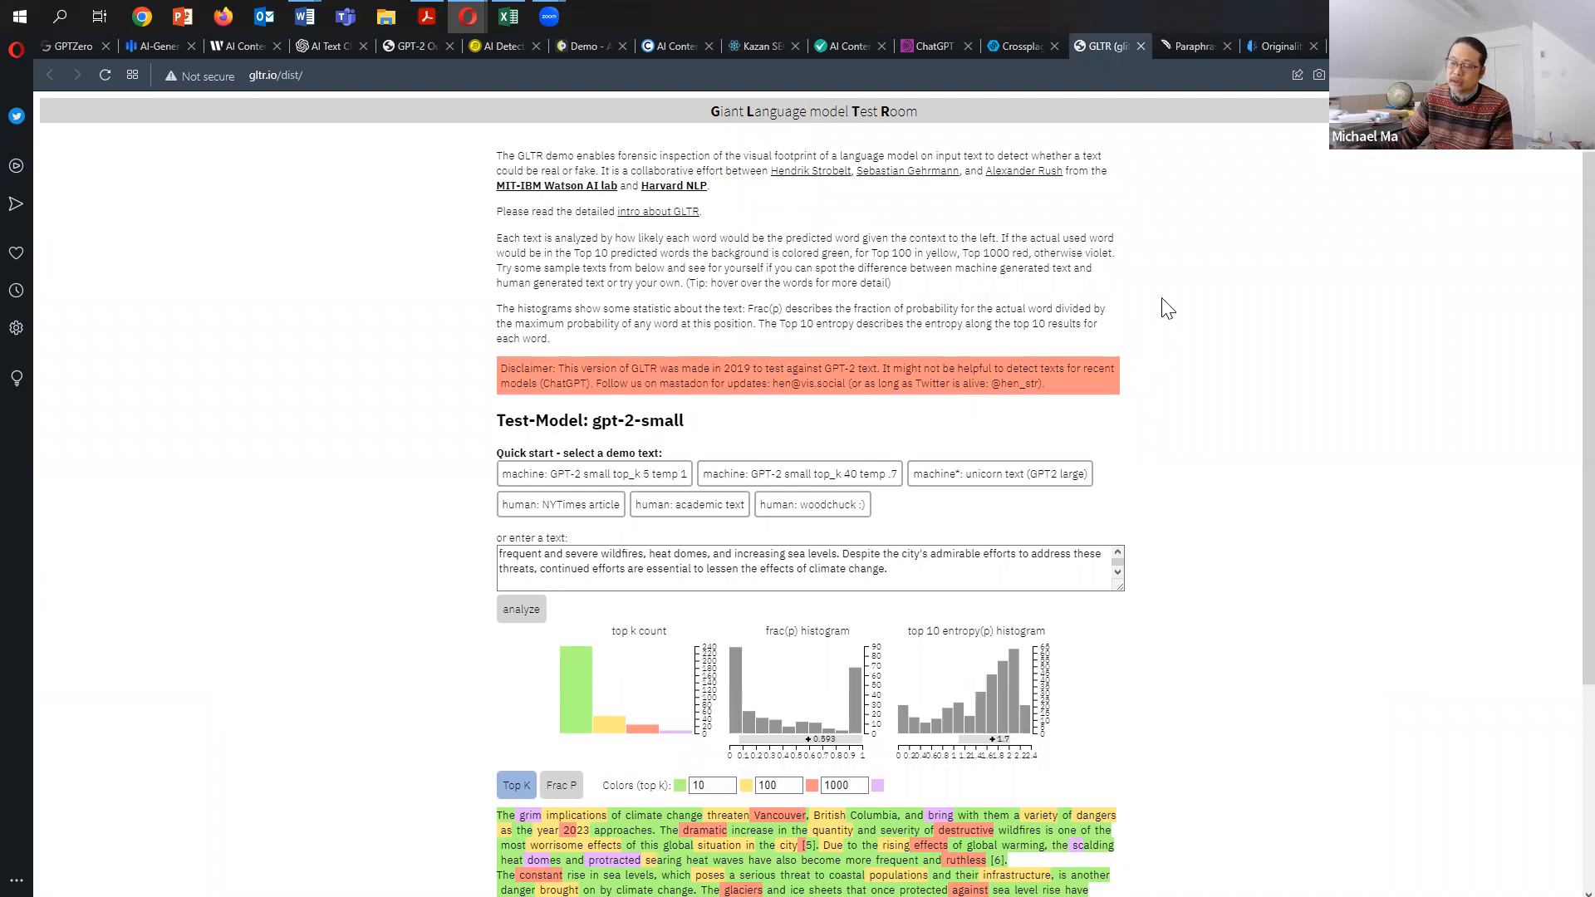
{"action": "scroll", "scroll_direction": "down", "scroll_amount": 3}
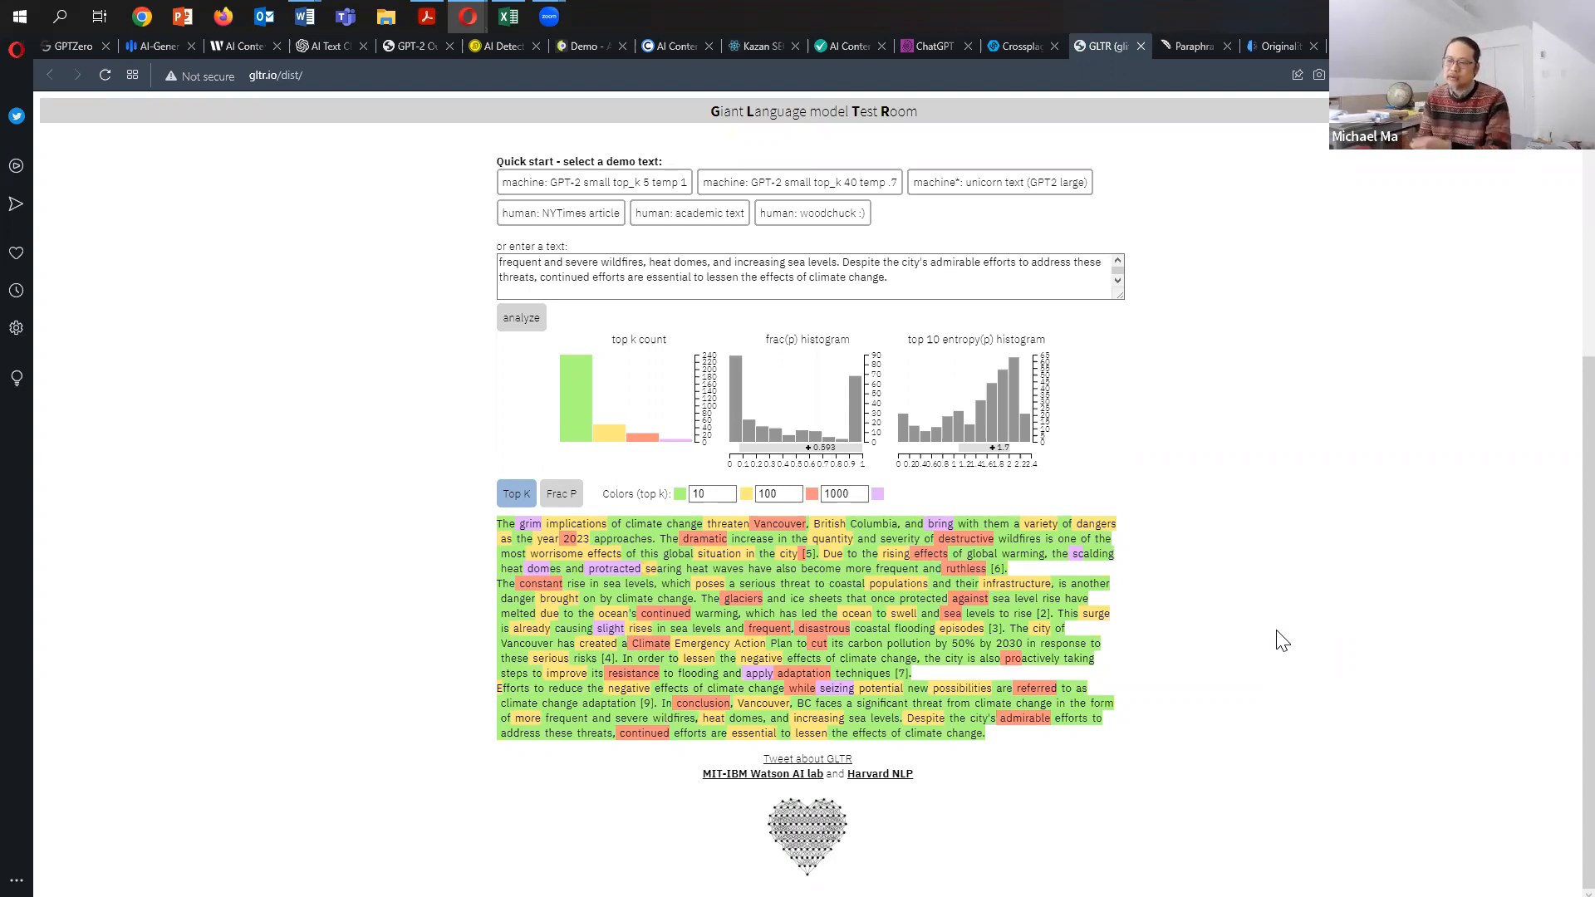
{"action": "mouse_move", "coordinate": [1073, 588]}
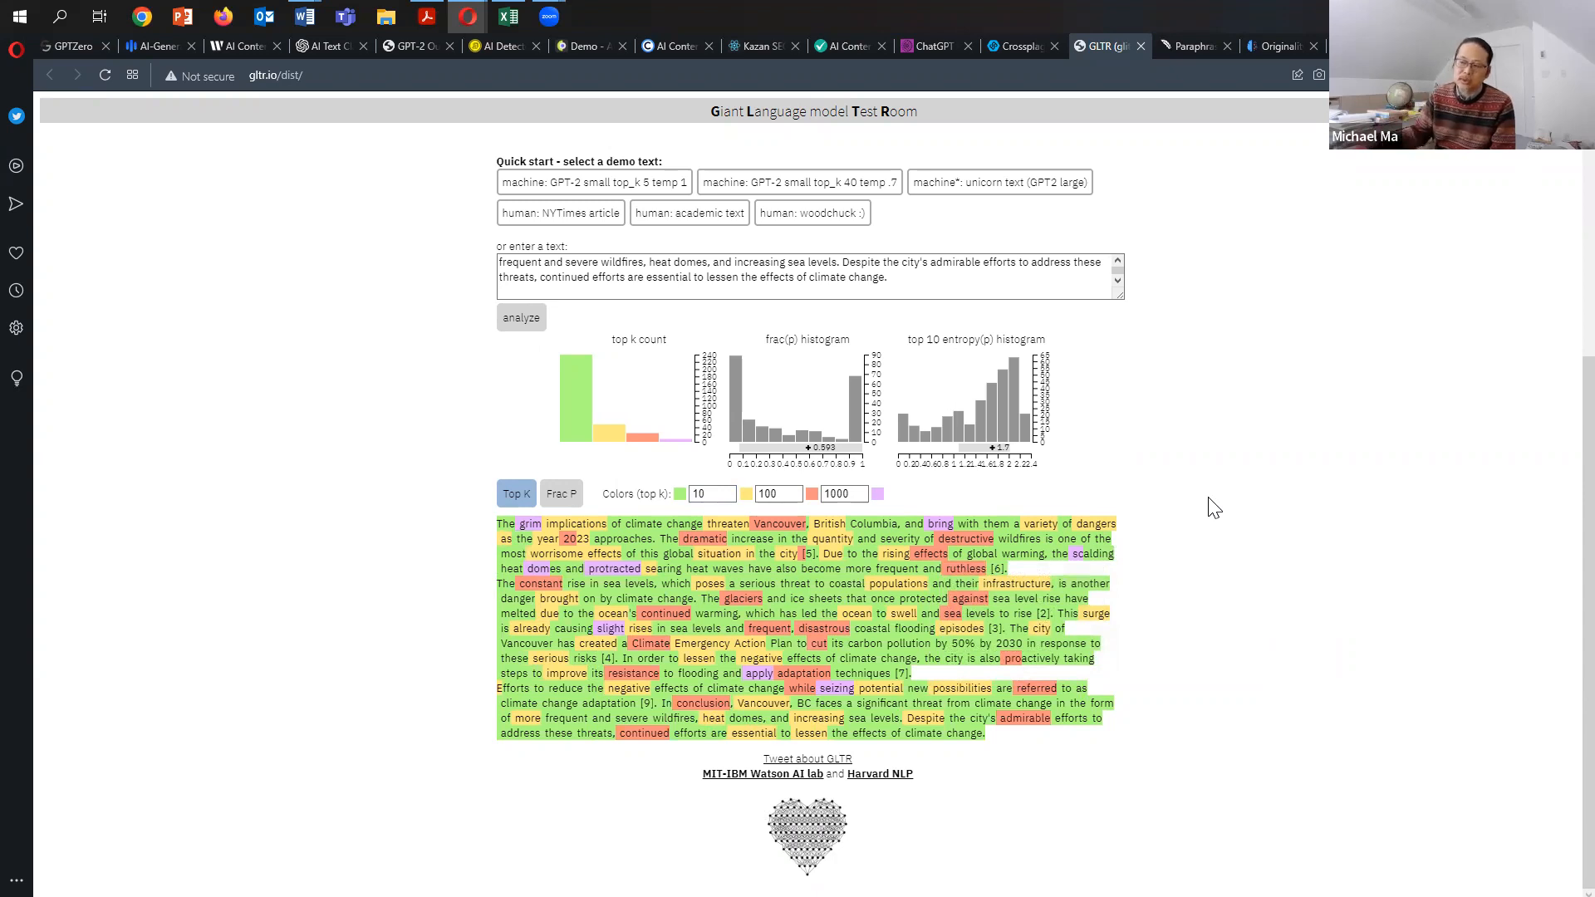
{"action": "mouse_move", "coordinate": [606, 539]}
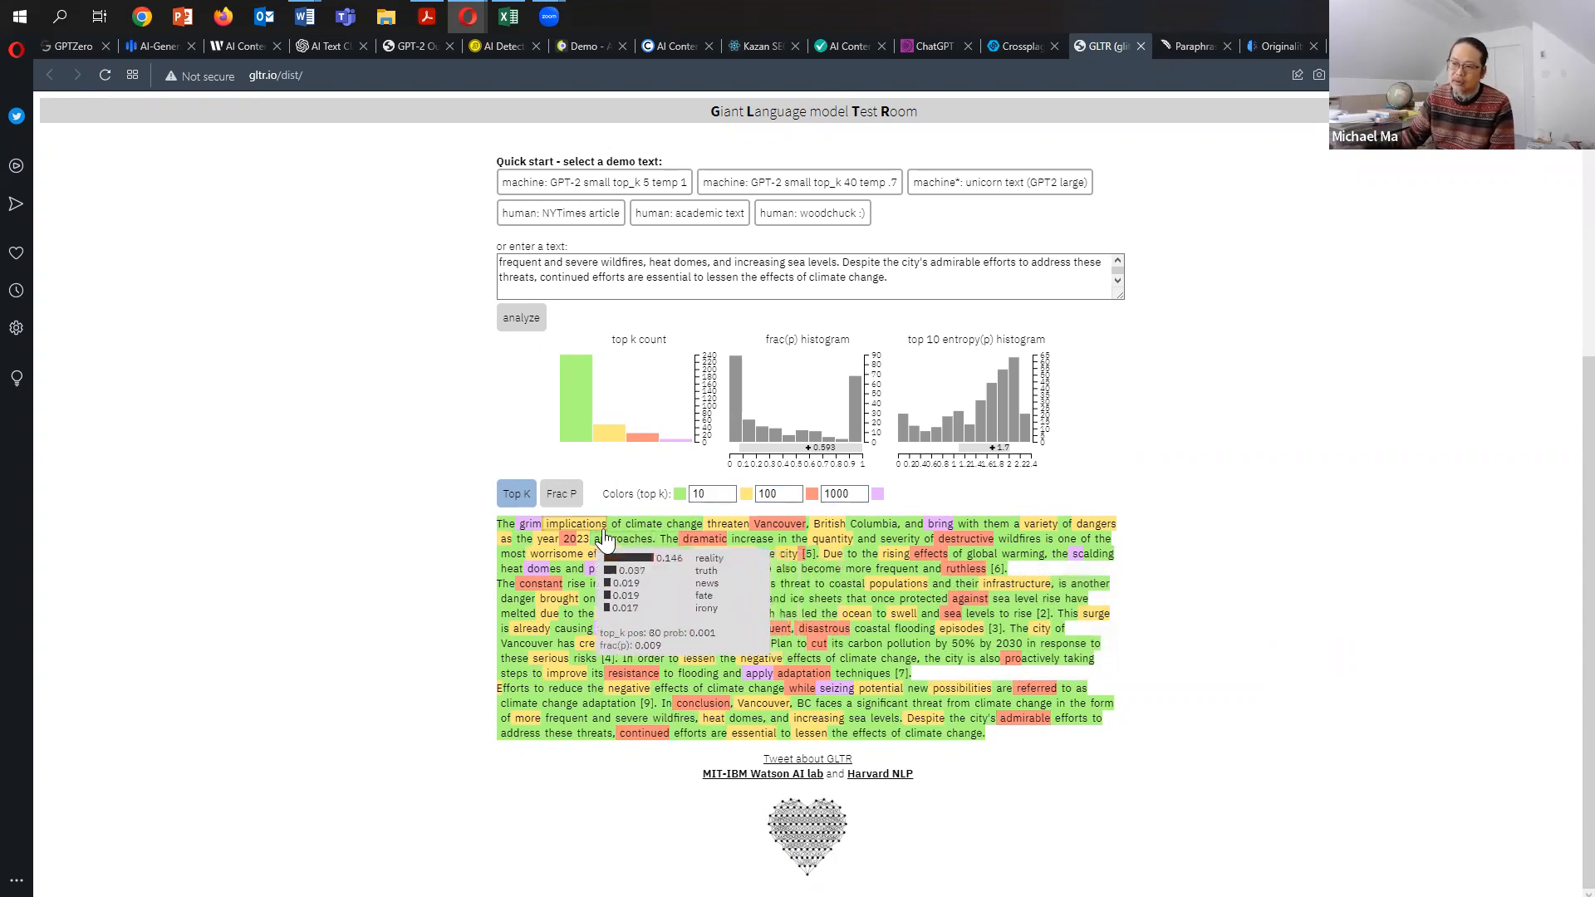
{"action": "mouse_move", "coordinate": [616, 522]}
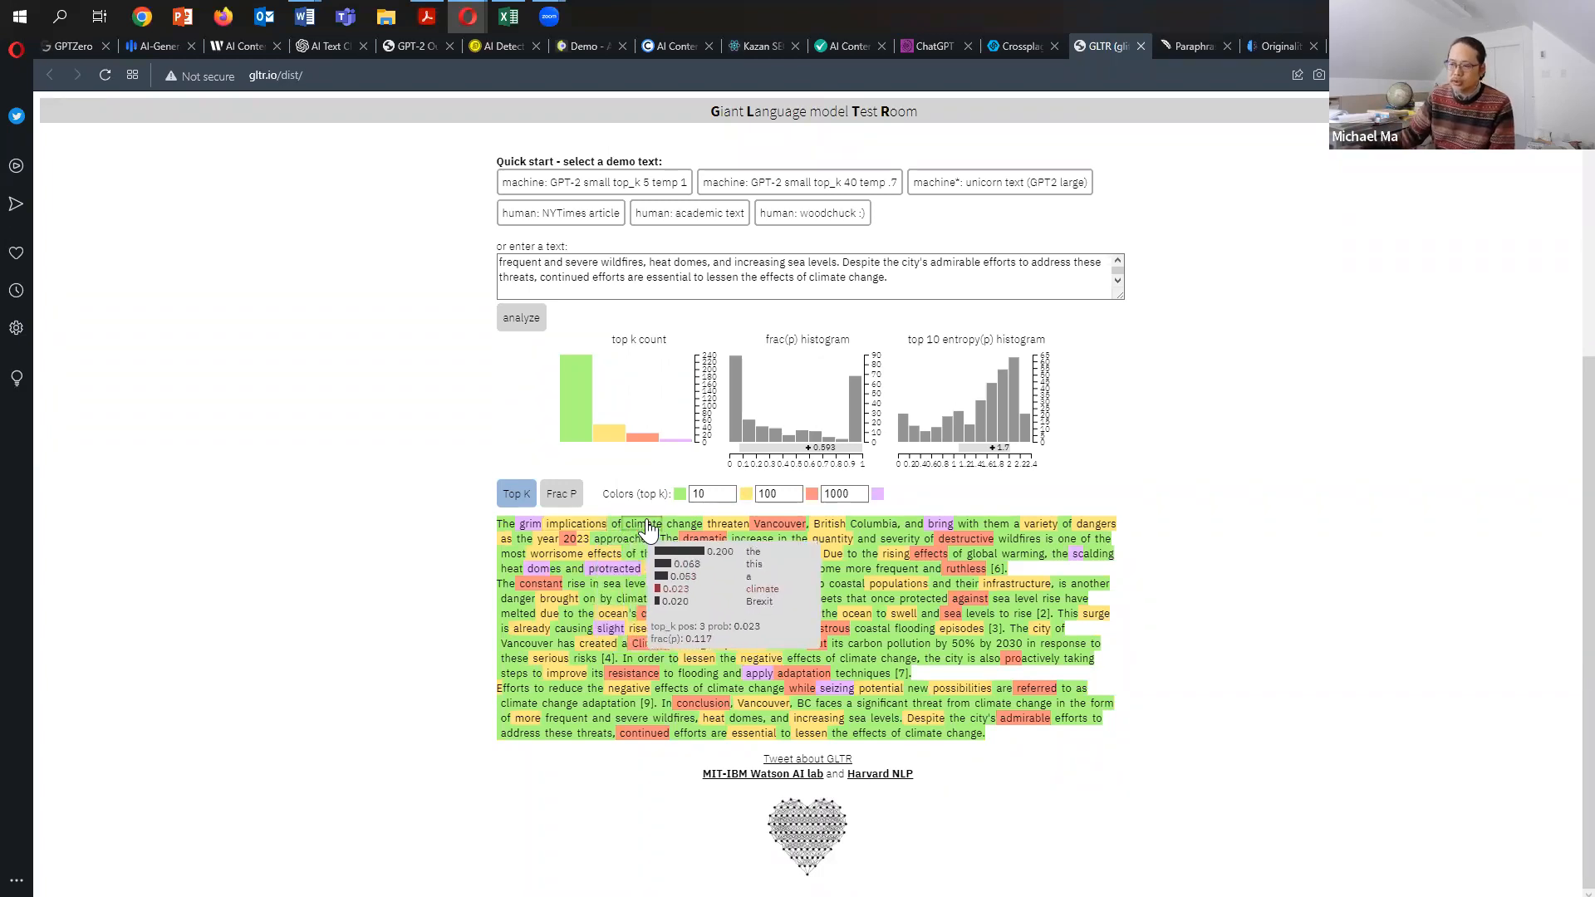
{"action": "mouse_move", "coordinate": [1220, 509]}
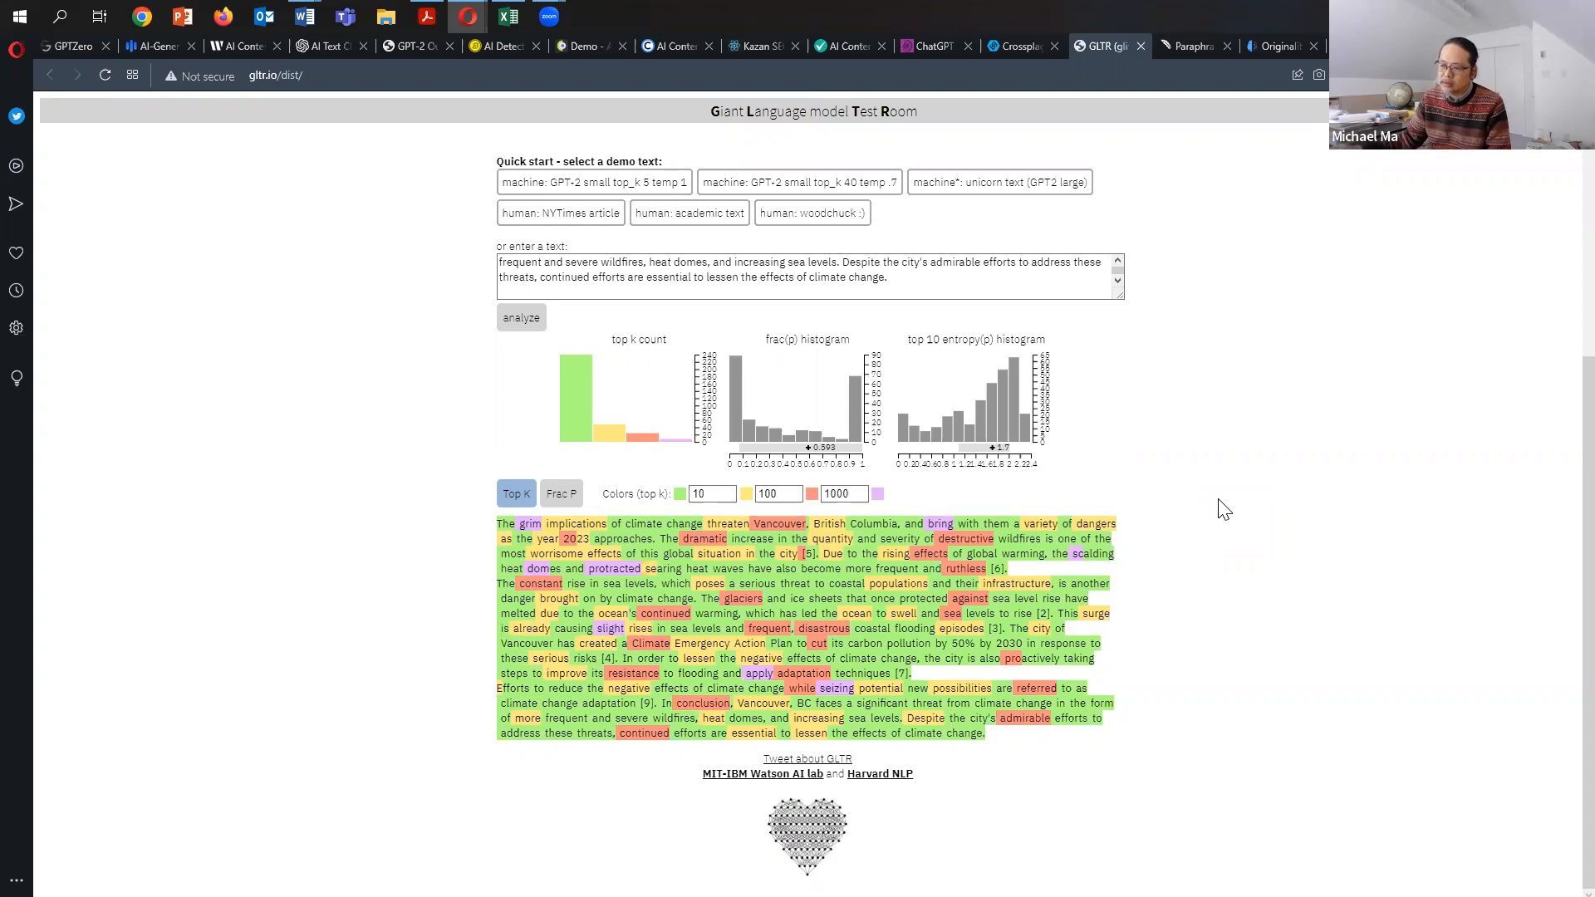
{"action": "mouse_move", "coordinate": [308, 424]}
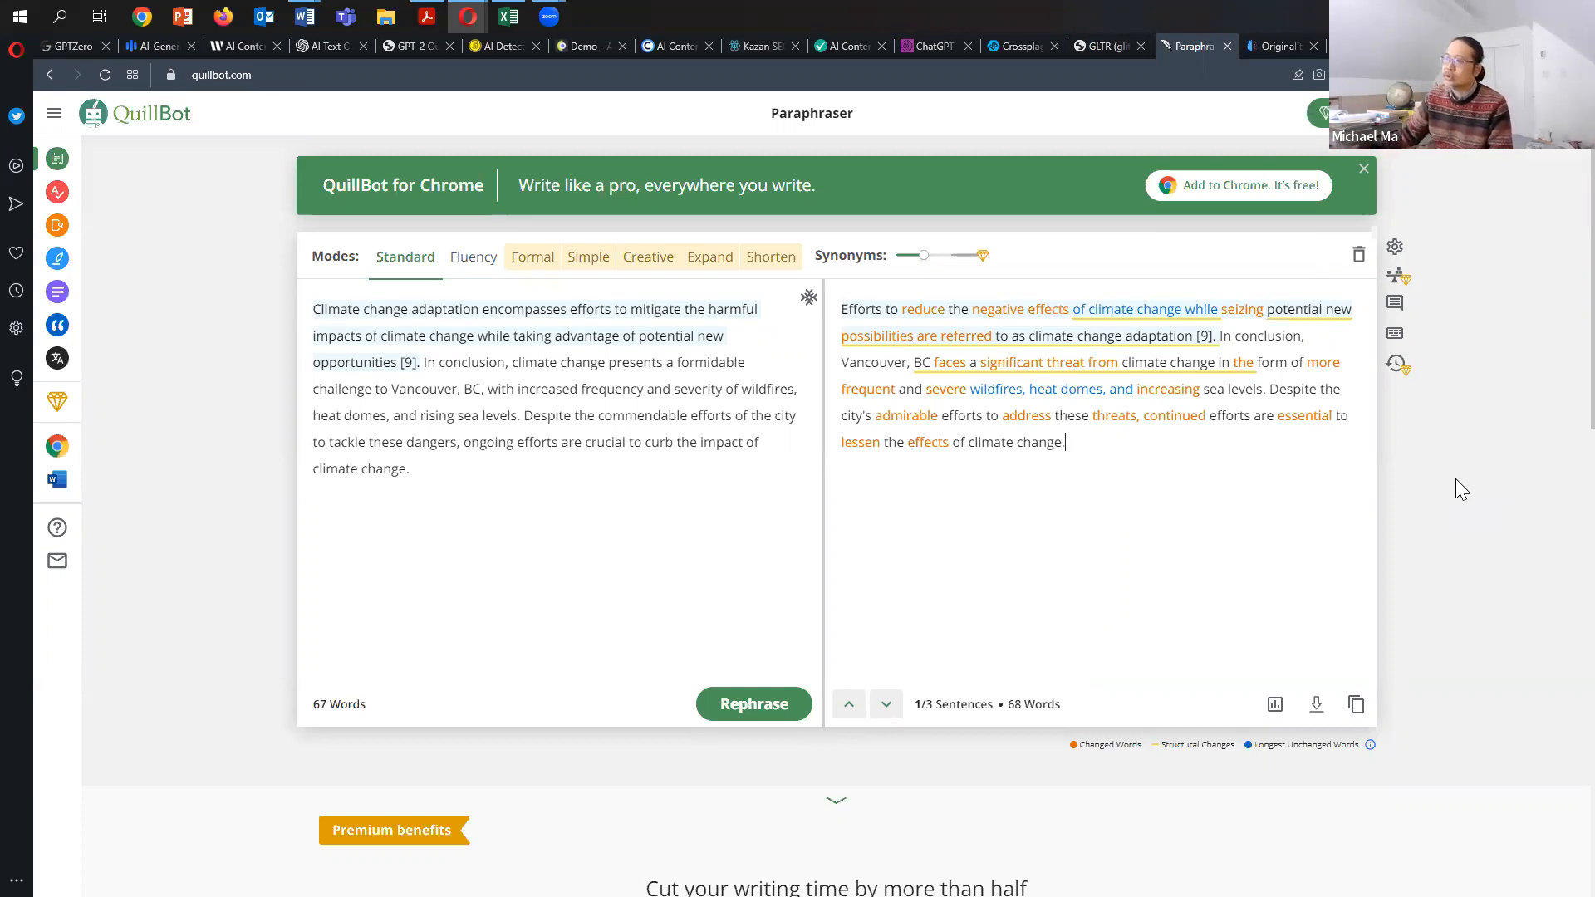
- Switch to the Originality.AI plagiarism checker and AI detector home page
{"action": "left_click", "coordinate": [1276, 46]}
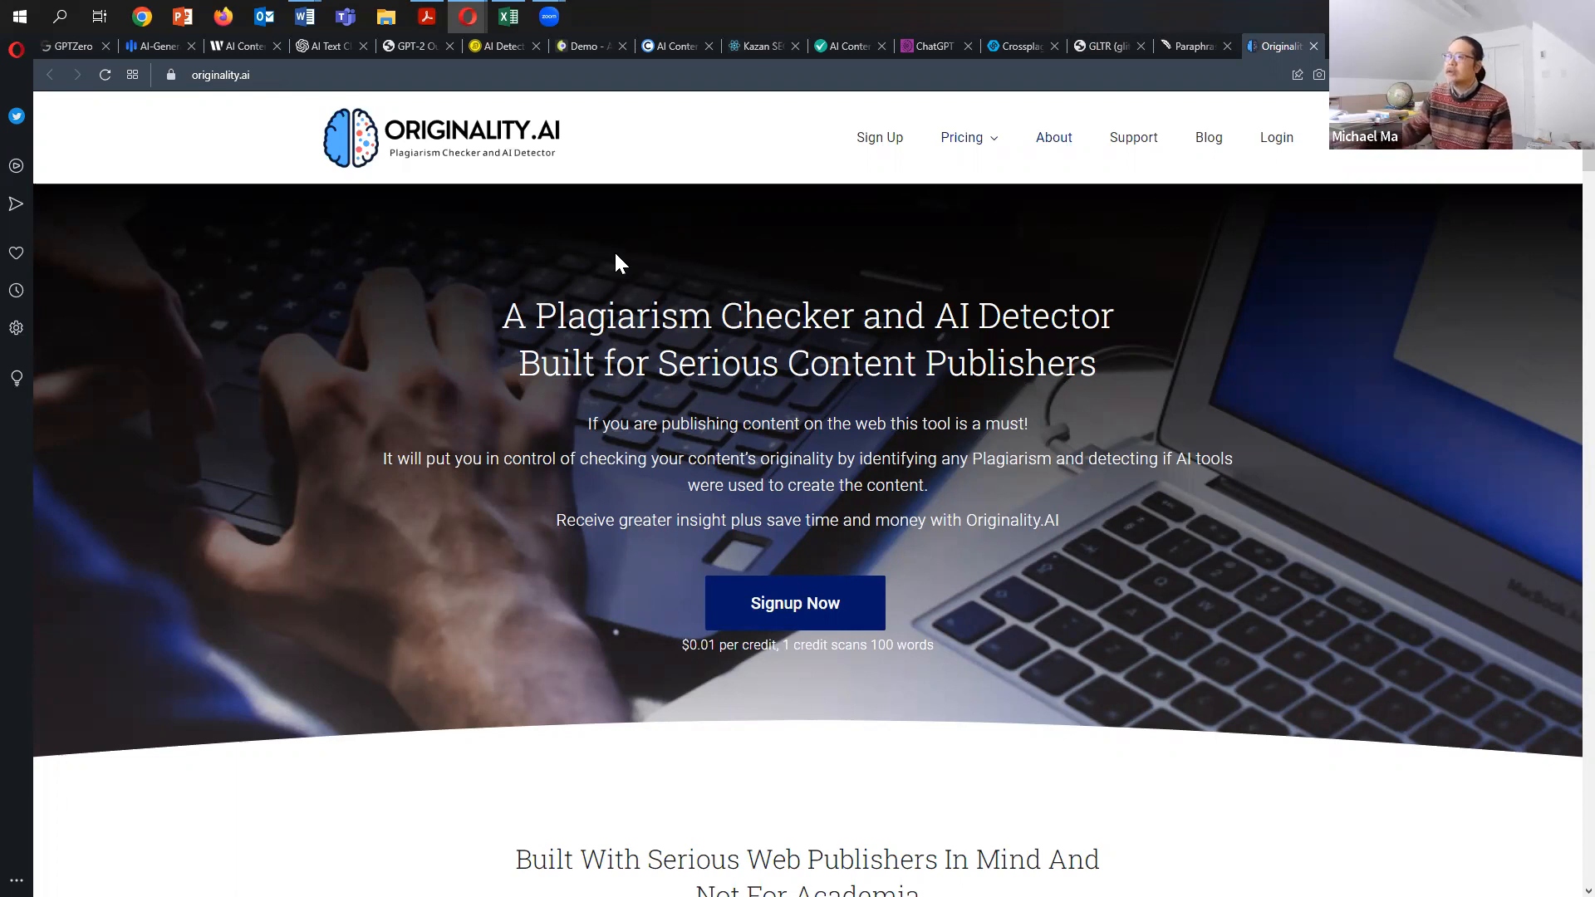
{"action": "mouse_move", "coordinate": [725, 247]}
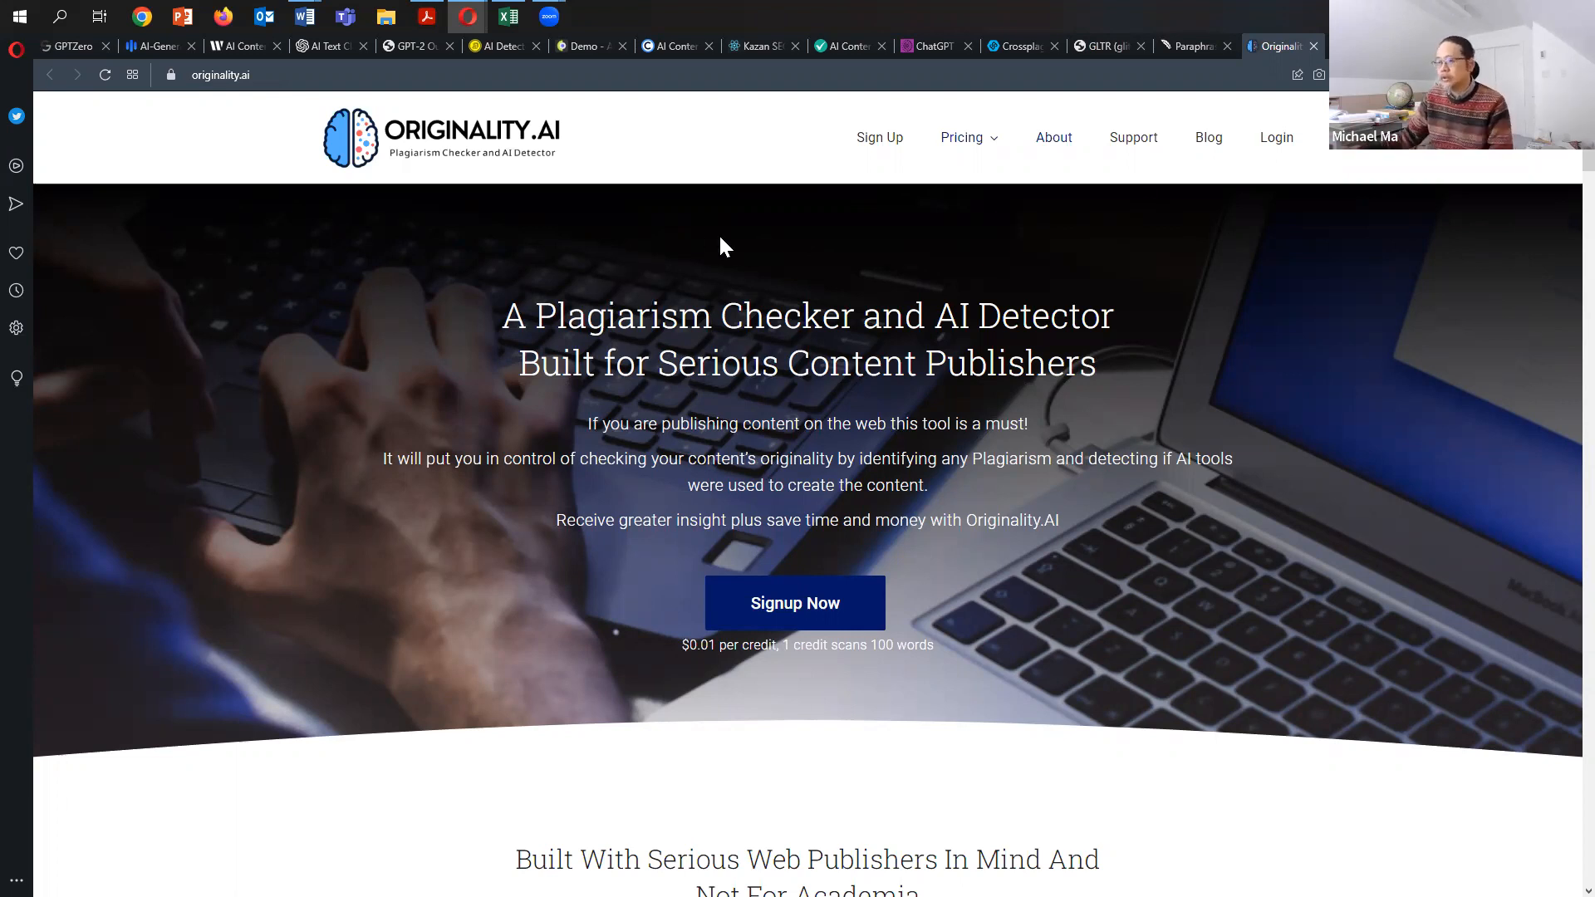
{"action": "mouse_move", "coordinate": [1060, 263]}
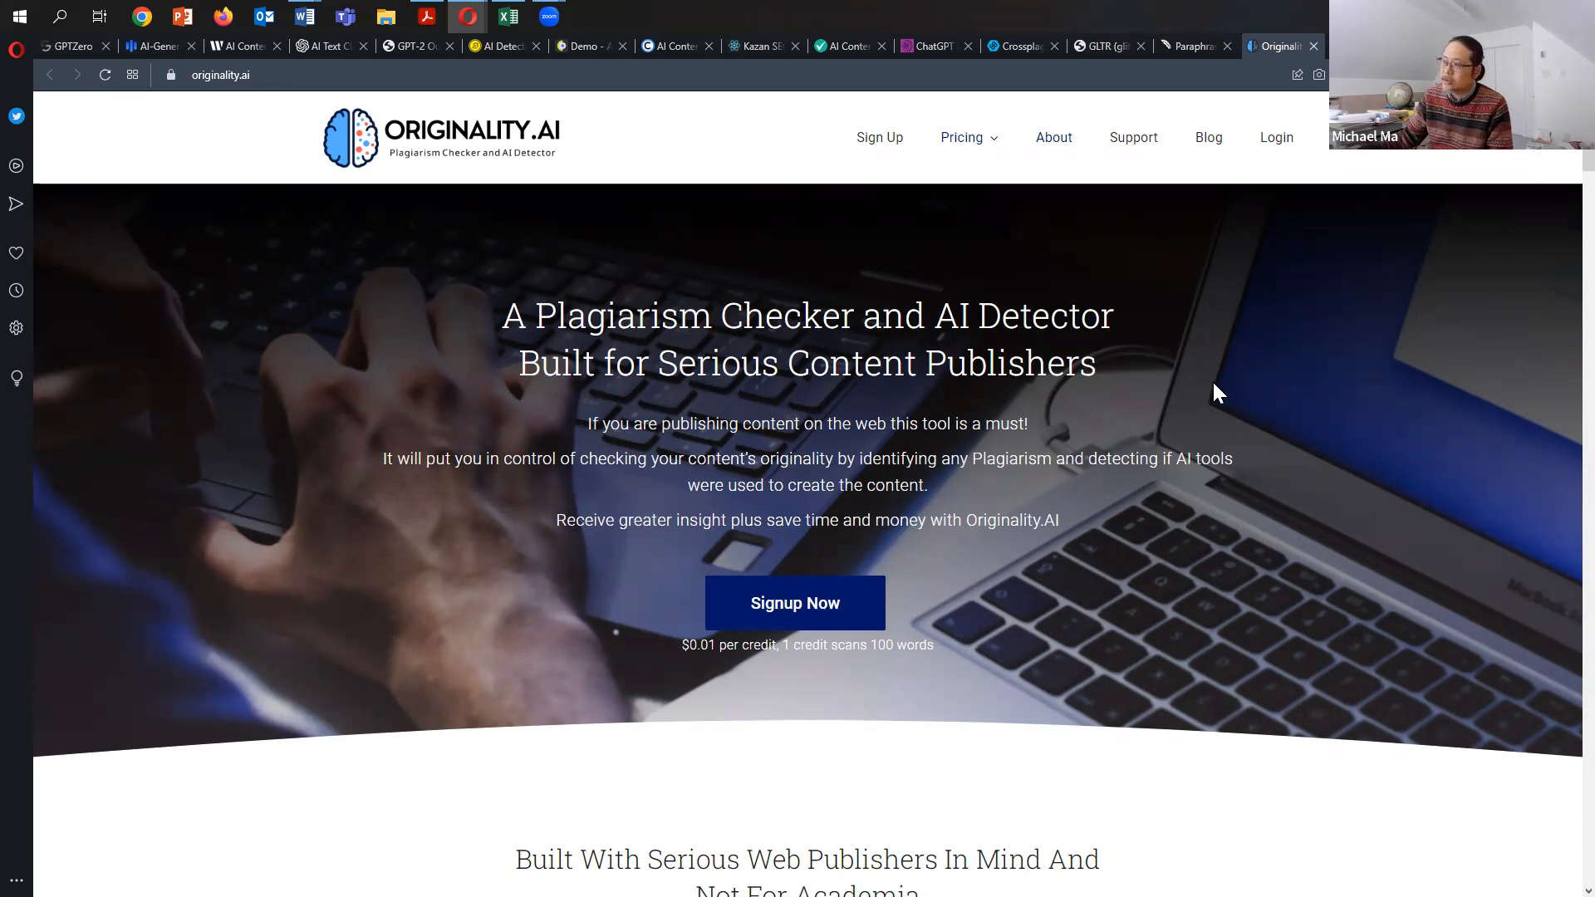
{"action": "mouse_move", "coordinate": [1294, 269]}
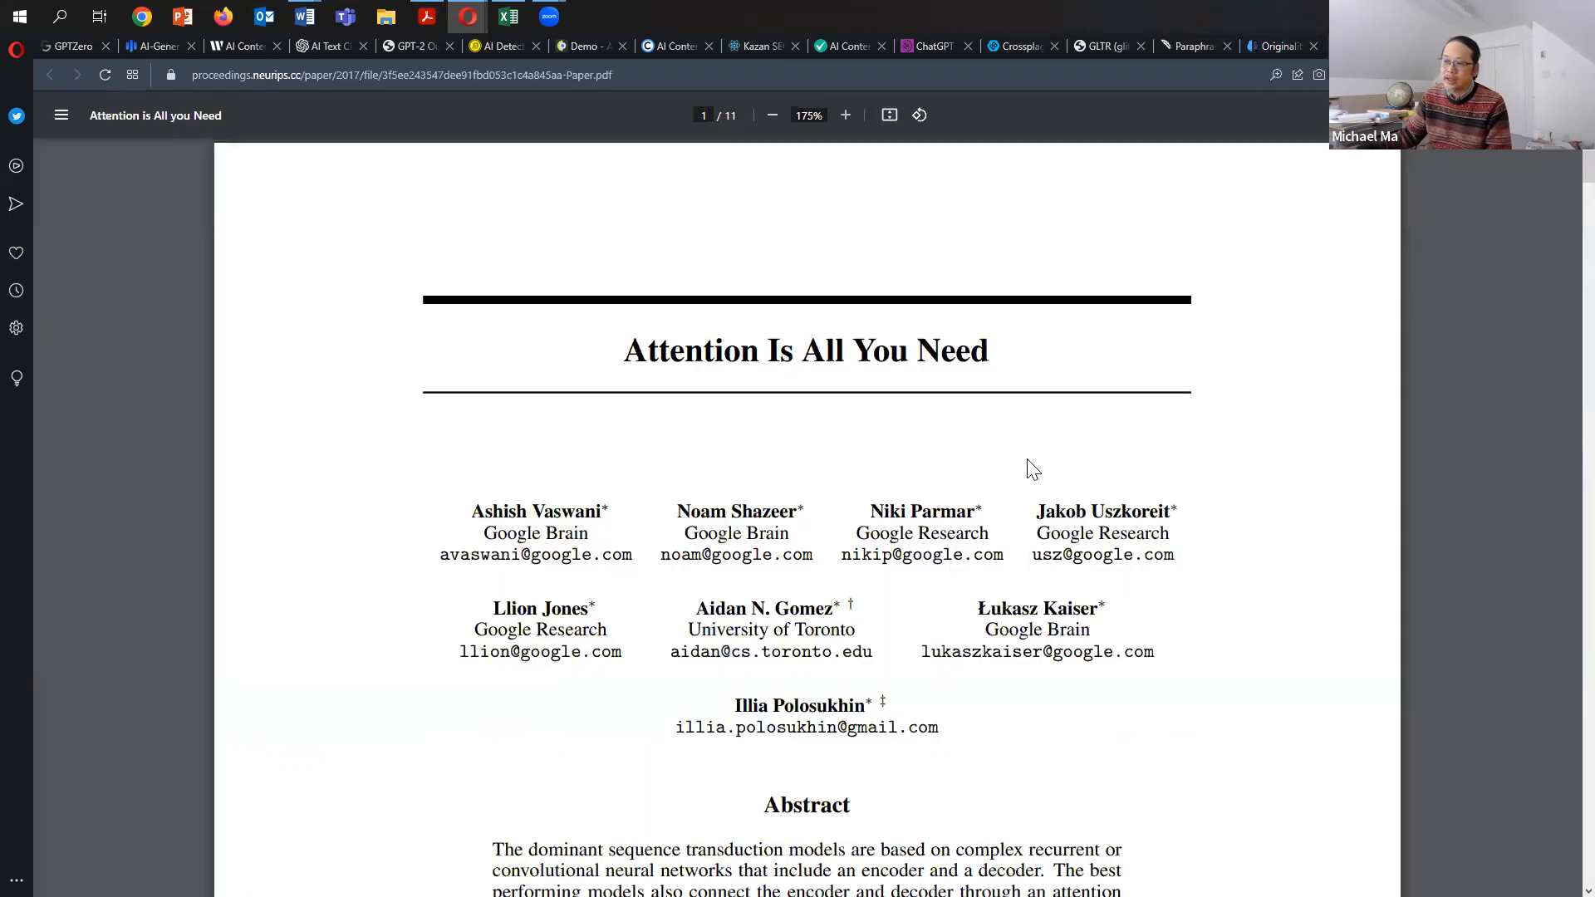
- Scroll the 'Attention Is All You Need' PDF to bring the abstract into view
{"action": "scroll", "scroll_direction": "down", "scroll_amount": 3}
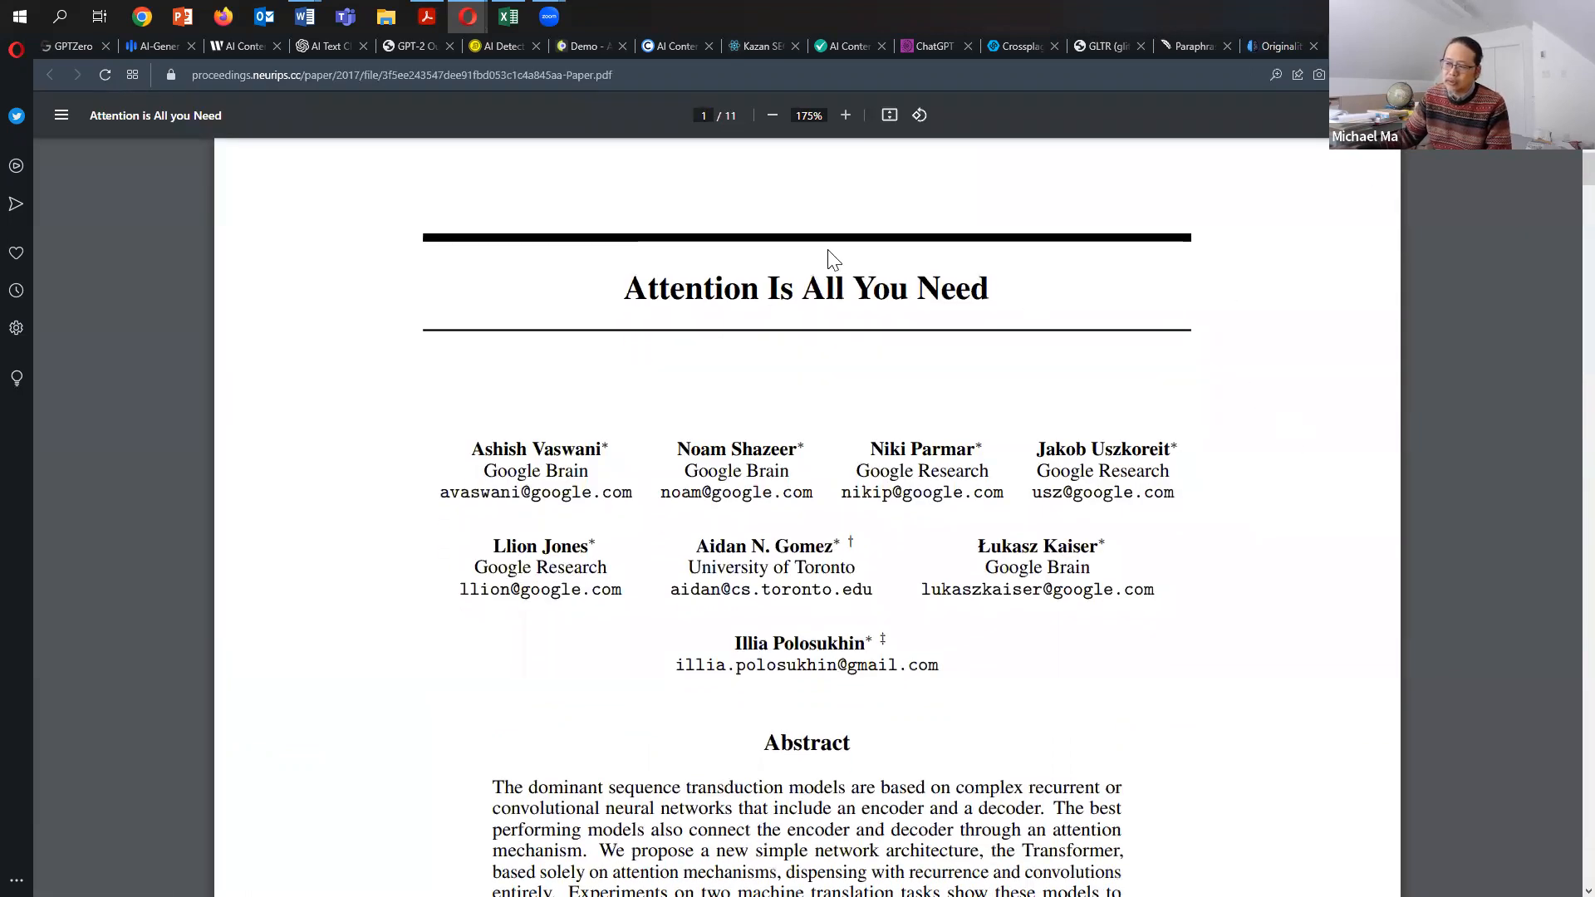
{"action": "mouse_move", "coordinate": [1335, 531]}
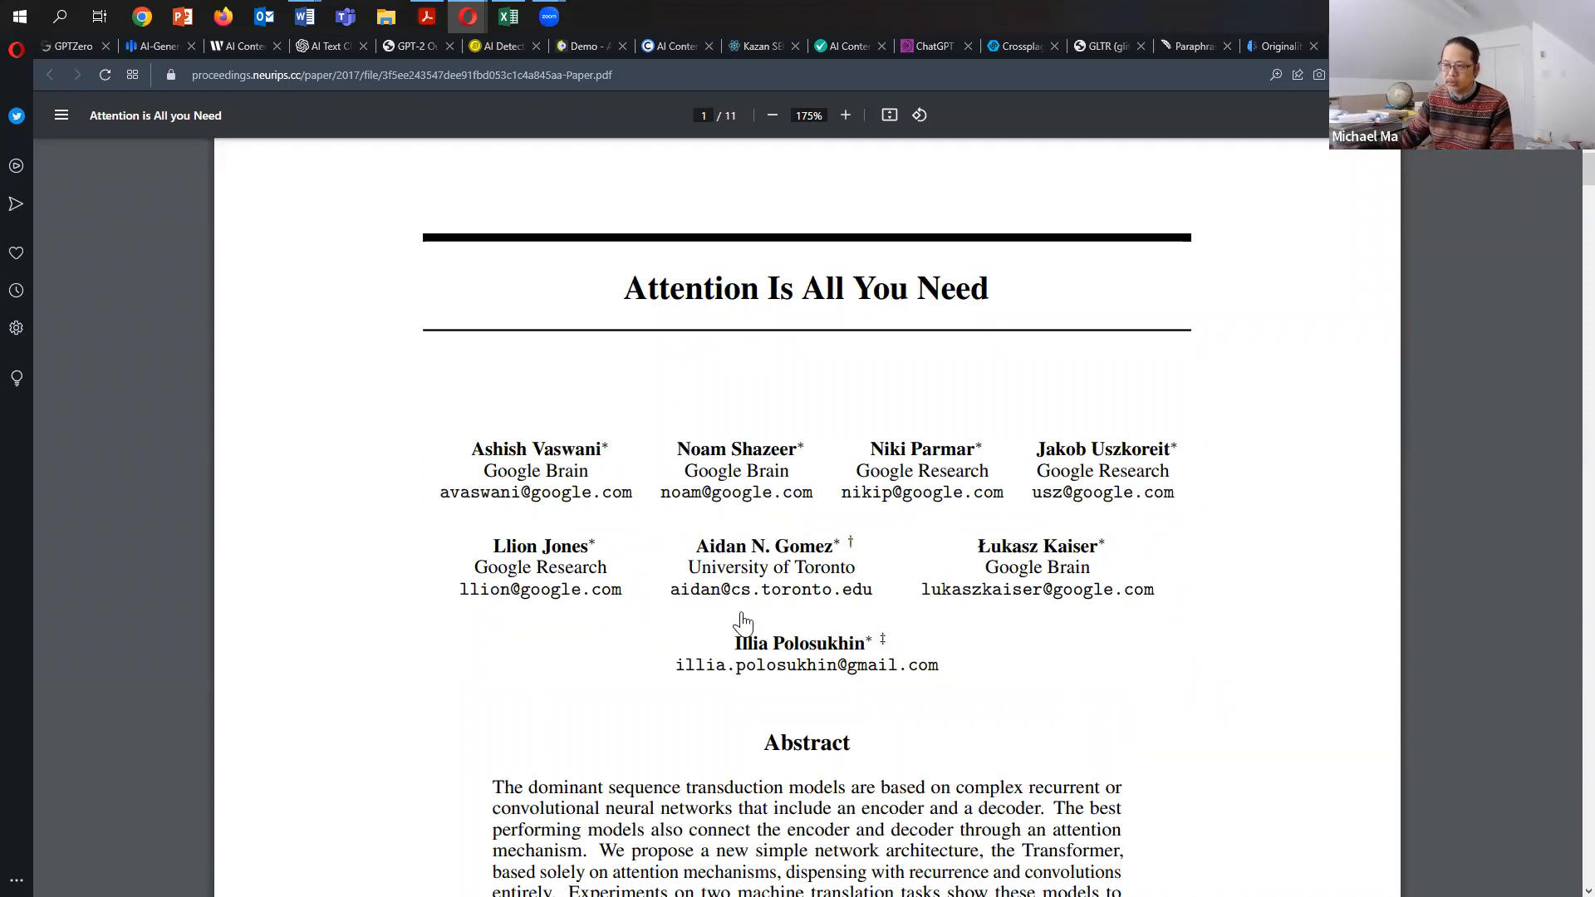
{"action": "mouse_move", "coordinate": [1236, 639]}
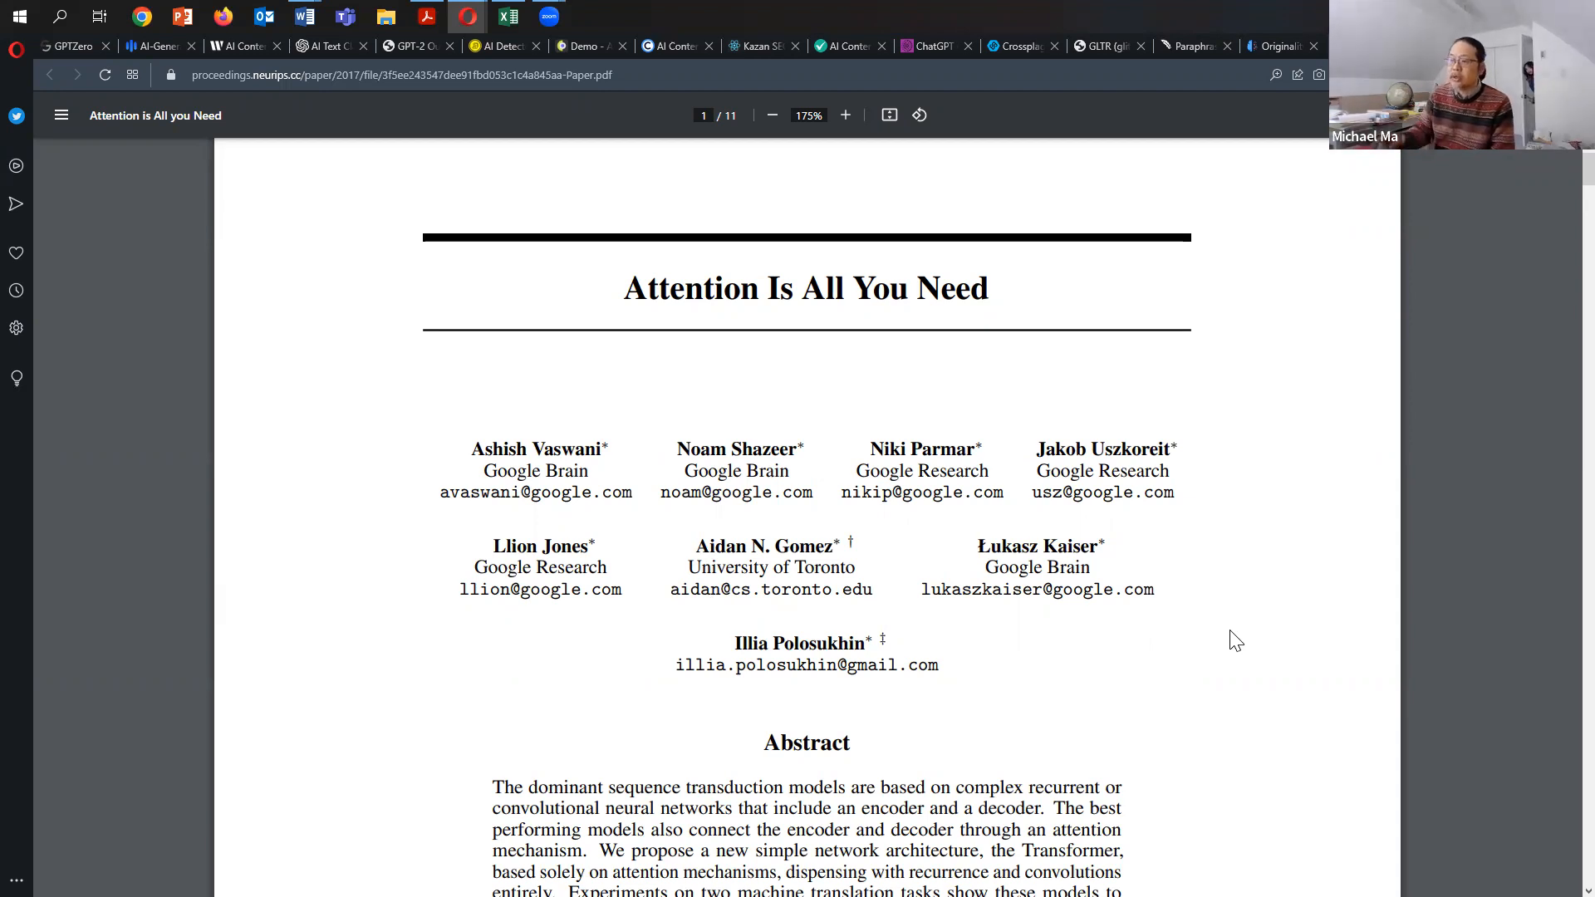
{"action": "mouse_move", "coordinate": [1141, 645]}
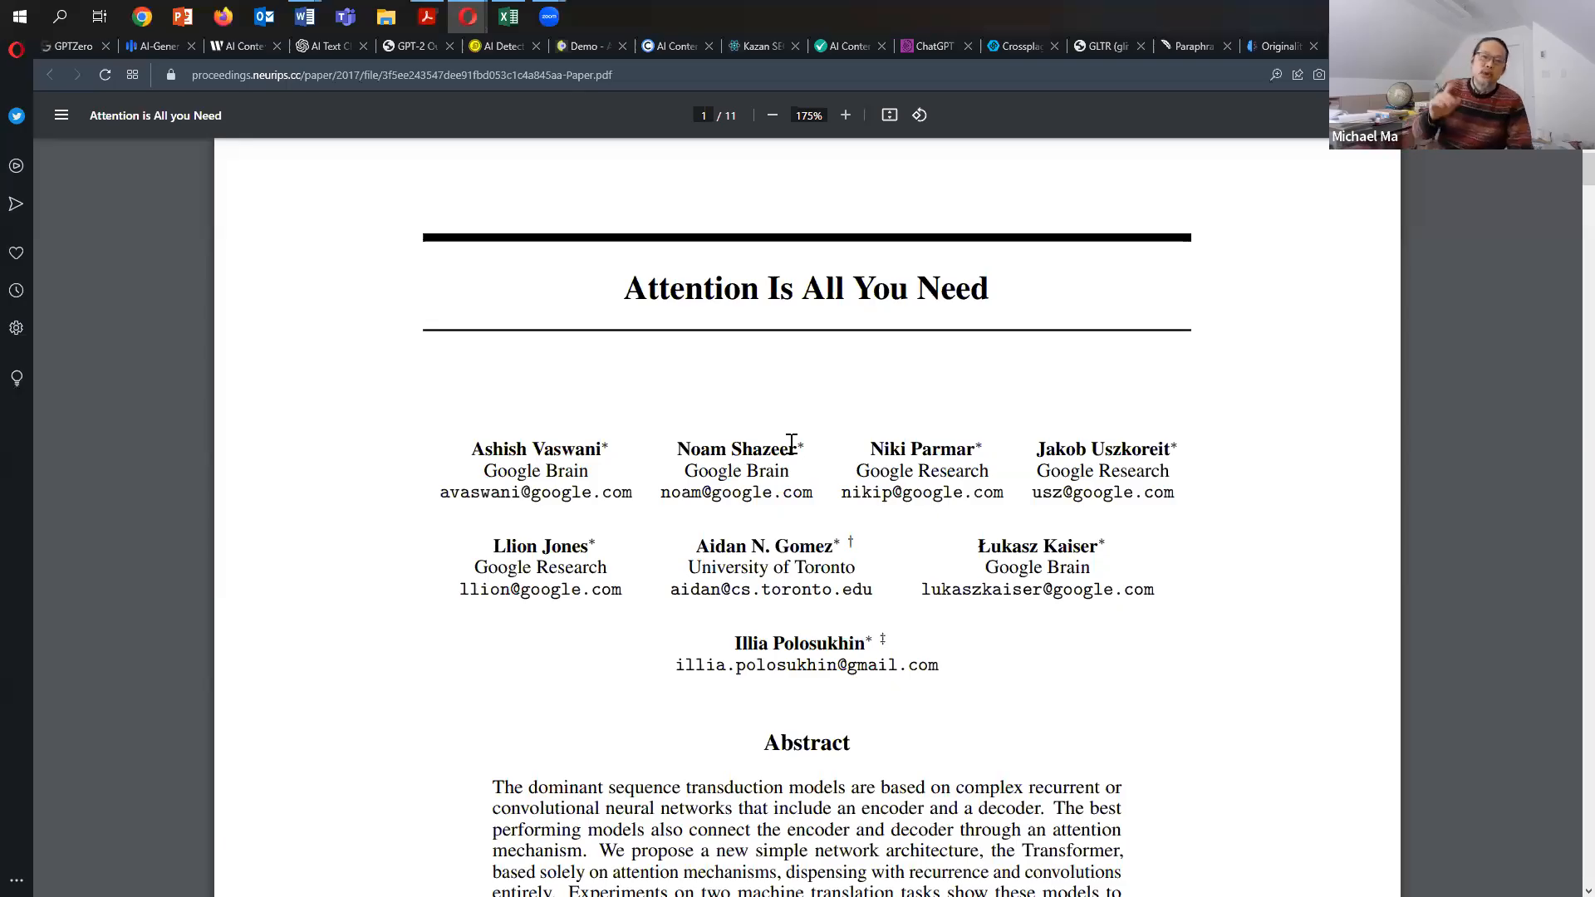
{"action": "mouse_move", "coordinate": [618, 437]}
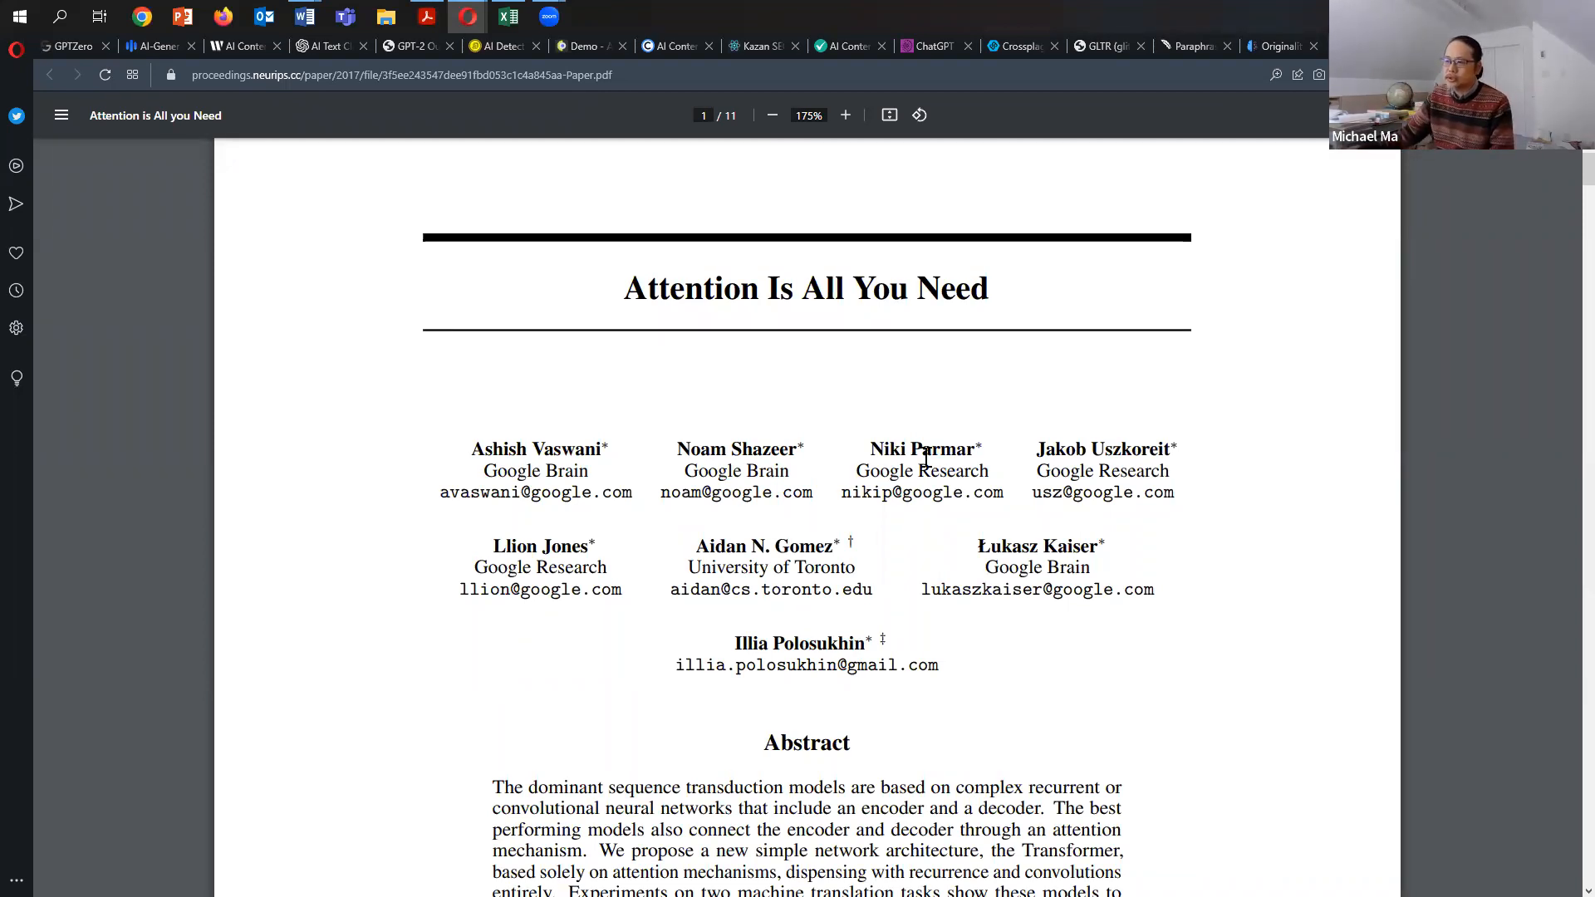
{"action": "mouse_move", "coordinate": [1312, 509]}
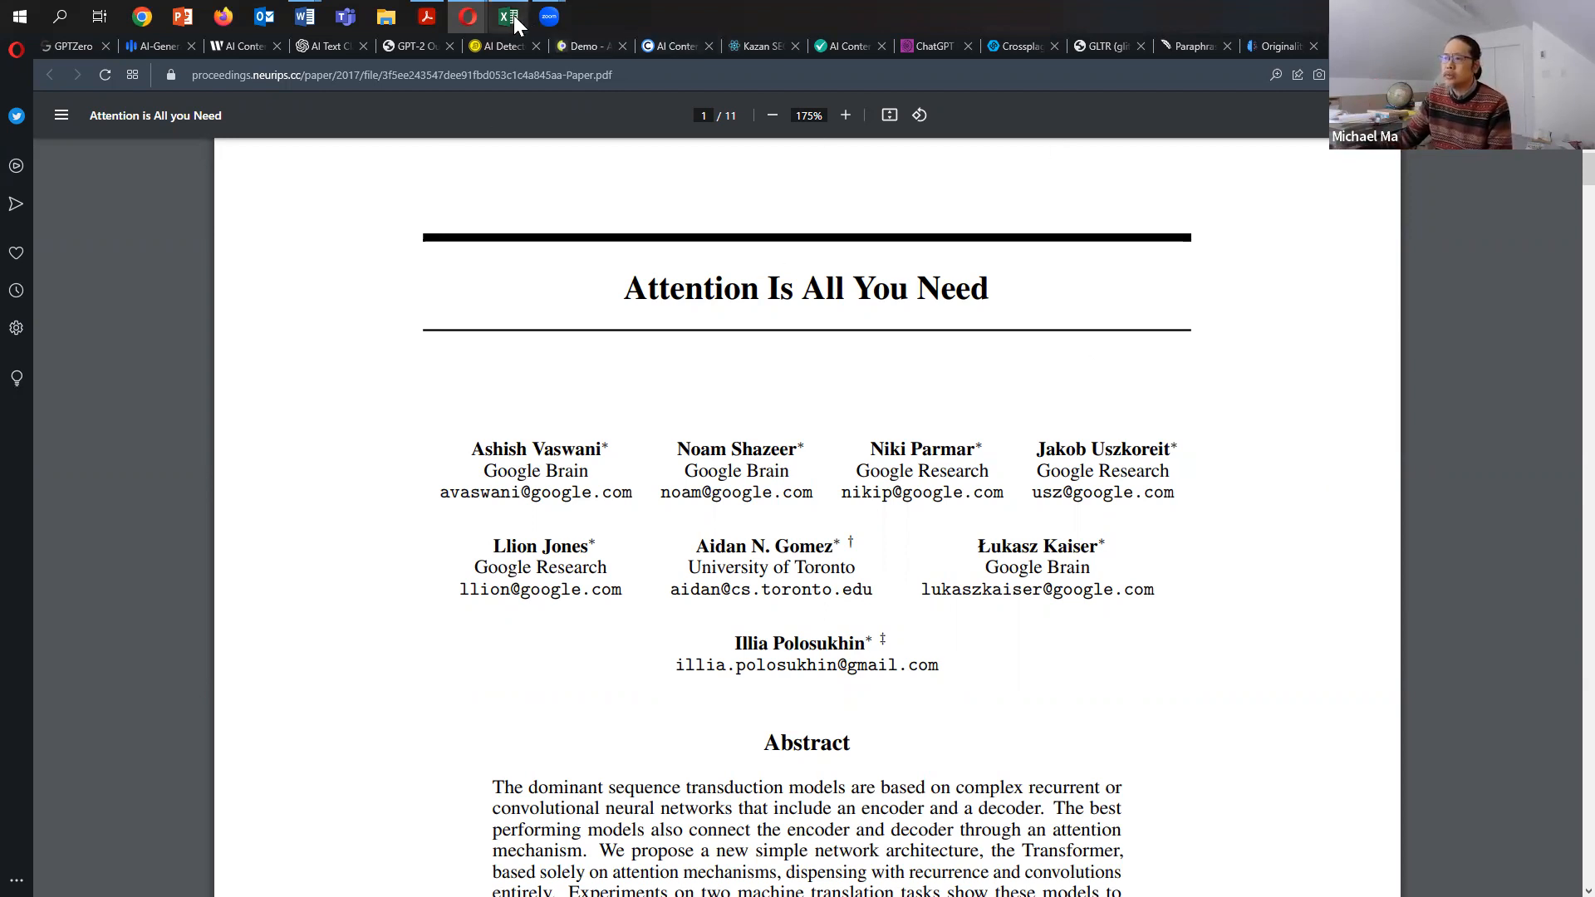
- Bring the 'Testing of 12 AI Detectors' results table back in front
{"action": "left_click", "coordinate": [507, 17]}
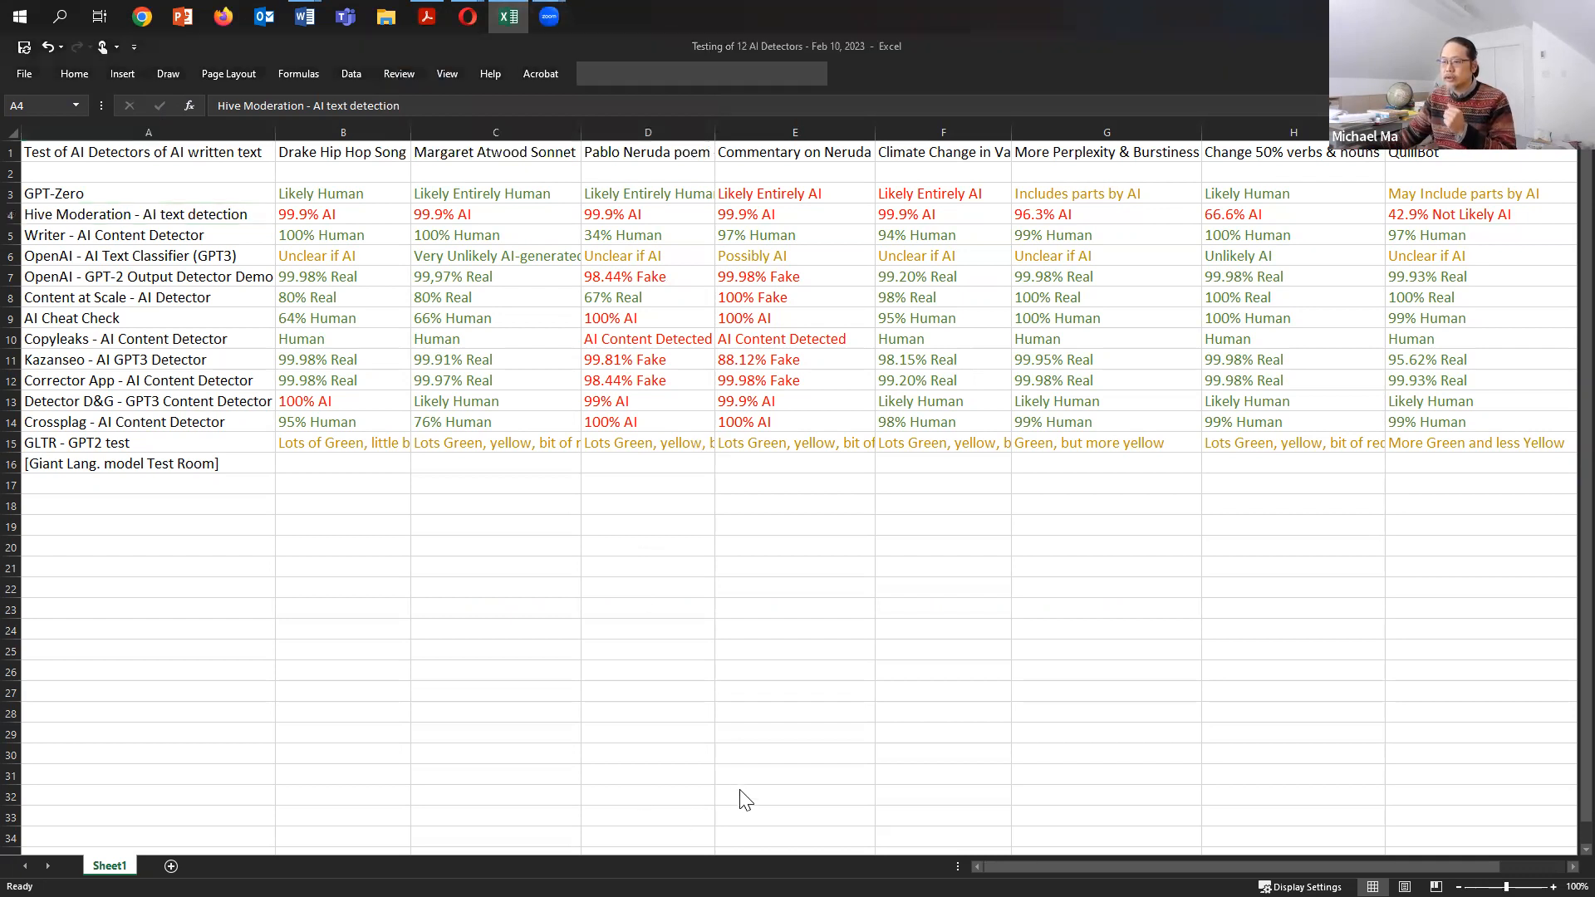
{"action": "mouse_move", "coordinate": [779, 498]}
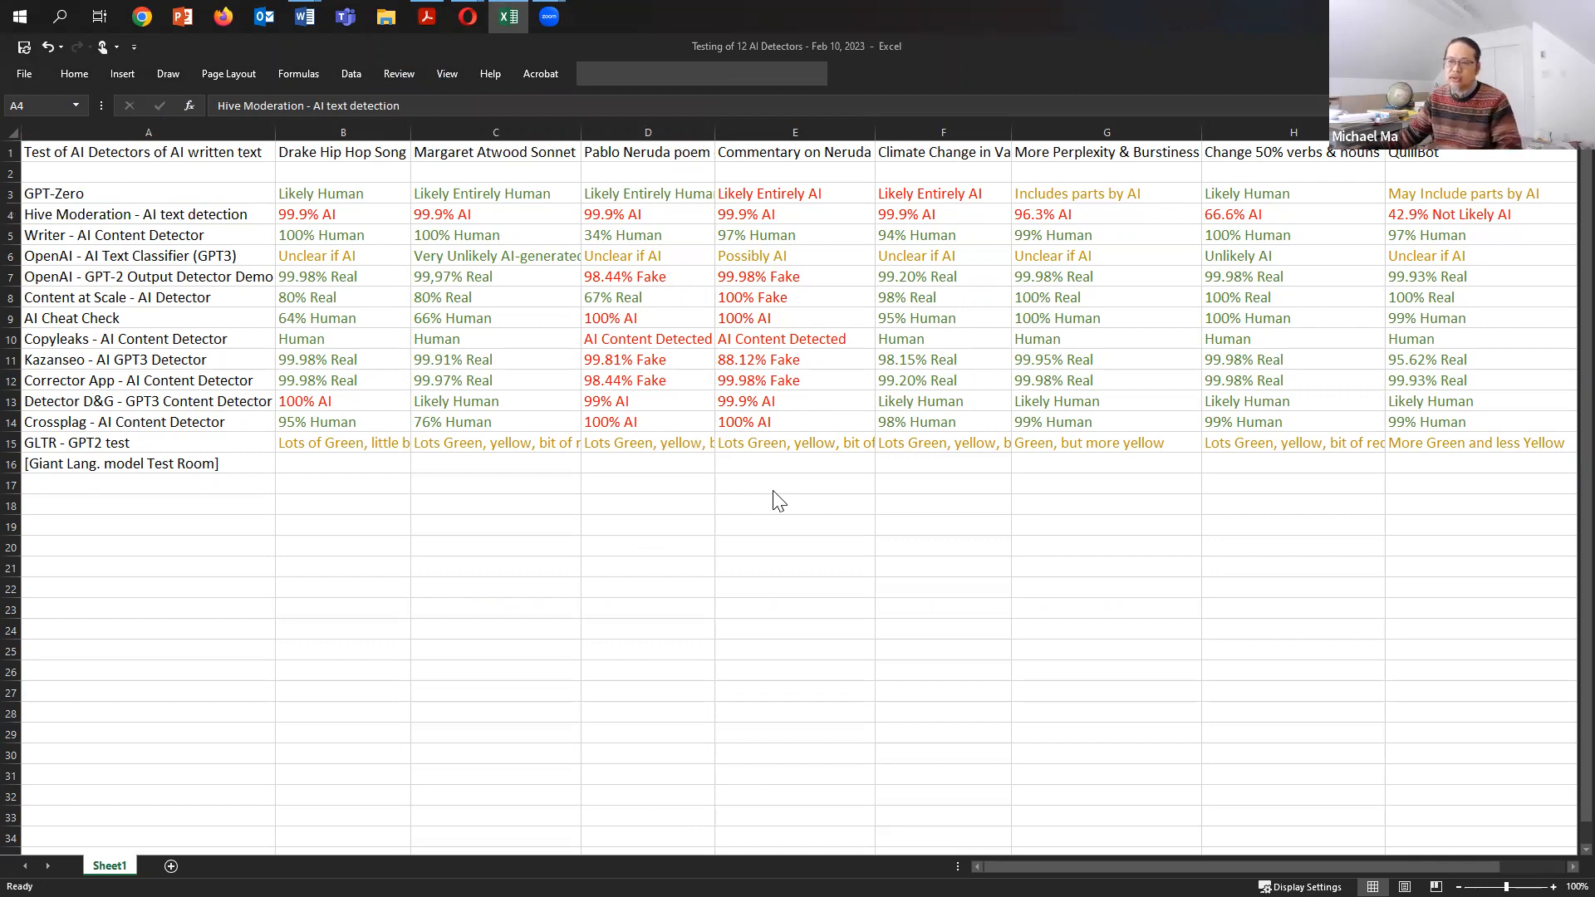
{"action": "mouse_move", "coordinate": [593, 608]}
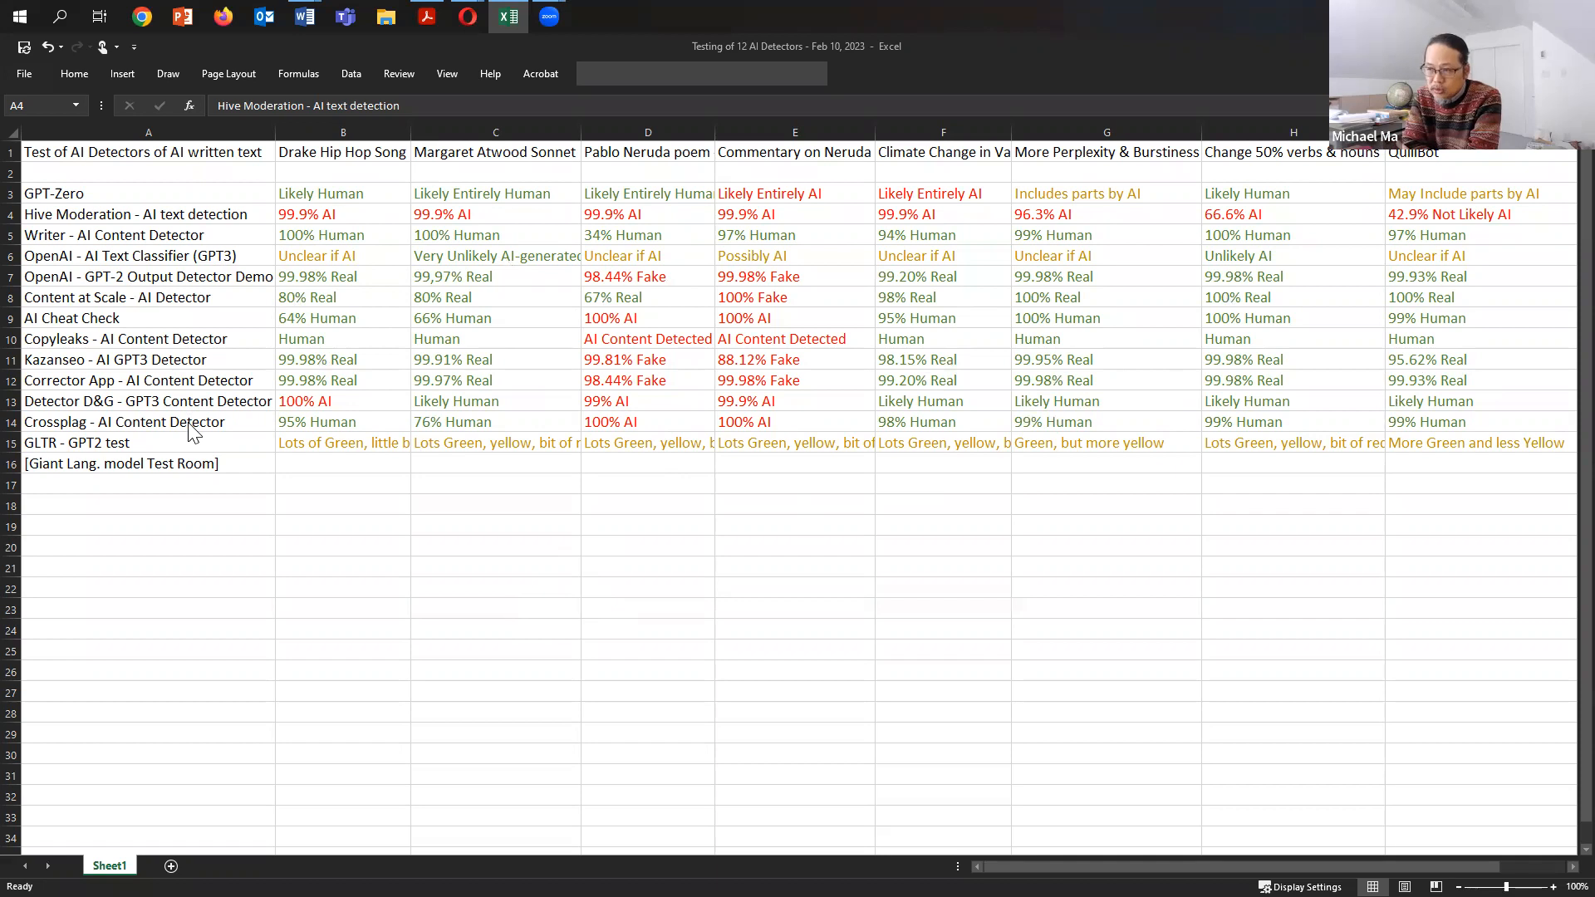
{"action": "mouse_move", "coordinate": [329, 163]}
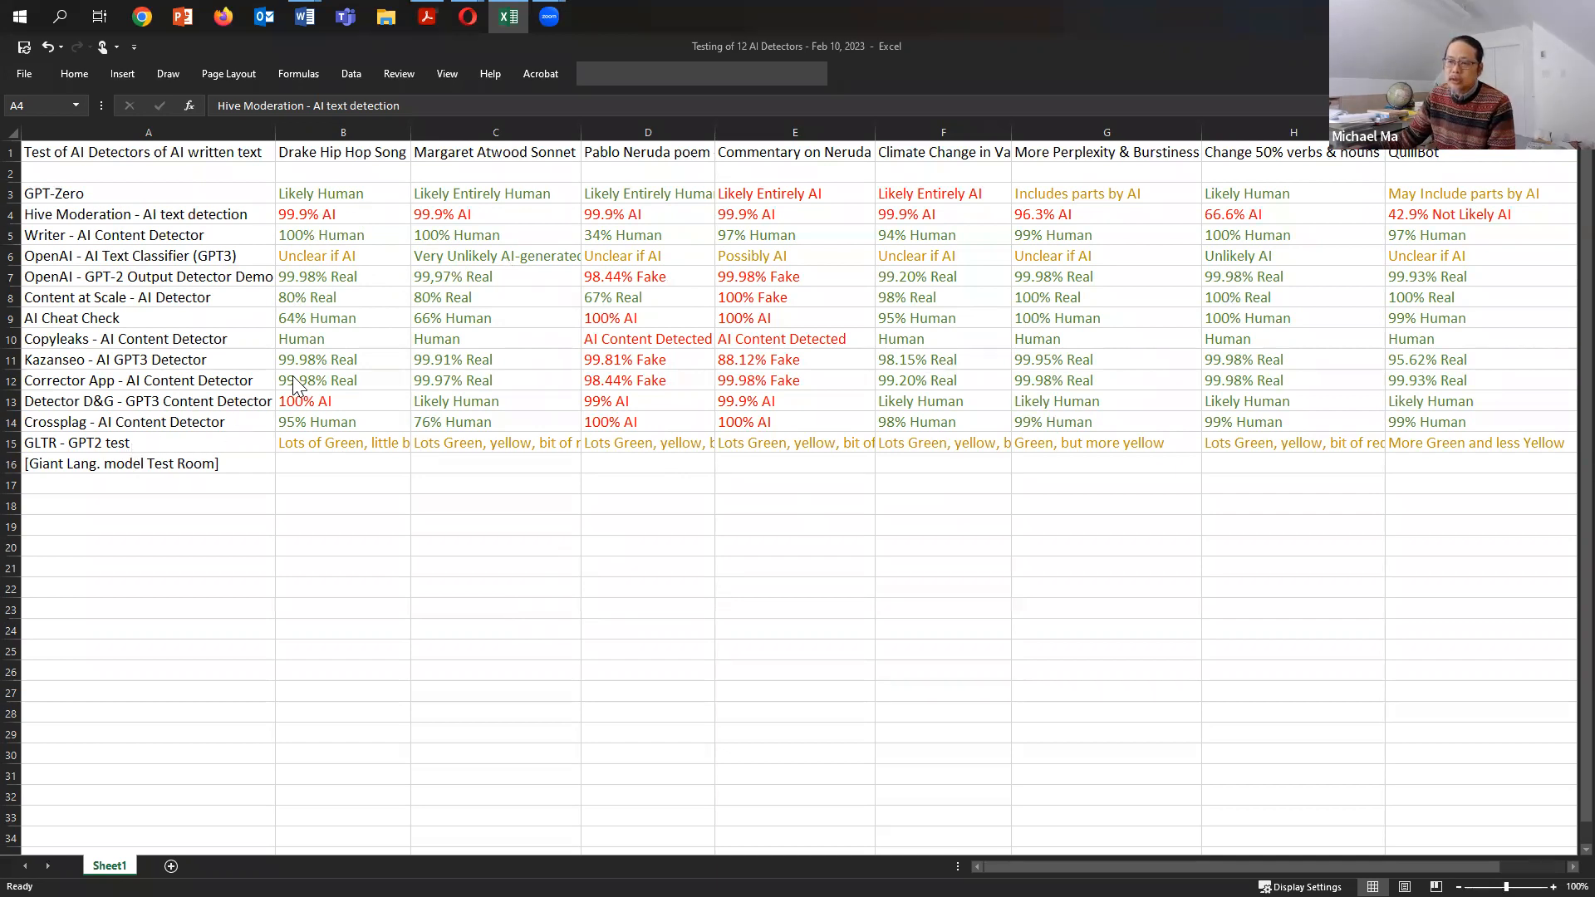
{"action": "mouse_move", "coordinate": [351, 282]}
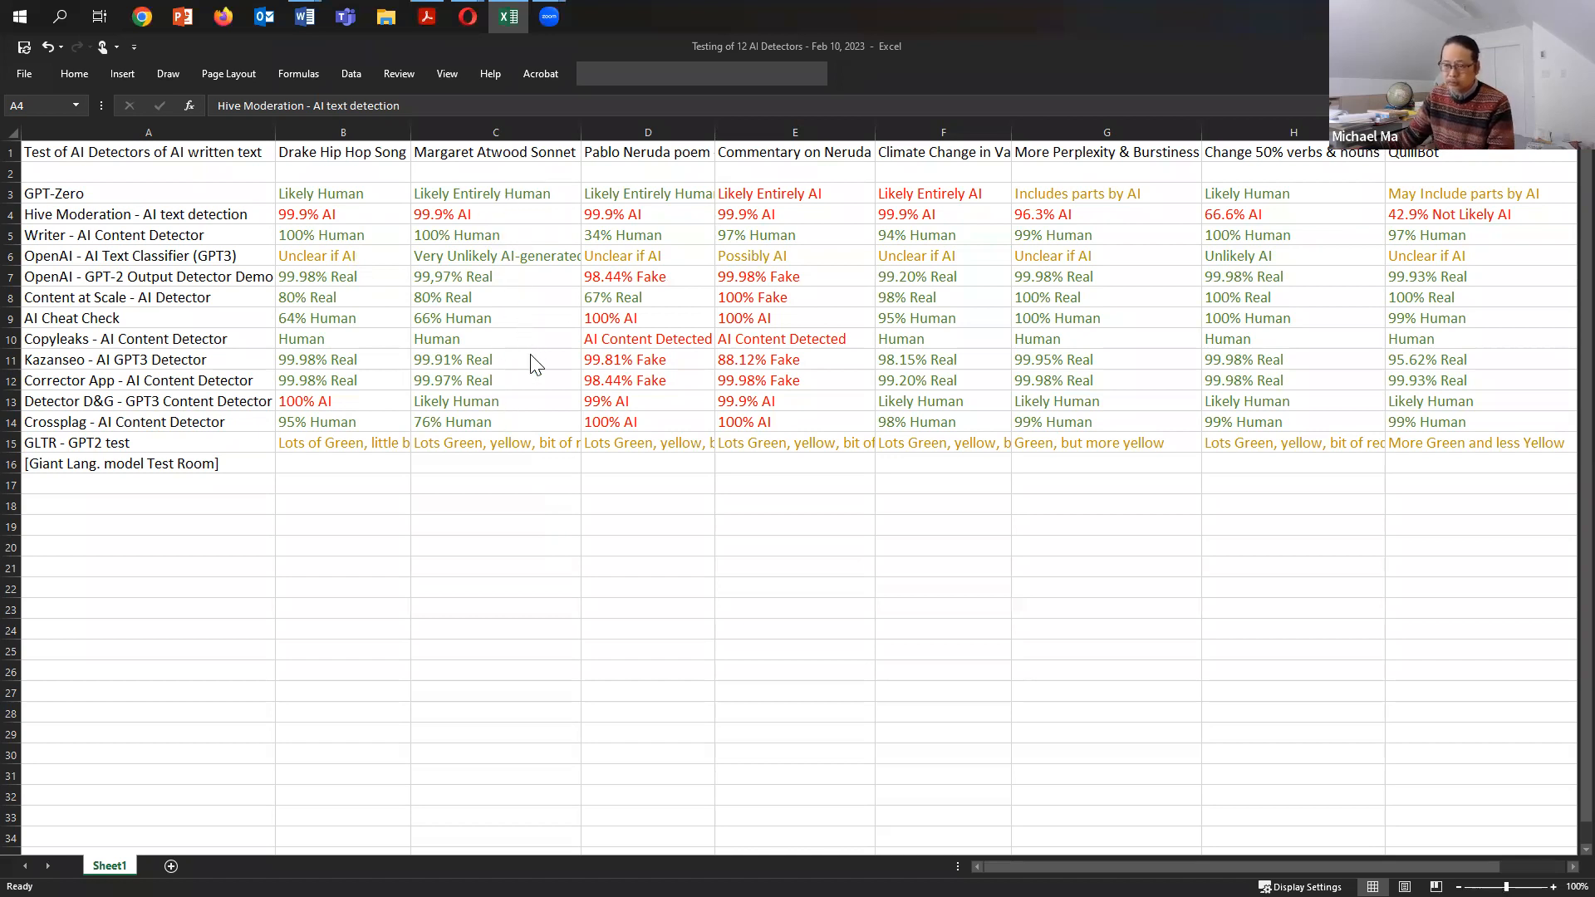
{"action": "mouse_move", "coordinate": [653, 212]}
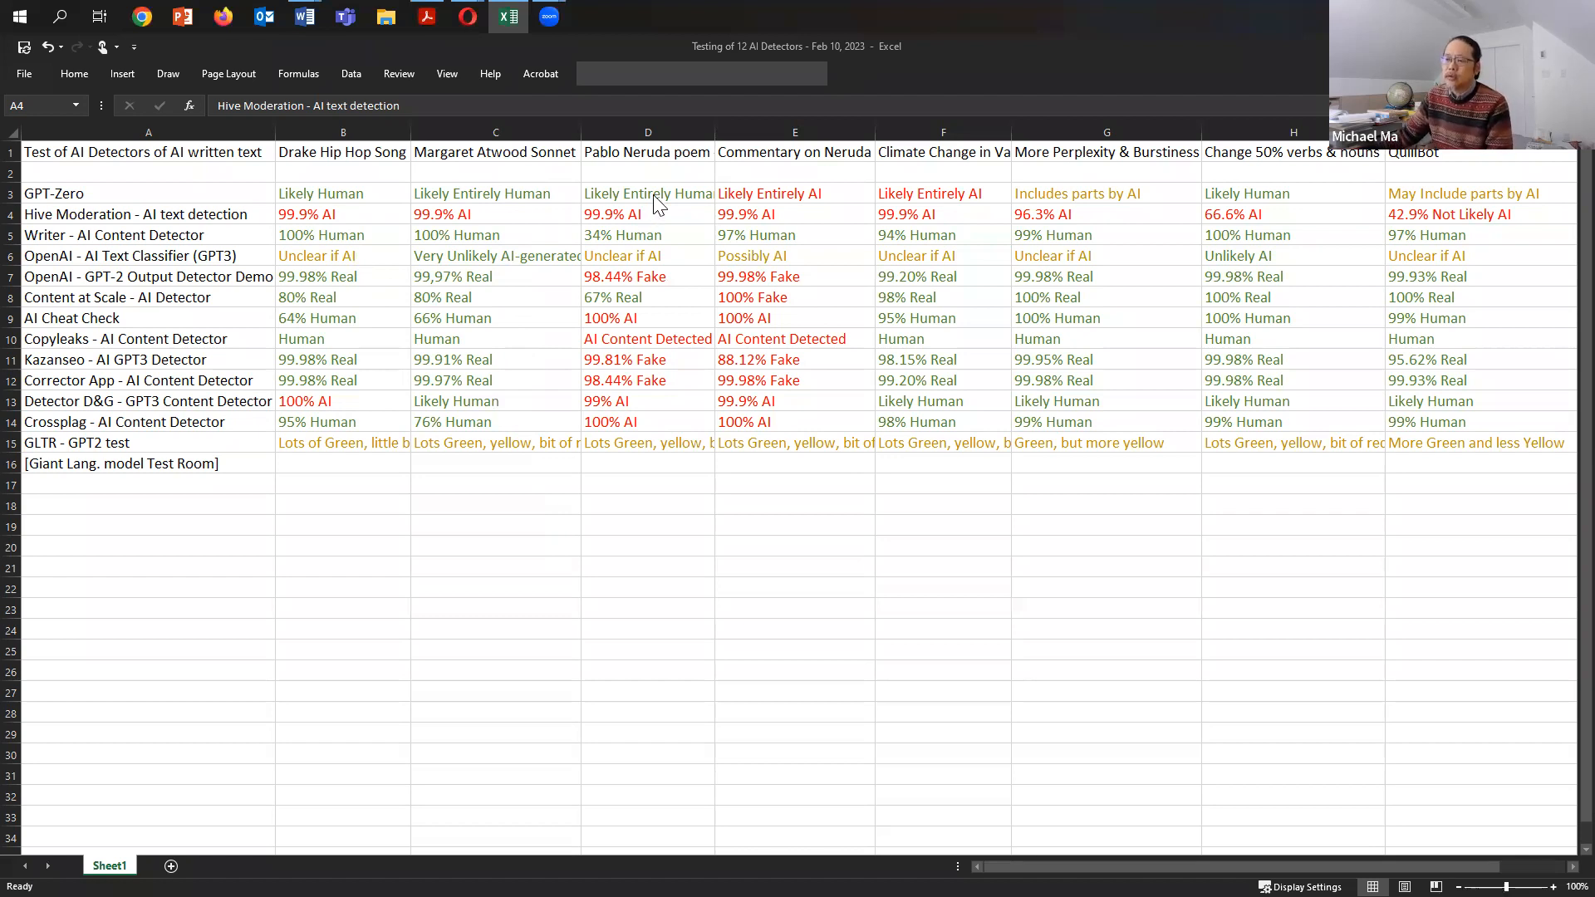
{"action": "mouse_move", "coordinate": [658, 225]}
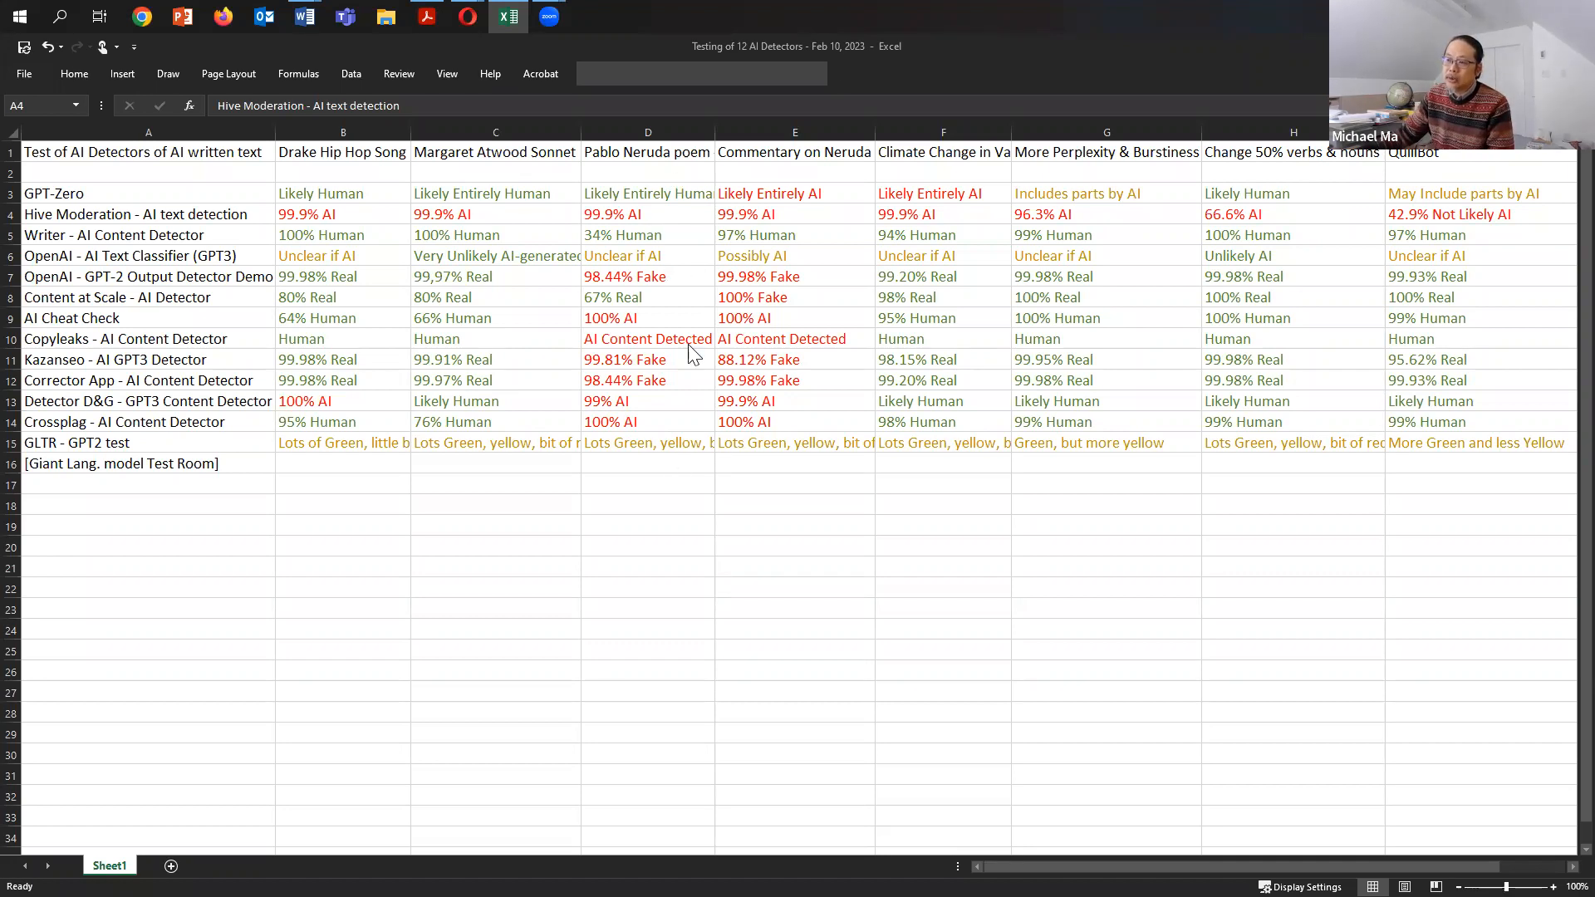
{"action": "mouse_move", "coordinate": [681, 439]}
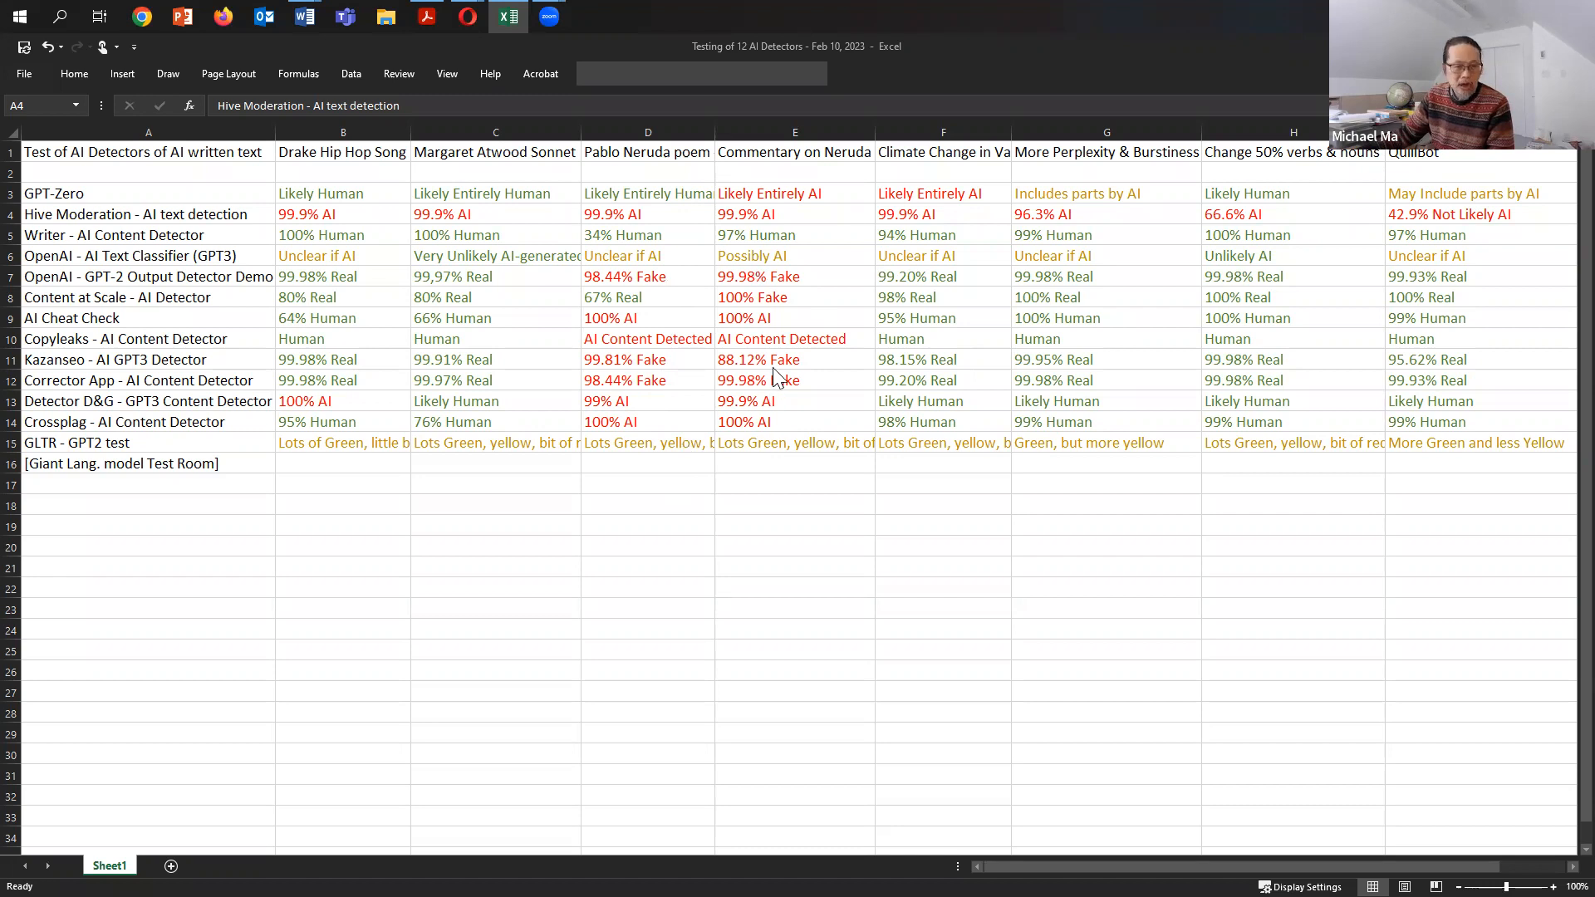
{"action": "mouse_move", "coordinate": [700, 470]}
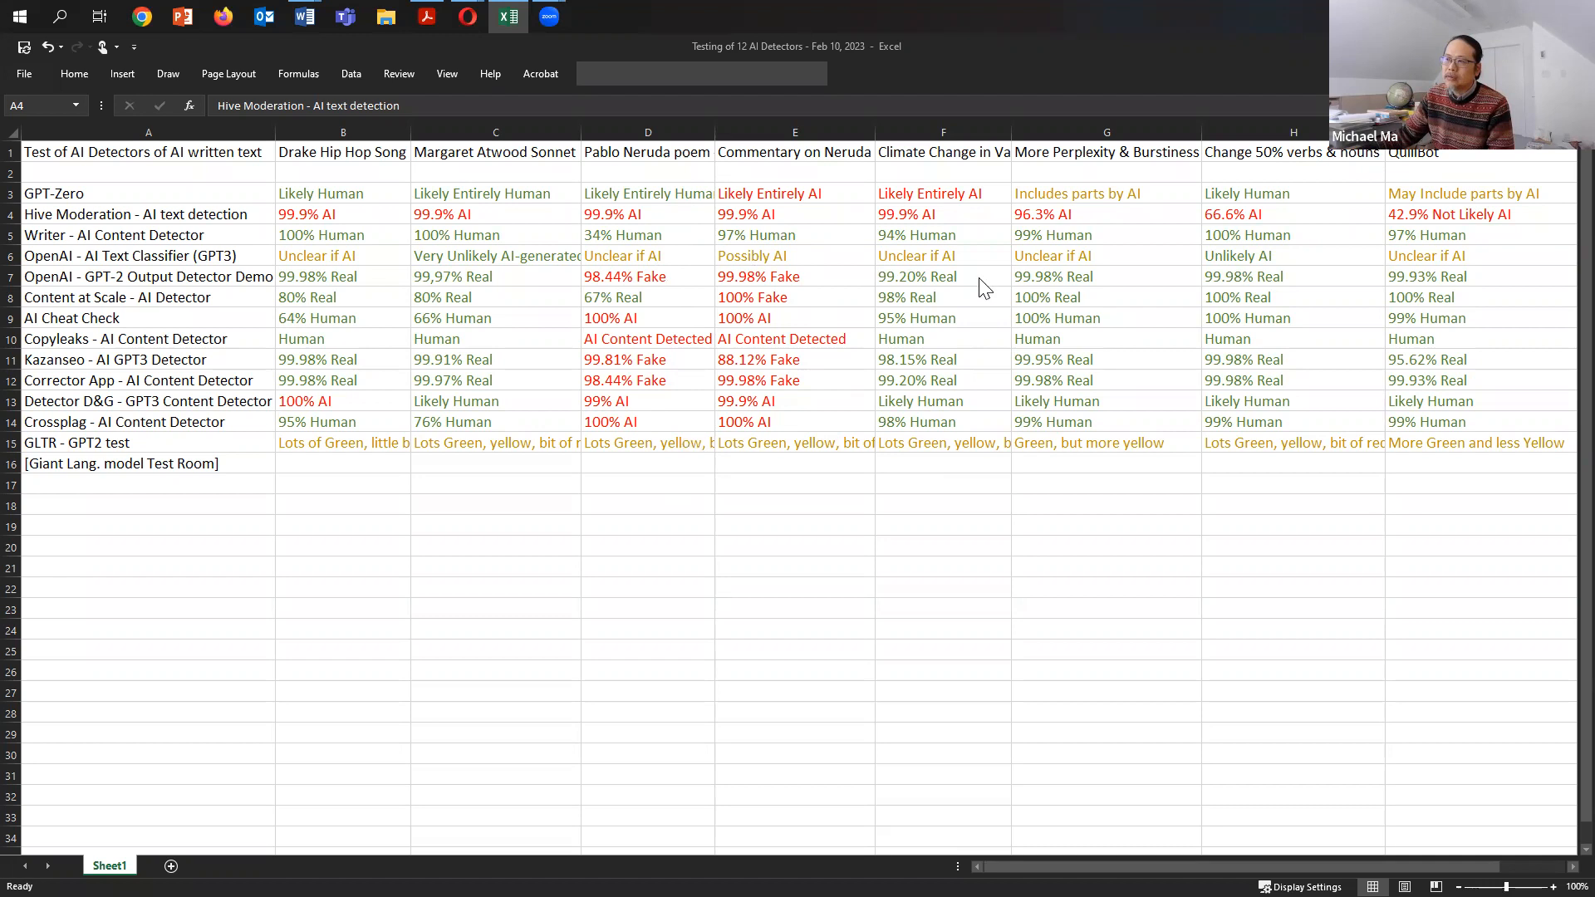
{"action": "mouse_move", "coordinate": [946, 488]}
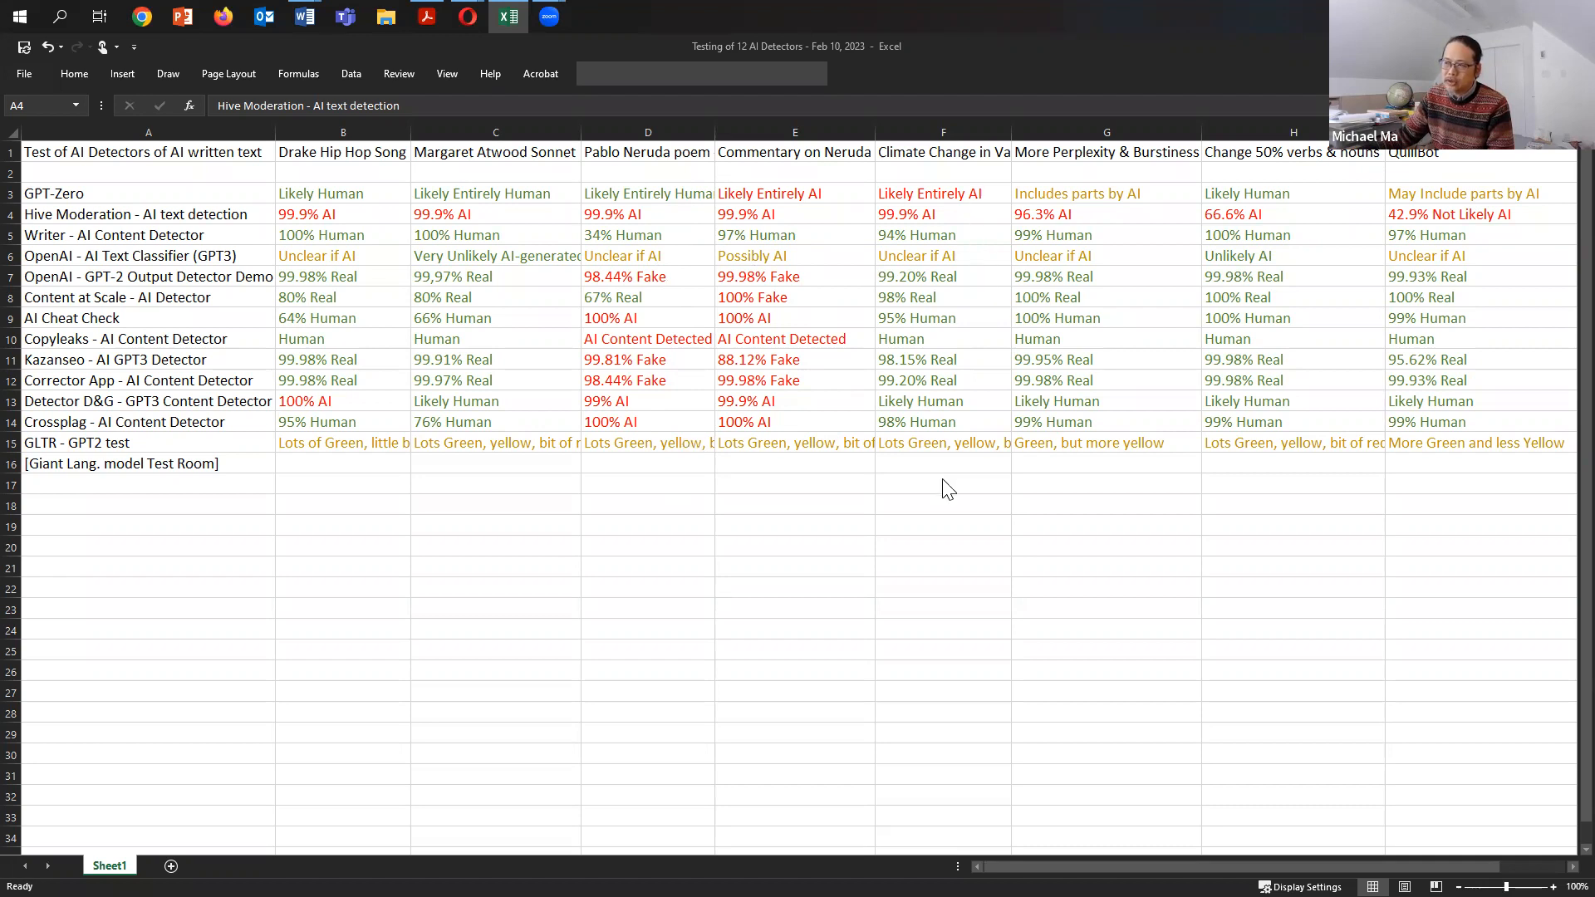
{"action": "mouse_move", "coordinate": [946, 417]}
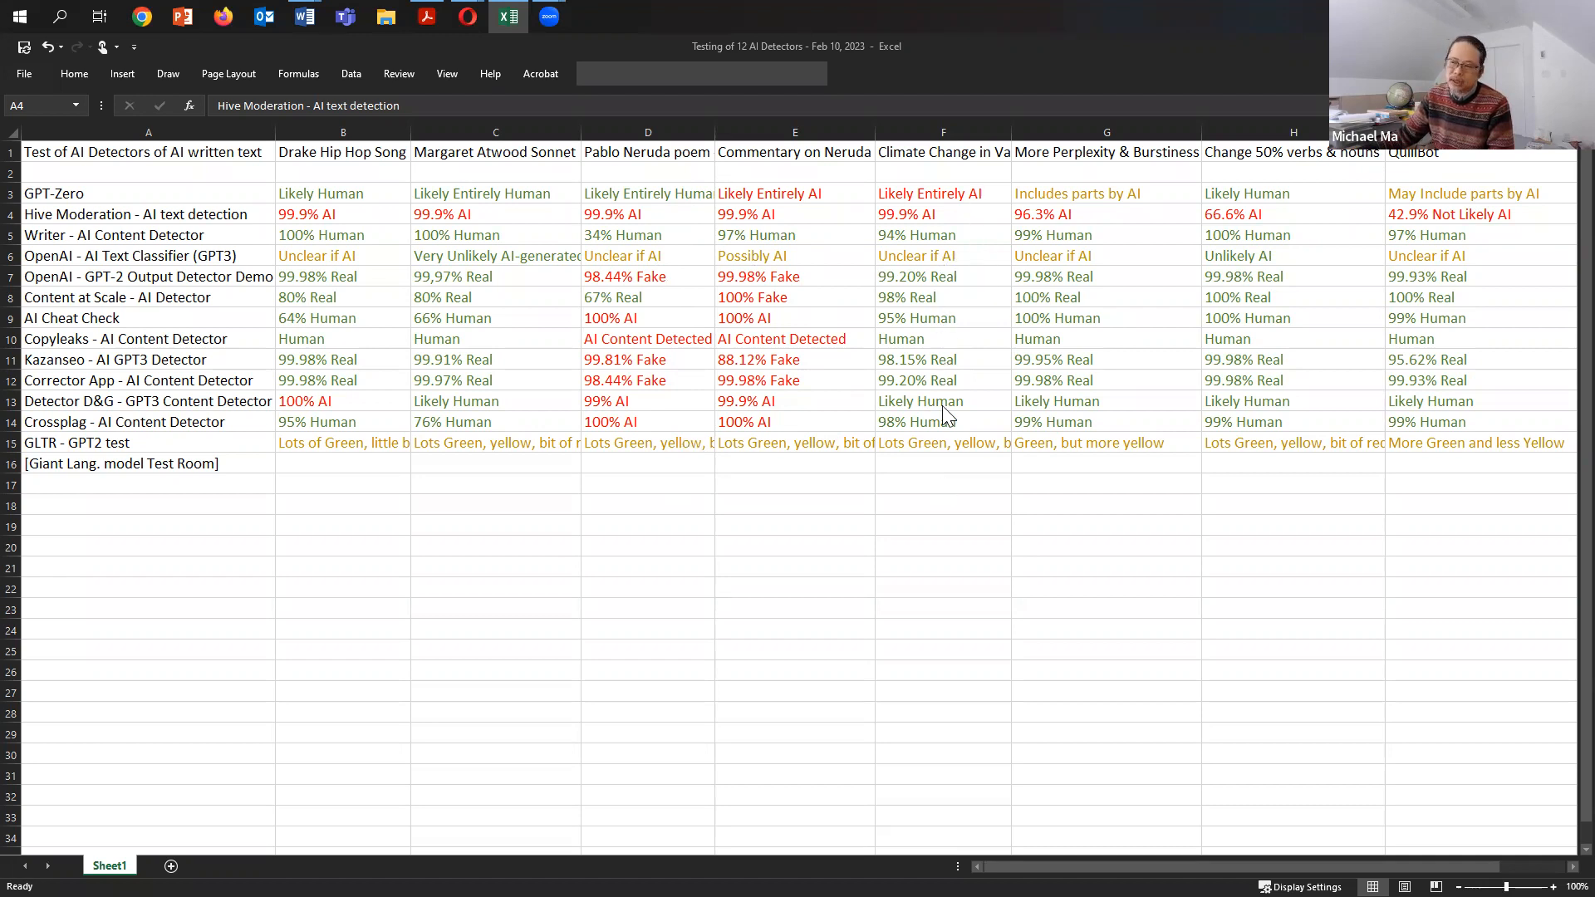
{"action": "mouse_move", "coordinate": [949, 249]}
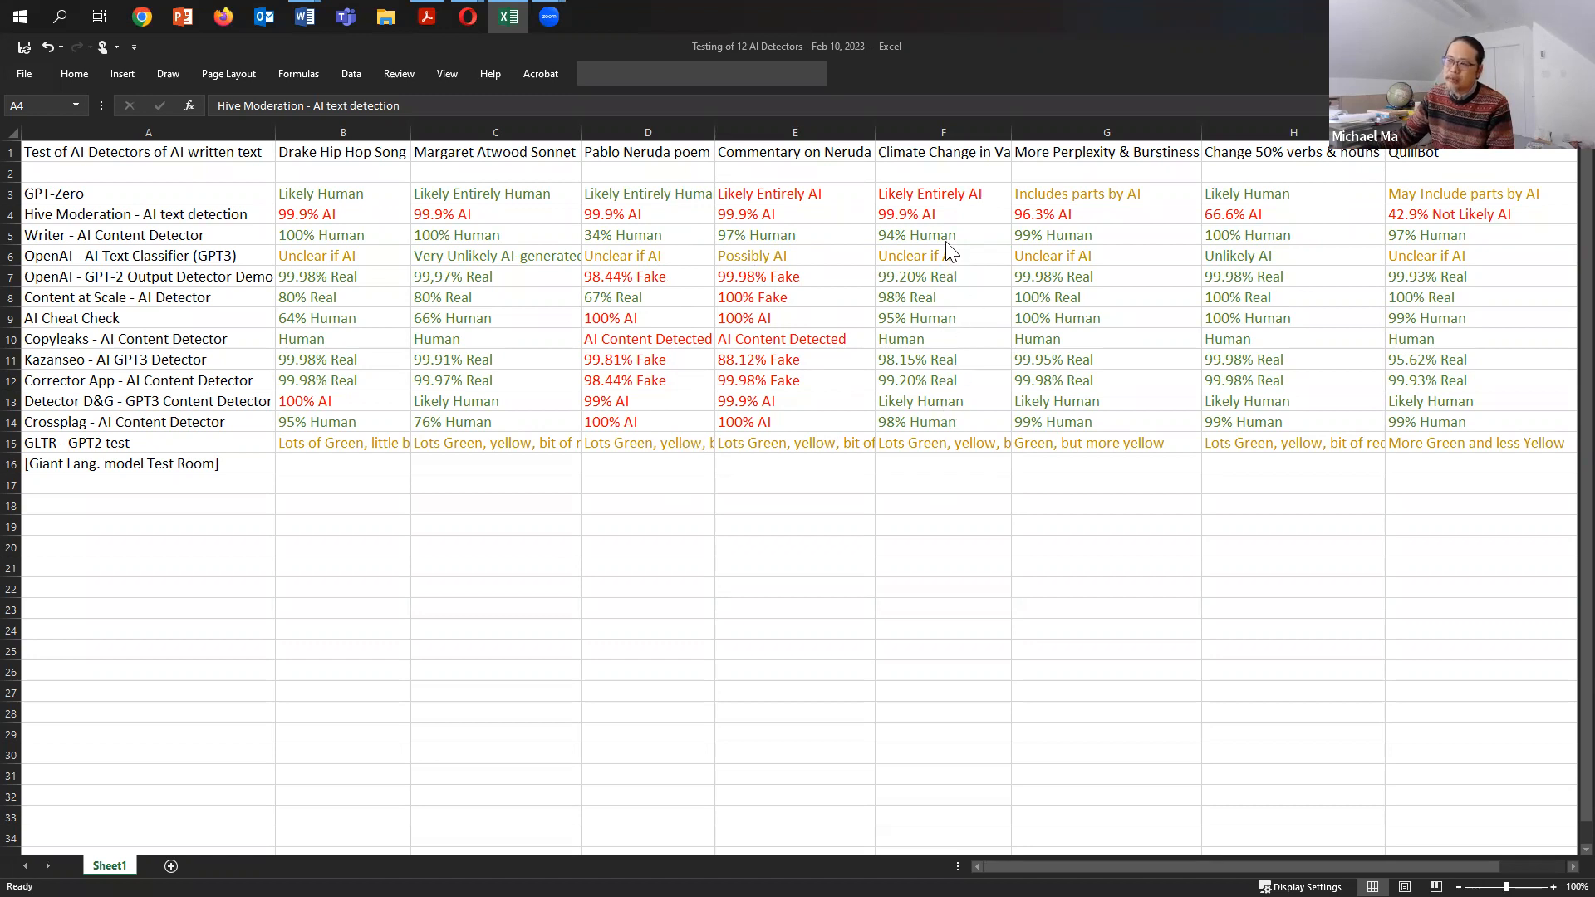
{"action": "mouse_move", "coordinate": [938, 229]}
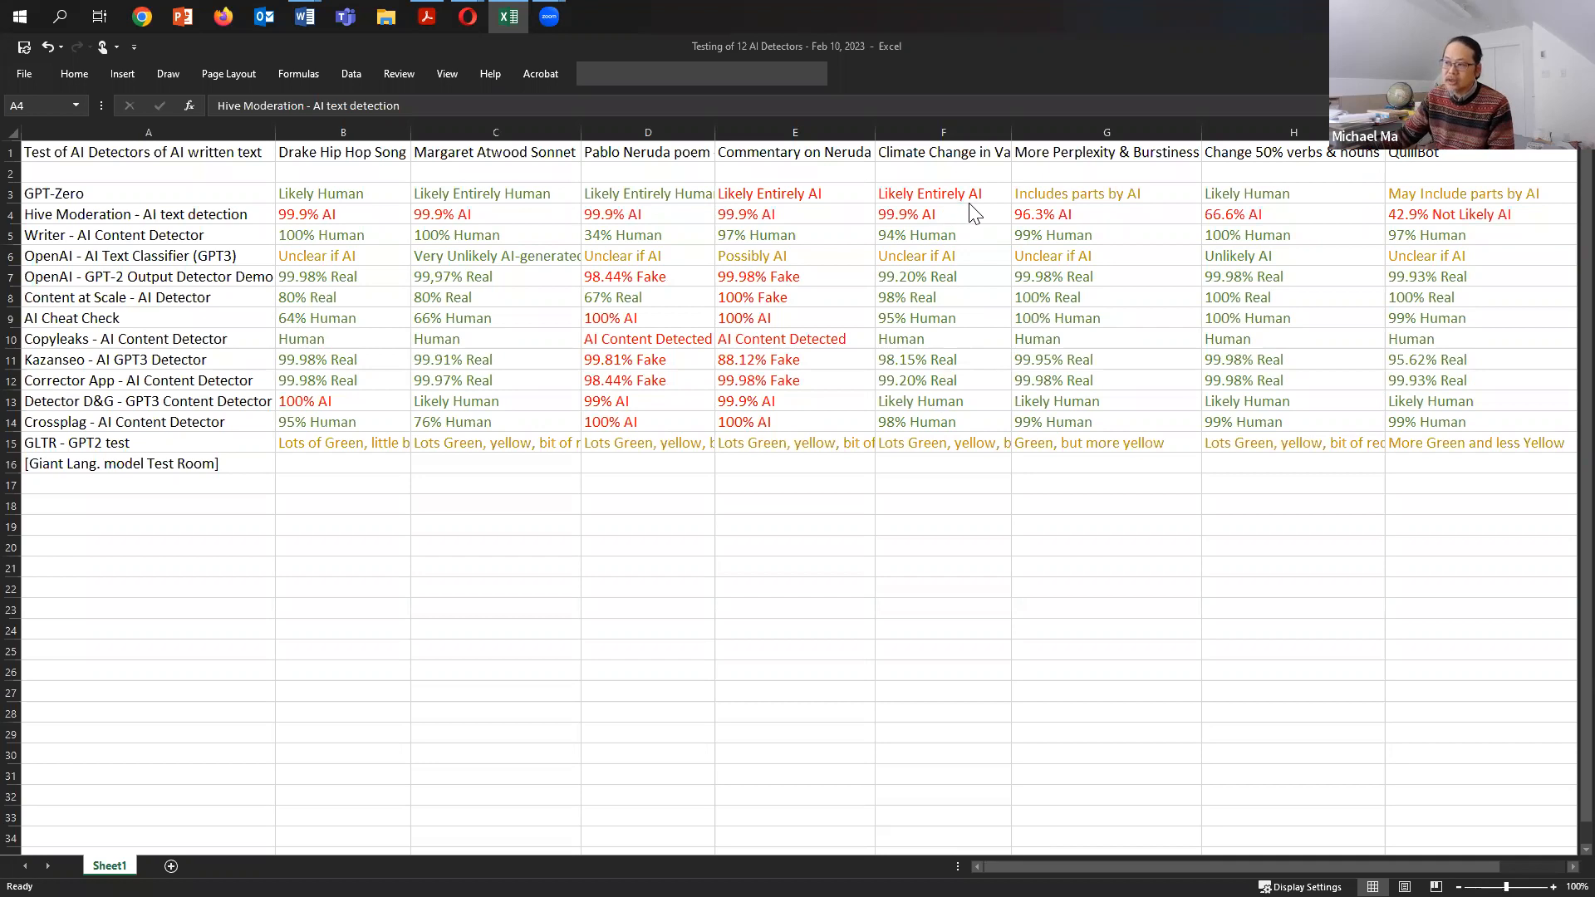
{"action": "mouse_move", "coordinate": [976, 213]}
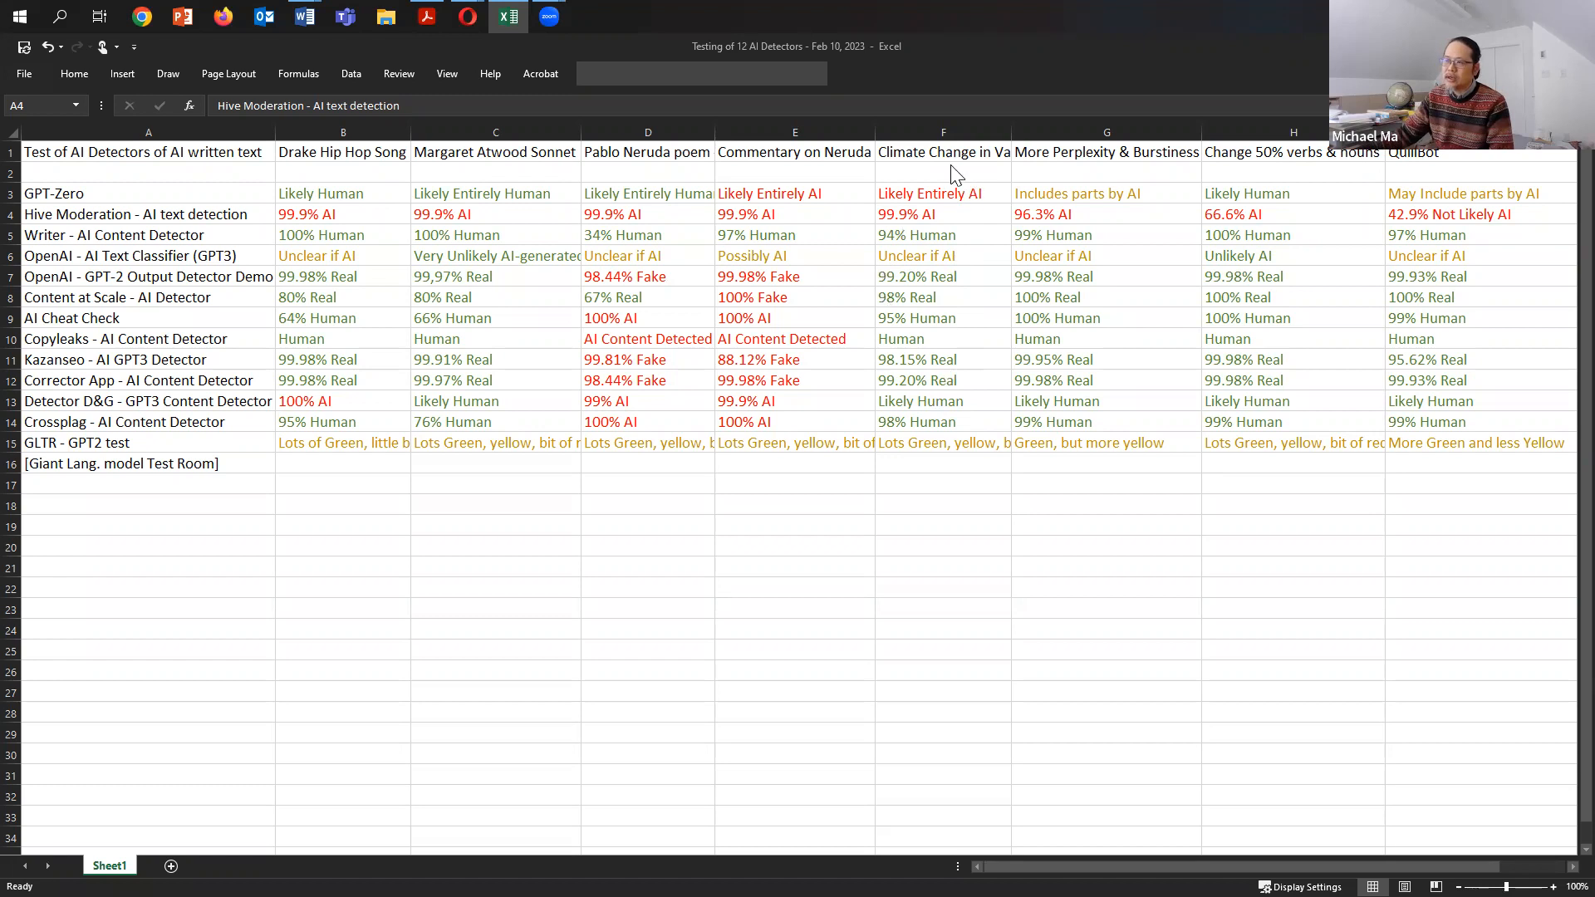
{"action": "mouse_move", "coordinate": [404, 181]}
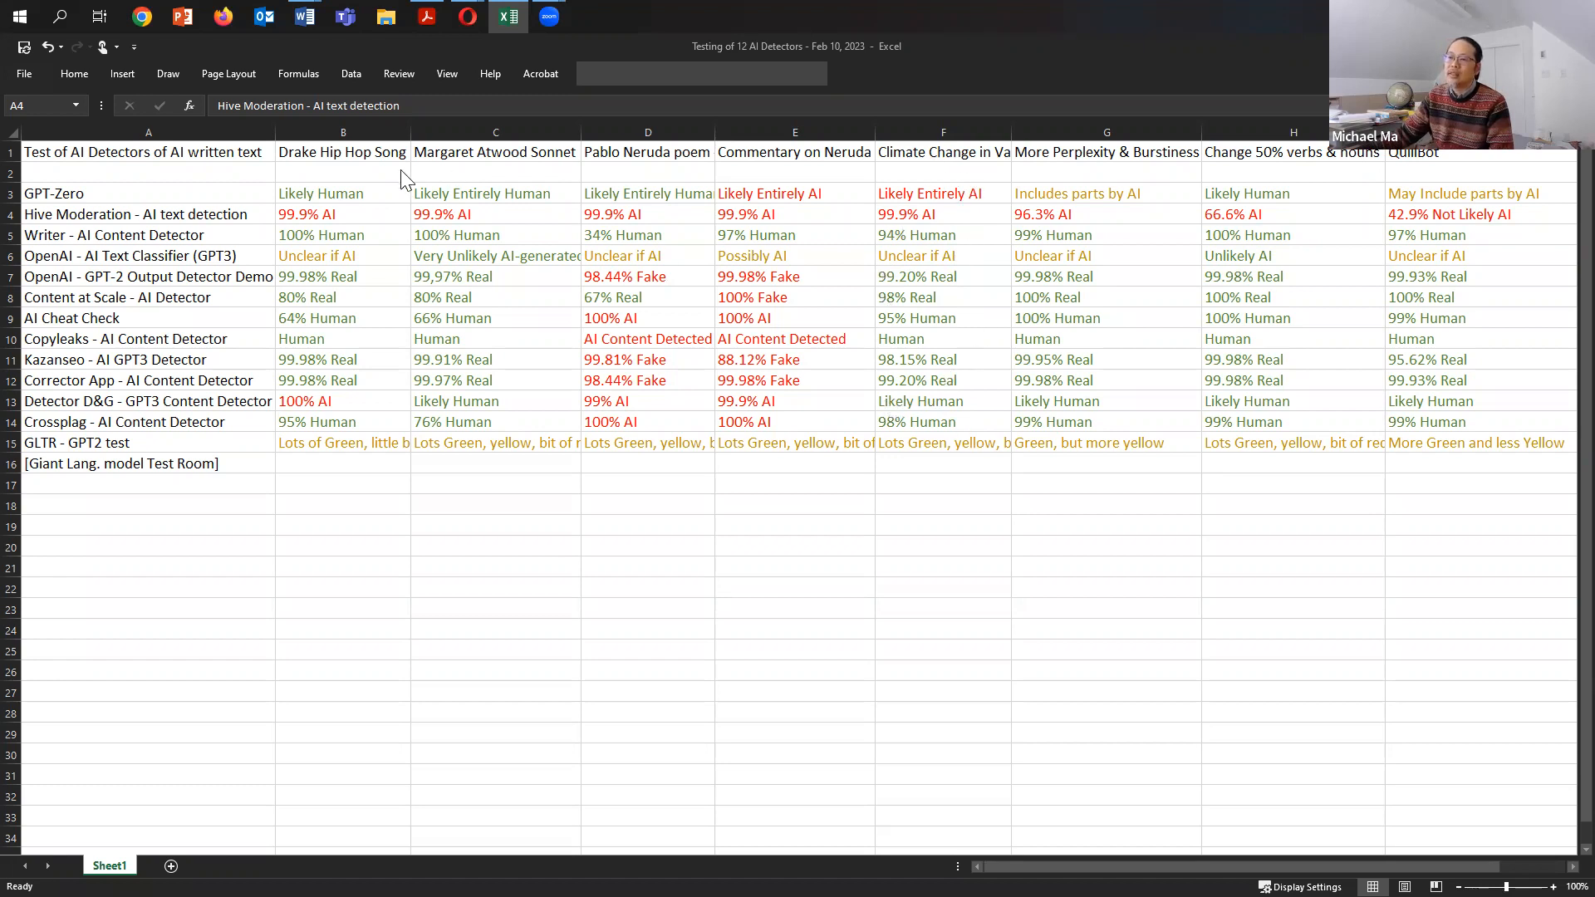
{"action": "mouse_move", "coordinate": [375, 325]}
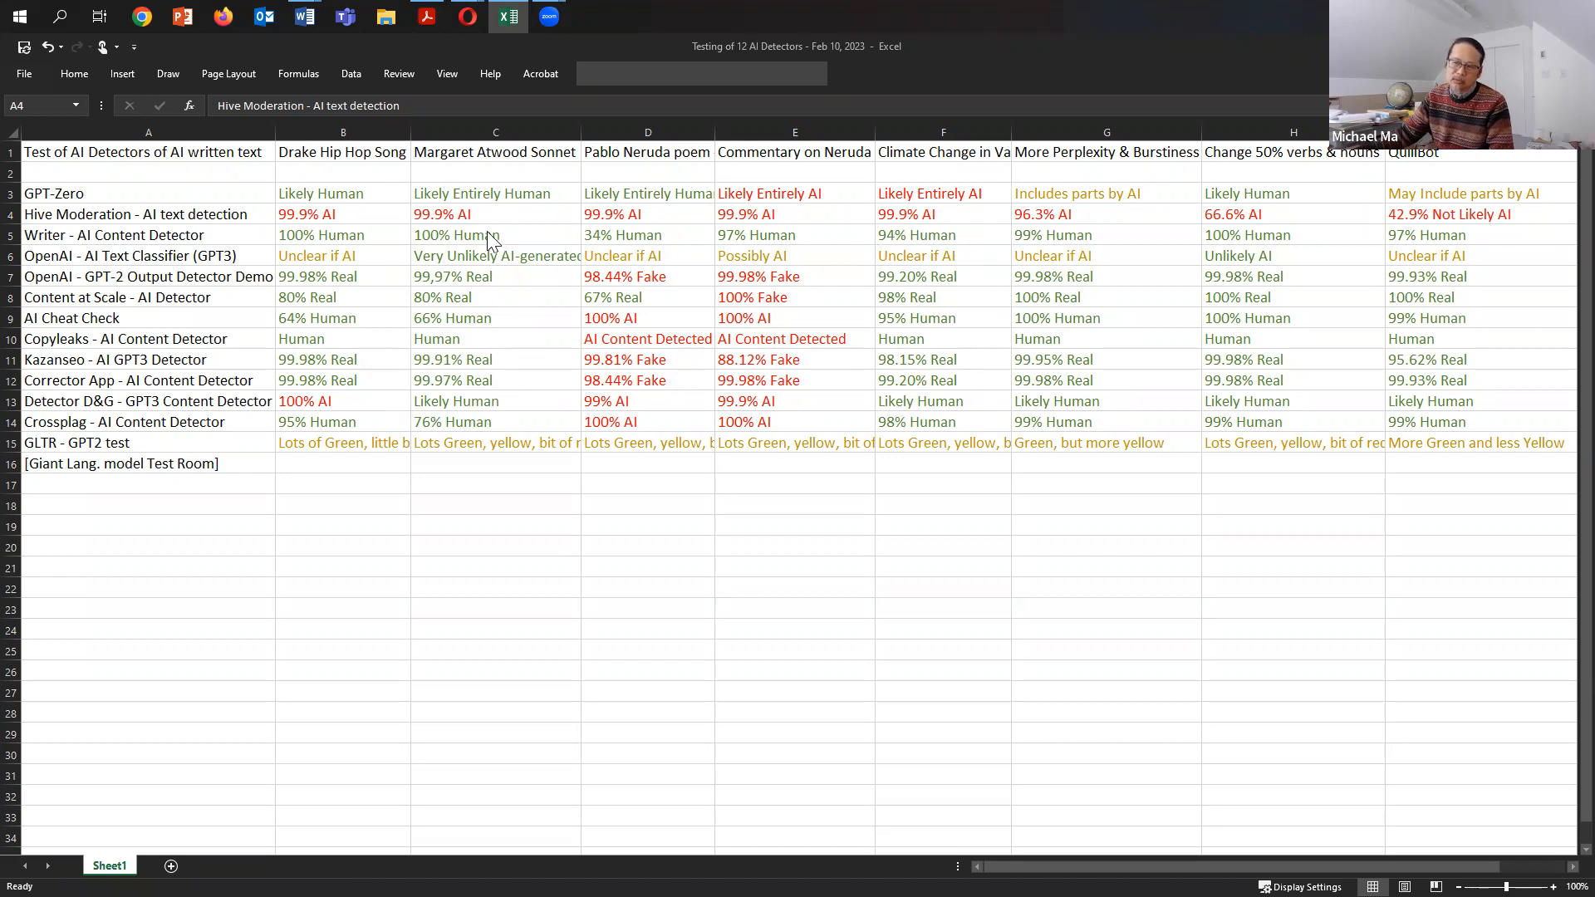
{"action": "mouse_move", "coordinate": [378, 399]}
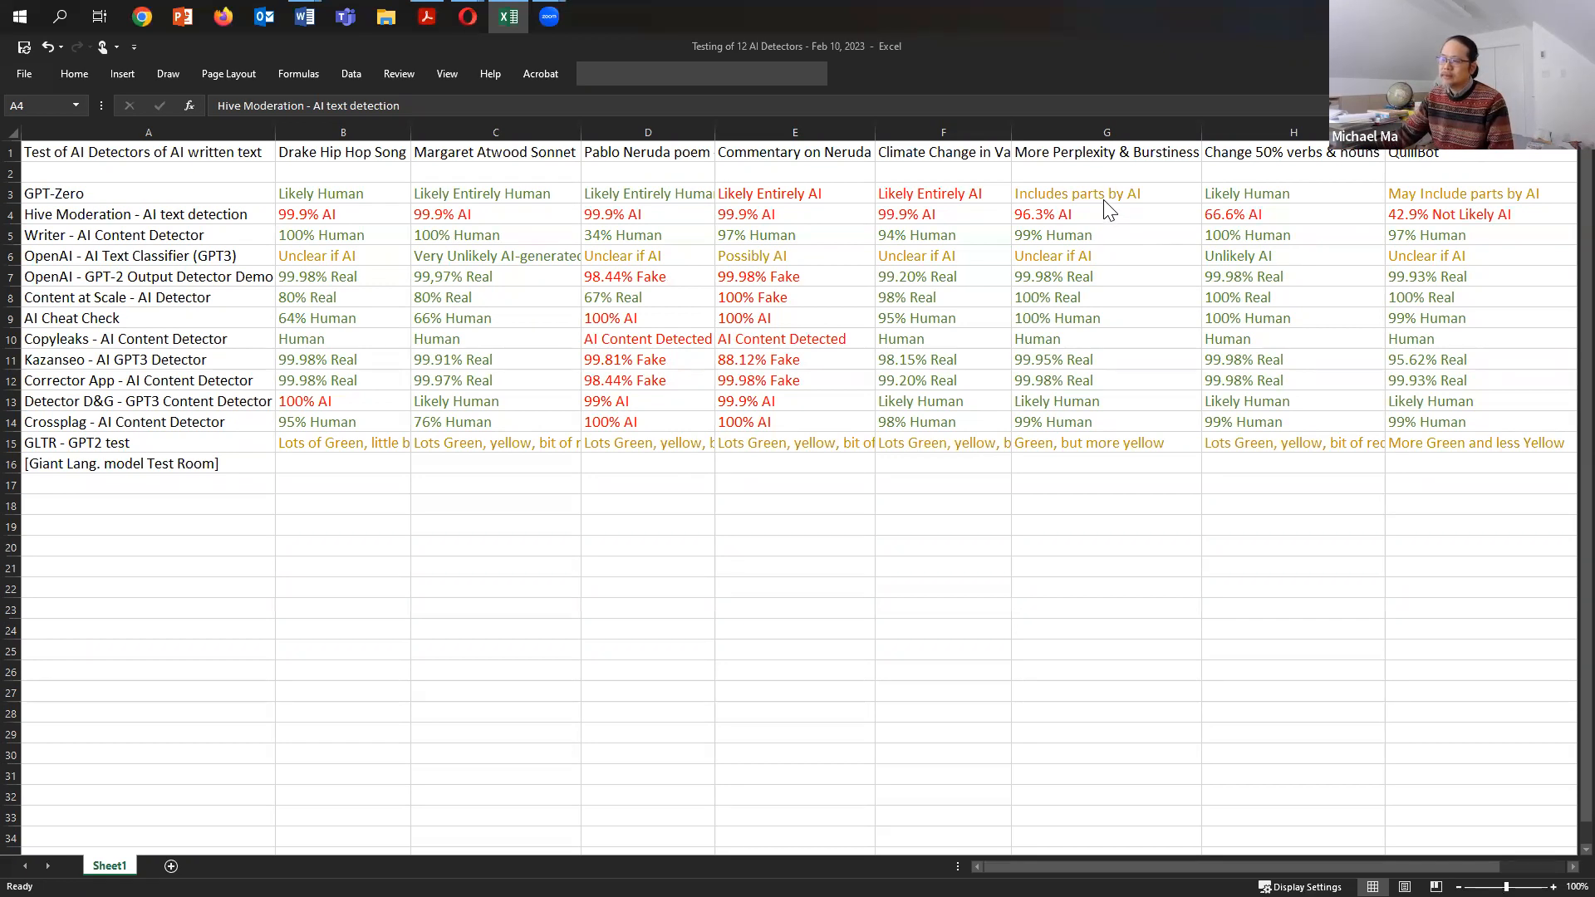
{"action": "mouse_move", "coordinate": [1075, 200]}
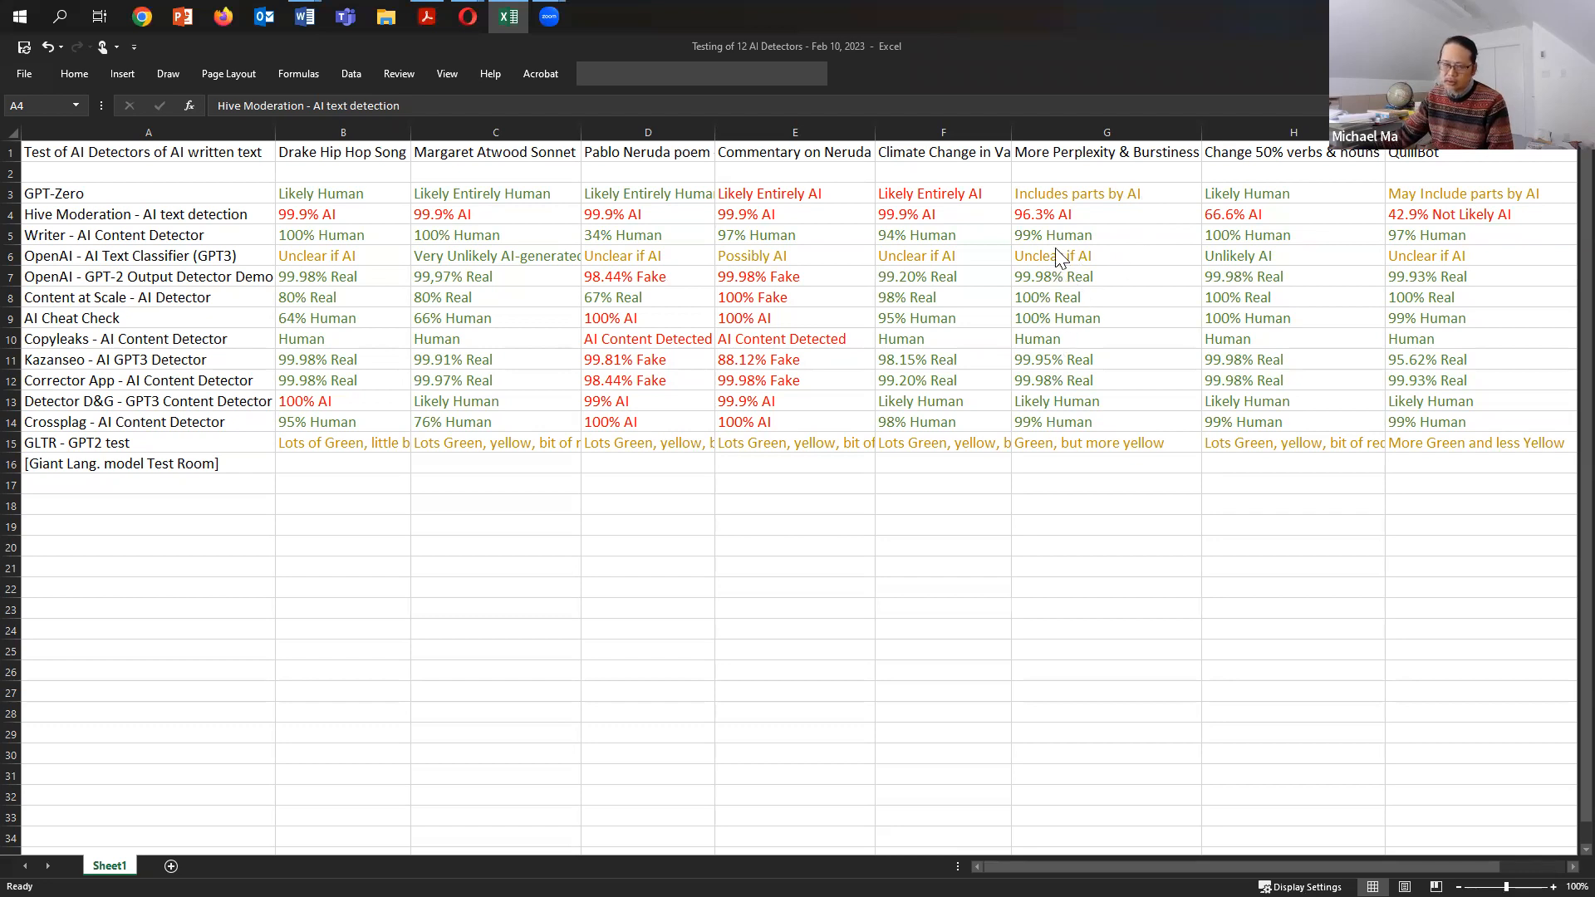
{"action": "mouse_move", "coordinate": [1091, 241]}
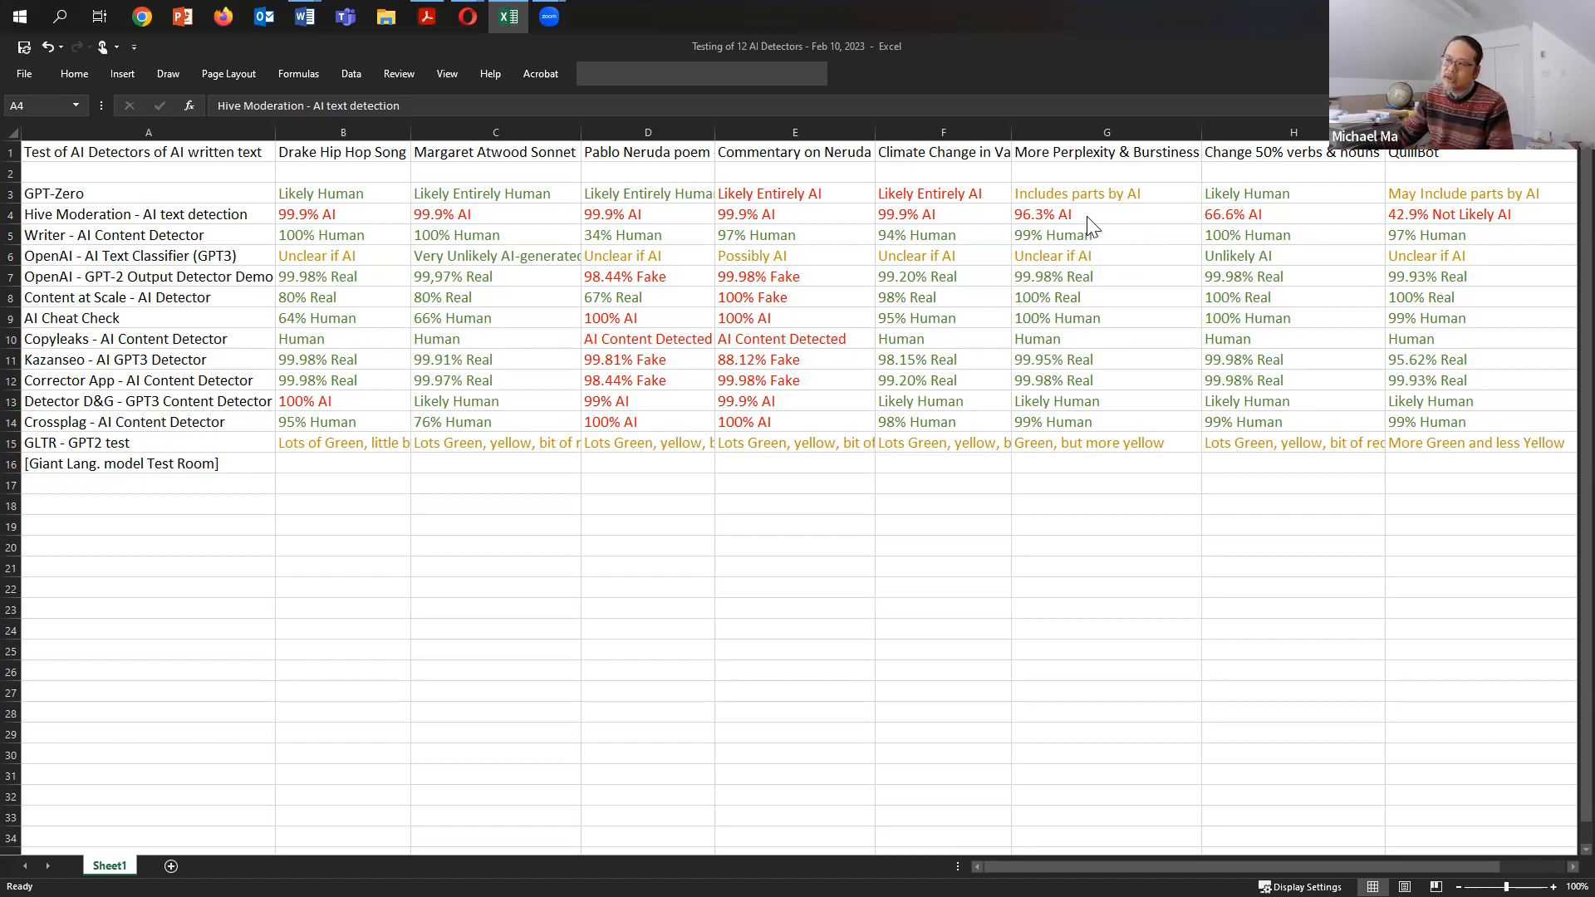
{"action": "mouse_move", "coordinate": [1126, 235]}
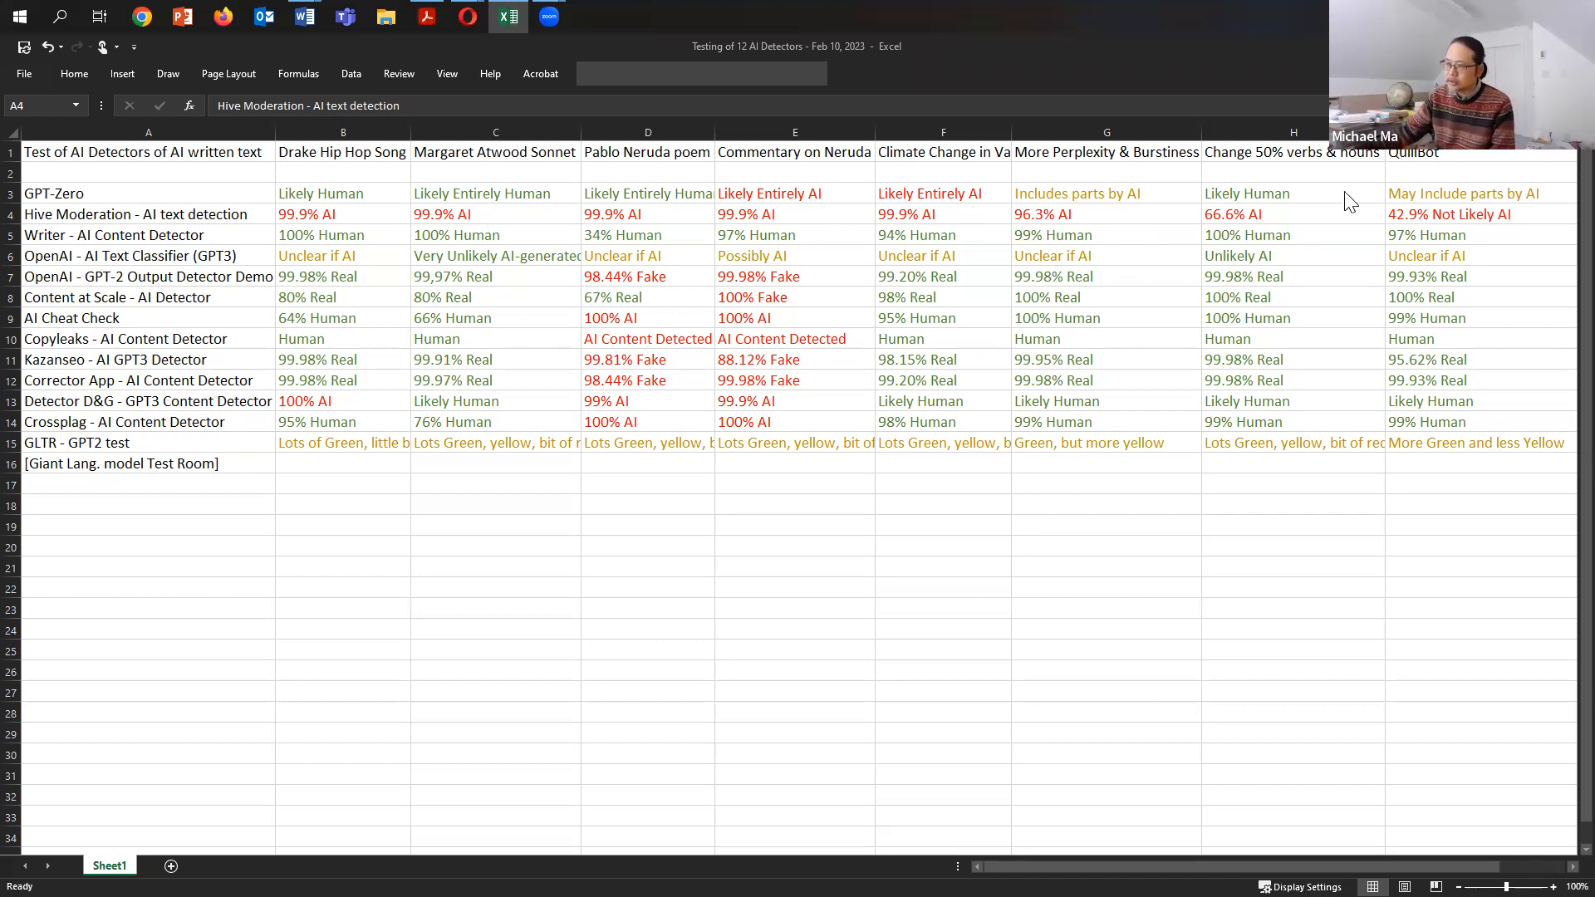
{"action": "mouse_move", "coordinate": [1324, 183]}
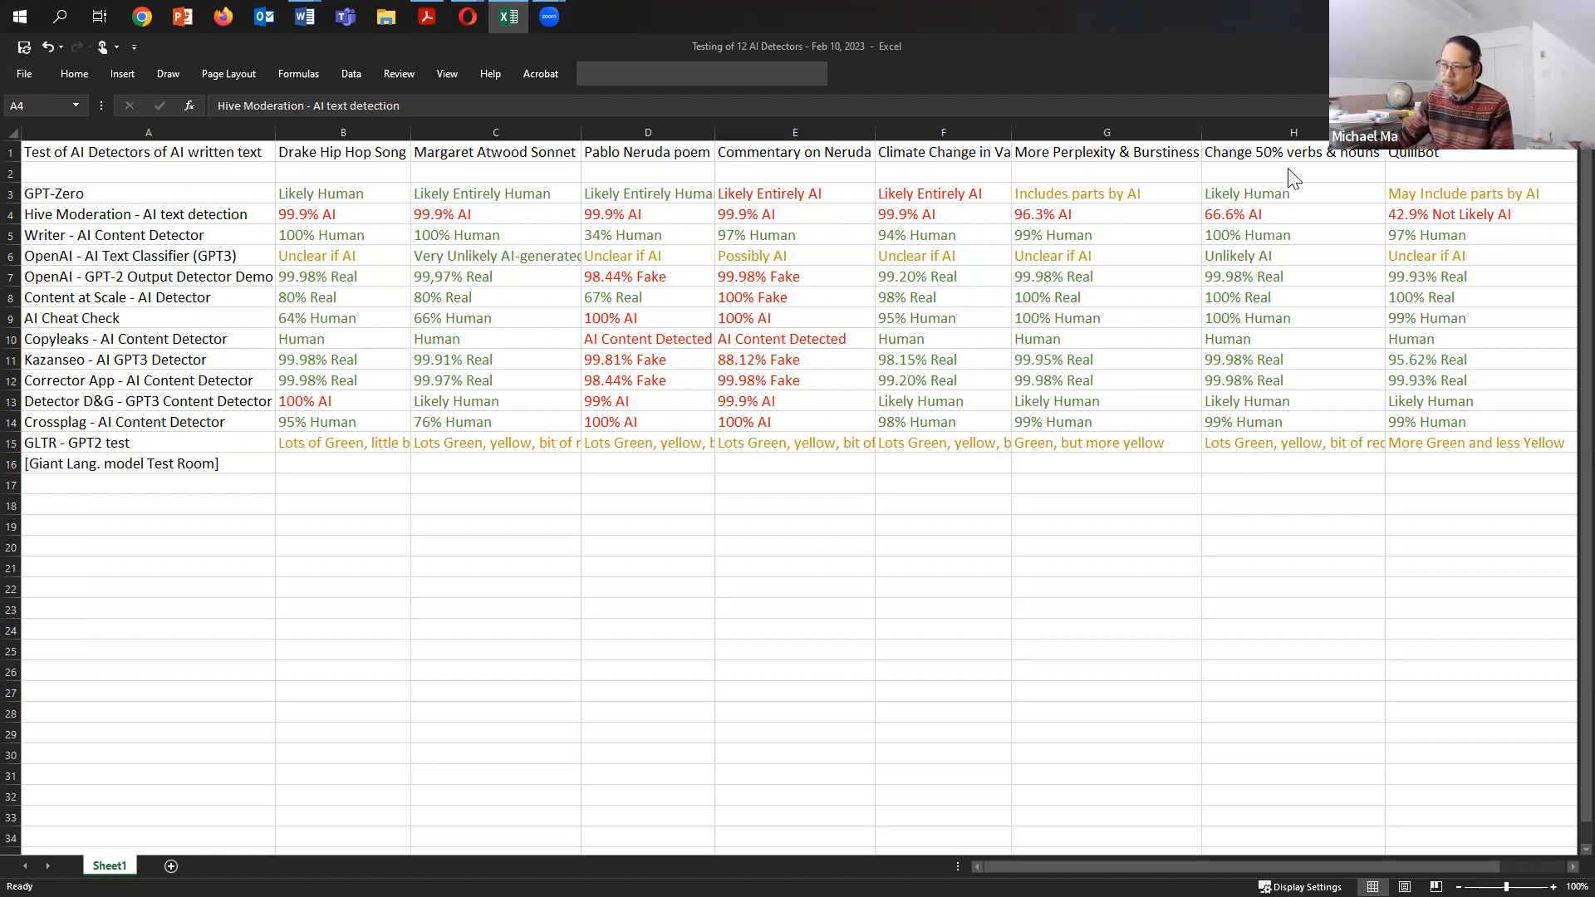
{"action": "mouse_move", "coordinate": [1264, 378]}
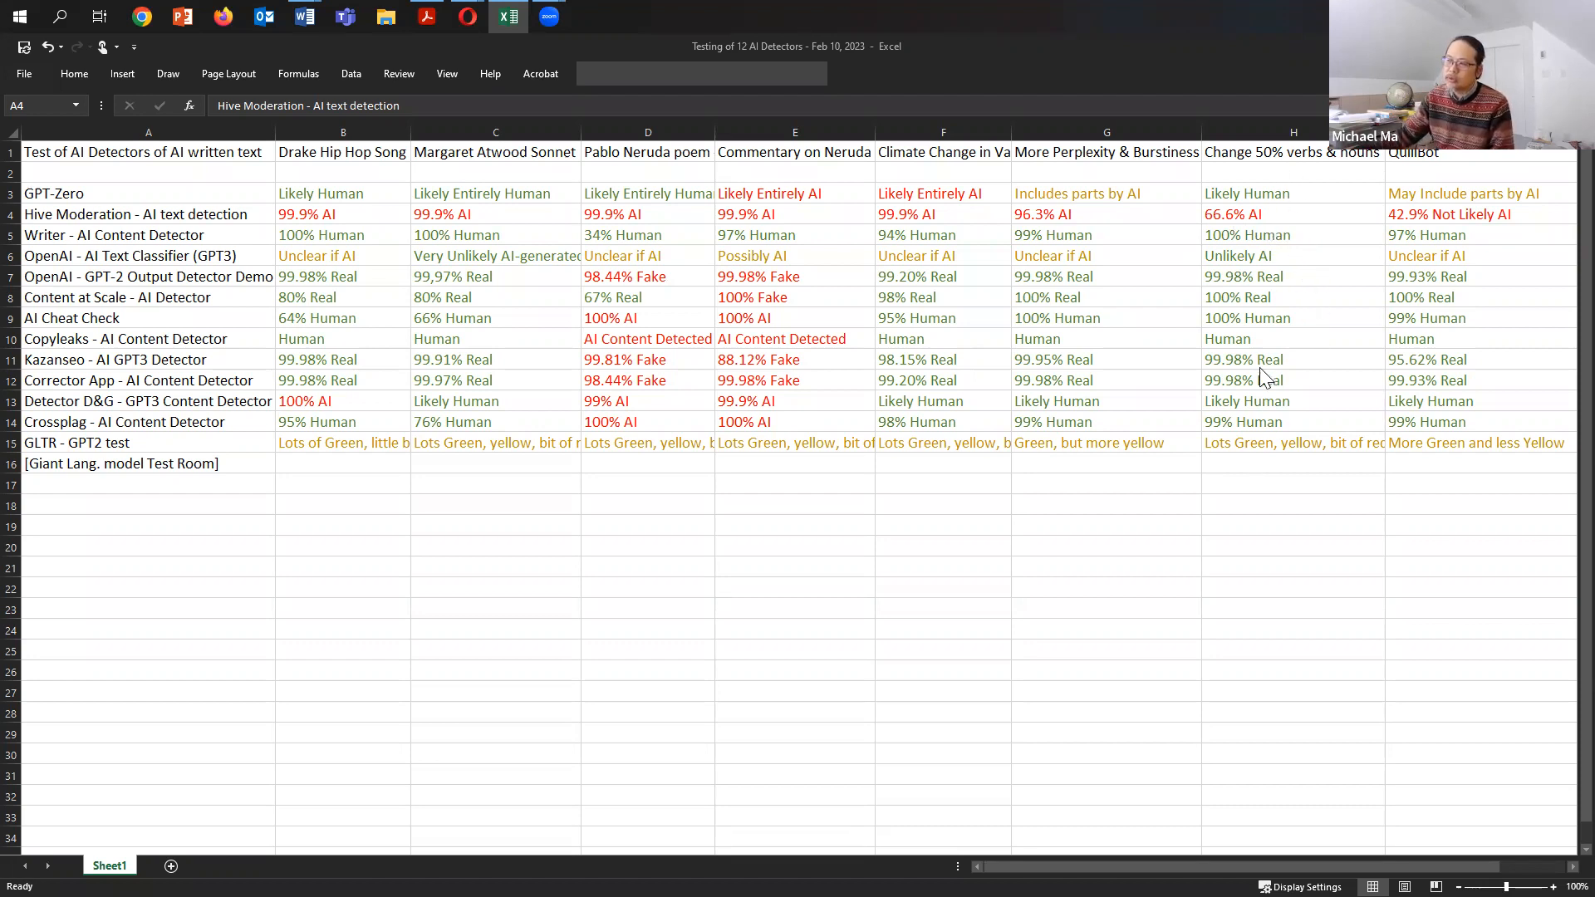
{"action": "mouse_move", "coordinate": [1220, 480]}
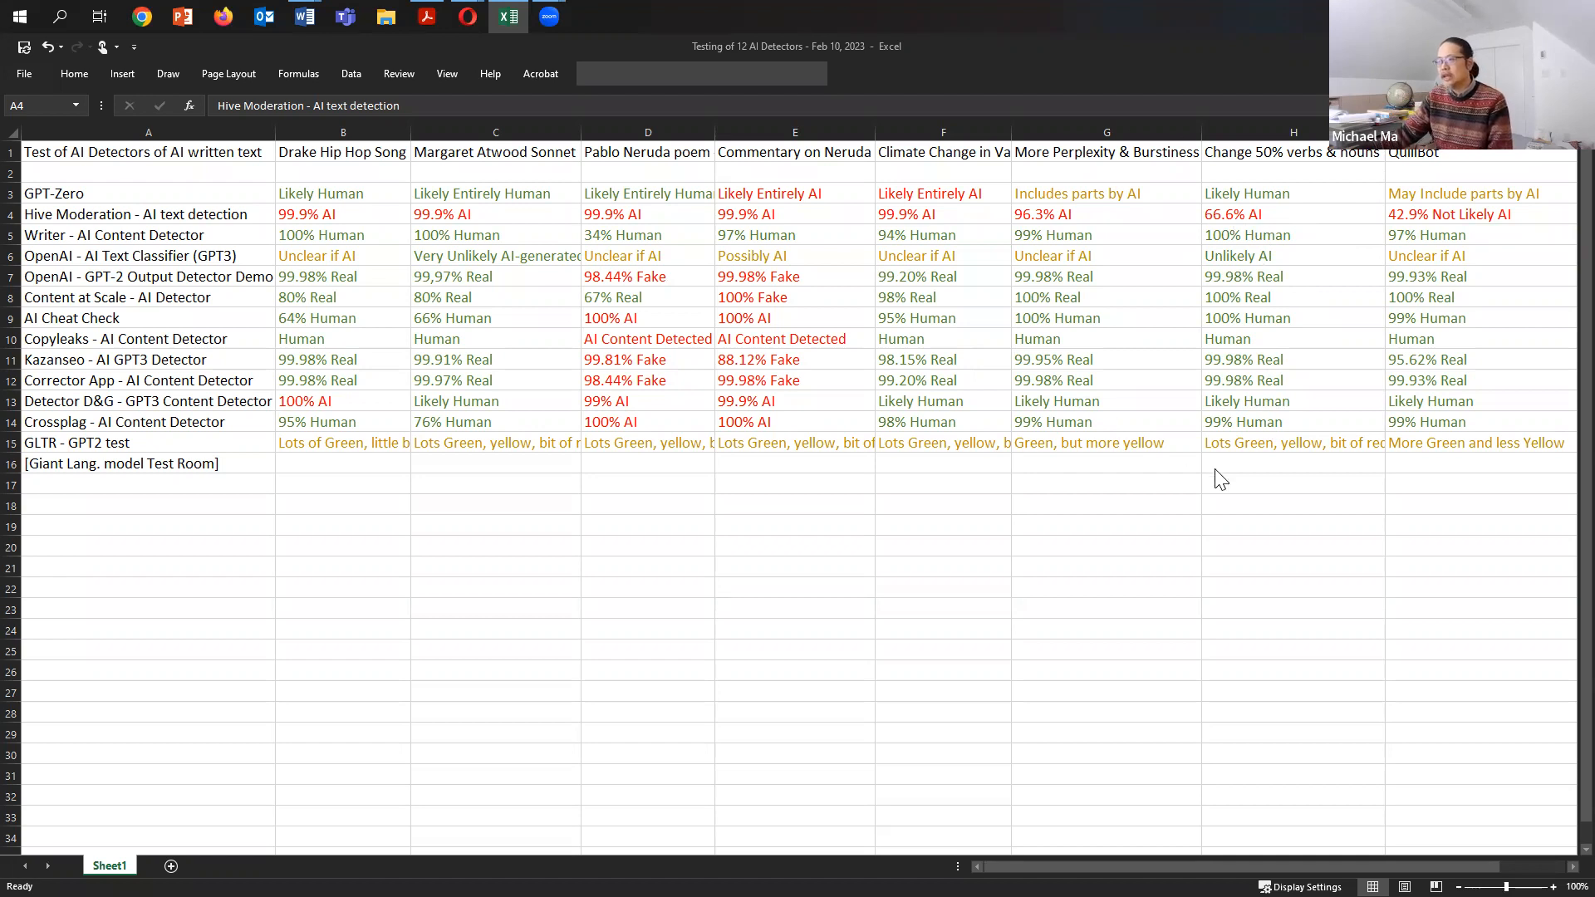
{"action": "mouse_move", "coordinate": [1320, 397]}
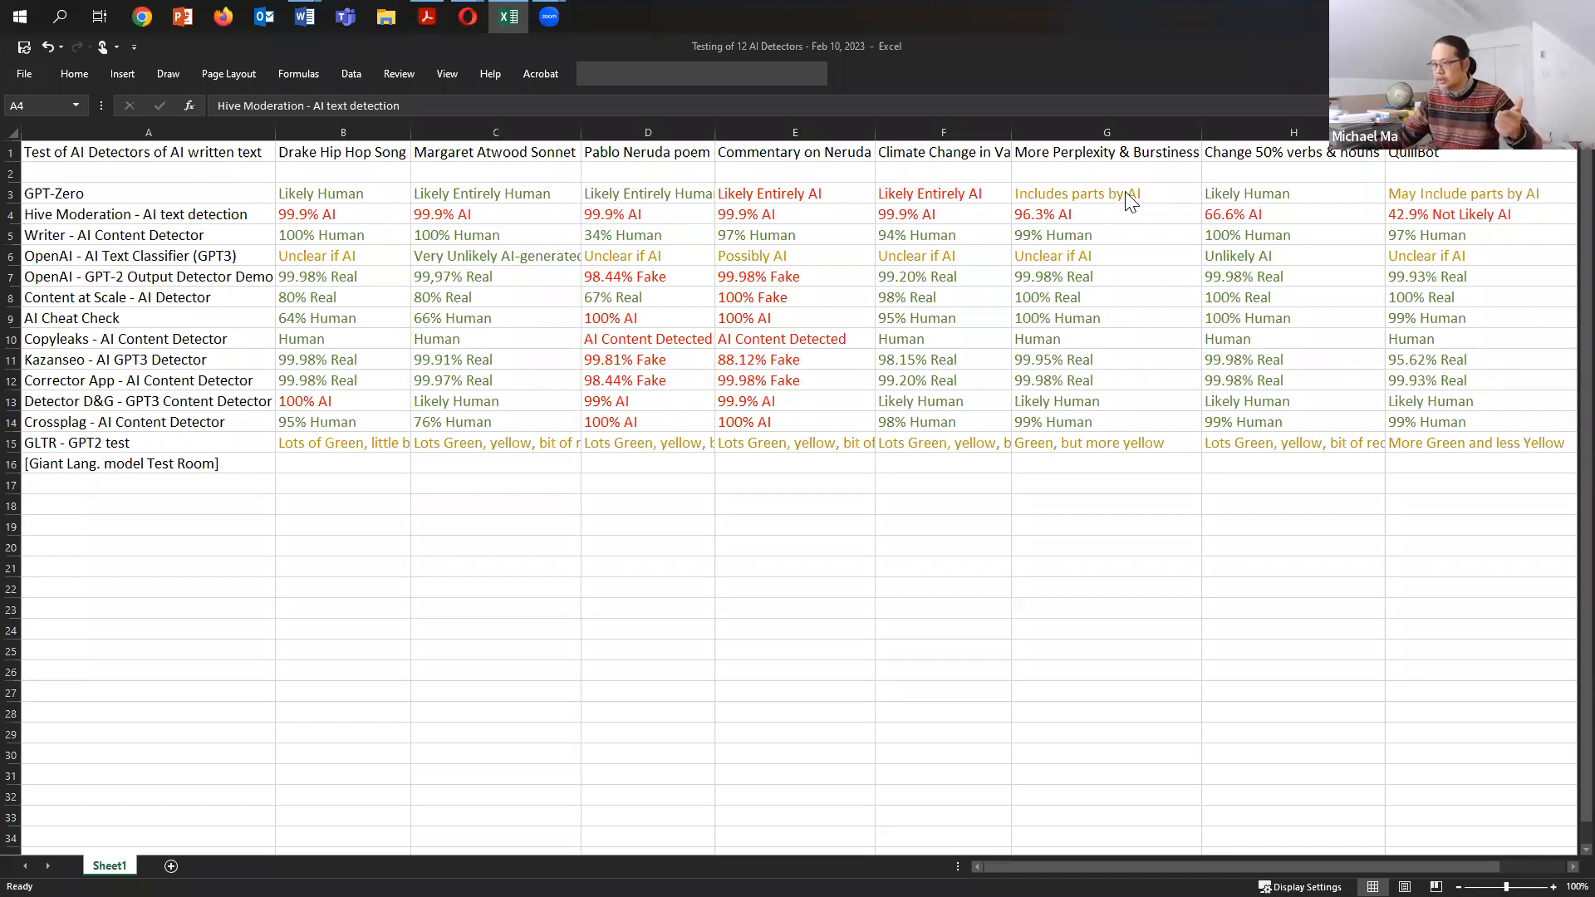
{"action": "mouse_move", "coordinate": [1101, 361]}
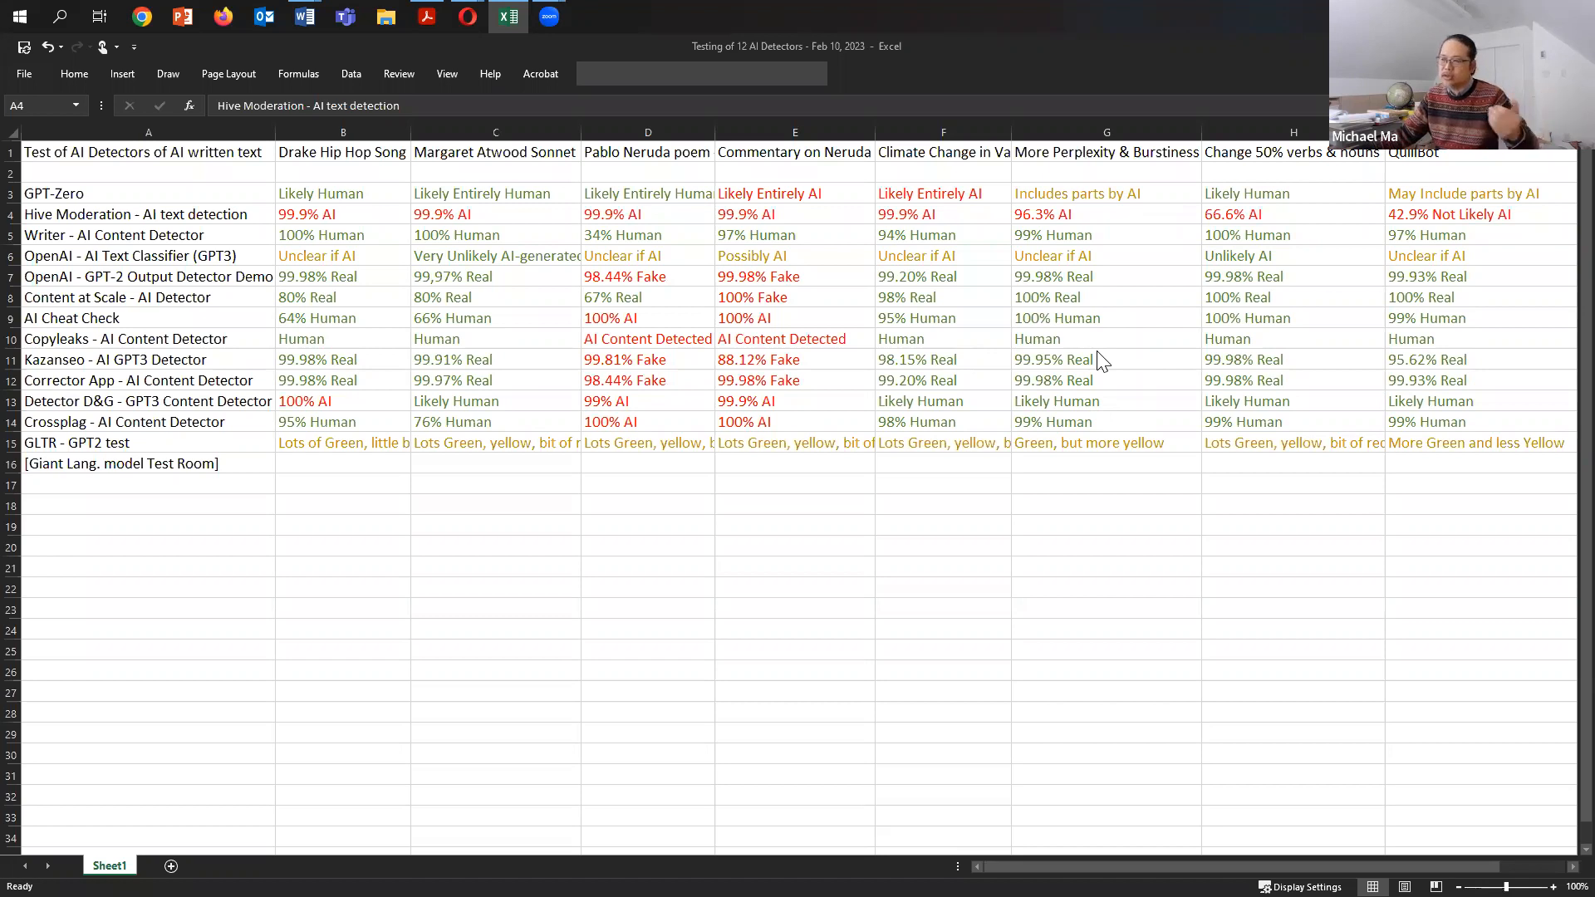
{"action": "mouse_move", "coordinate": [1304, 379]}
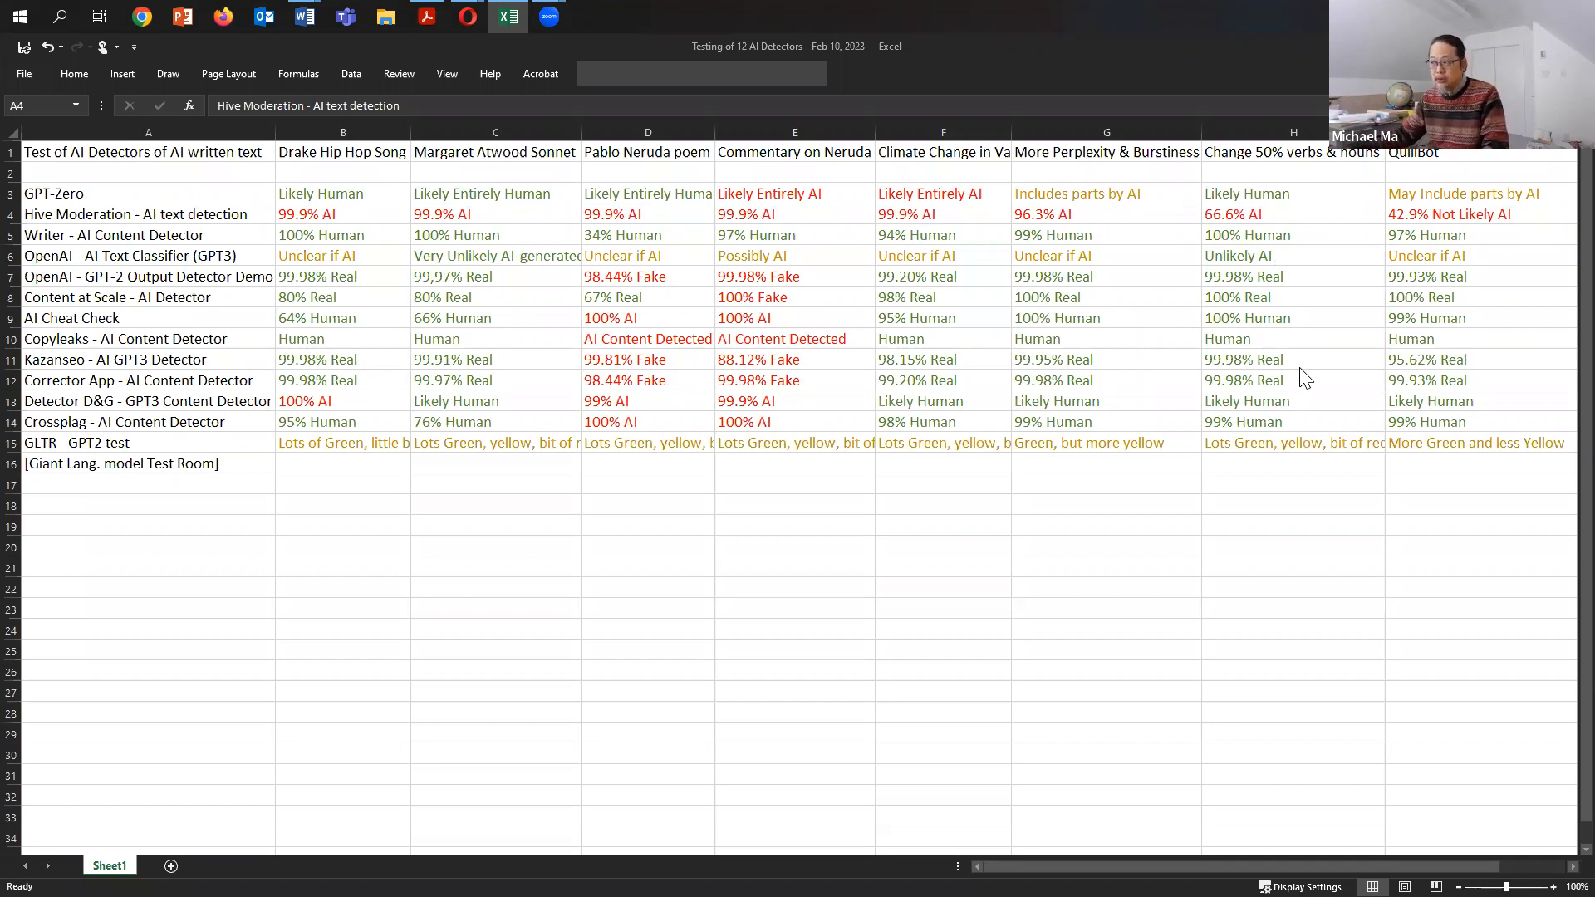
{"action": "mouse_move", "coordinate": [1481, 459]}
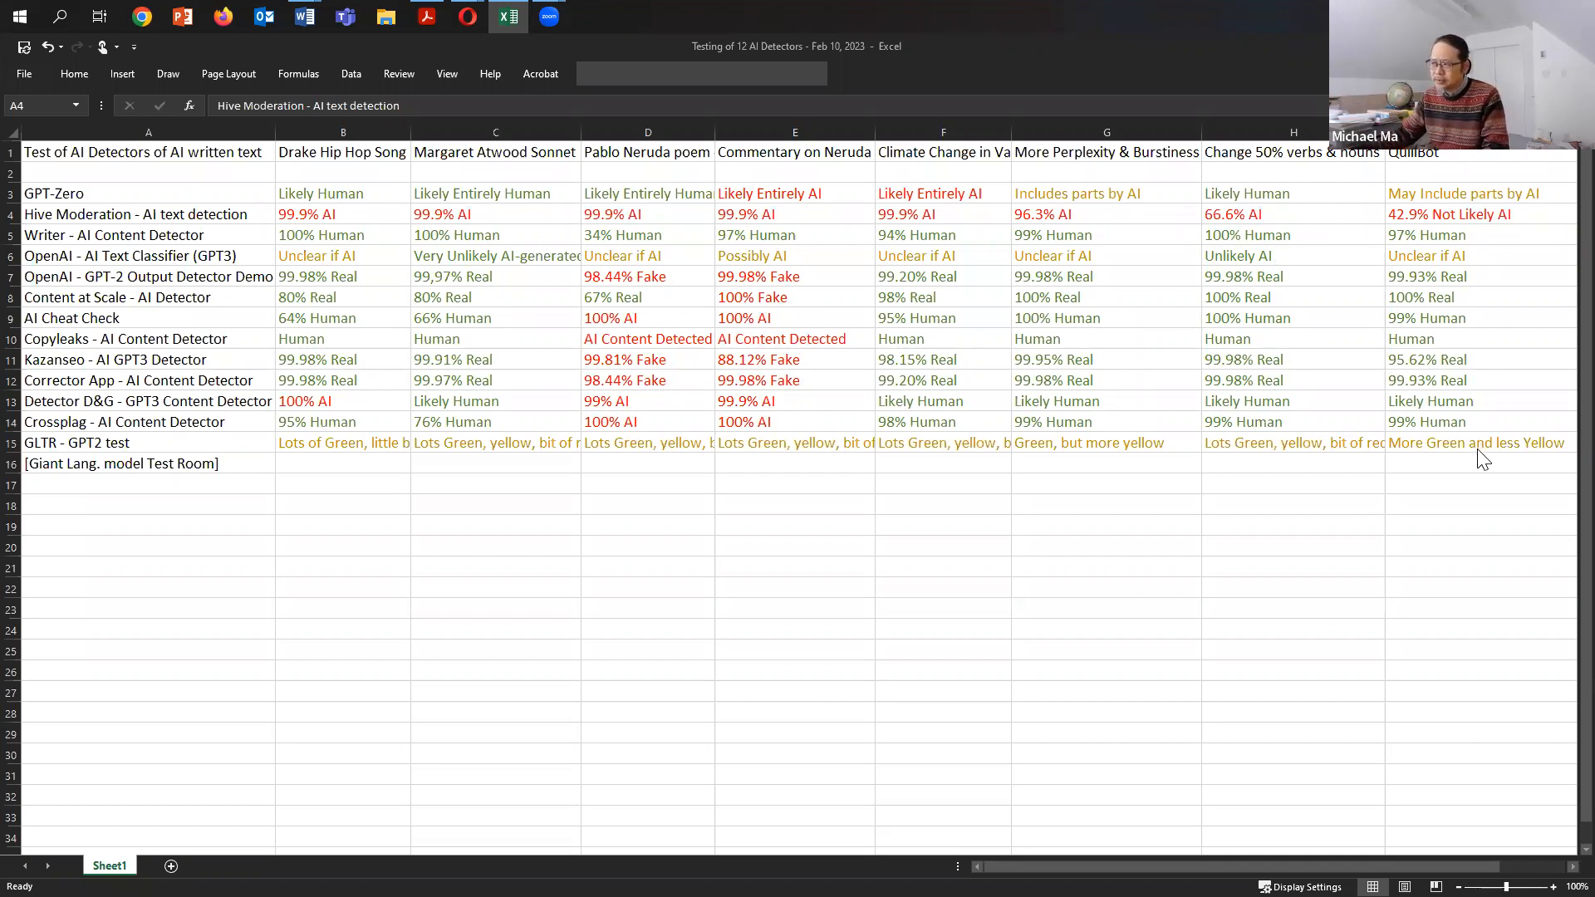
{"action": "mouse_move", "coordinate": [1297, 578]}
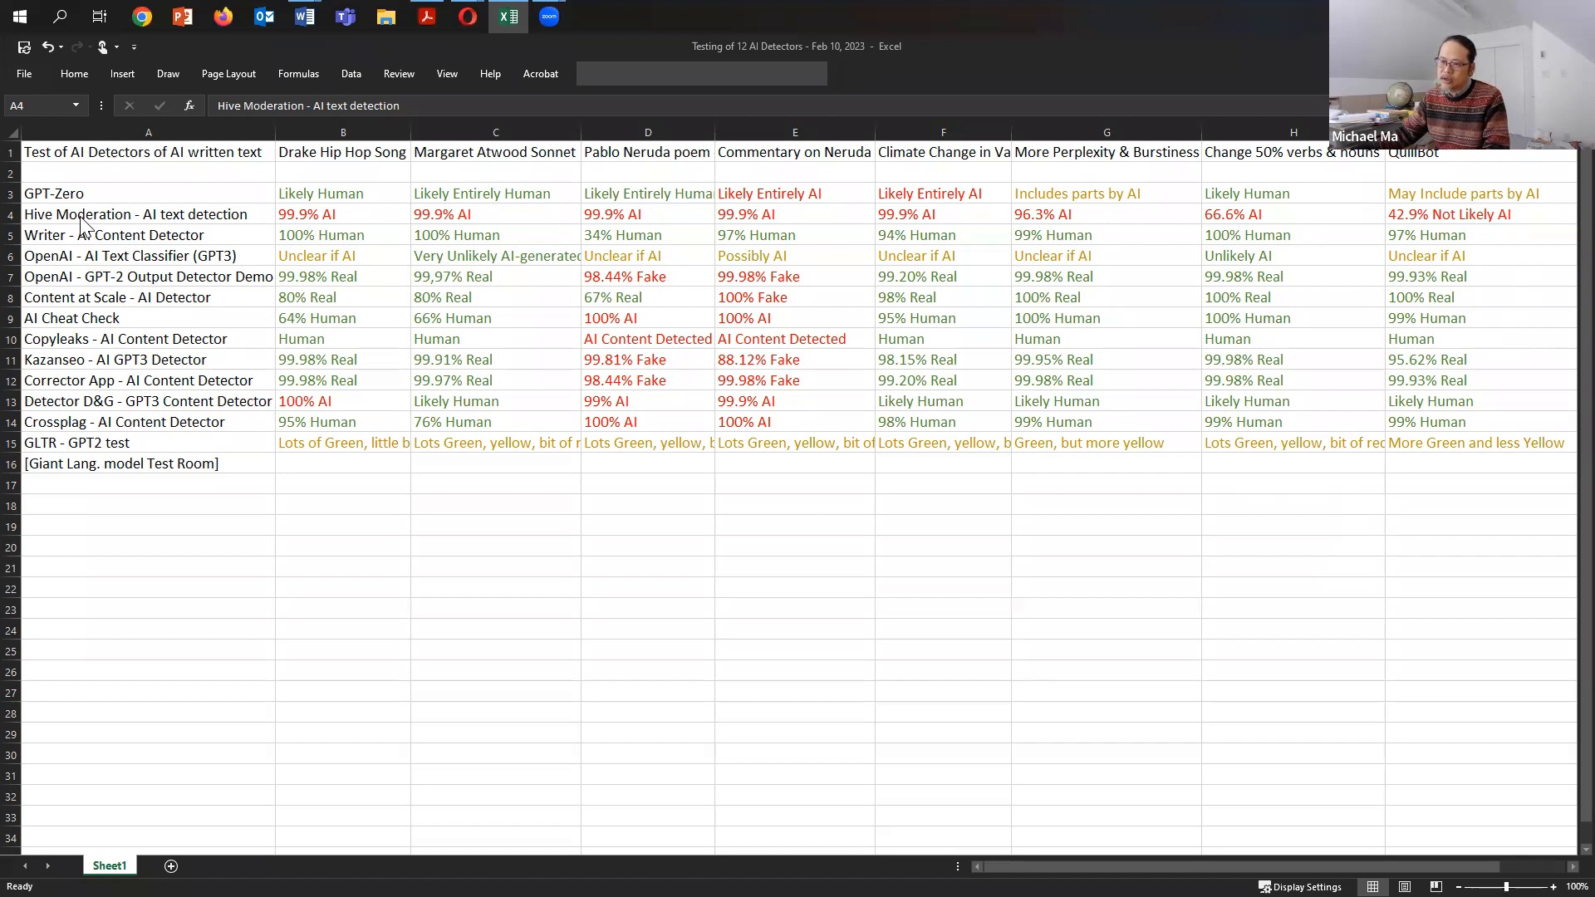
{"action": "mouse_move", "coordinate": [1409, 232]}
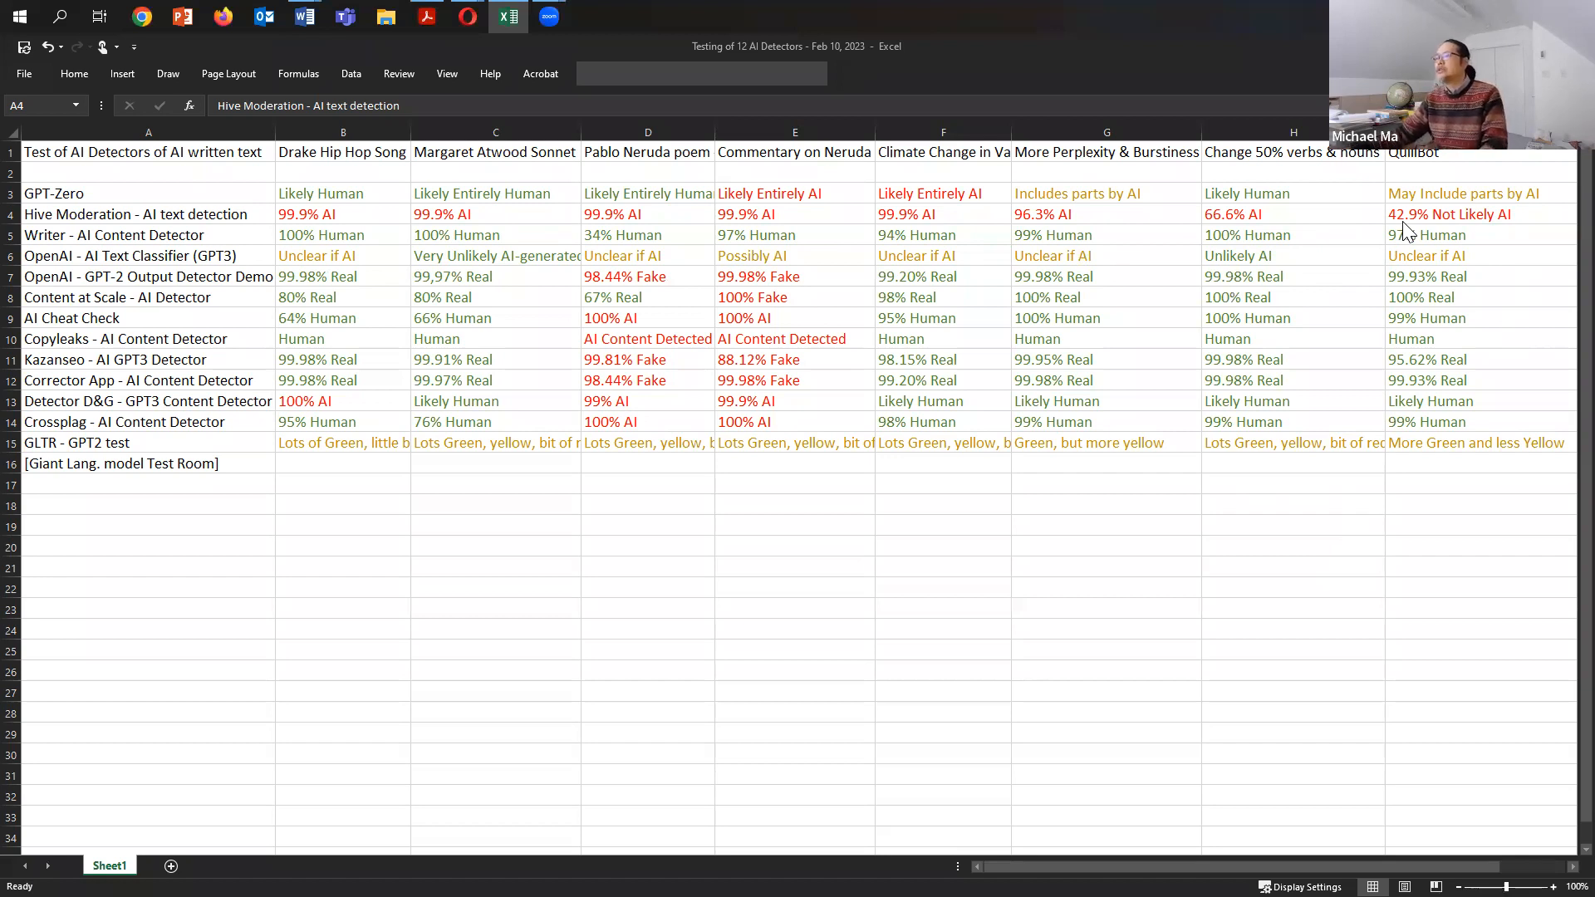
{"action": "mouse_move", "coordinate": [1419, 263]}
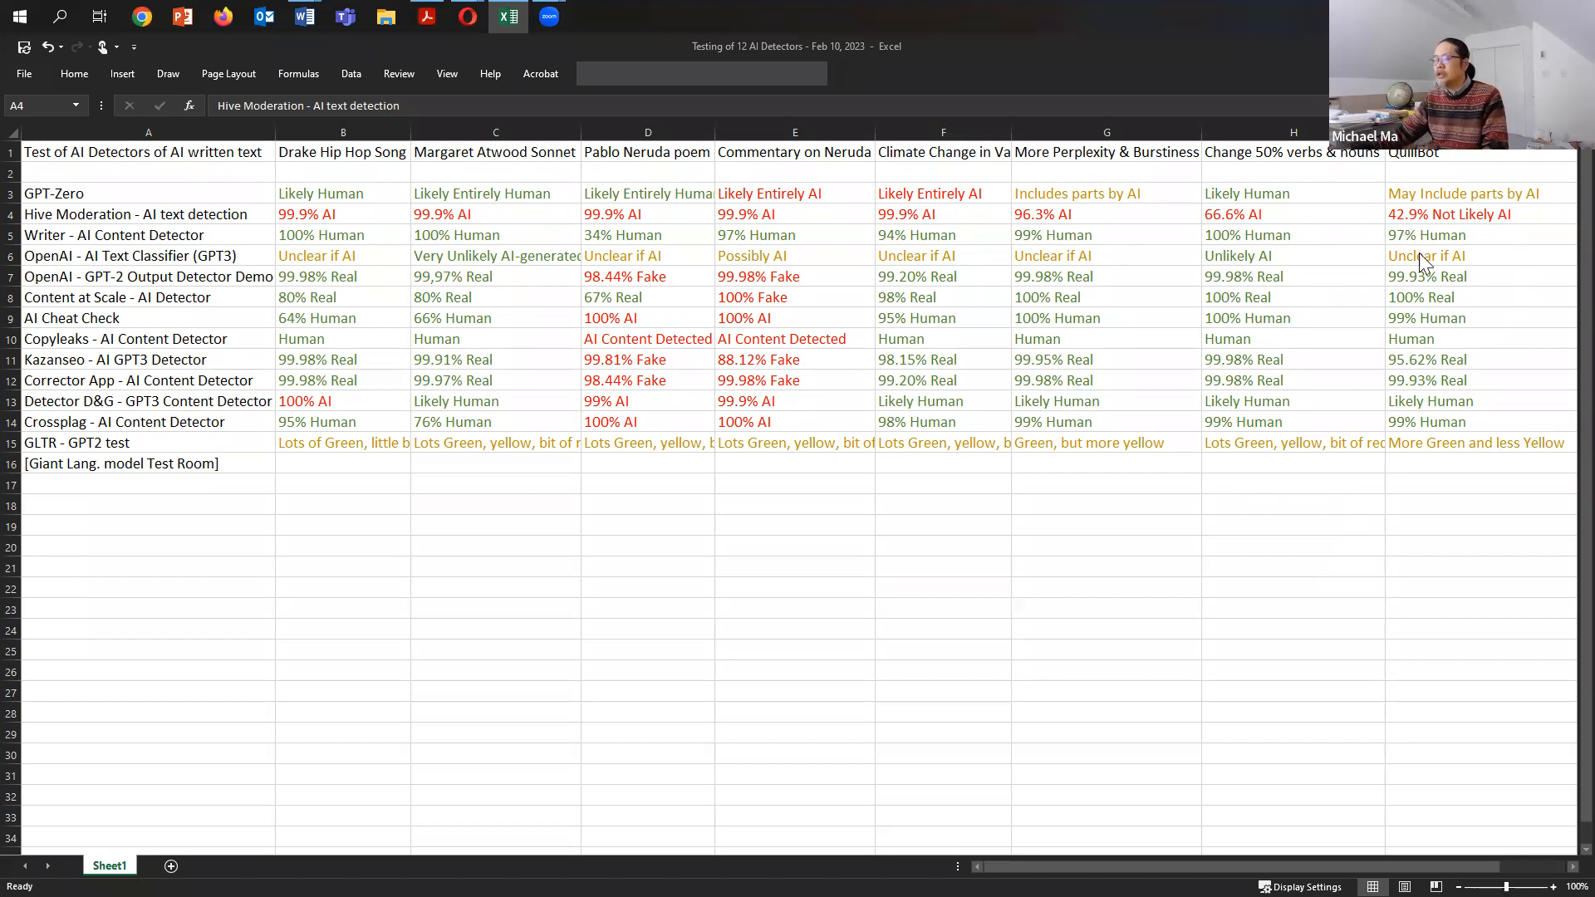
{"action": "mouse_move", "coordinate": [1281, 648]}
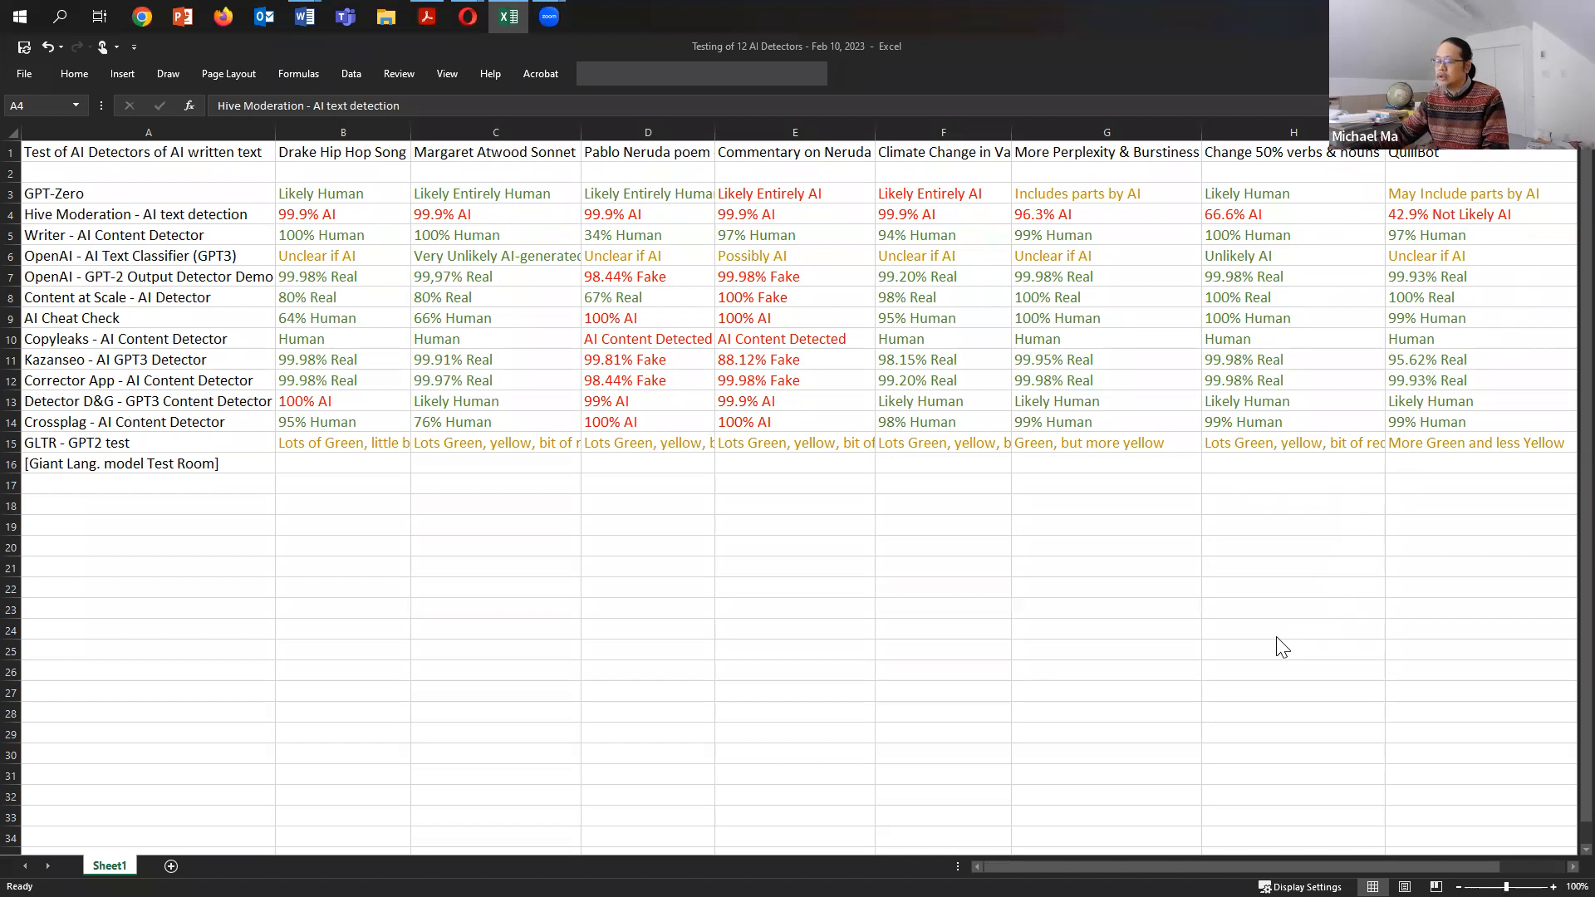
{"action": "mouse_move", "coordinate": [1375, 412]}
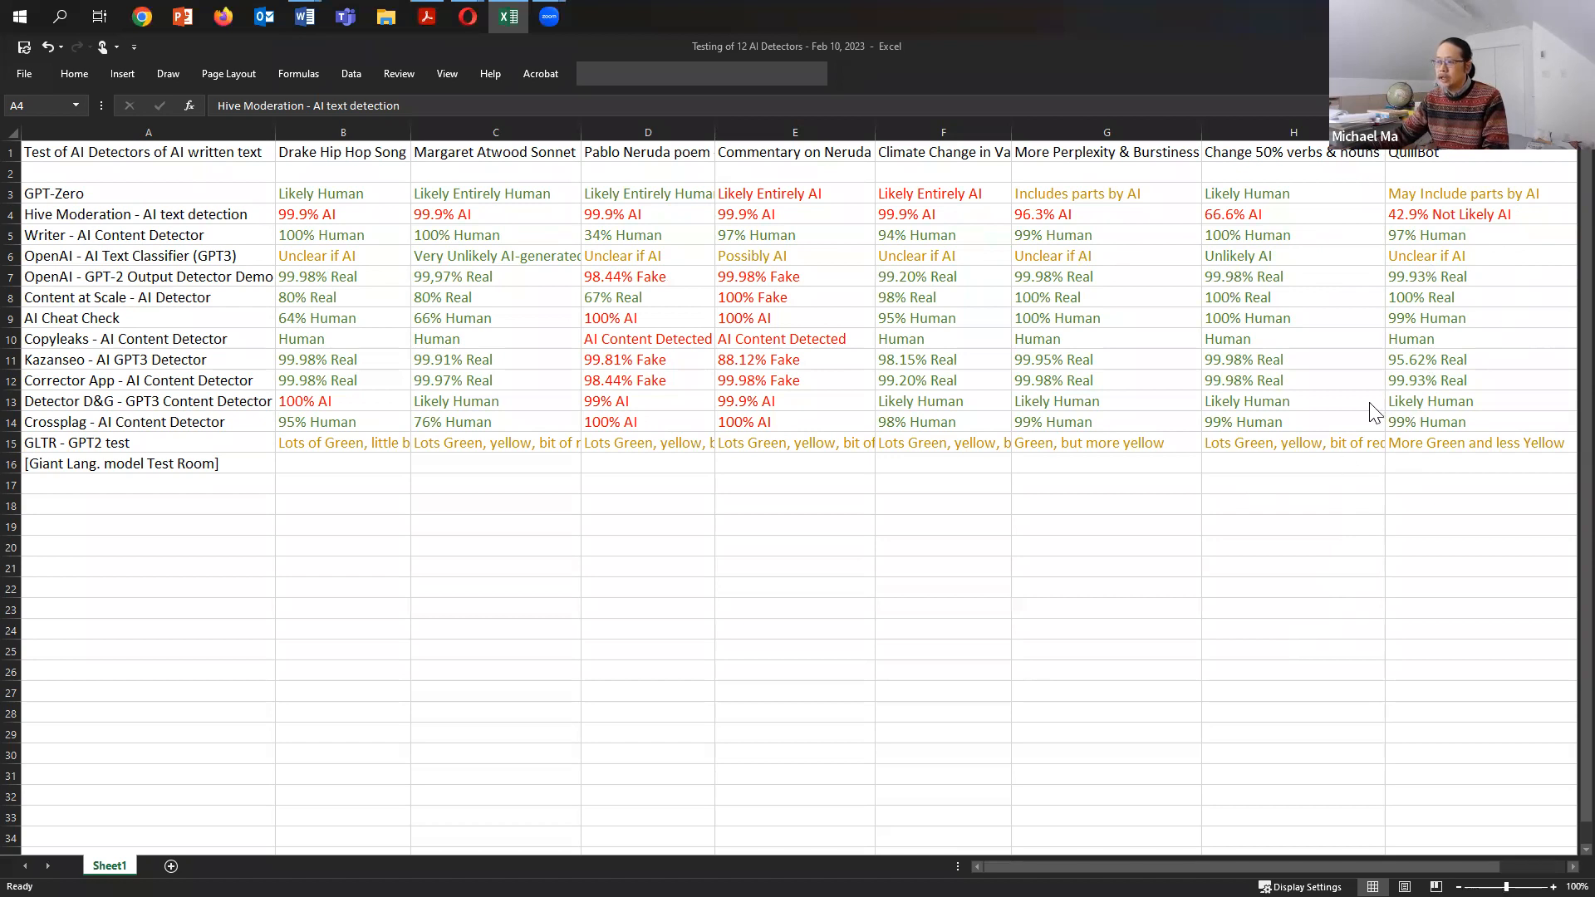
{"action": "mouse_move", "coordinate": [1430, 561]}
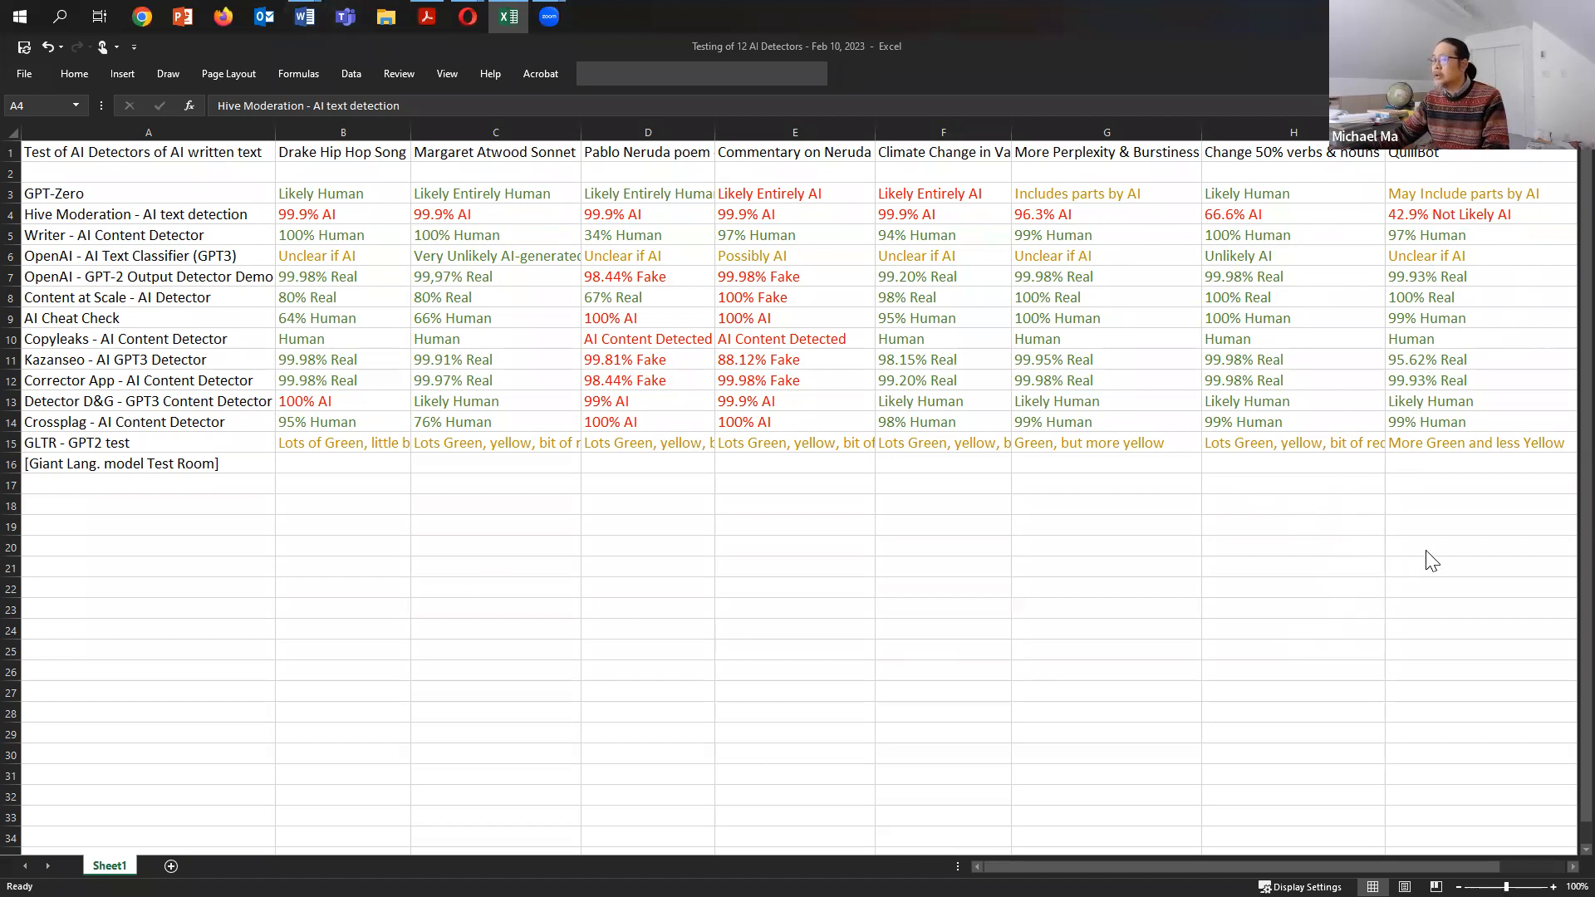
{"action": "mouse_move", "coordinate": [878, 605]}
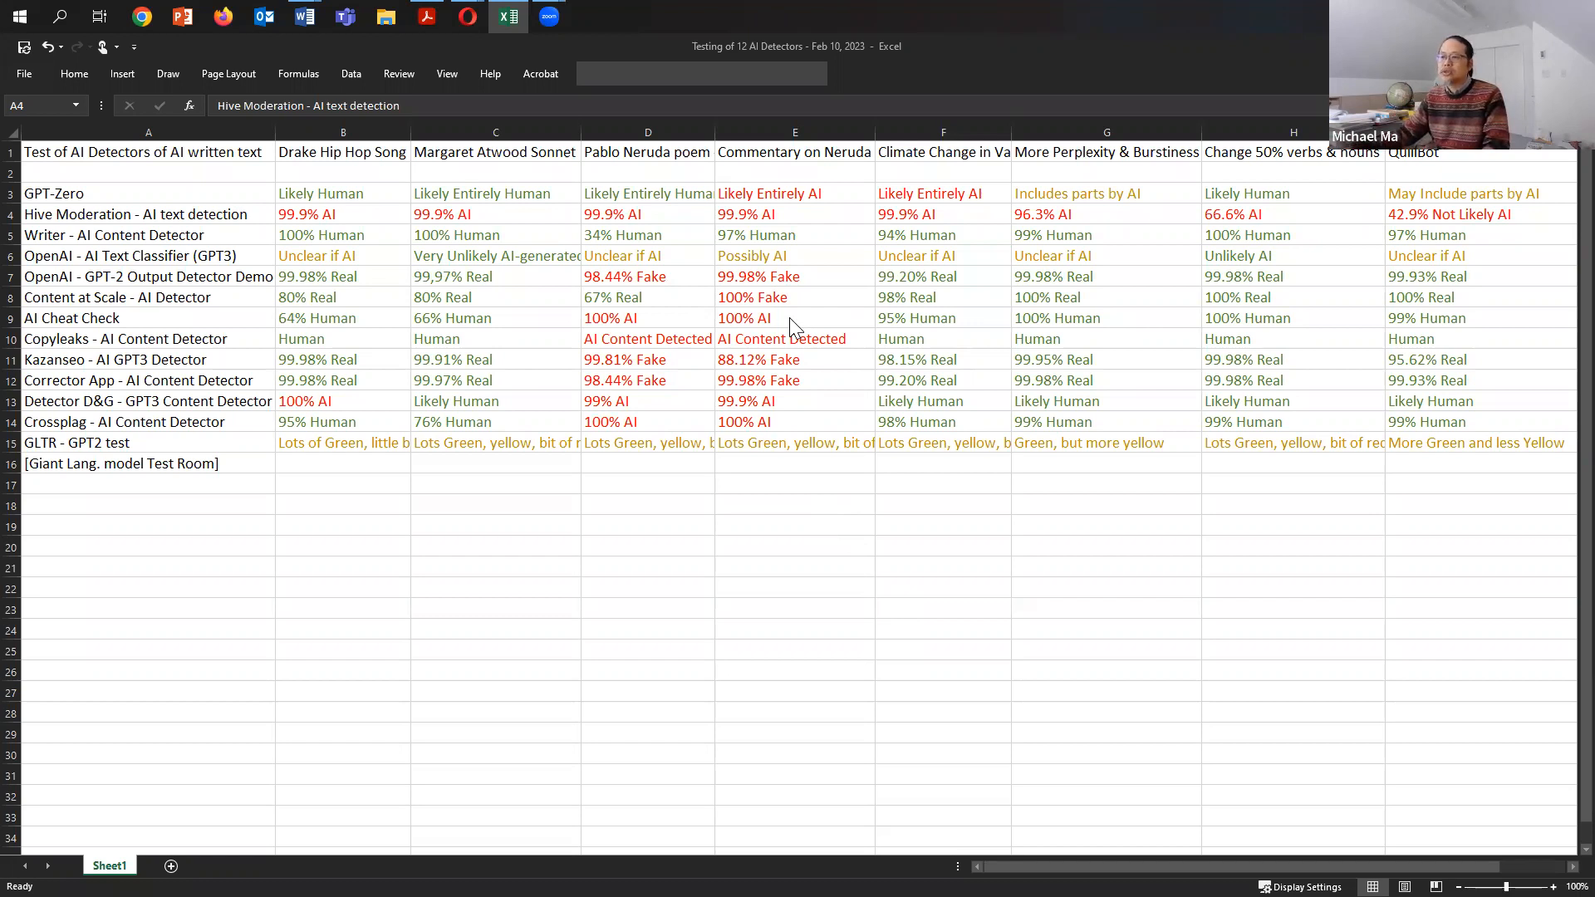
{"action": "mouse_move", "coordinate": [998, 312]}
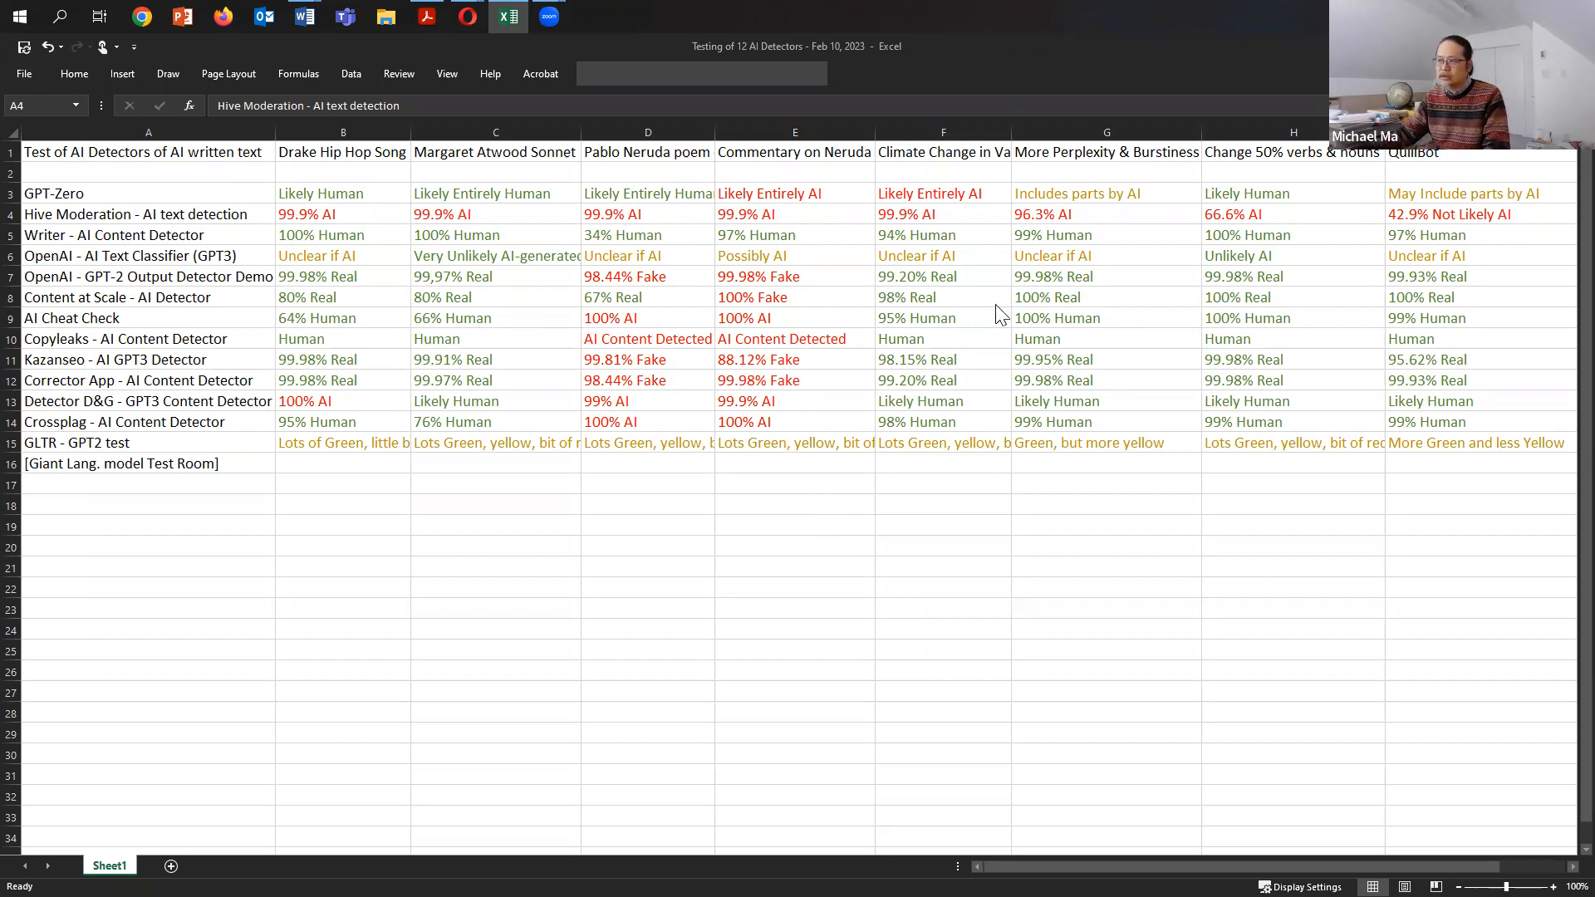
{"action": "mouse_move", "coordinate": [862, 622]}
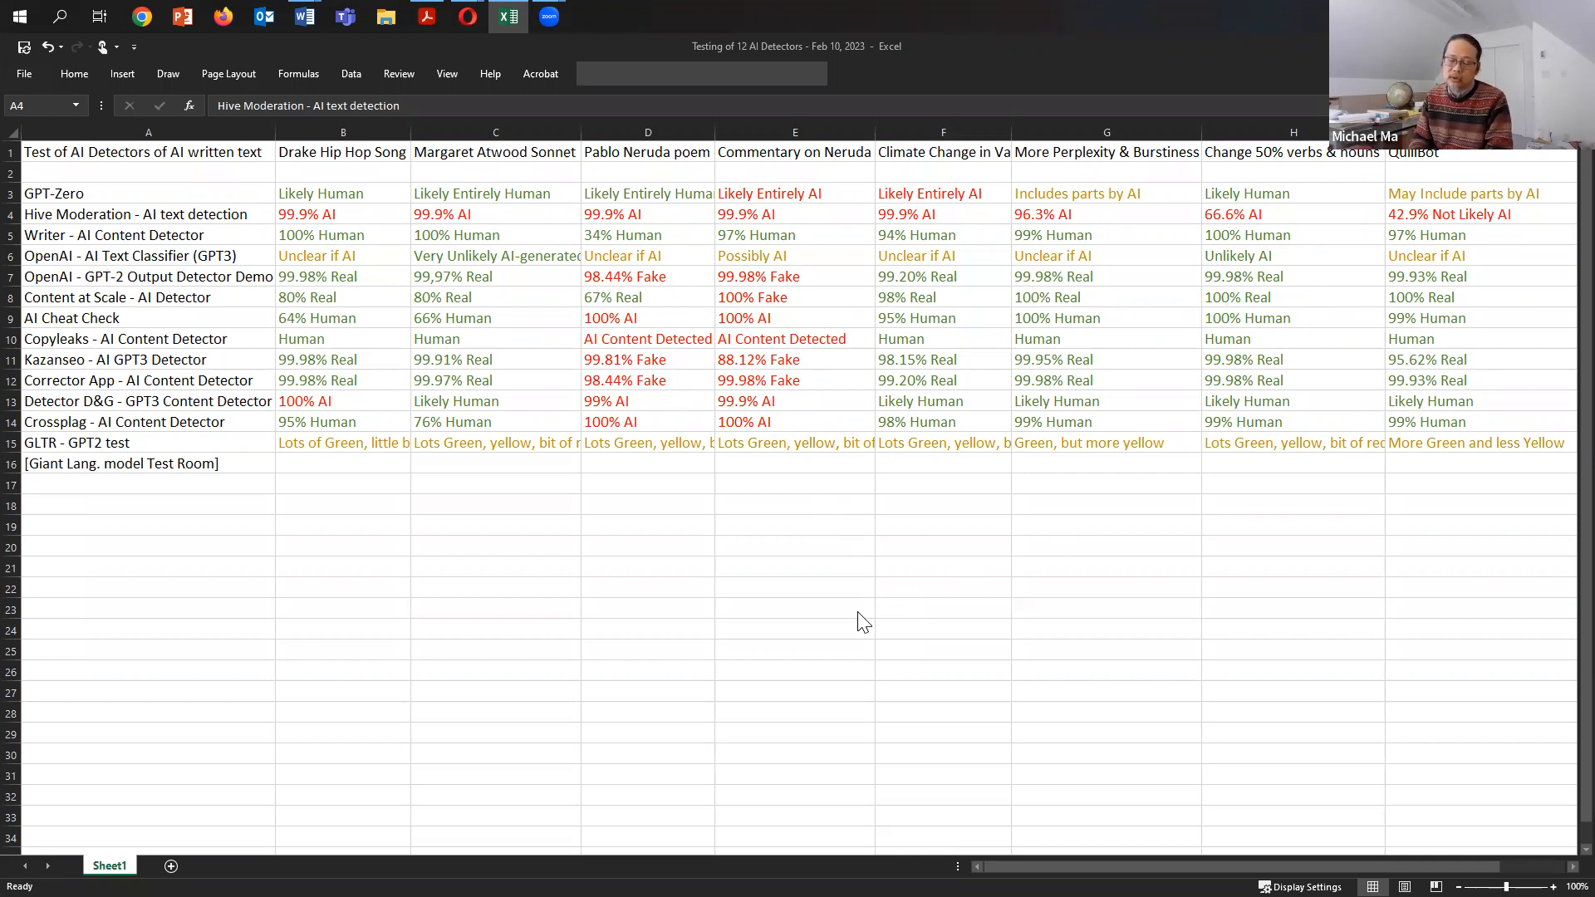
{"action": "mouse_move", "coordinate": [355, 490]}
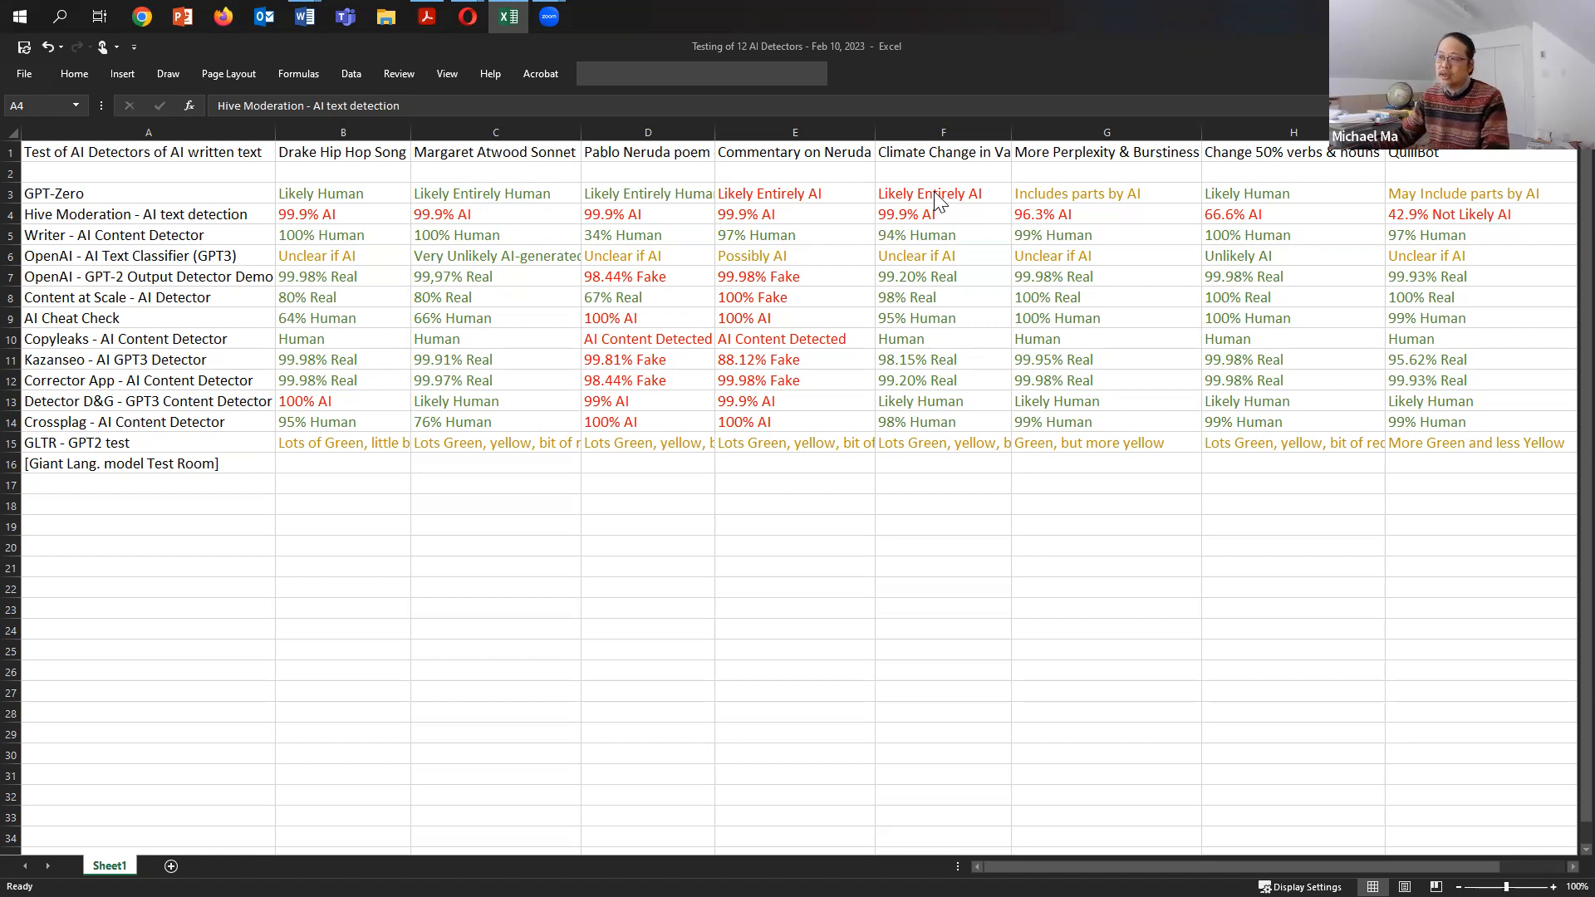
{"action": "mouse_move", "coordinate": [1091, 203]}
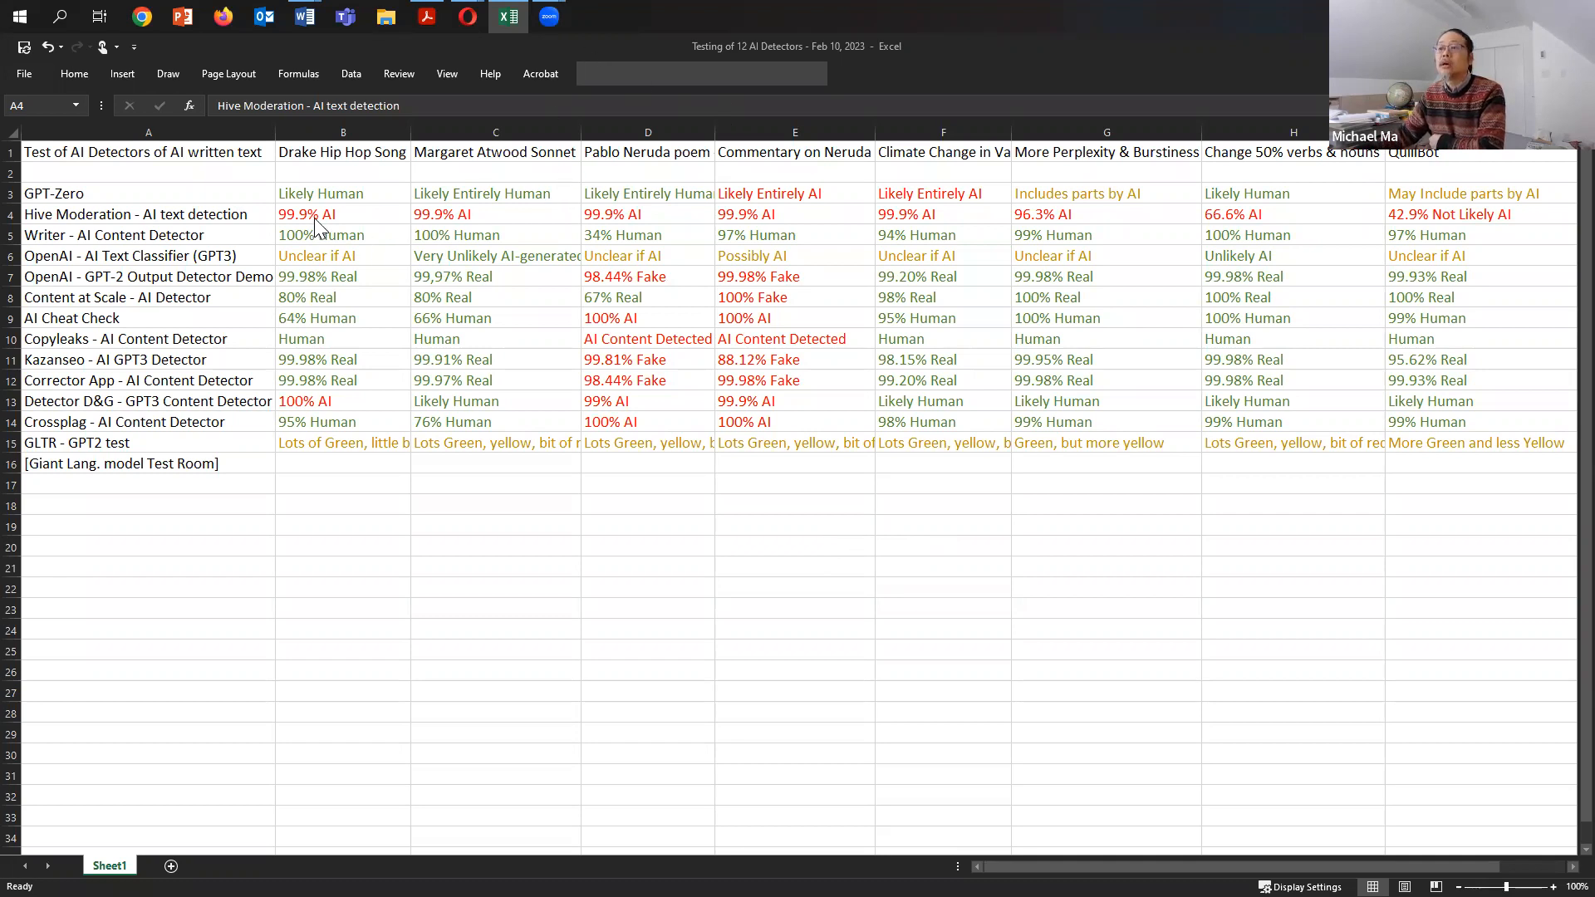
{"action": "mouse_move", "coordinate": [549, 226]}
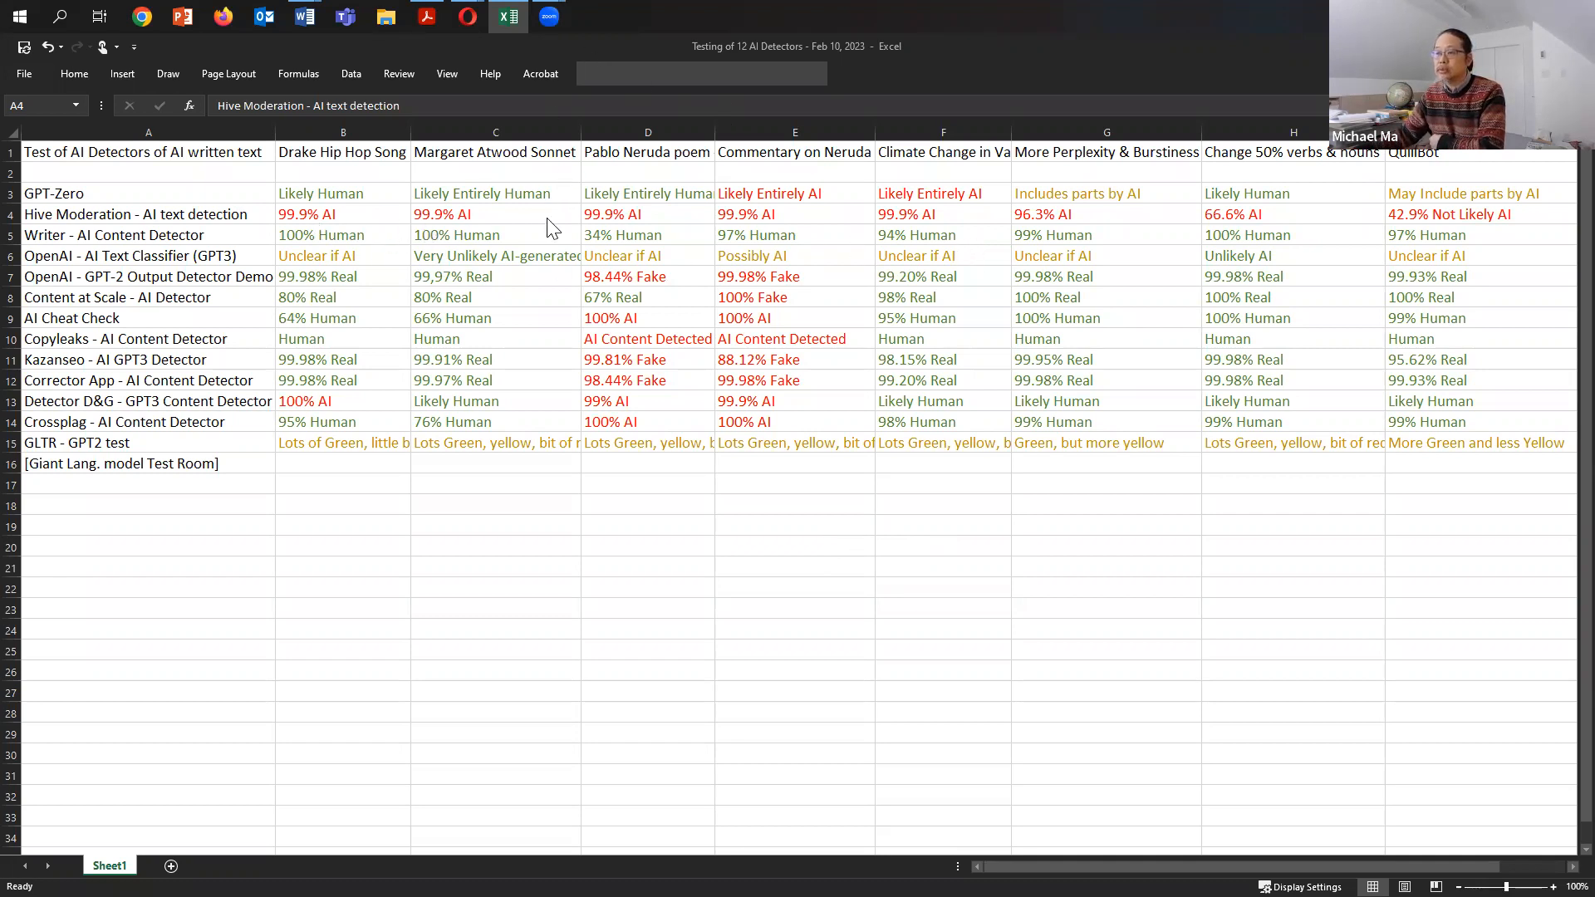
{"action": "mouse_move", "coordinate": [1268, 155]}
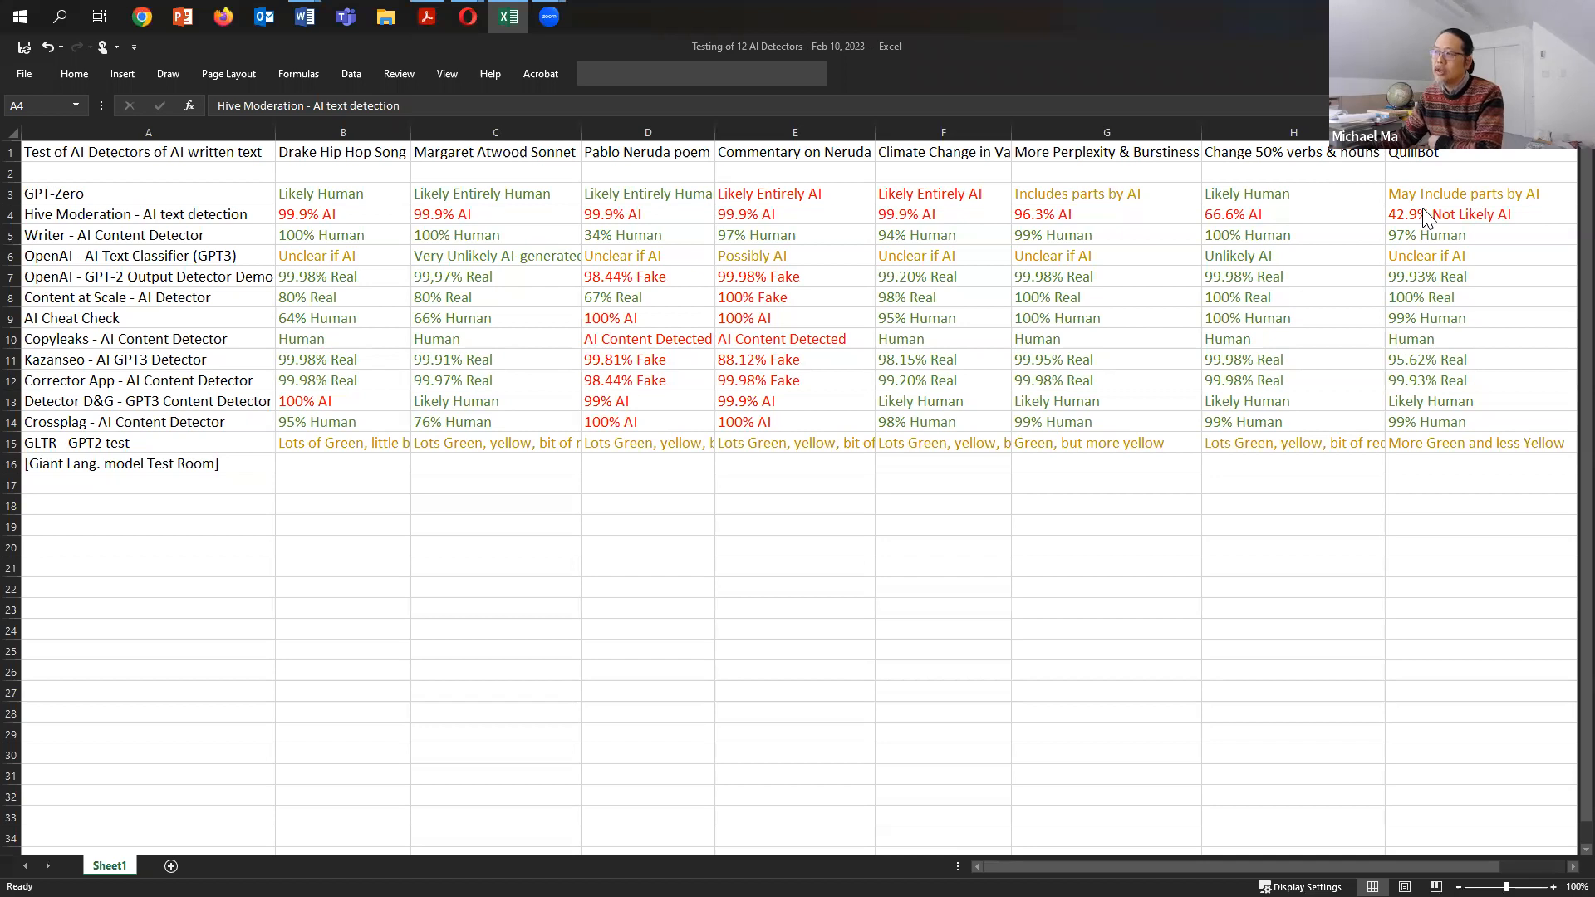
{"action": "mouse_move", "coordinate": [1420, 239]}
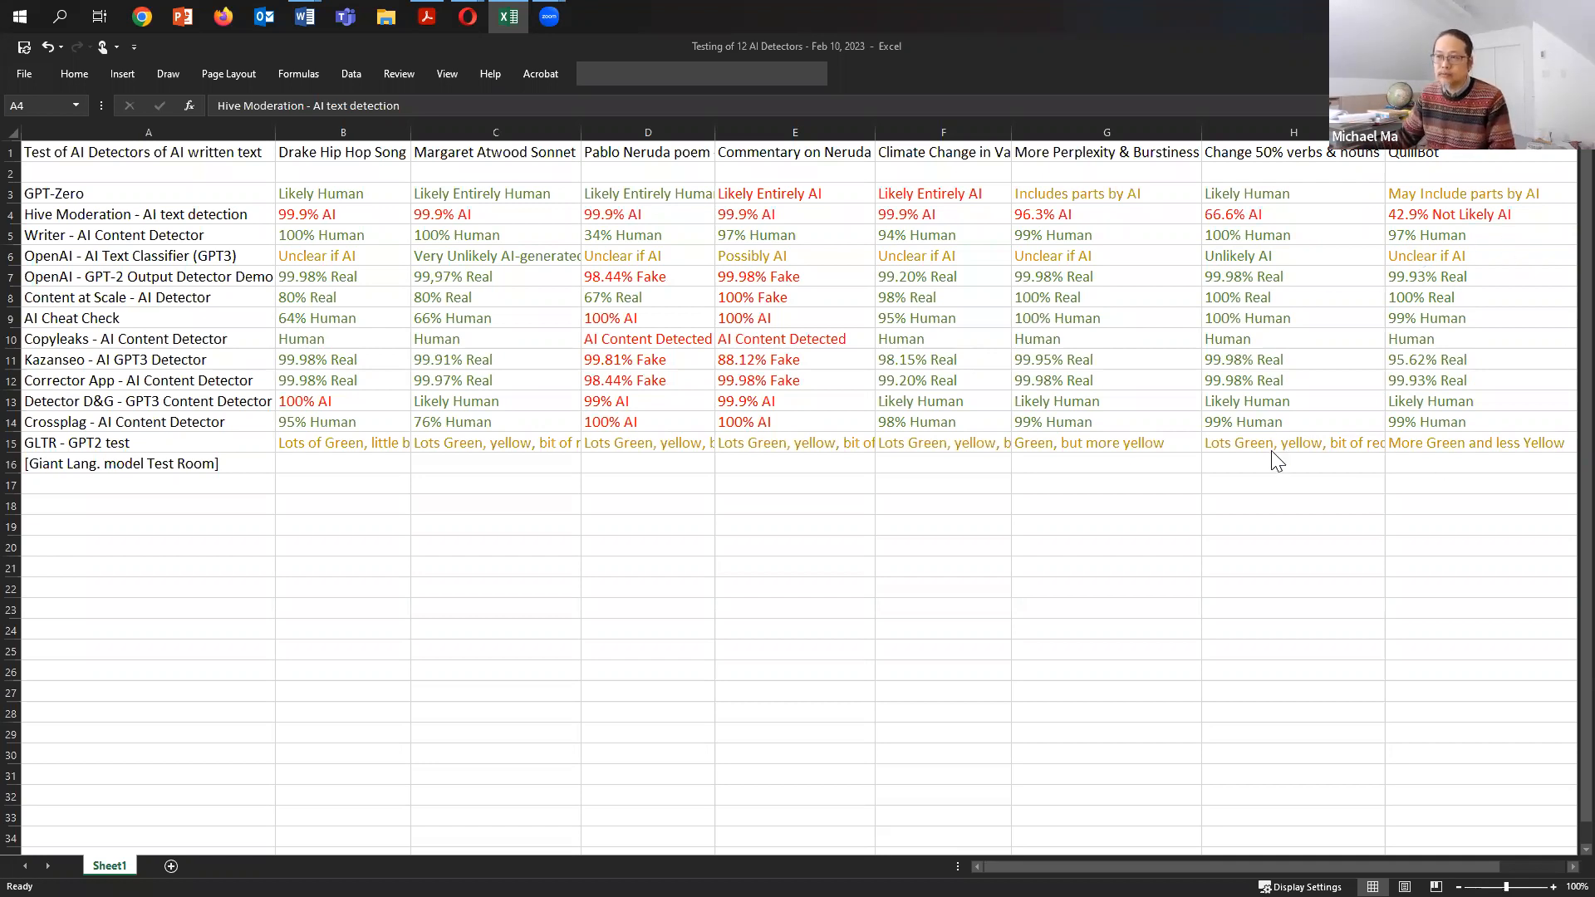
{"action": "mouse_move", "coordinate": [742, 790]}
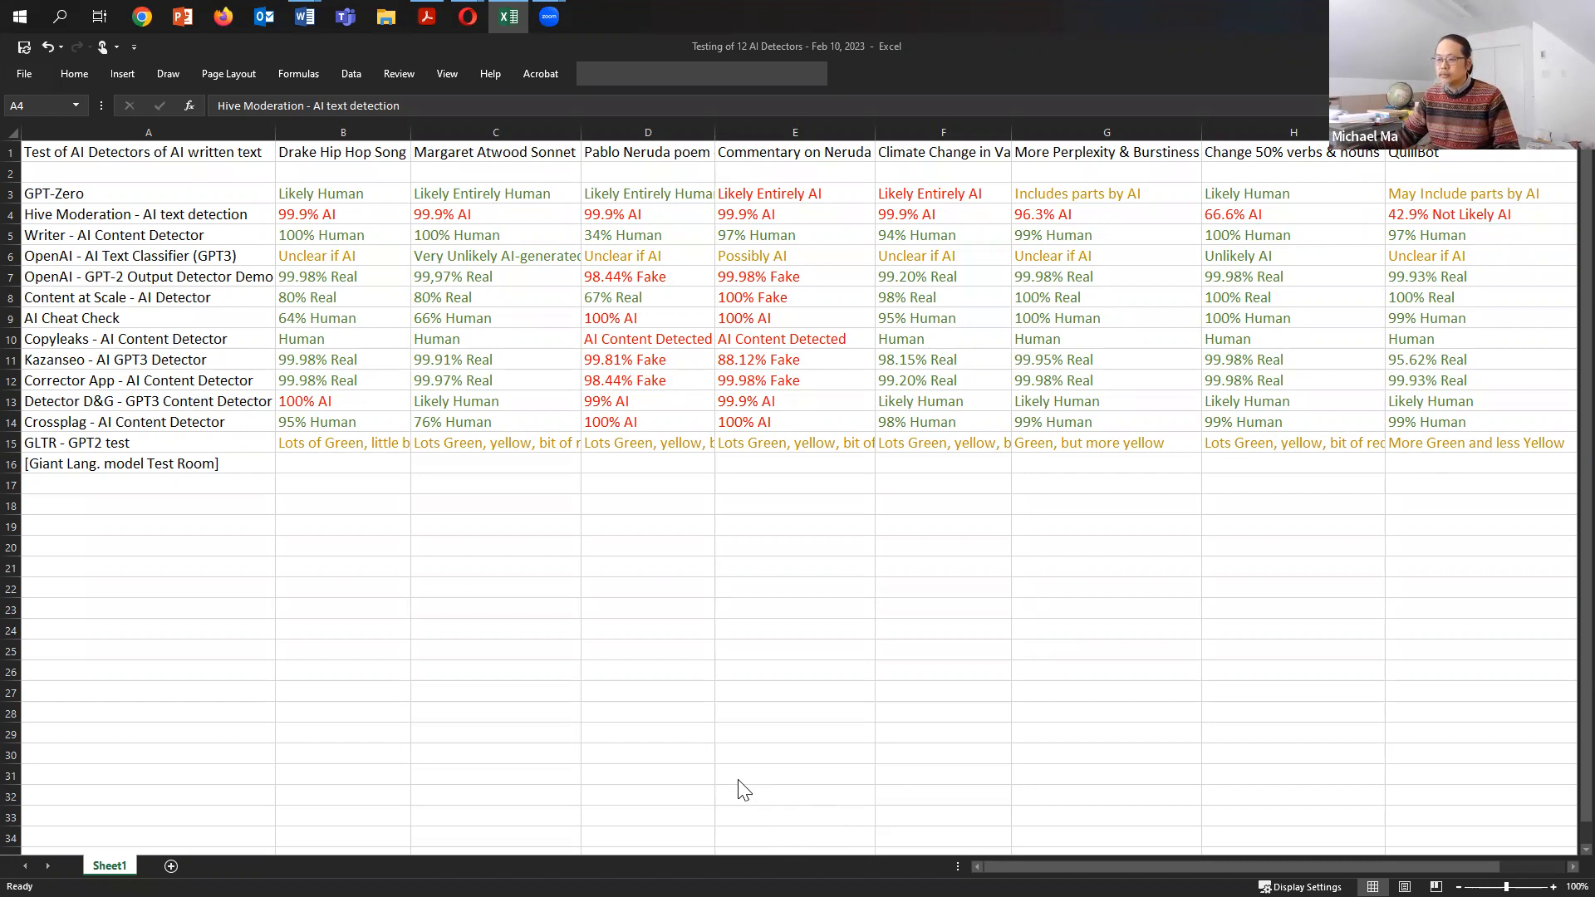
{"action": "mouse_move", "coordinate": [792, 488]}
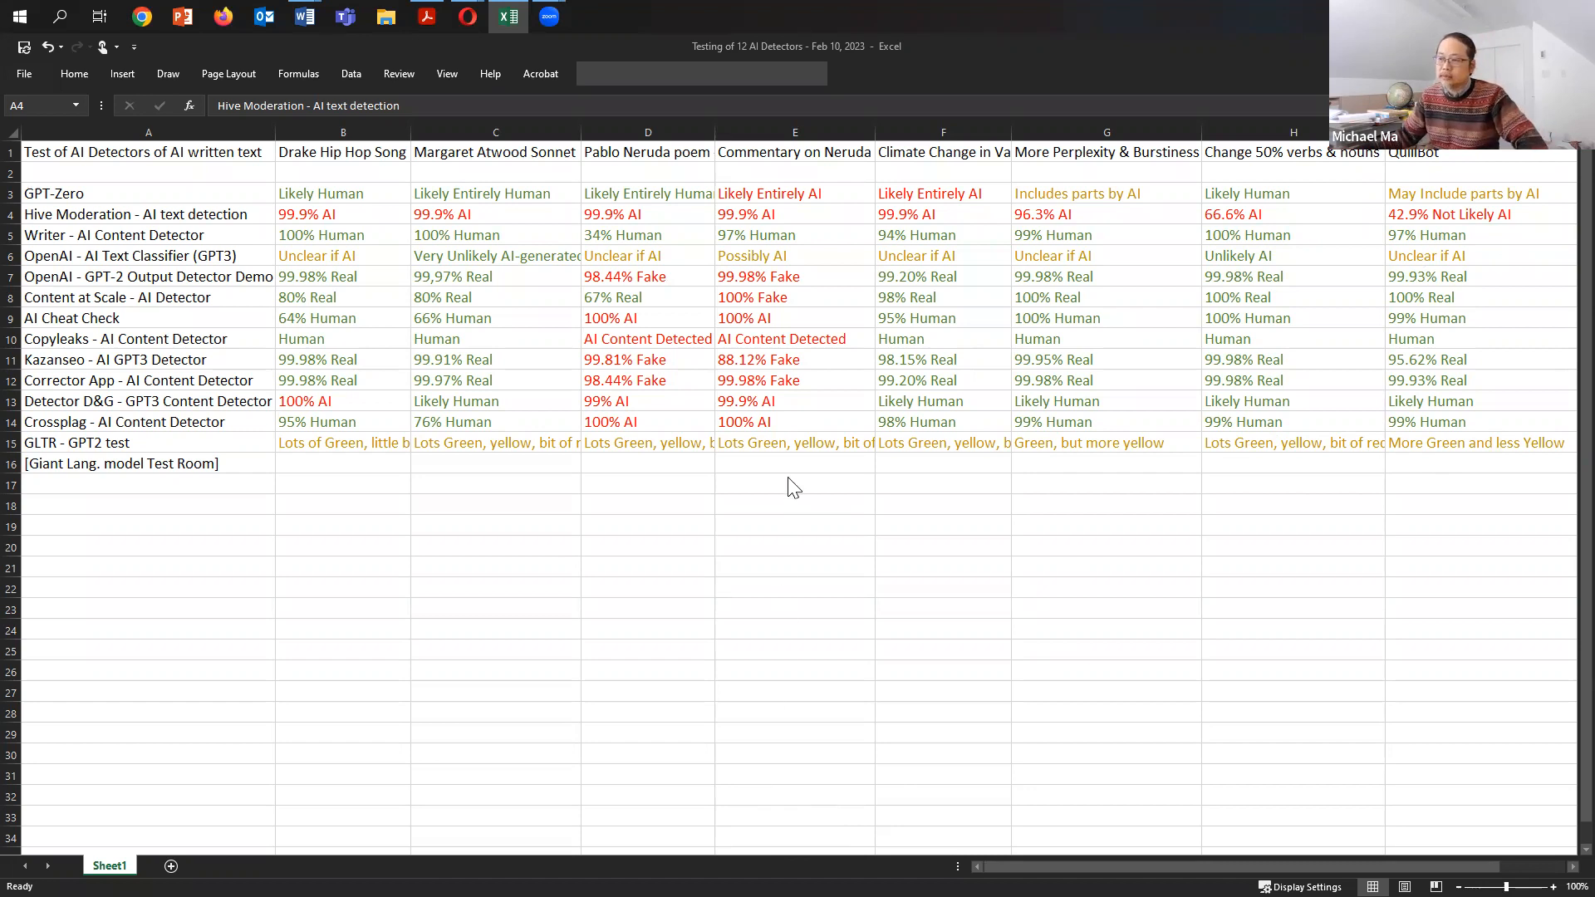